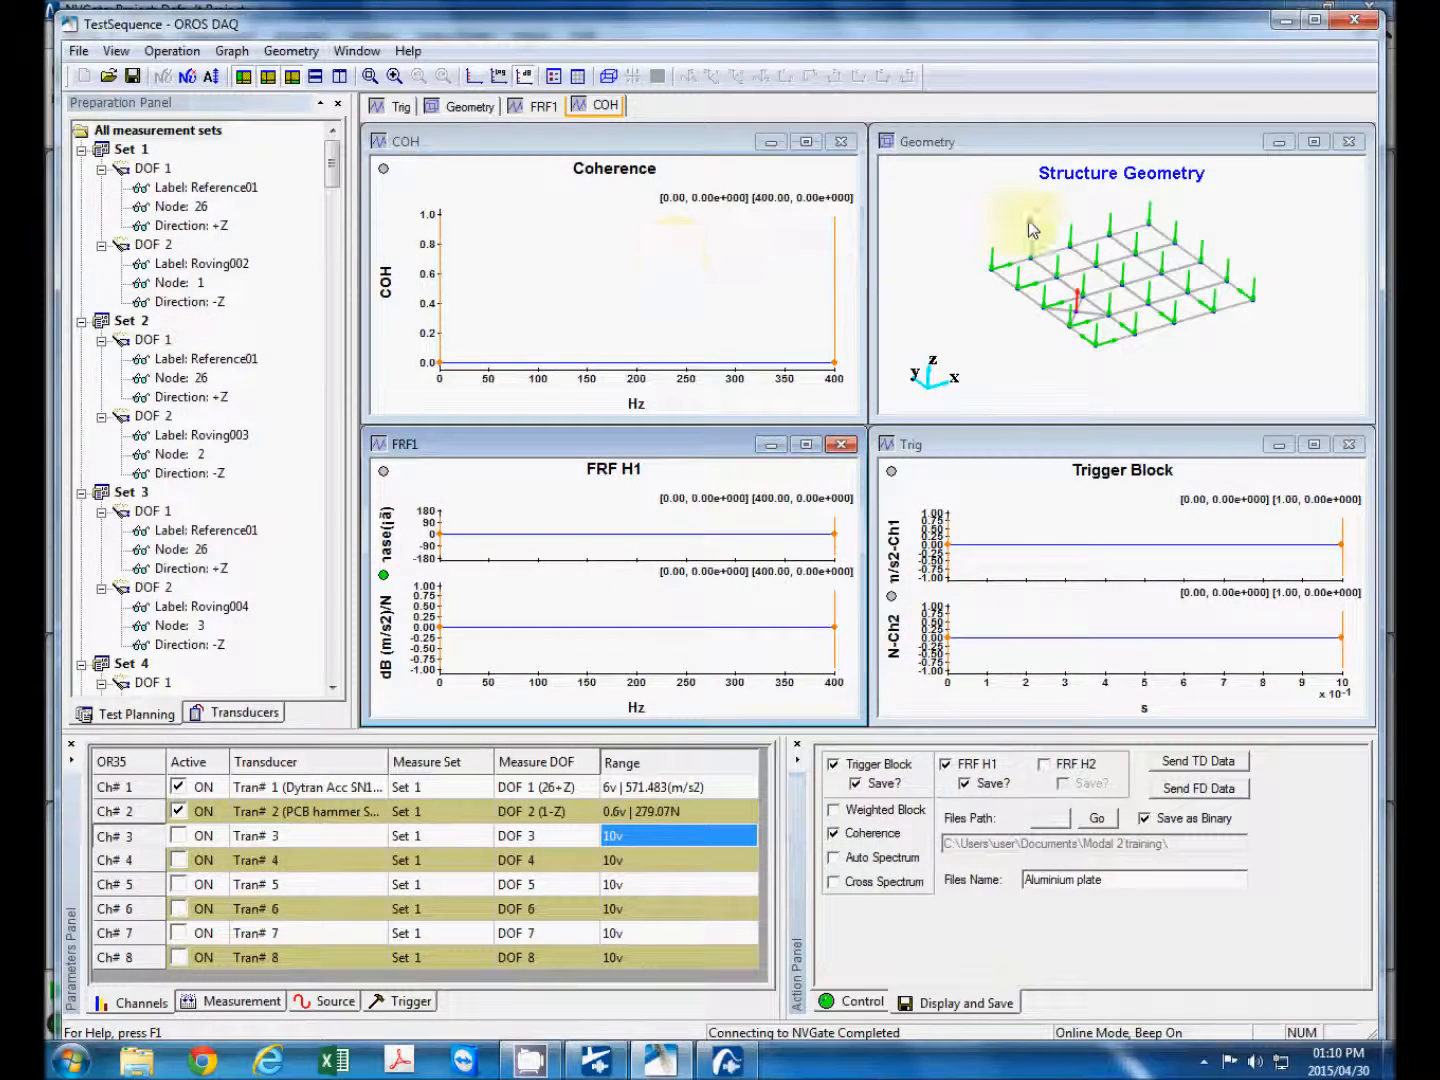
mouse_move(1088, 46)
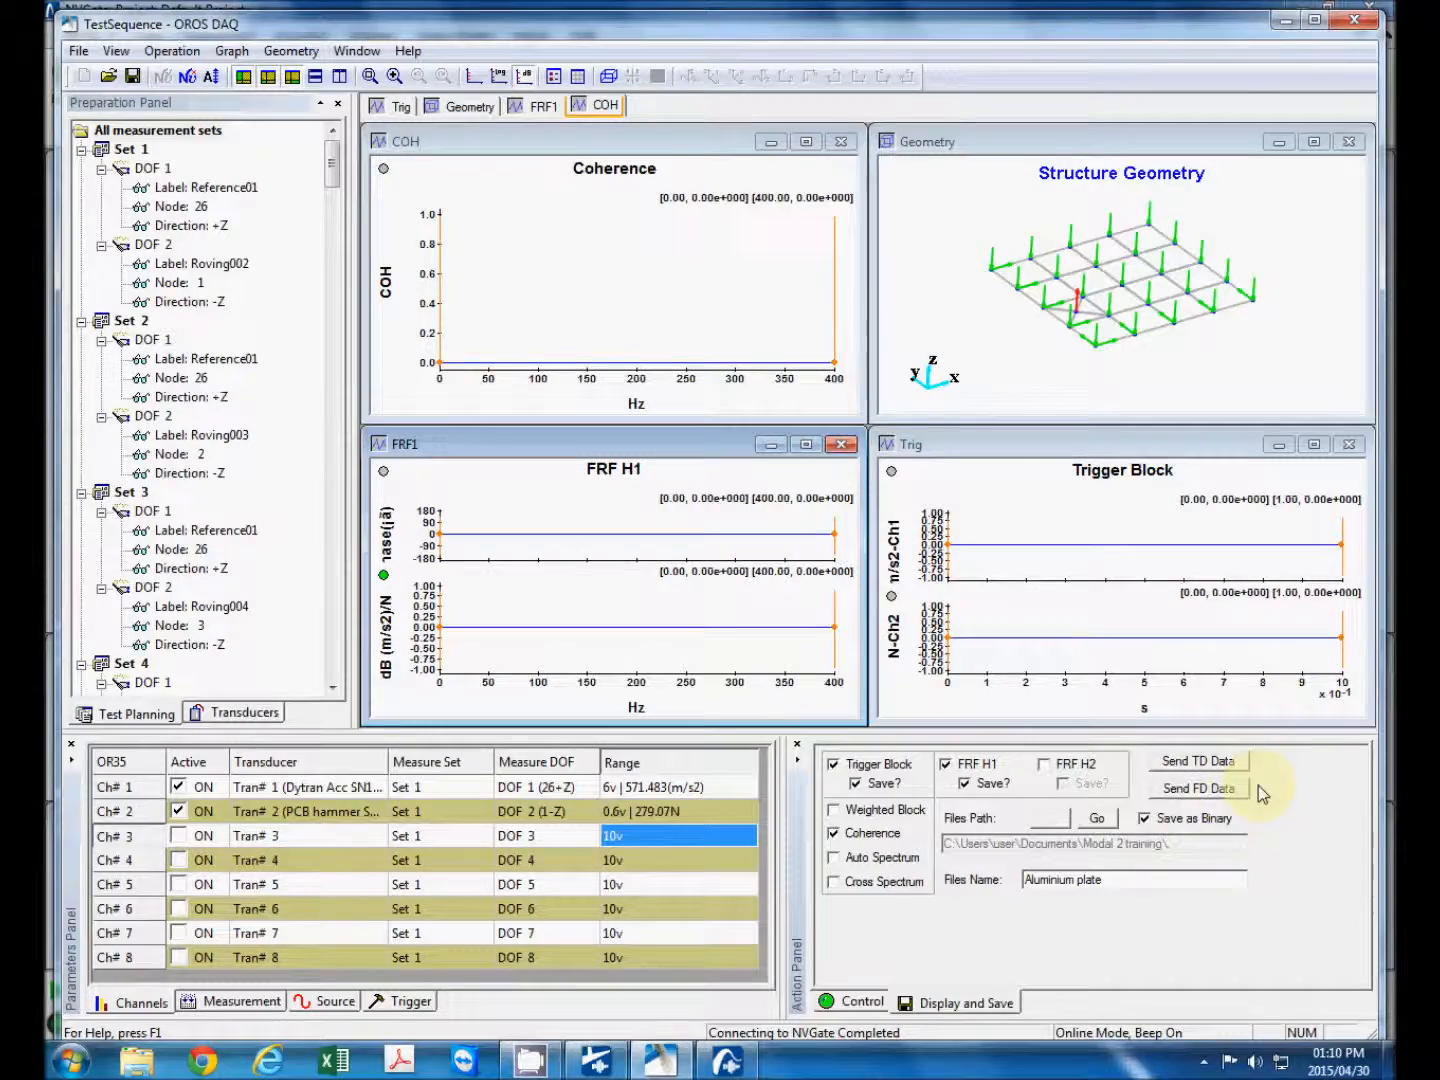
- Send the FD data and import all listed FRF and coherence data blocks
click(1196, 788)
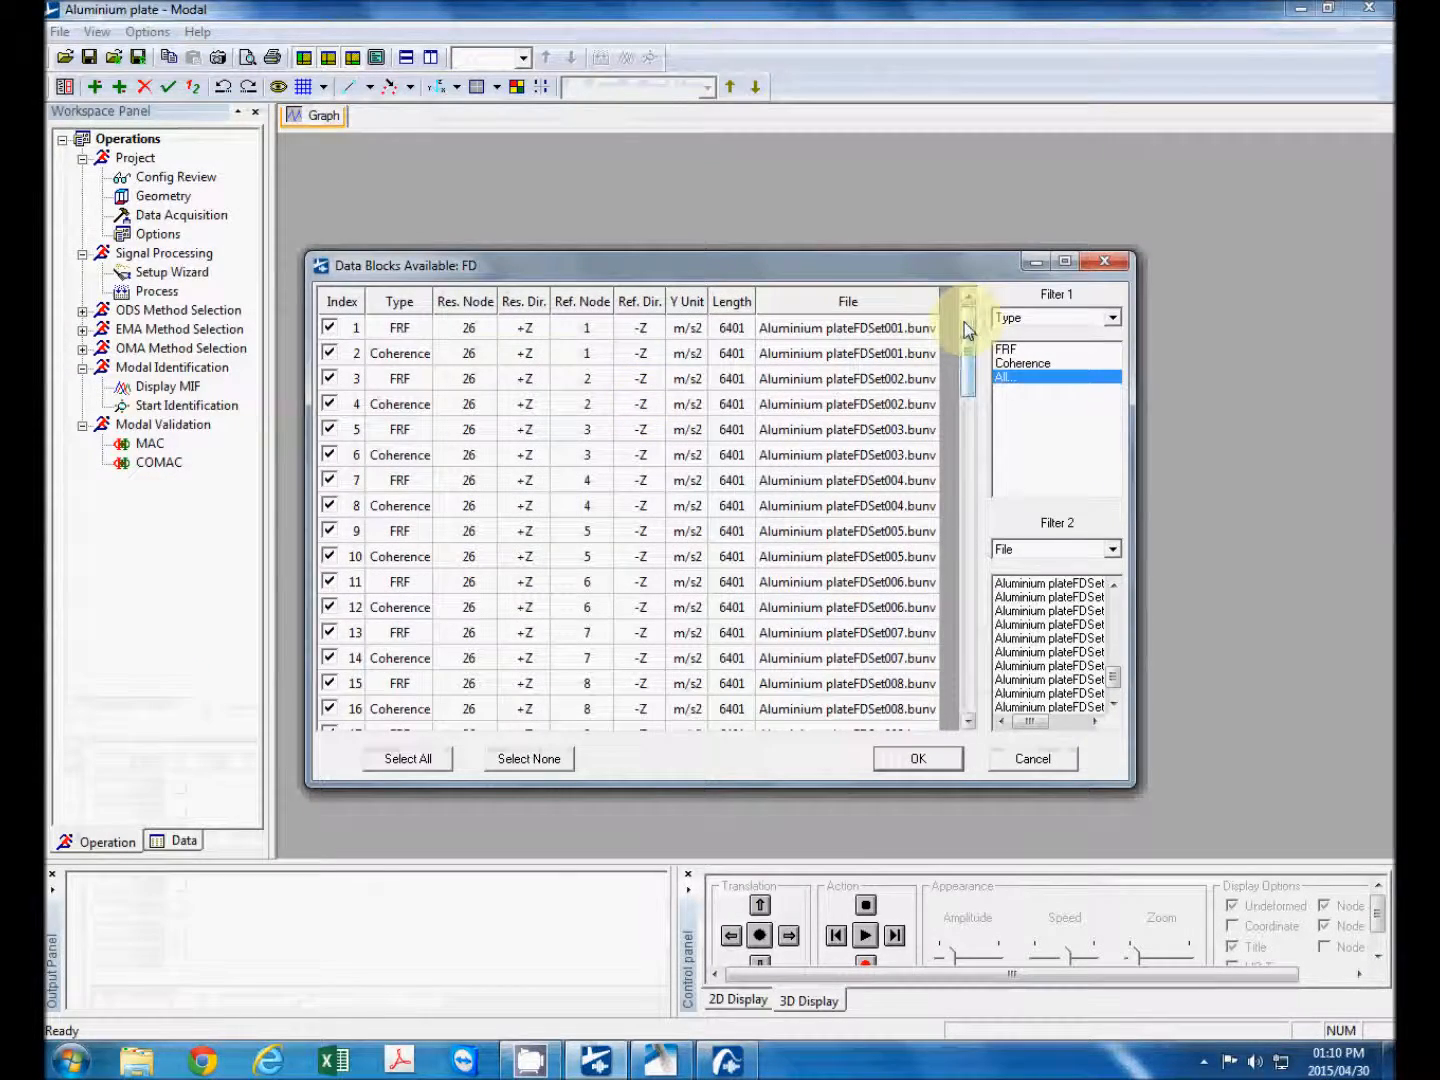
drag(966, 330, 966, 664)
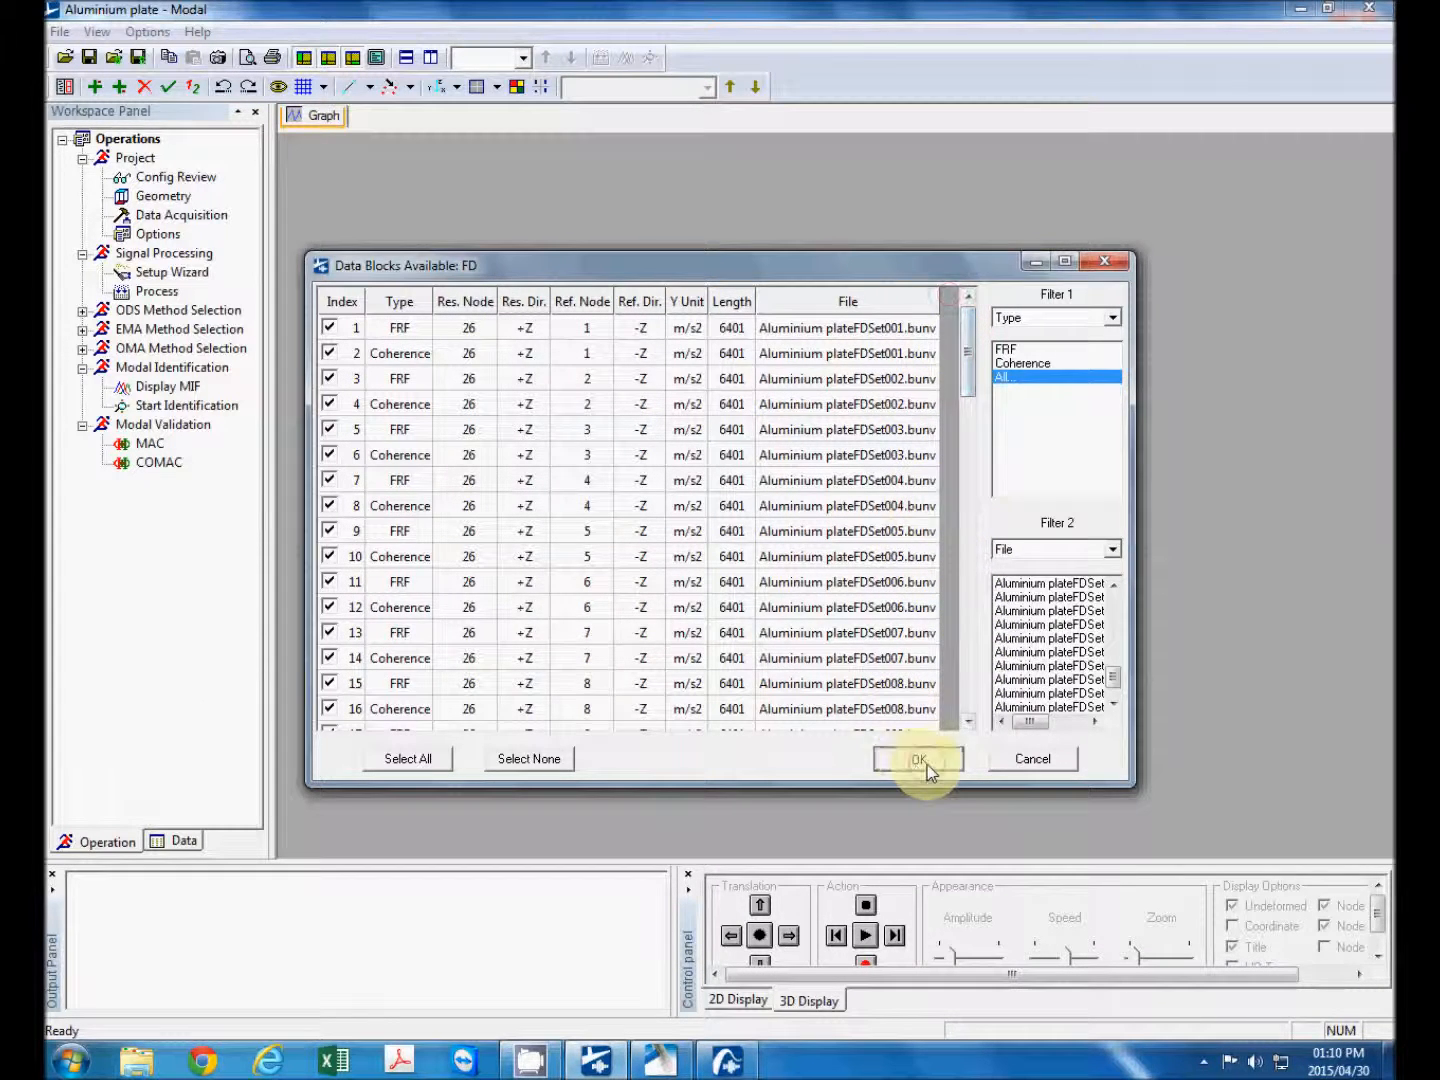
click(916, 758)
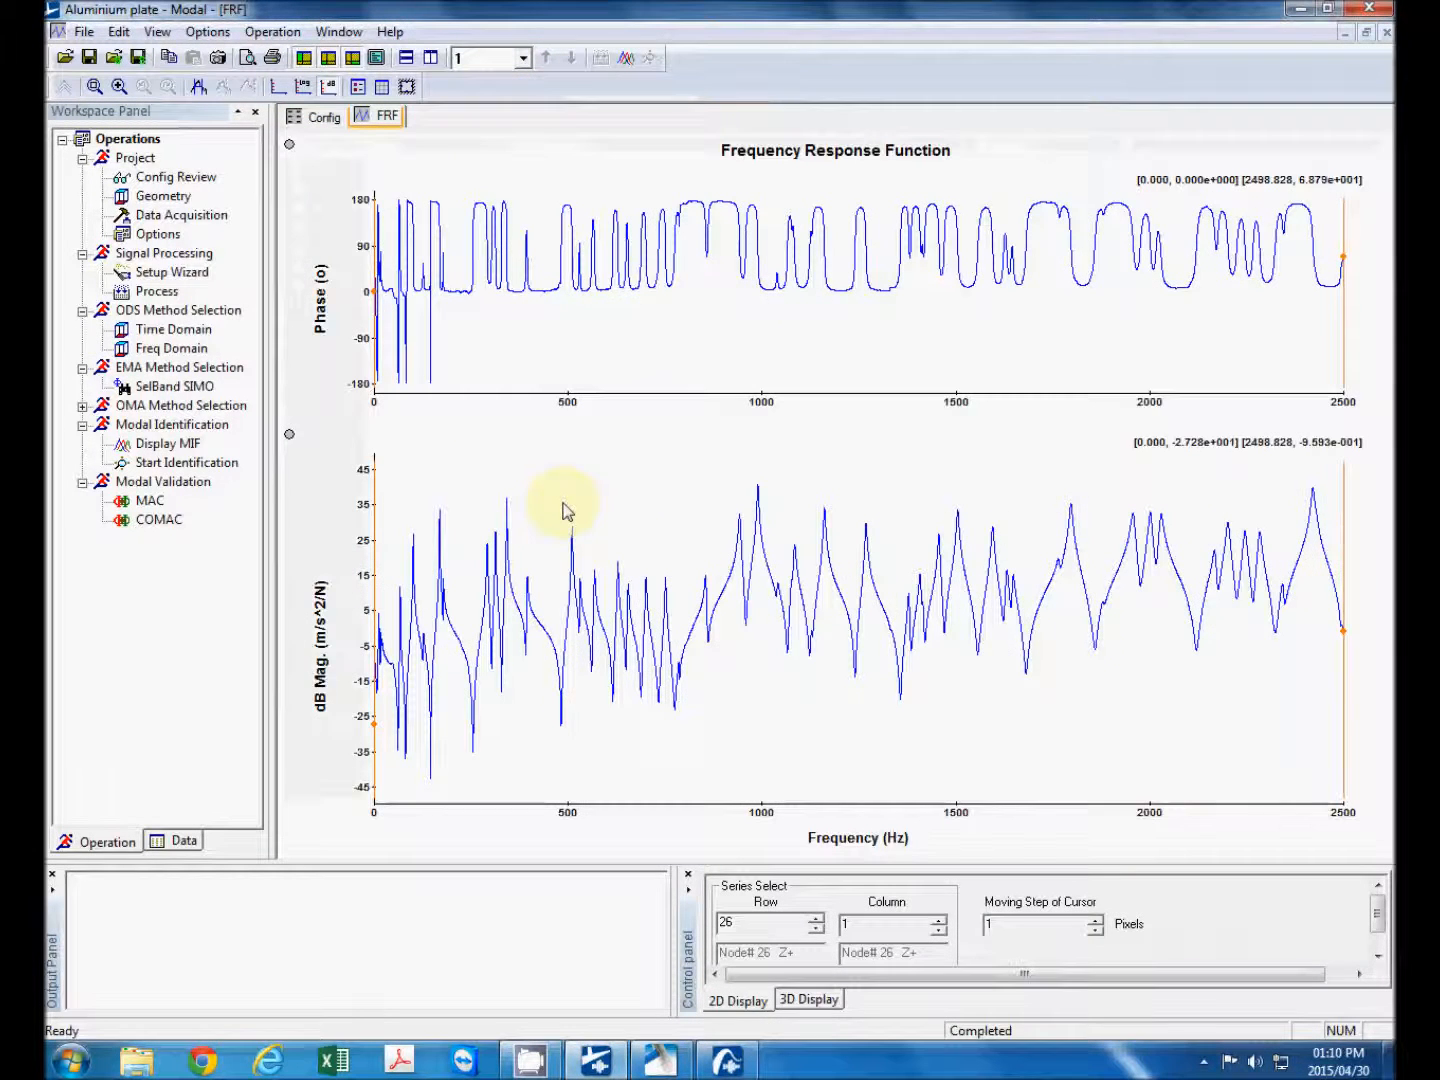
mouse_move(908, 444)
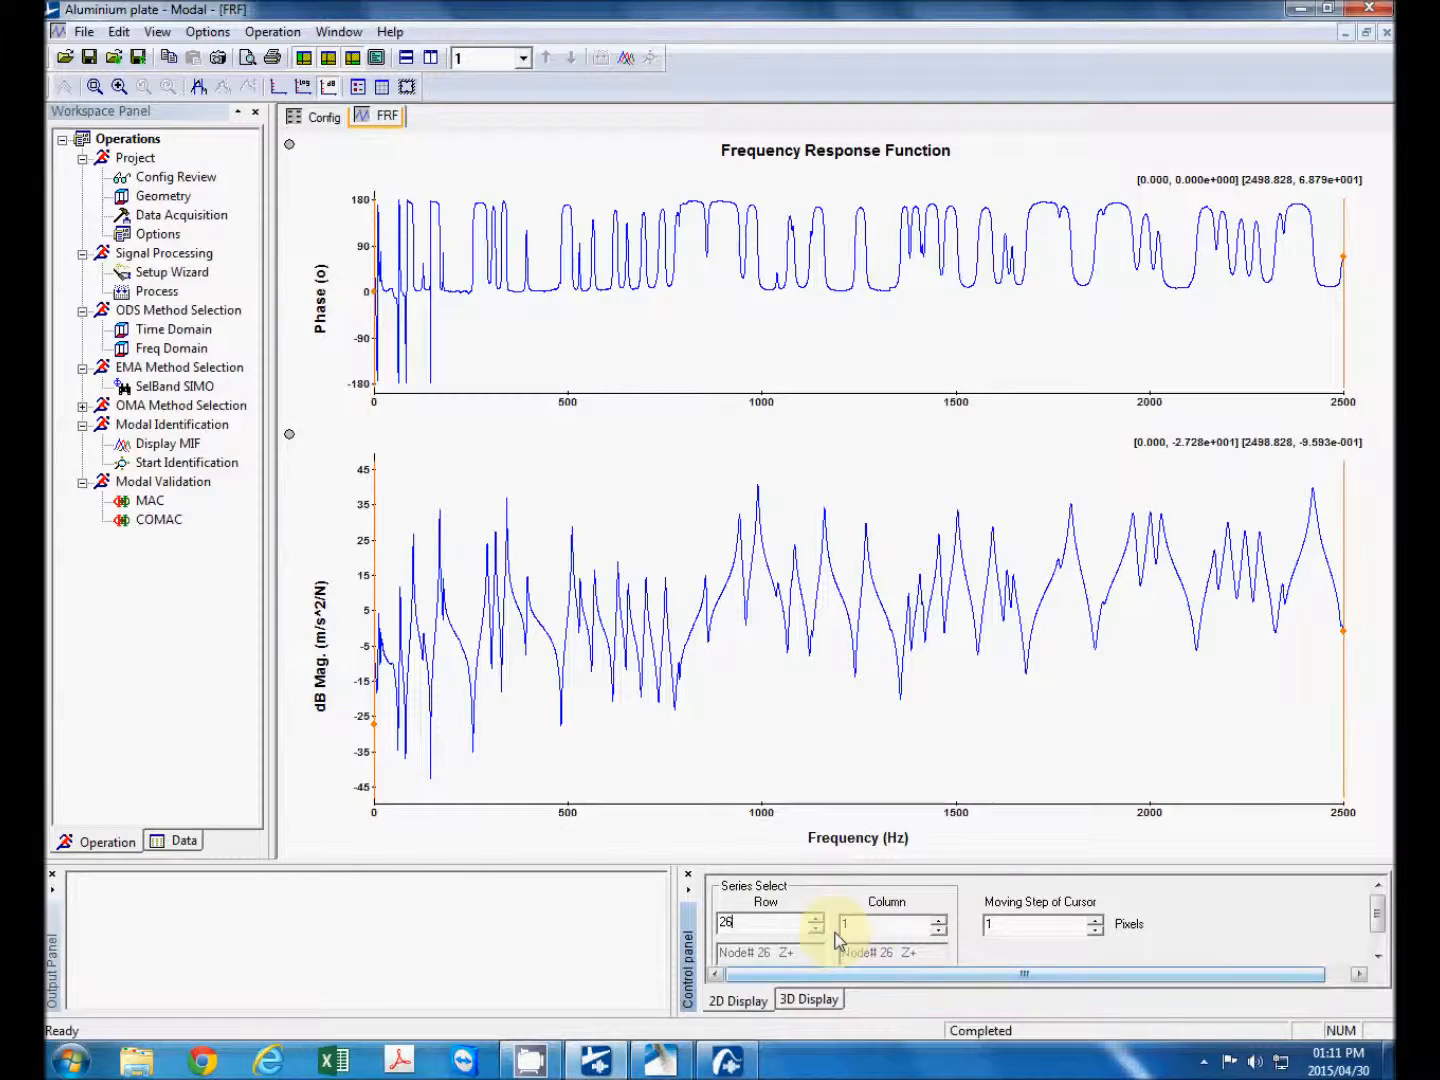
- Change the Series Select row from 26 through 24 and 13 to show node 9's FRF
click(816, 928)
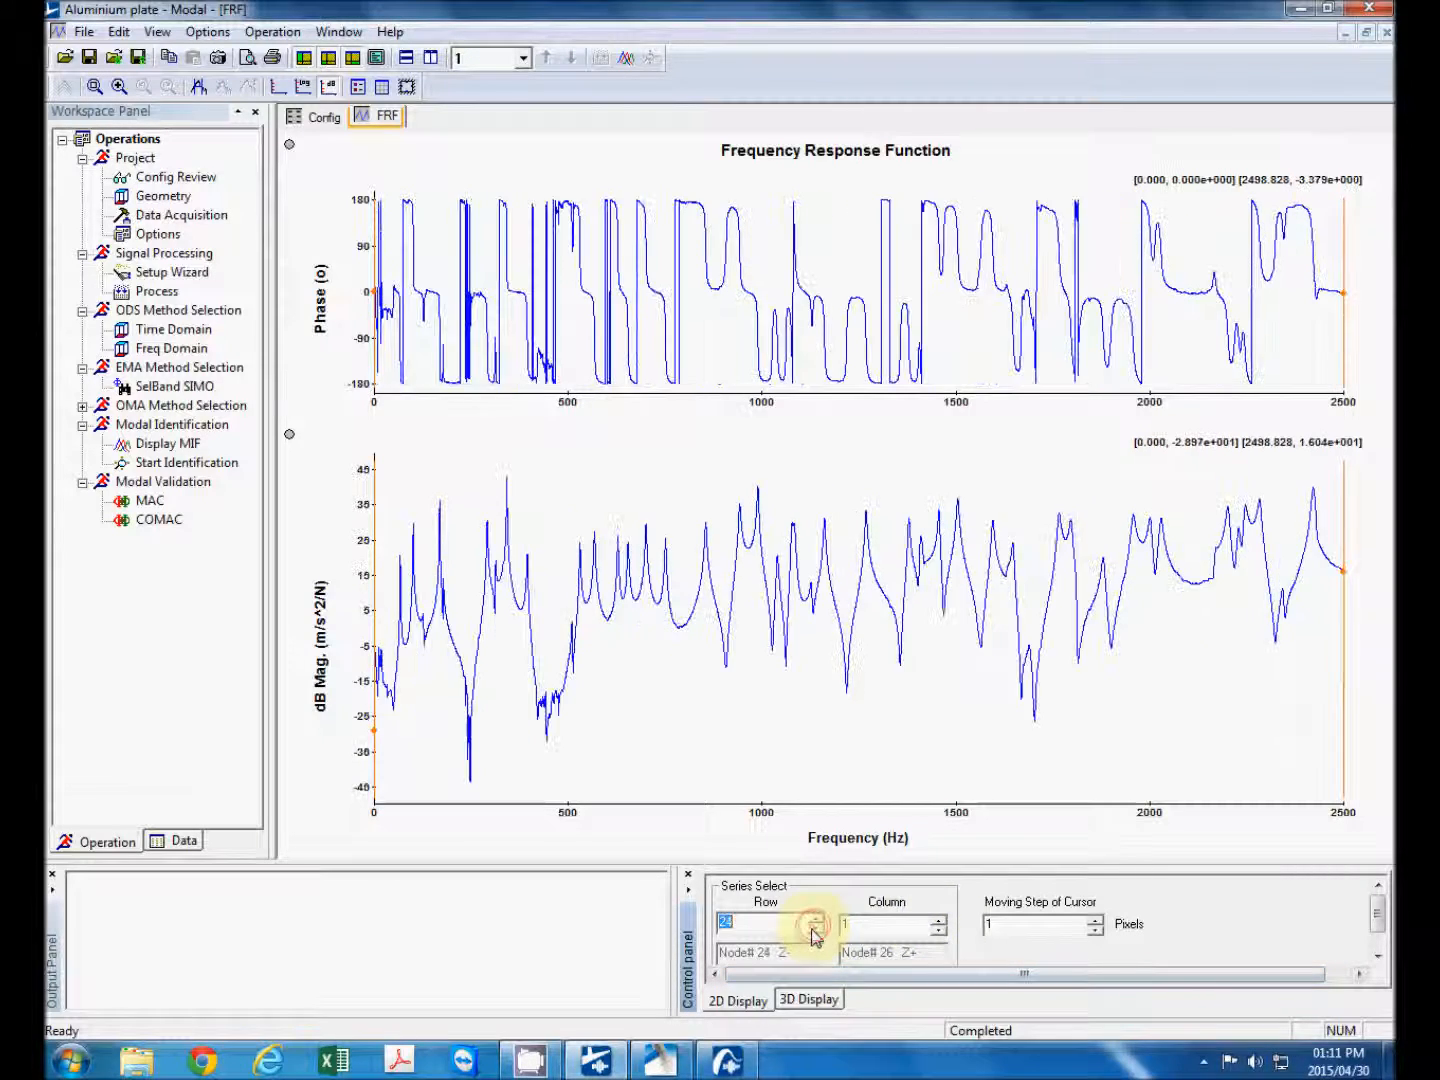
click(814, 928)
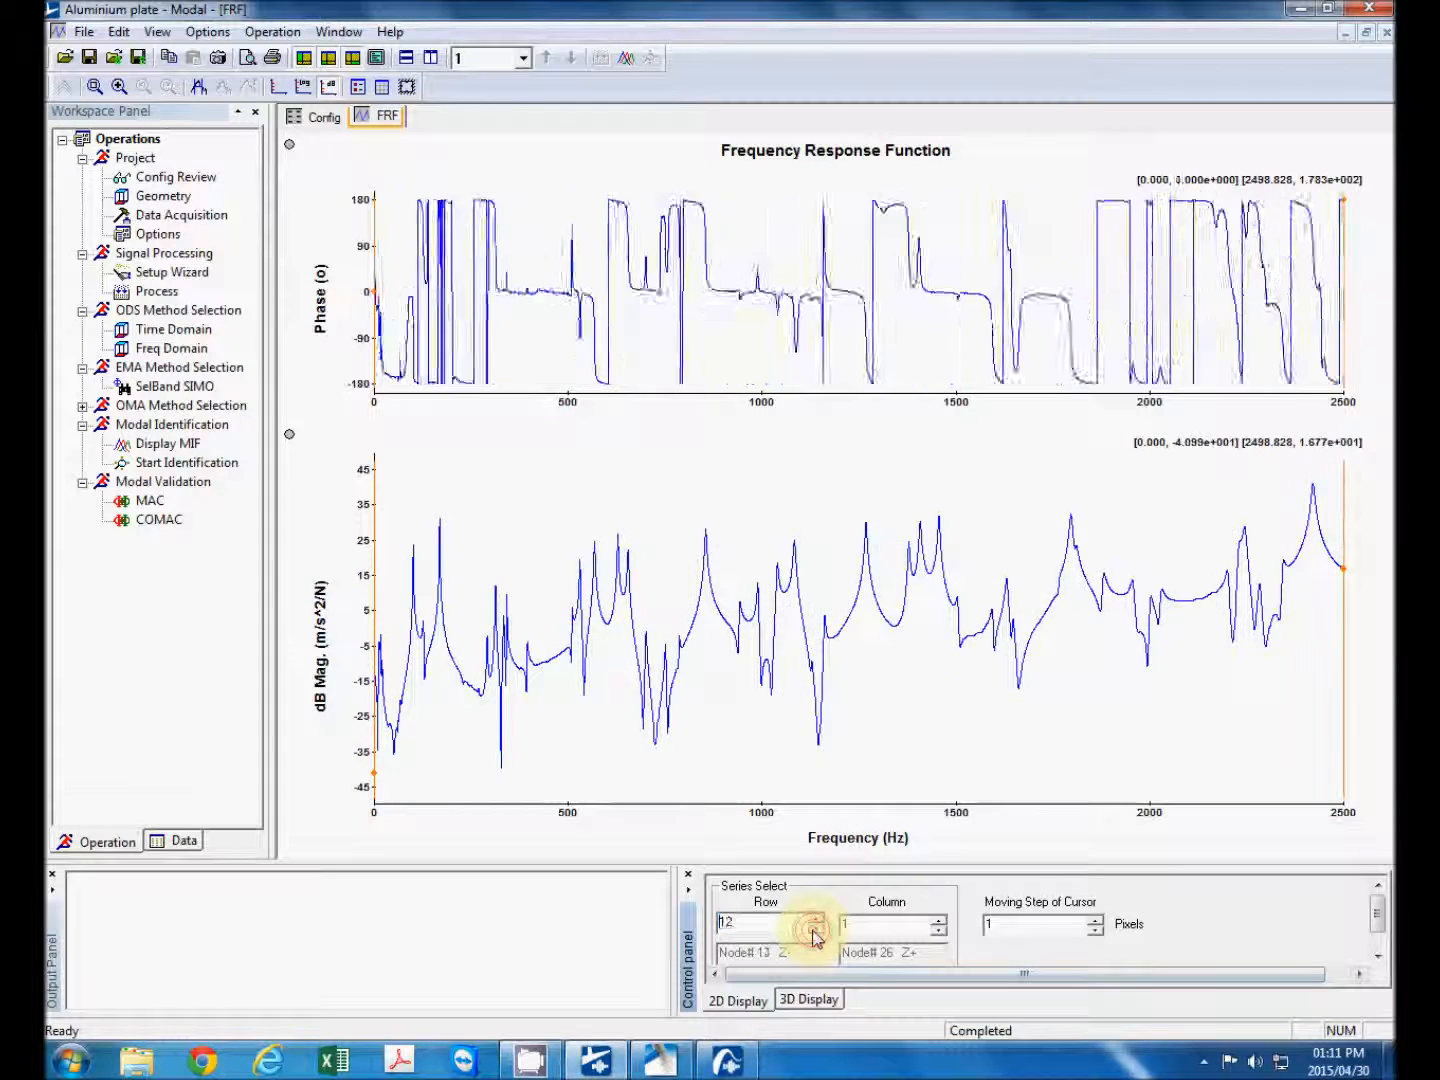
click(816, 930)
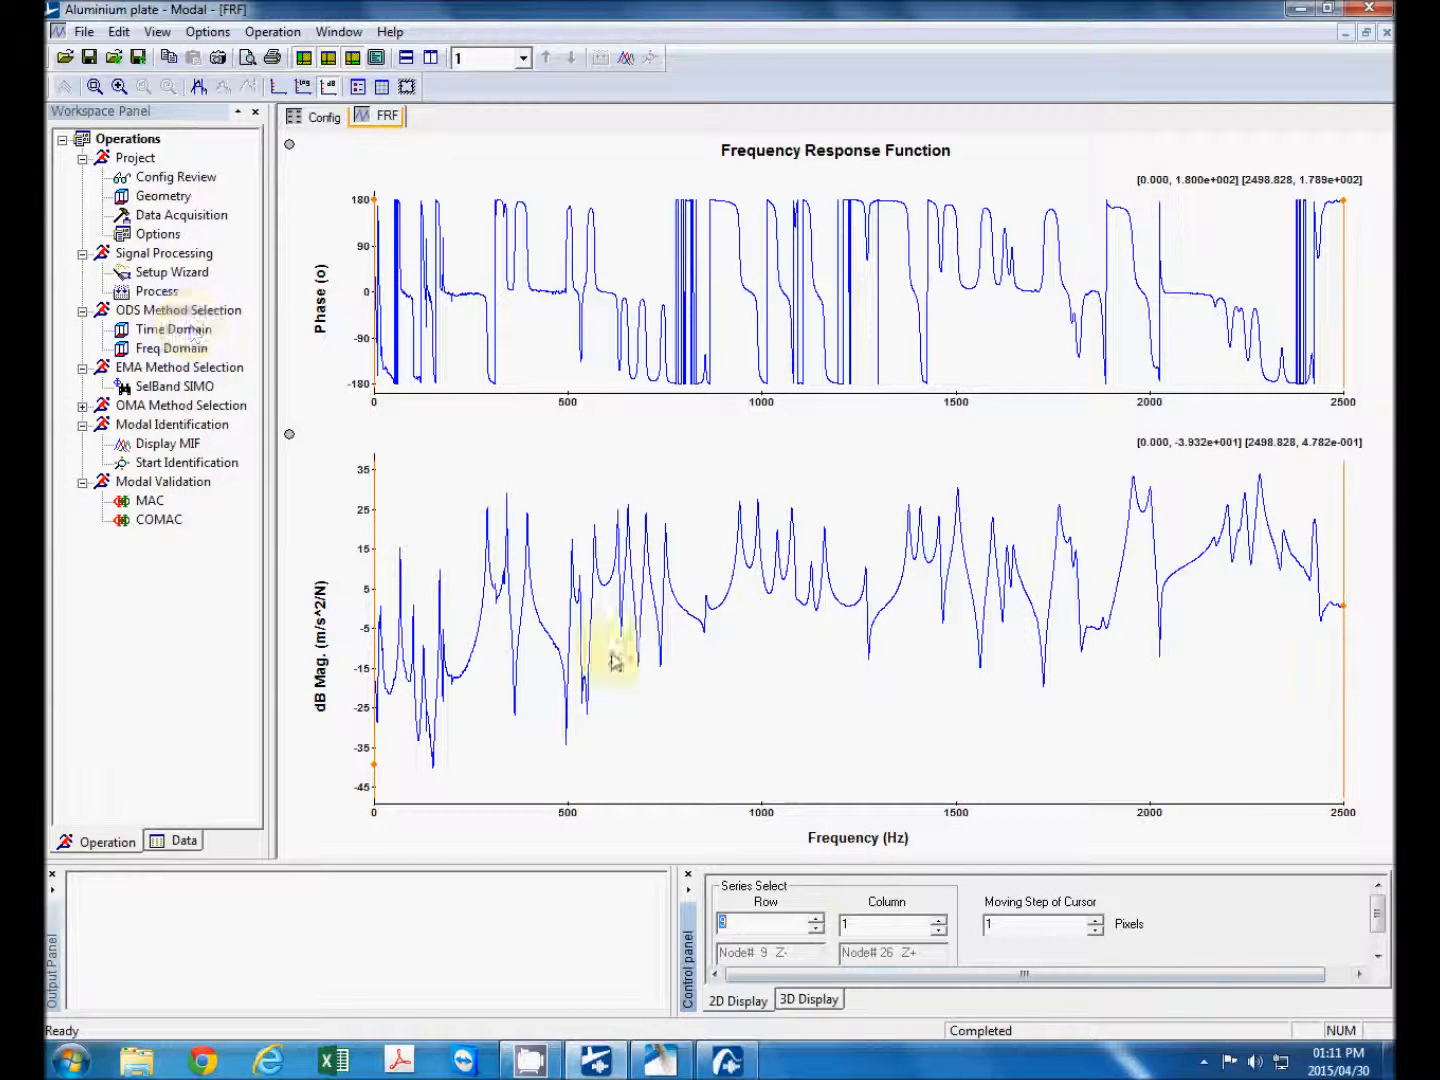
mouse_move(628, 500)
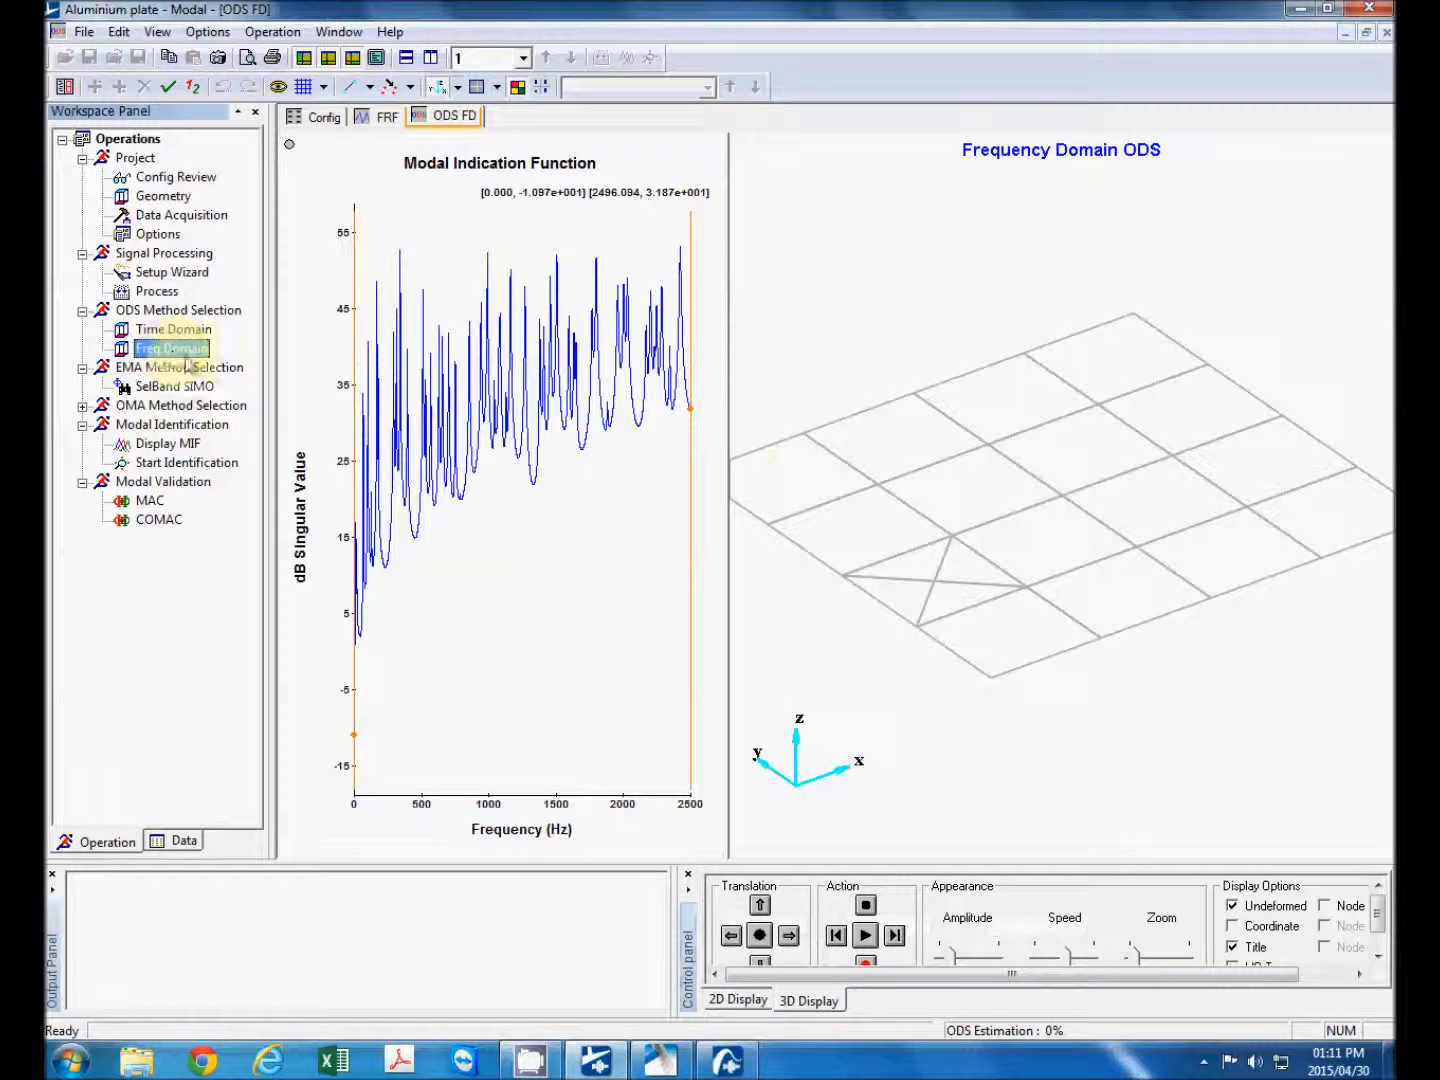
- Run the Freq Domain ODS estimation under ODS Method Selection
click(172, 348)
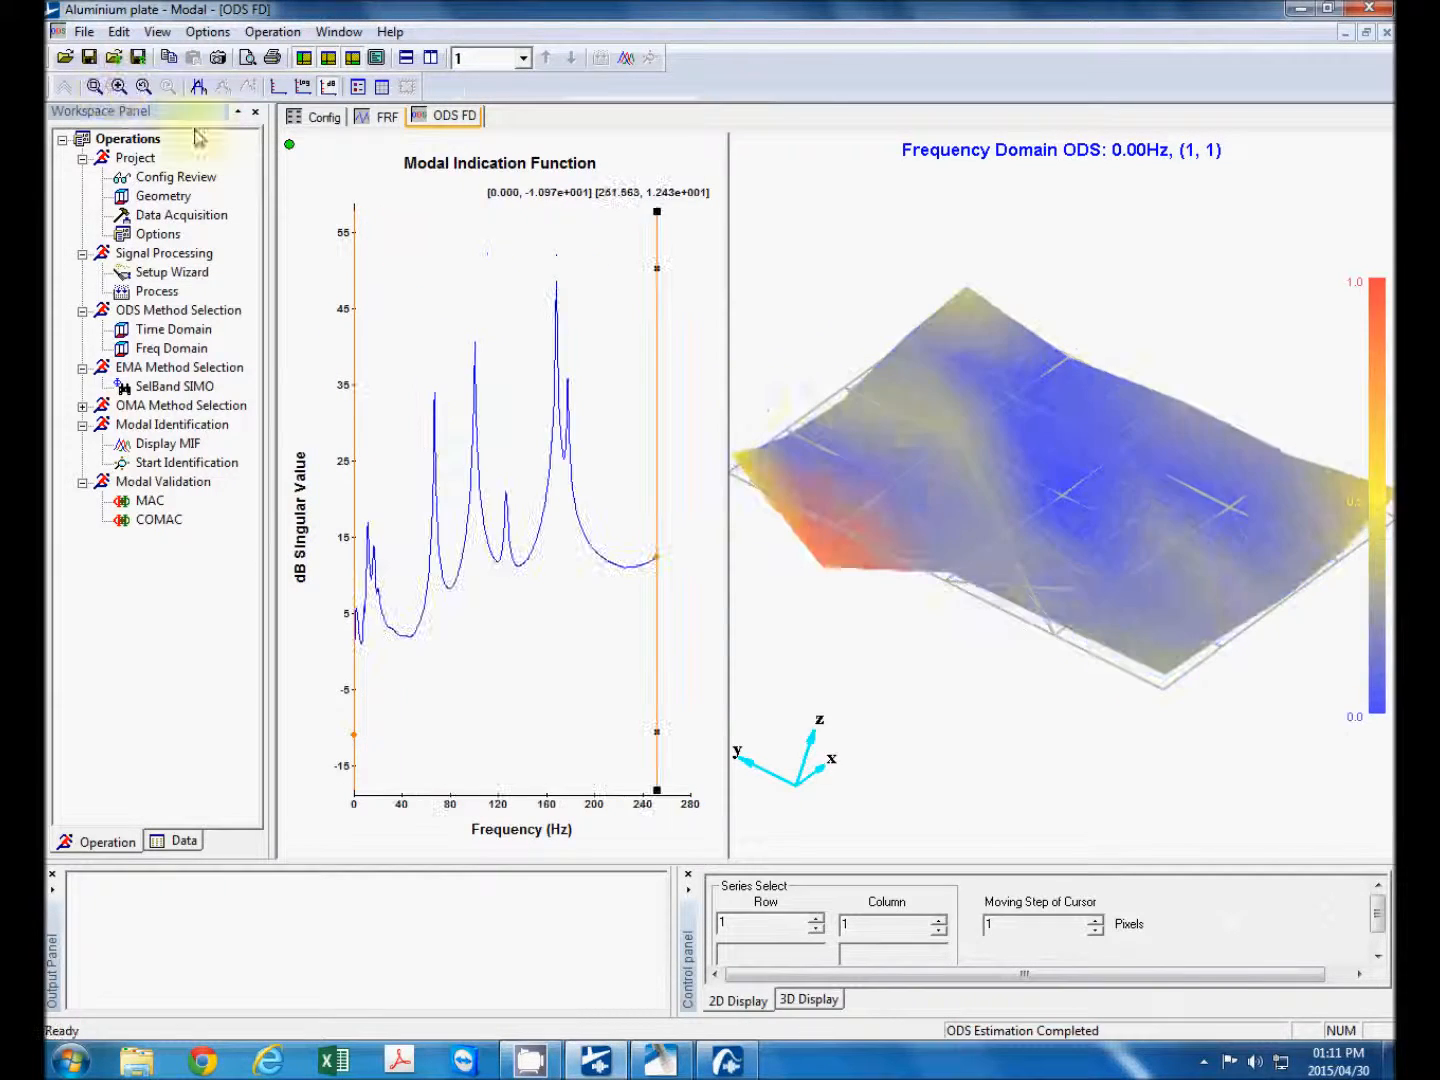
- Move the MIF cursor to the 70, 100 and 68 Hz peaks, rotating the plate to view each shape
click(420, 284)
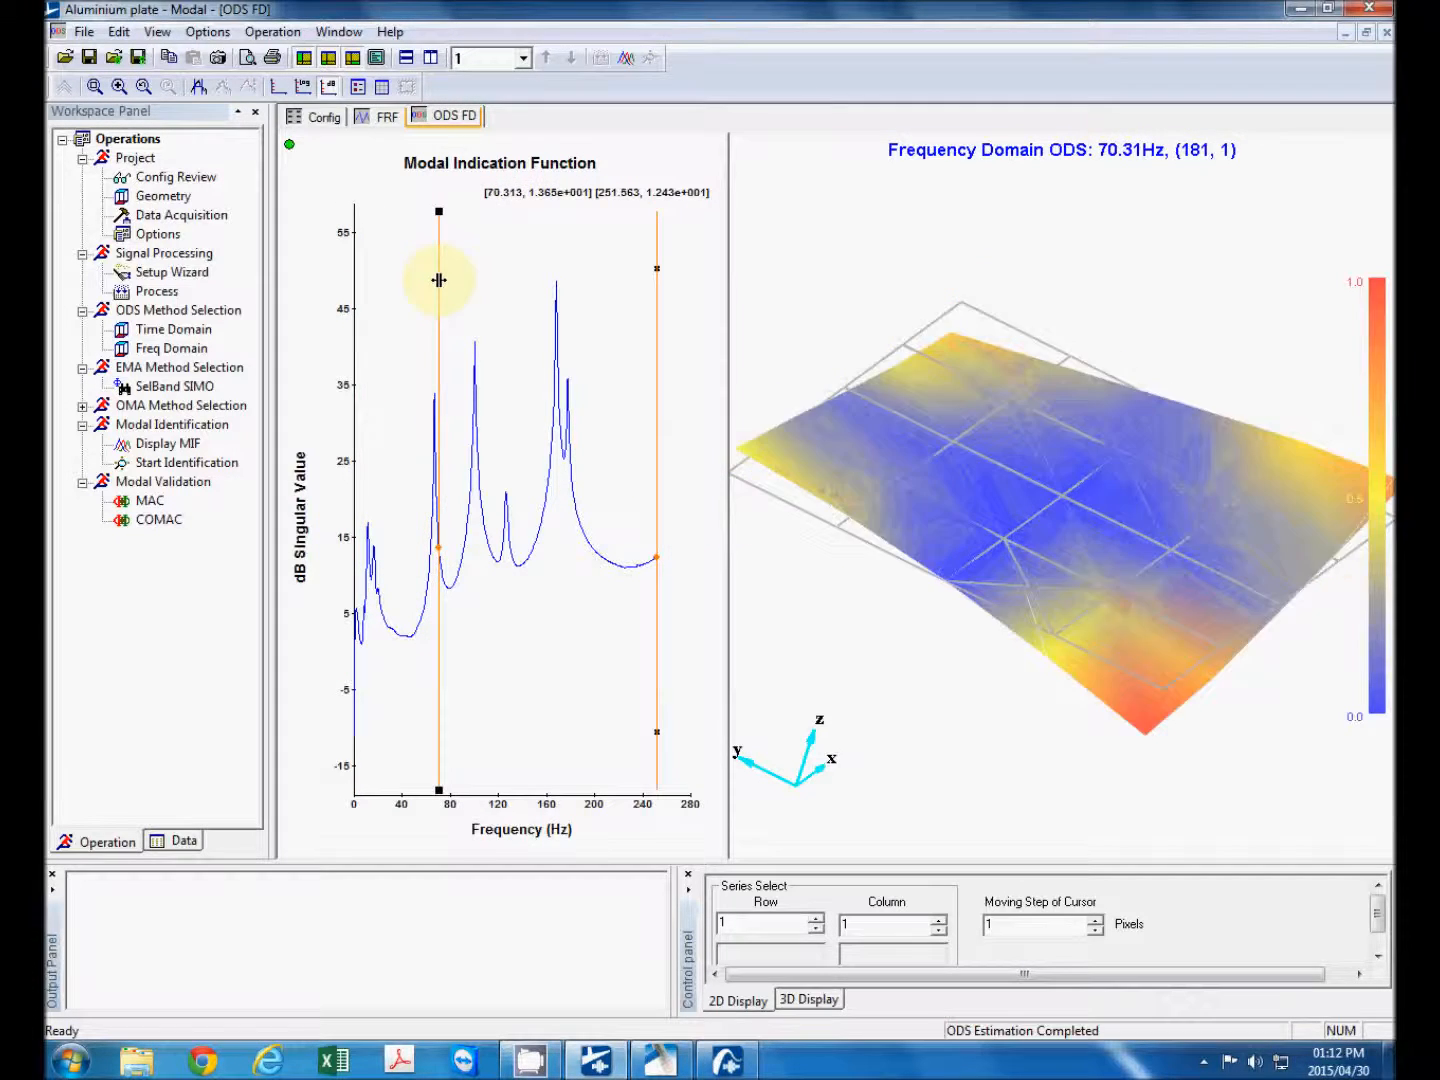
drag(438, 280, 420, 290)
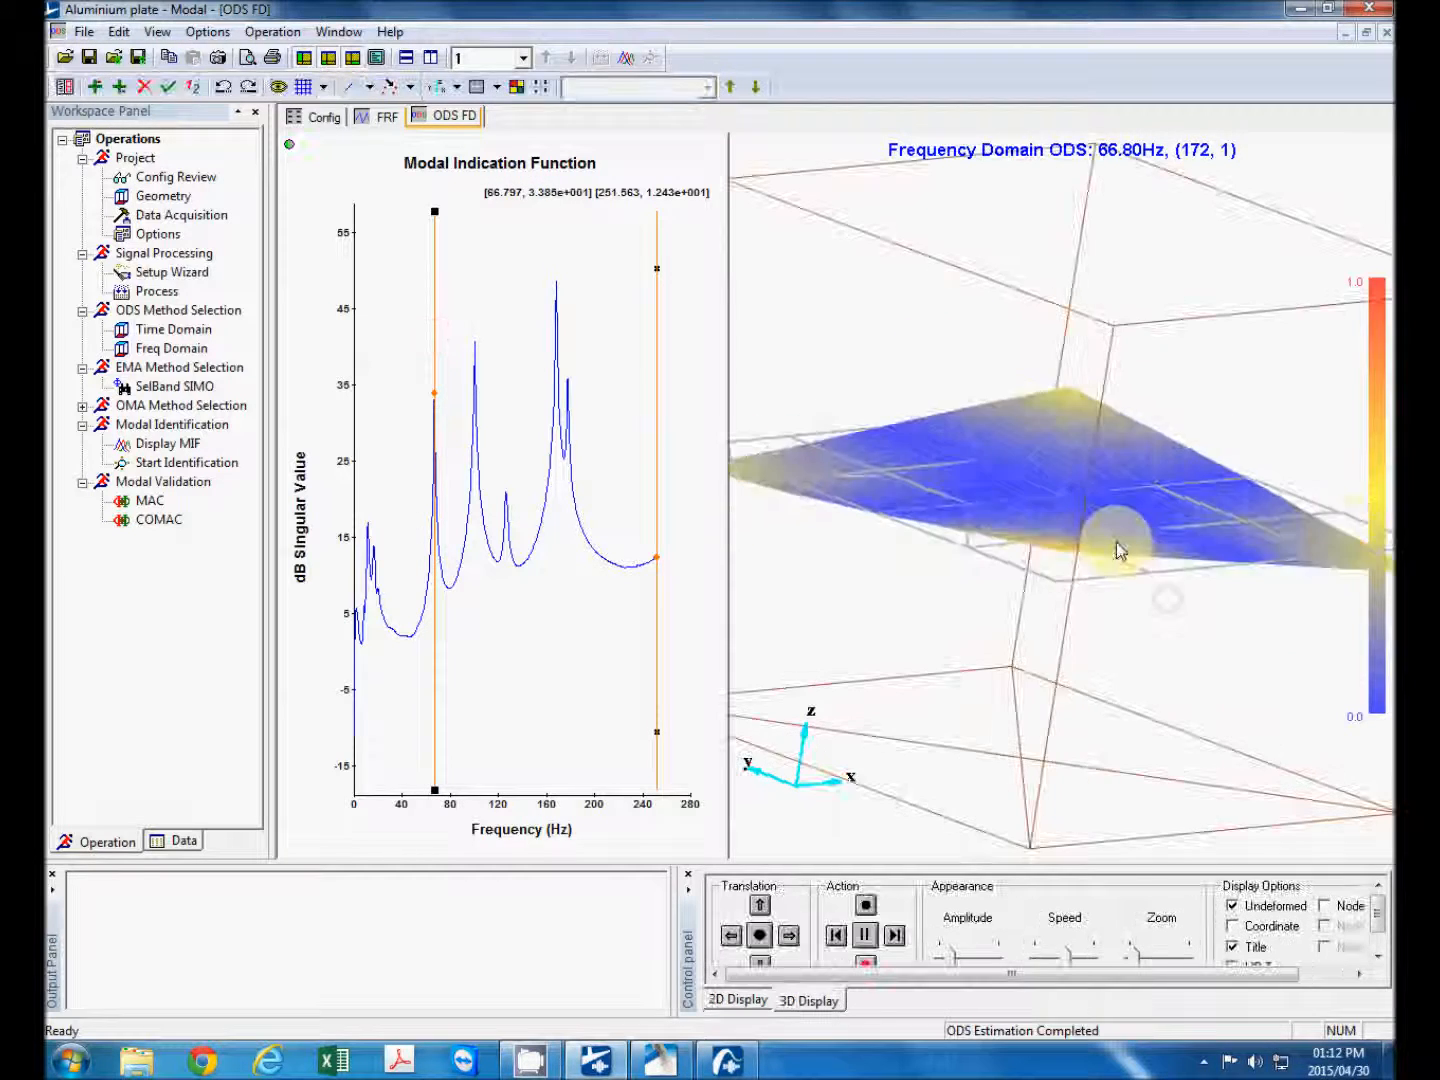
drag(1120, 550, 1064, 436)
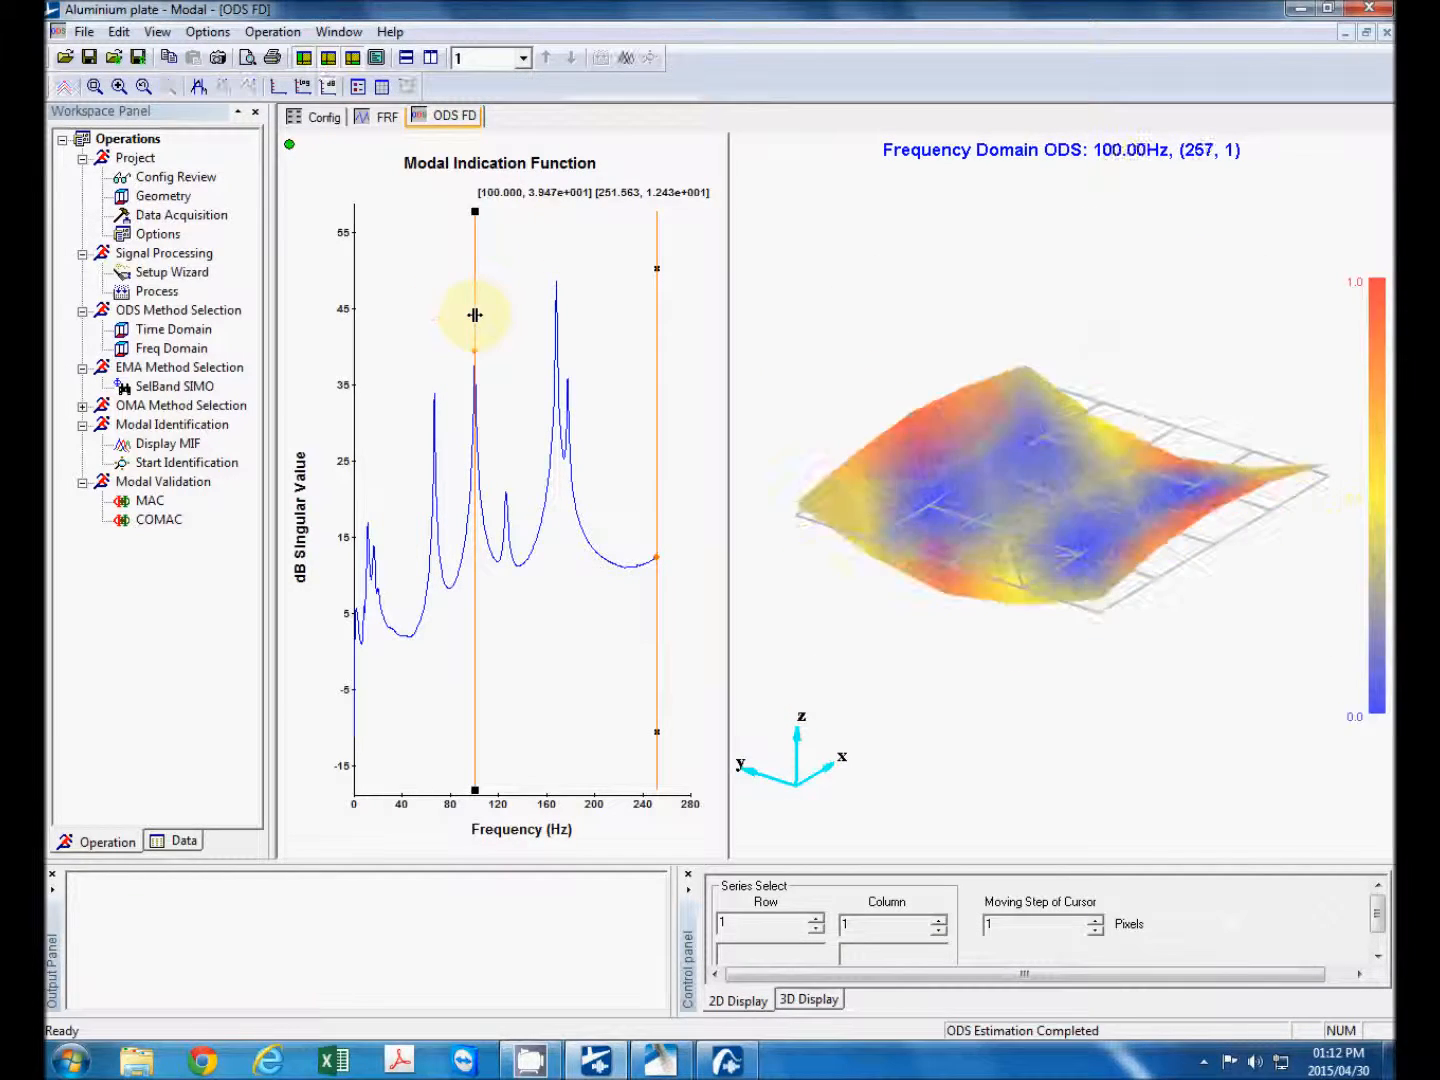
drag(474, 316, 500, 326)
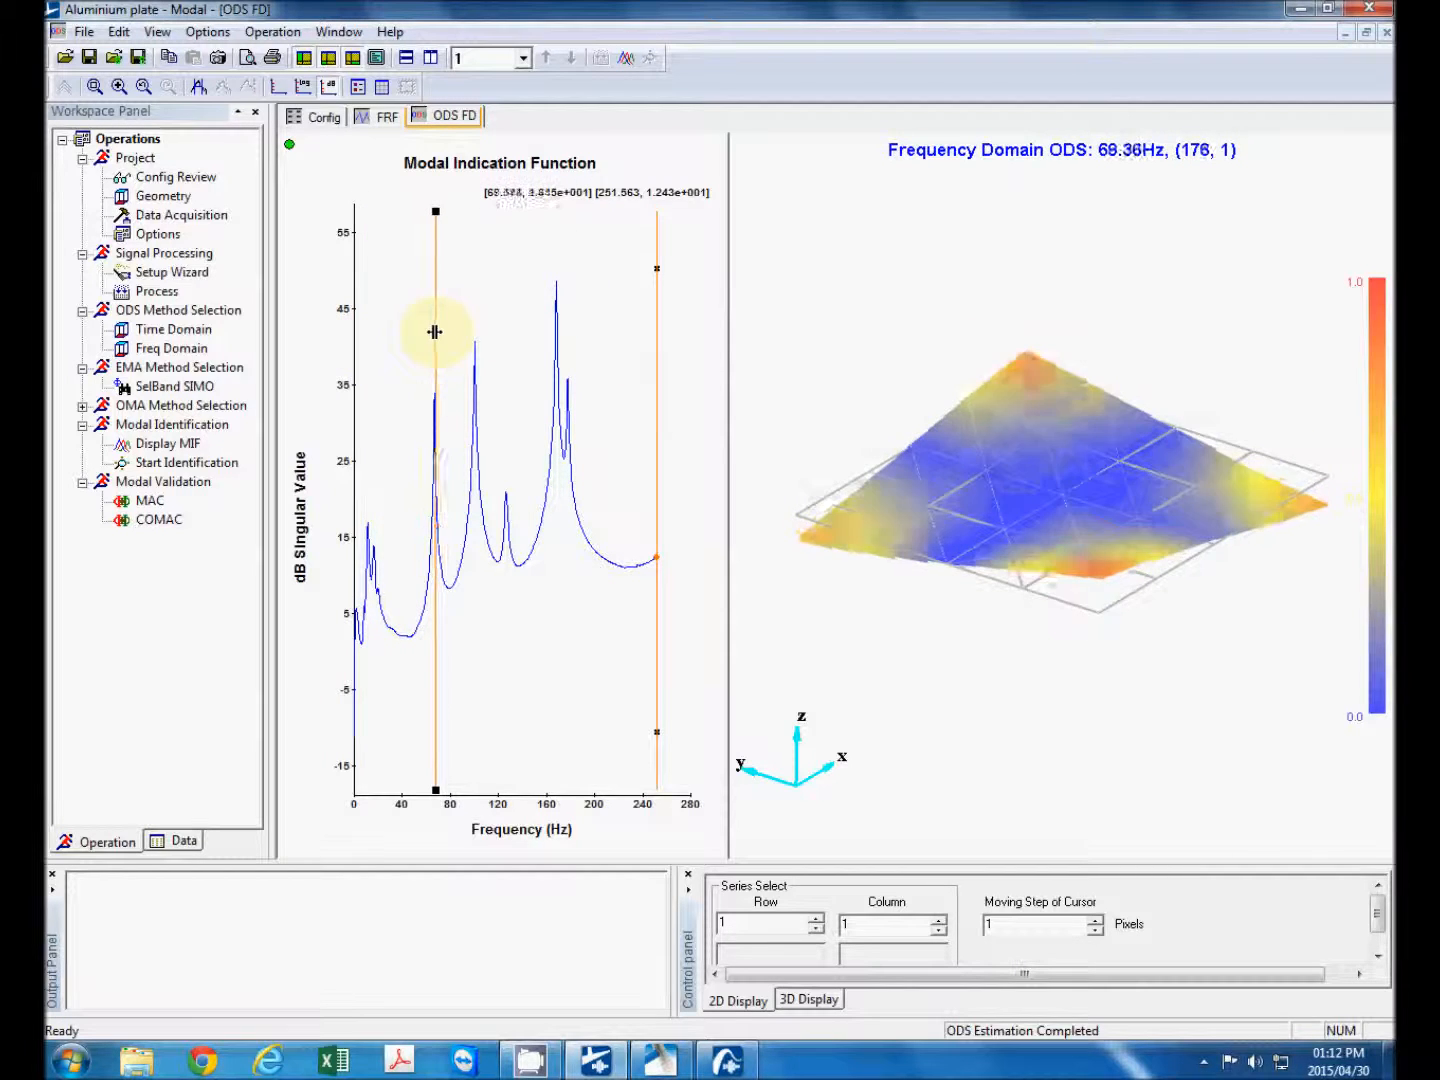
drag(436, 332, 428, 332)
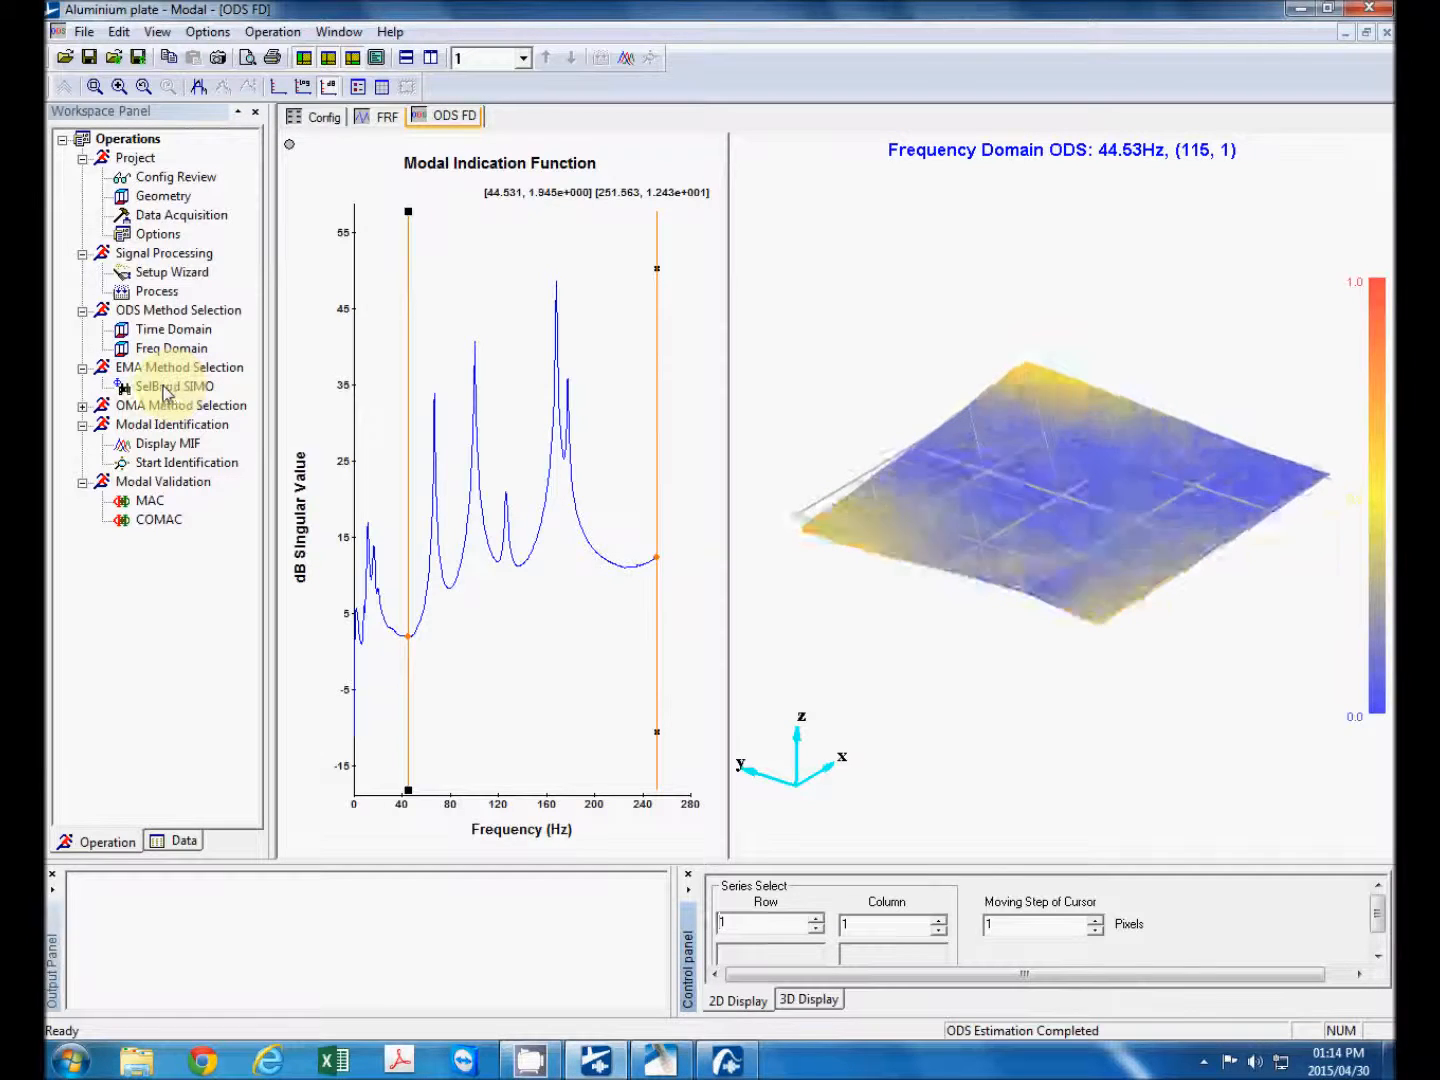
- Select SelBand SIMO under EMA Method Selection, briefly expanding the OMA methods list
click(172, 388)
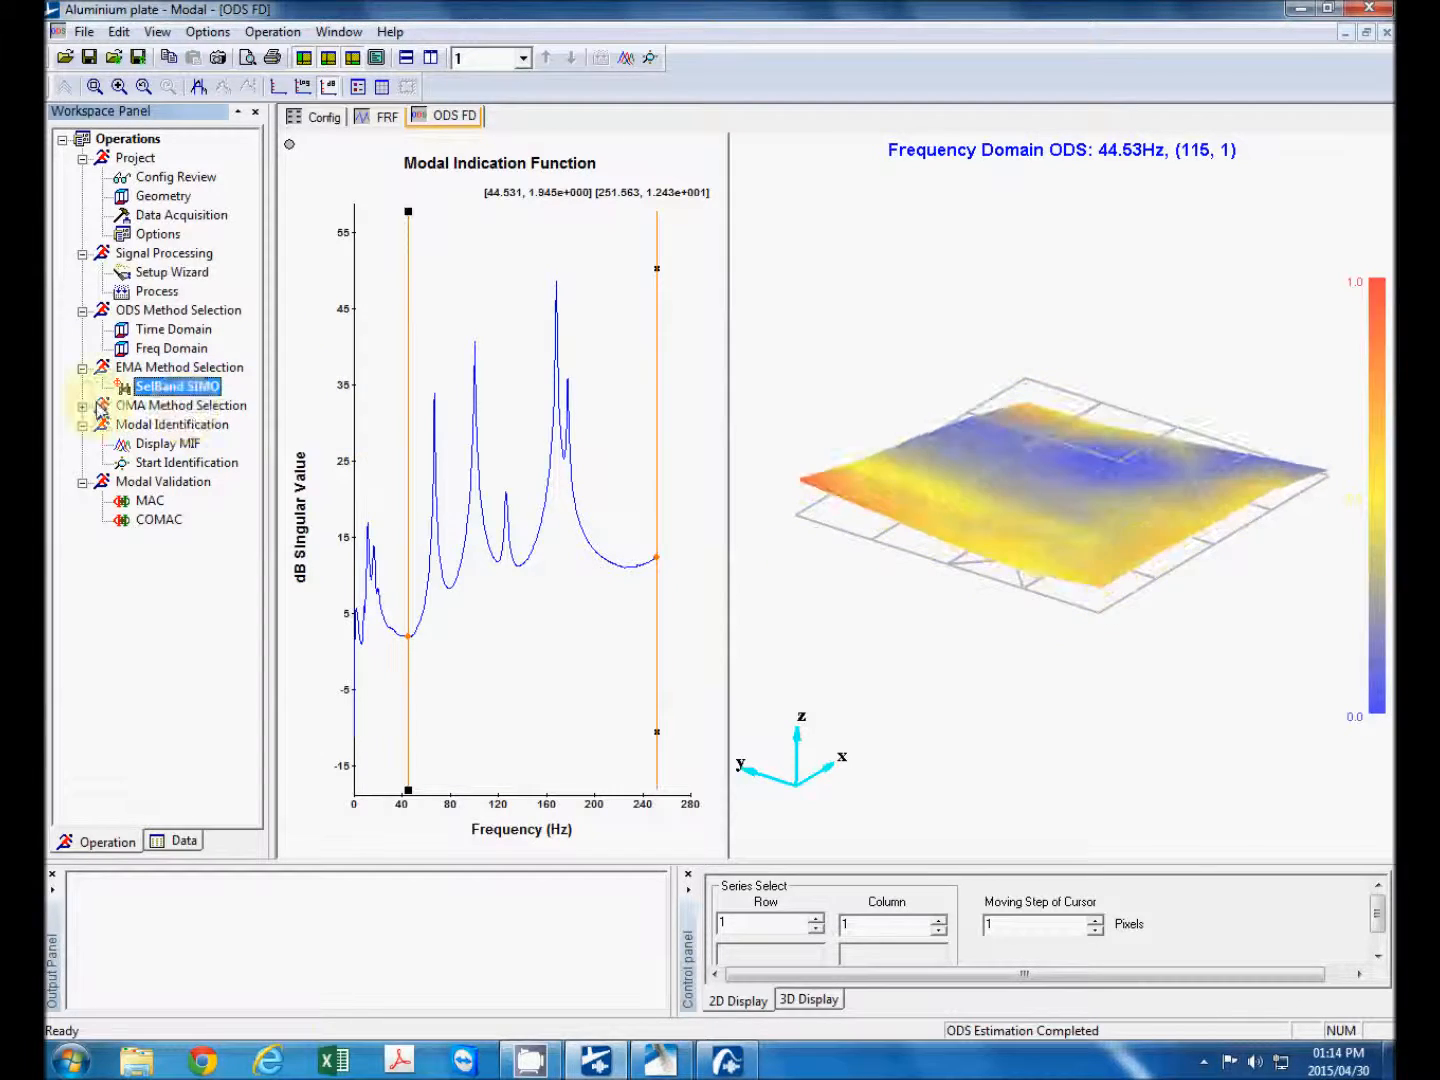
click(84, 404)
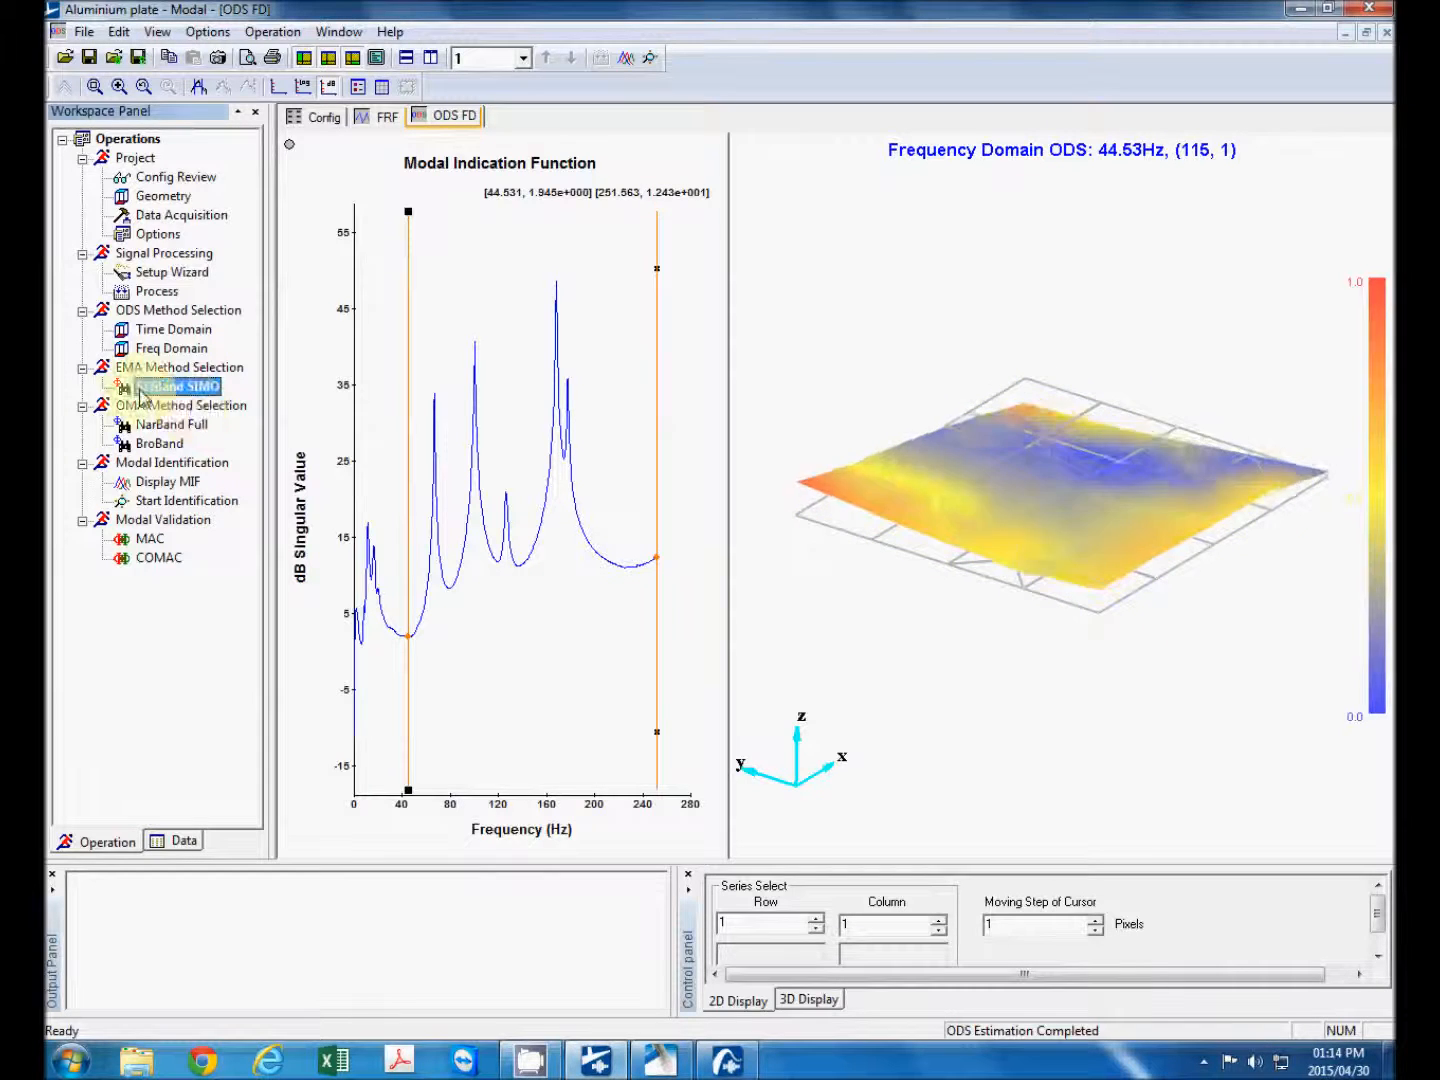
click(176, 386)
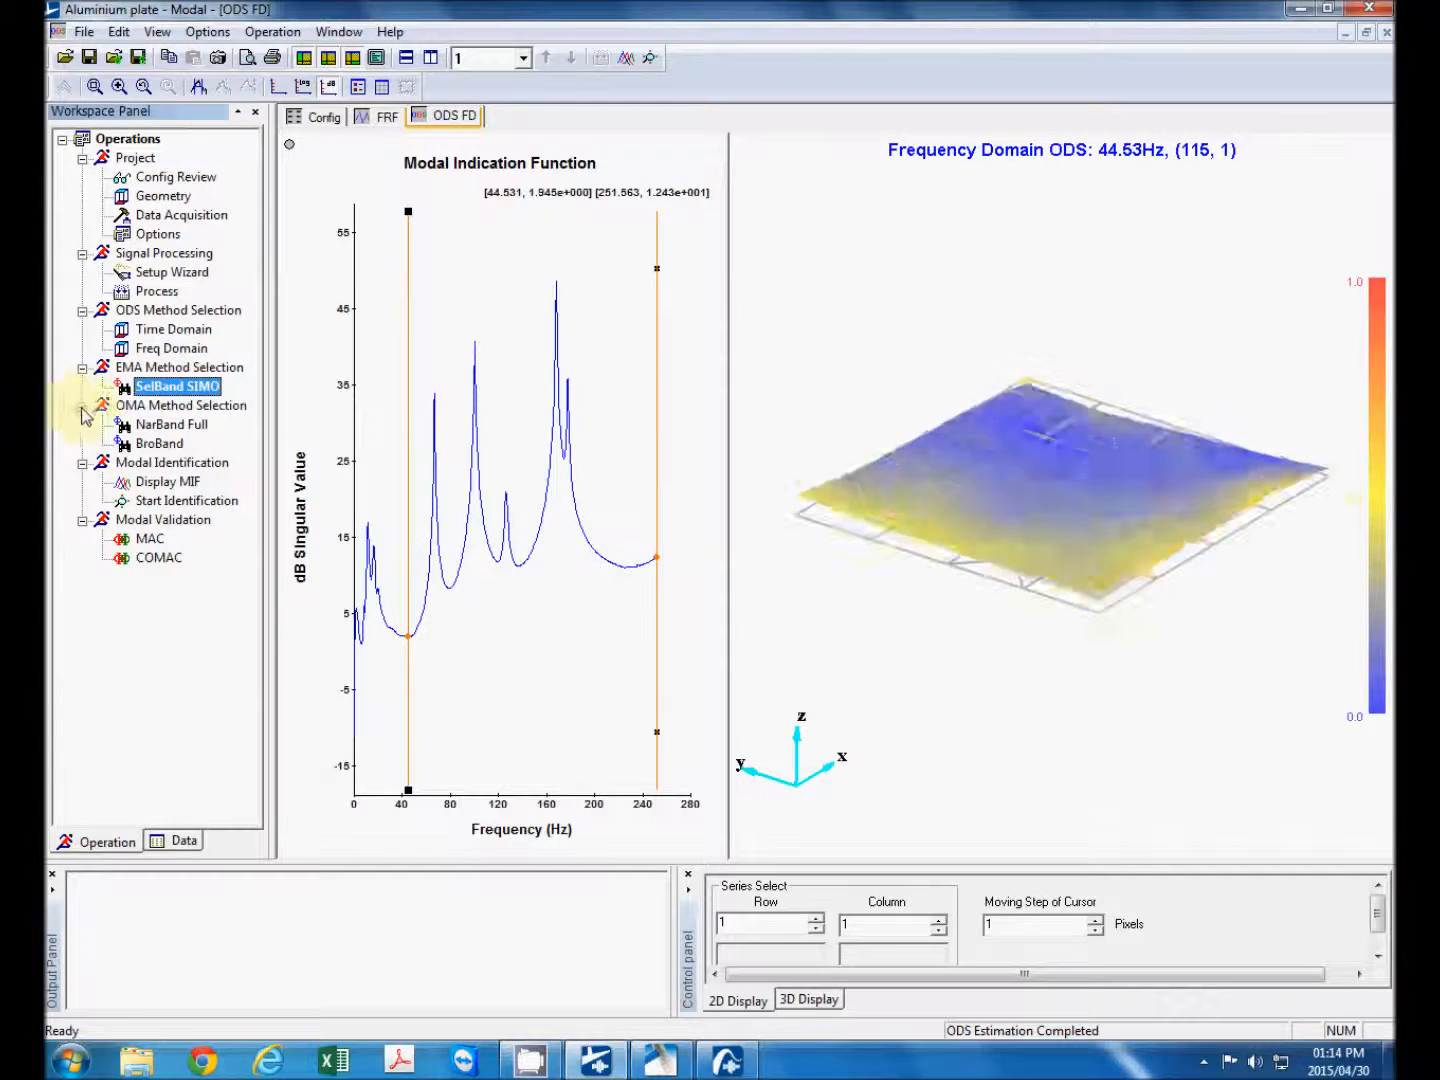
click(84, 404)
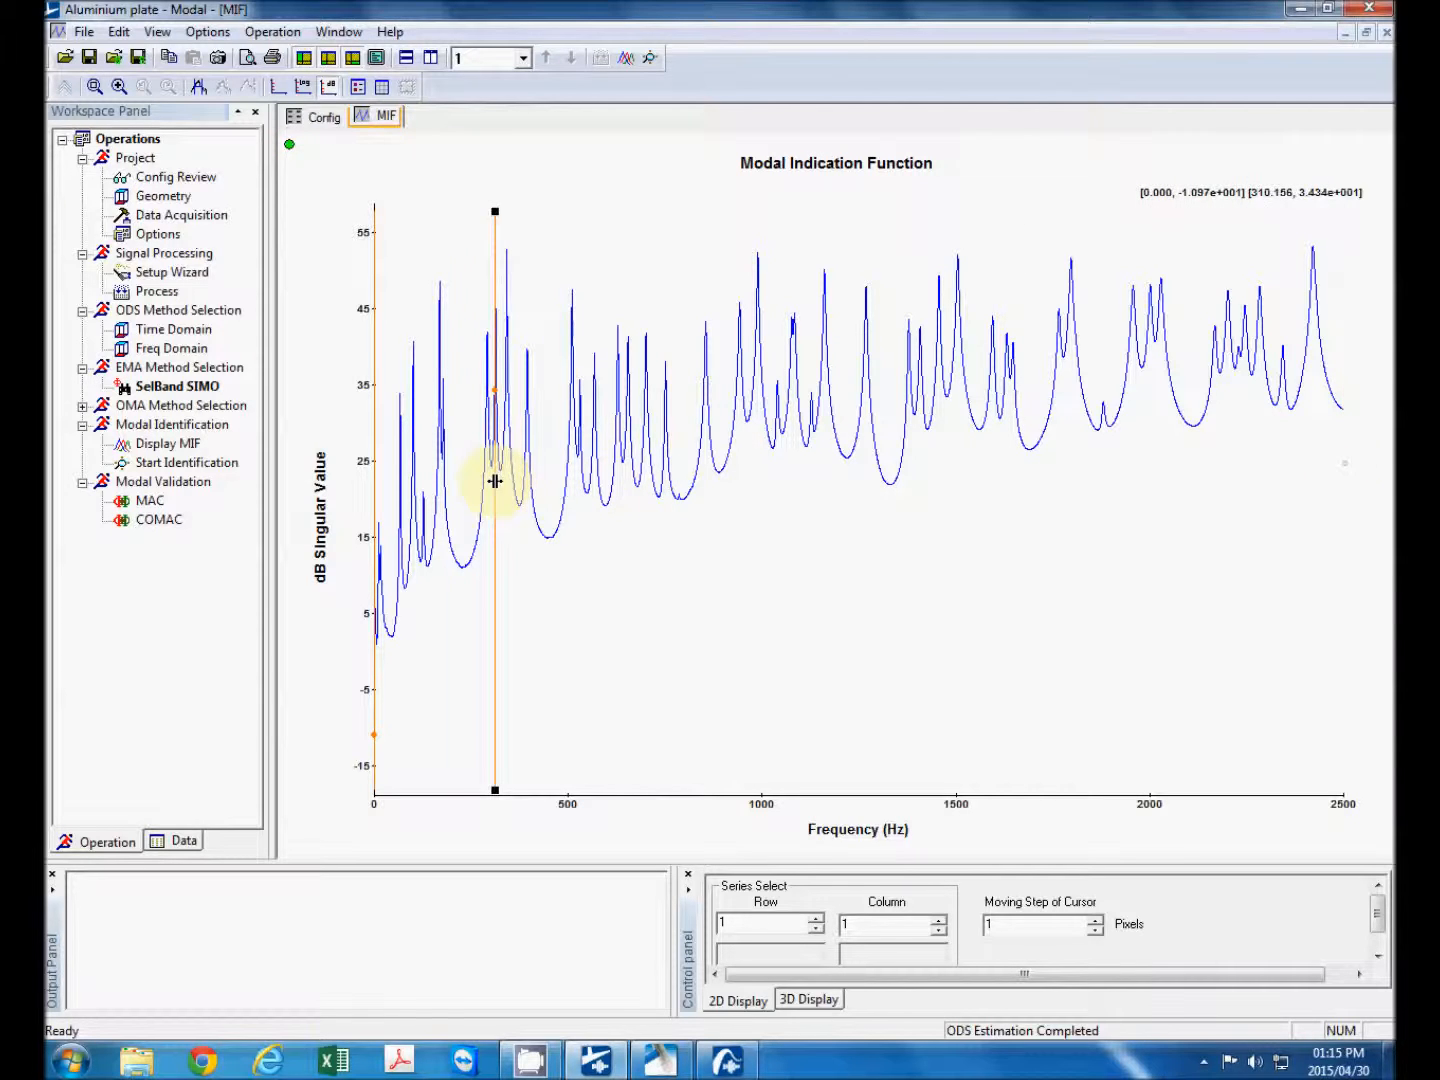
- Drag the band cursor so the indication function spans 0 to about 226 Hz
drag(496, 480, 464, 480)
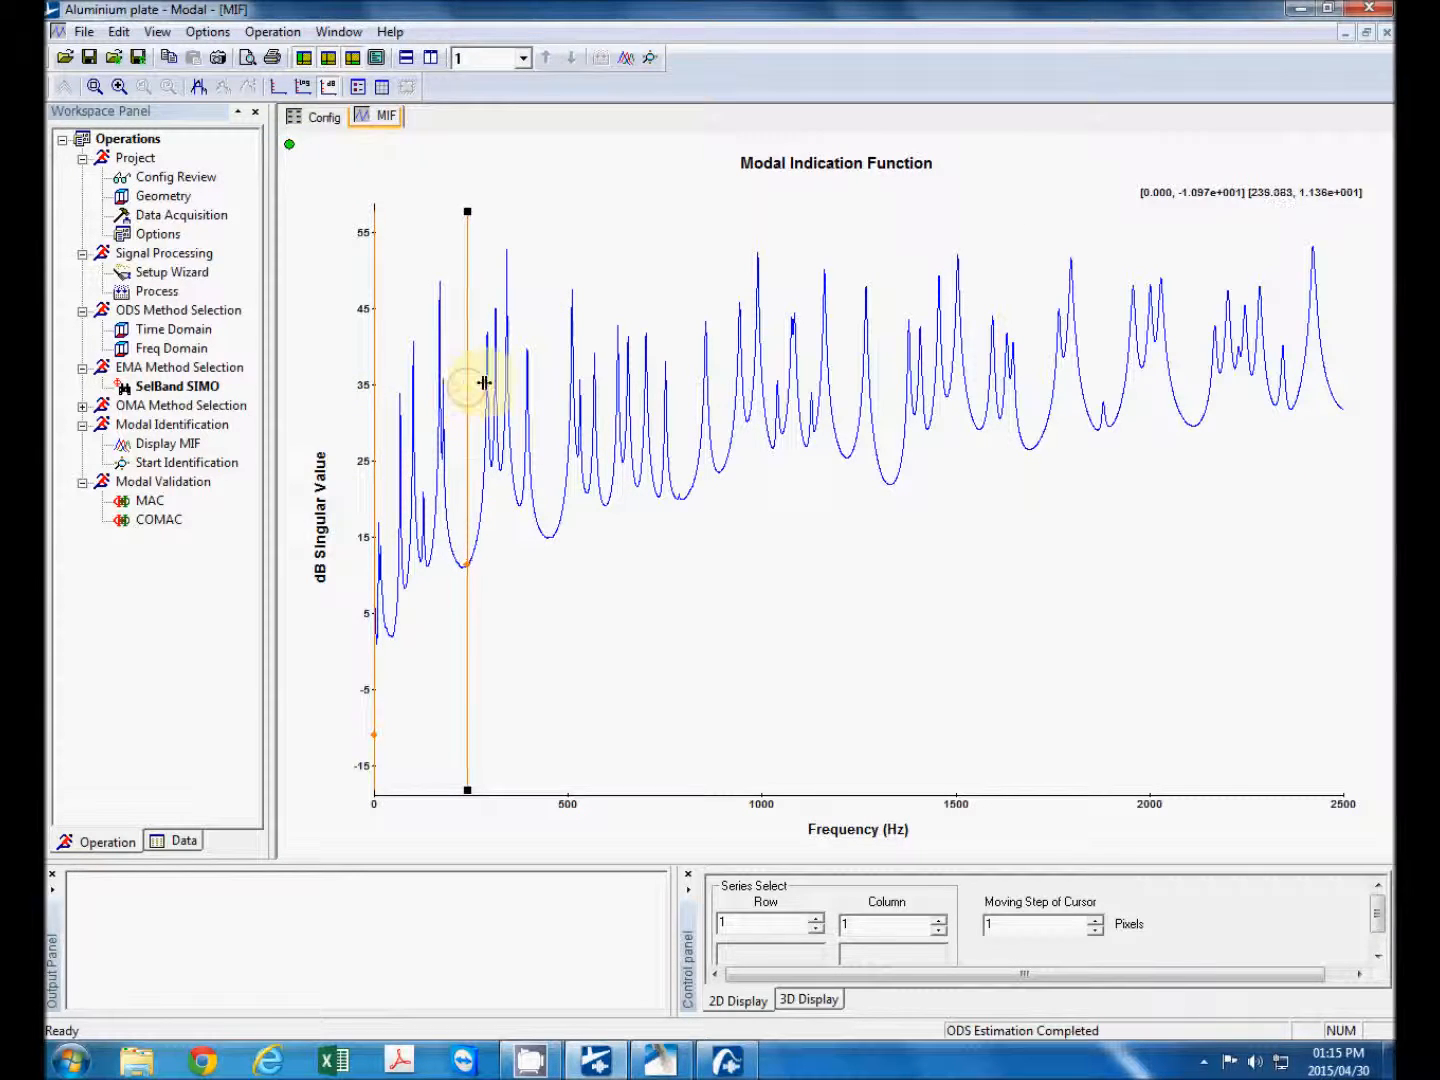
drag(468, 384, 460, 394)
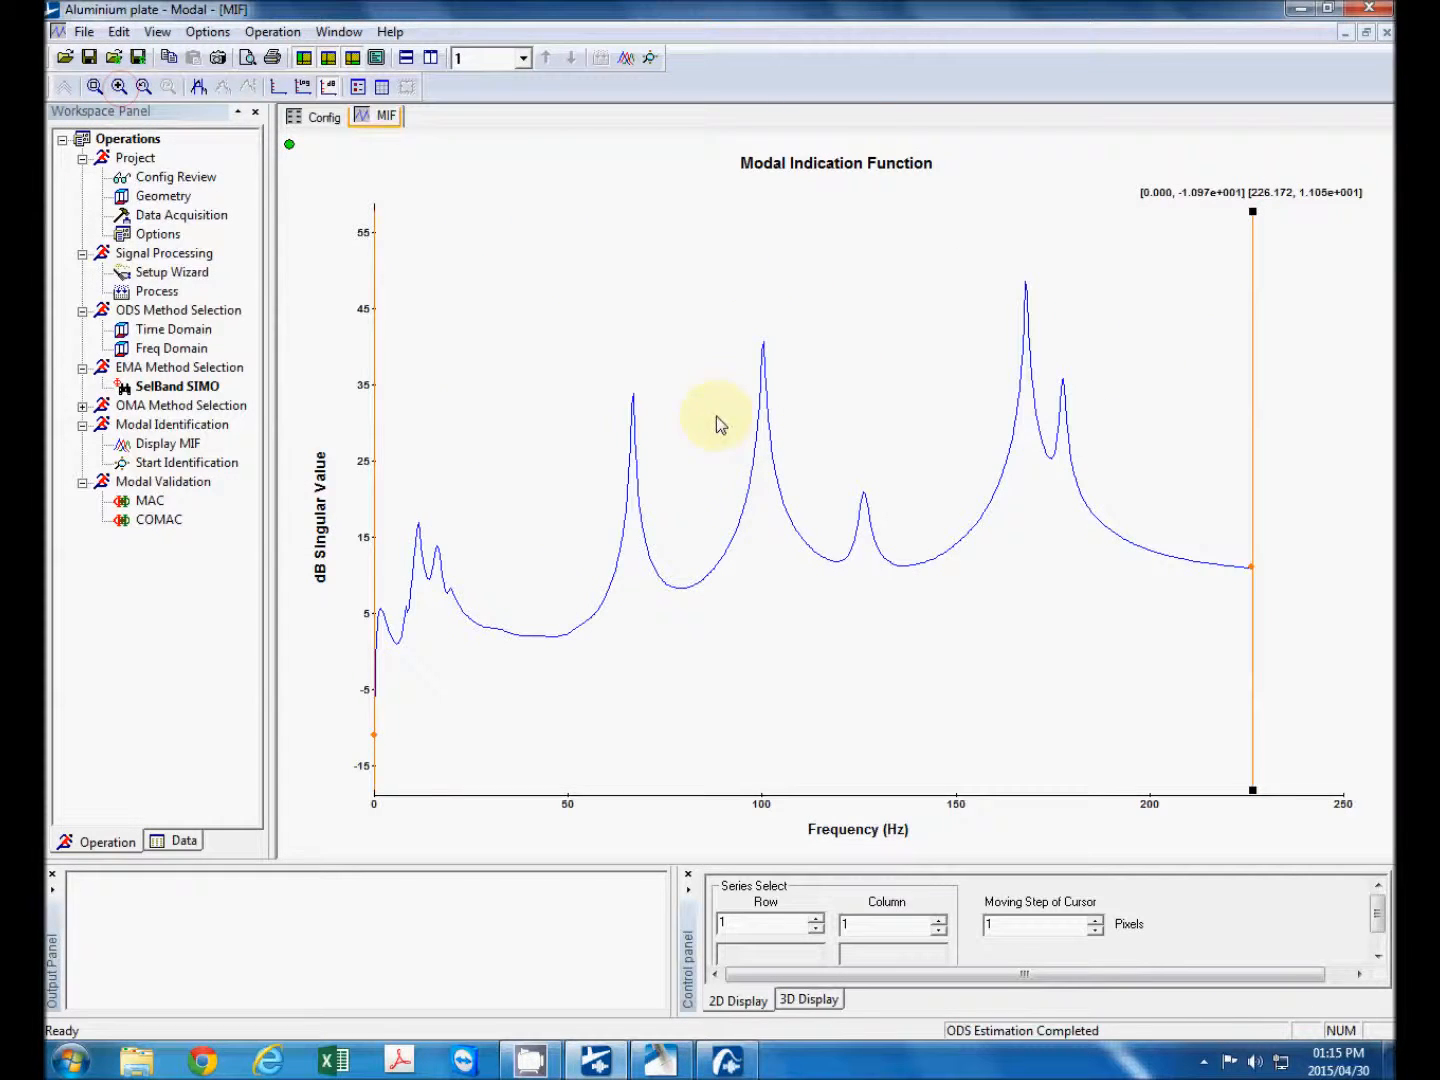
mouse_move(436, 516)
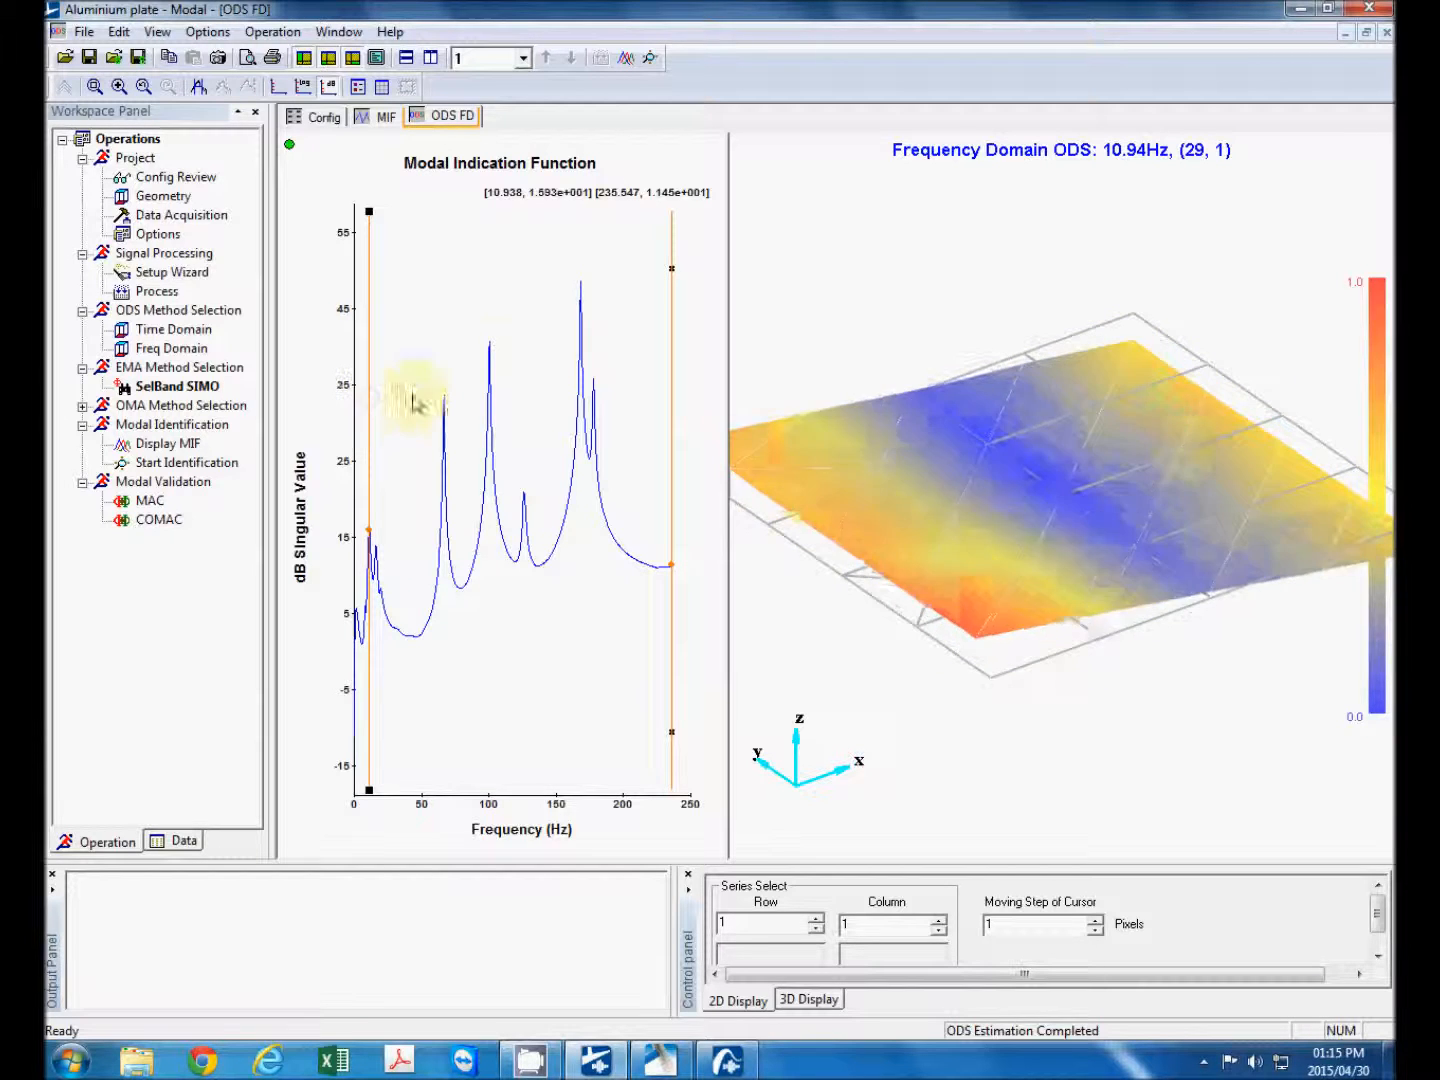
- Move the MIF cursor to 21.09 Hz then 10.16 Hz, returning to the full 0–2500 Hz band
drag(370, 412, 388, 412)
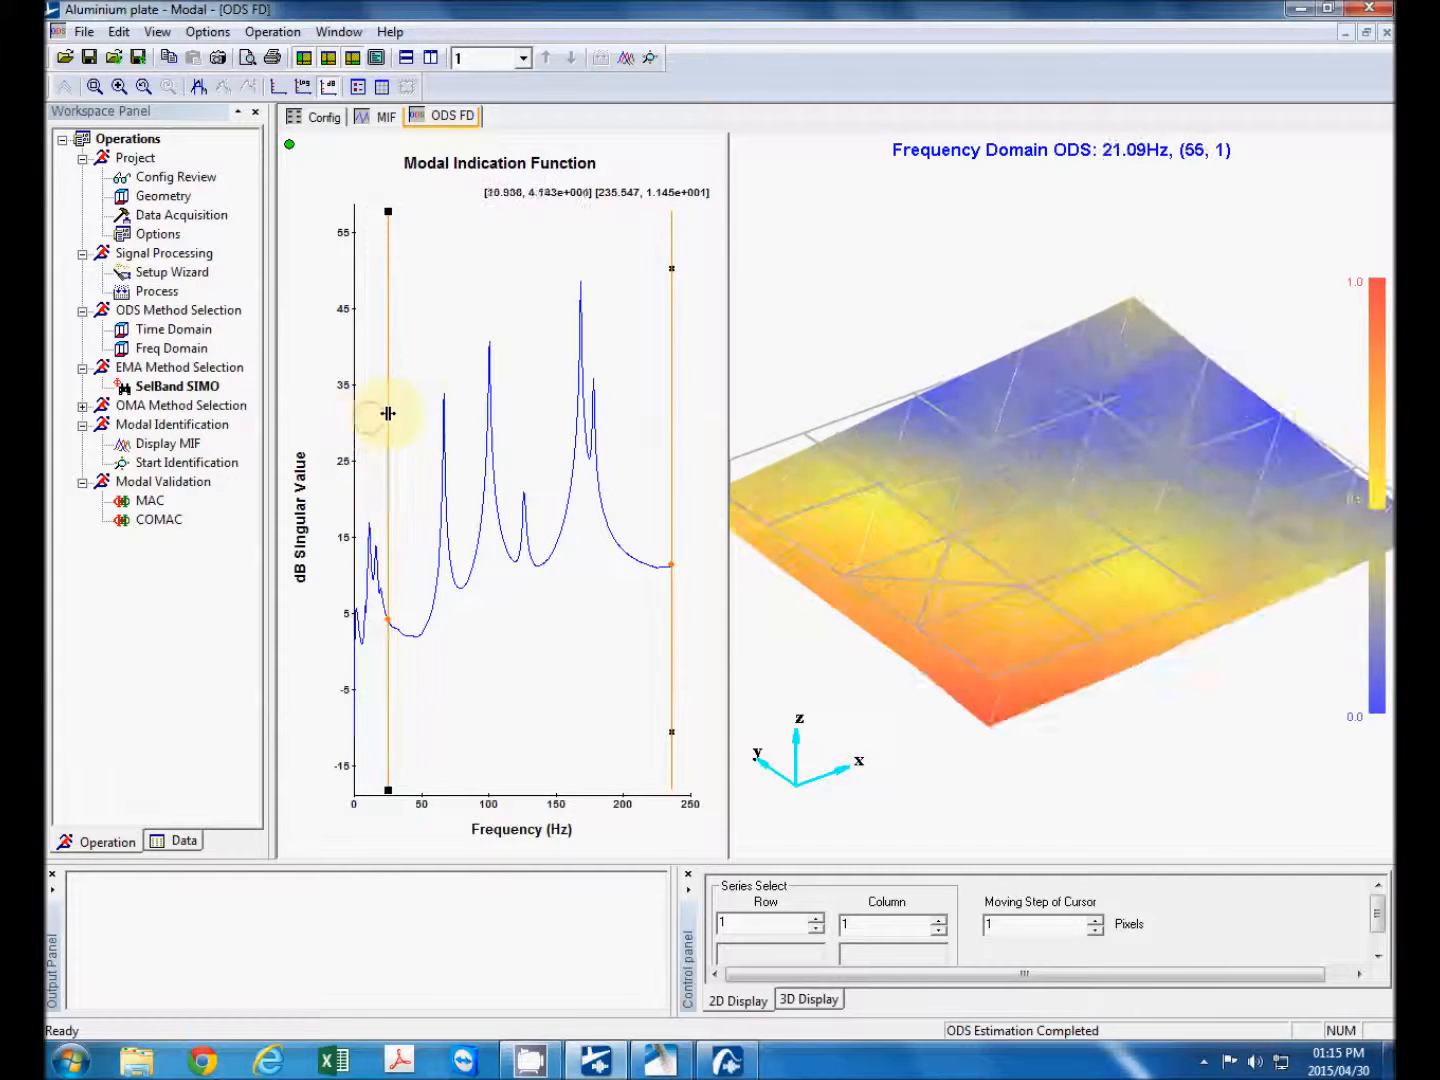
drag(388, 412, 376, 404)
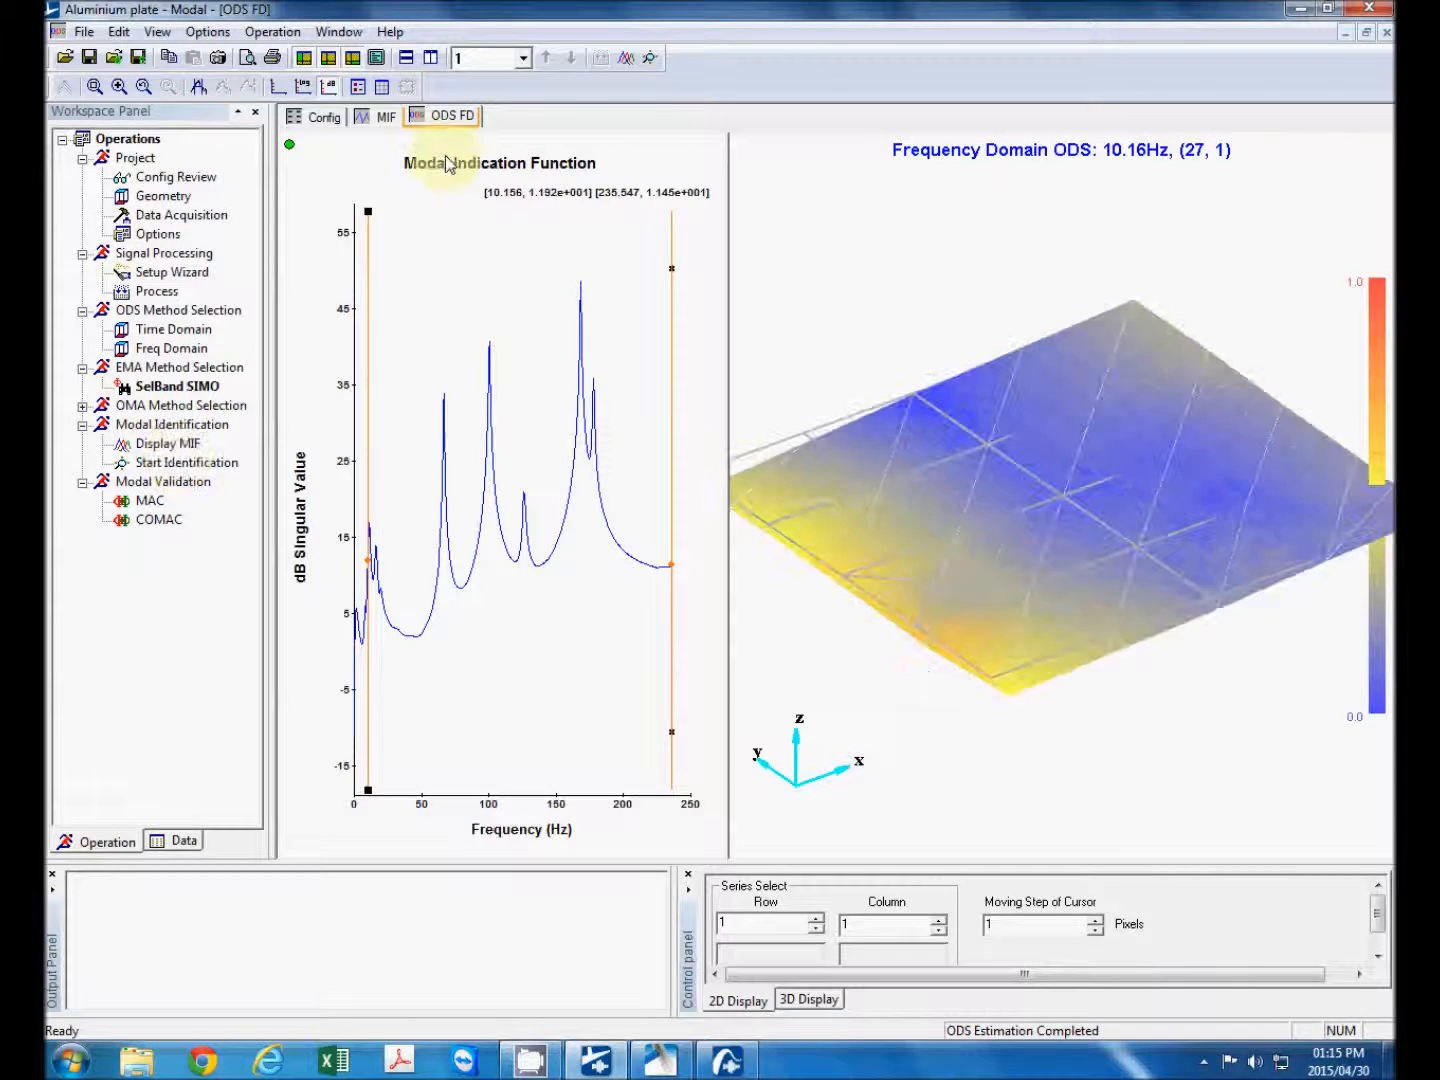
click(384, 116)
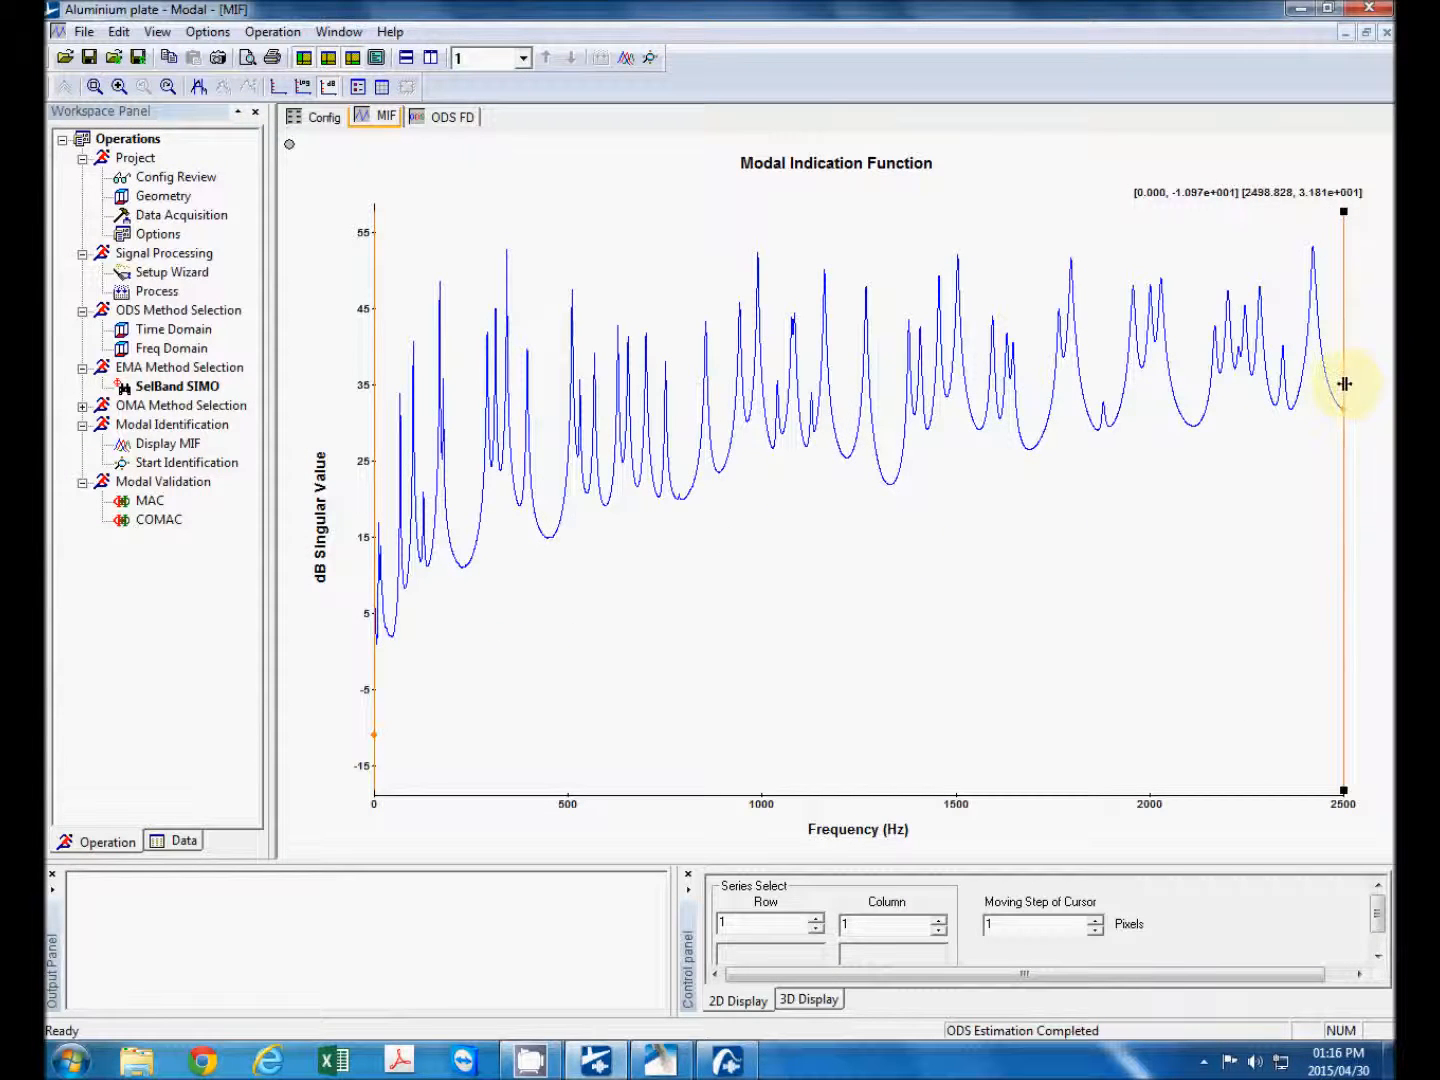
mouse_move(1344, 378)
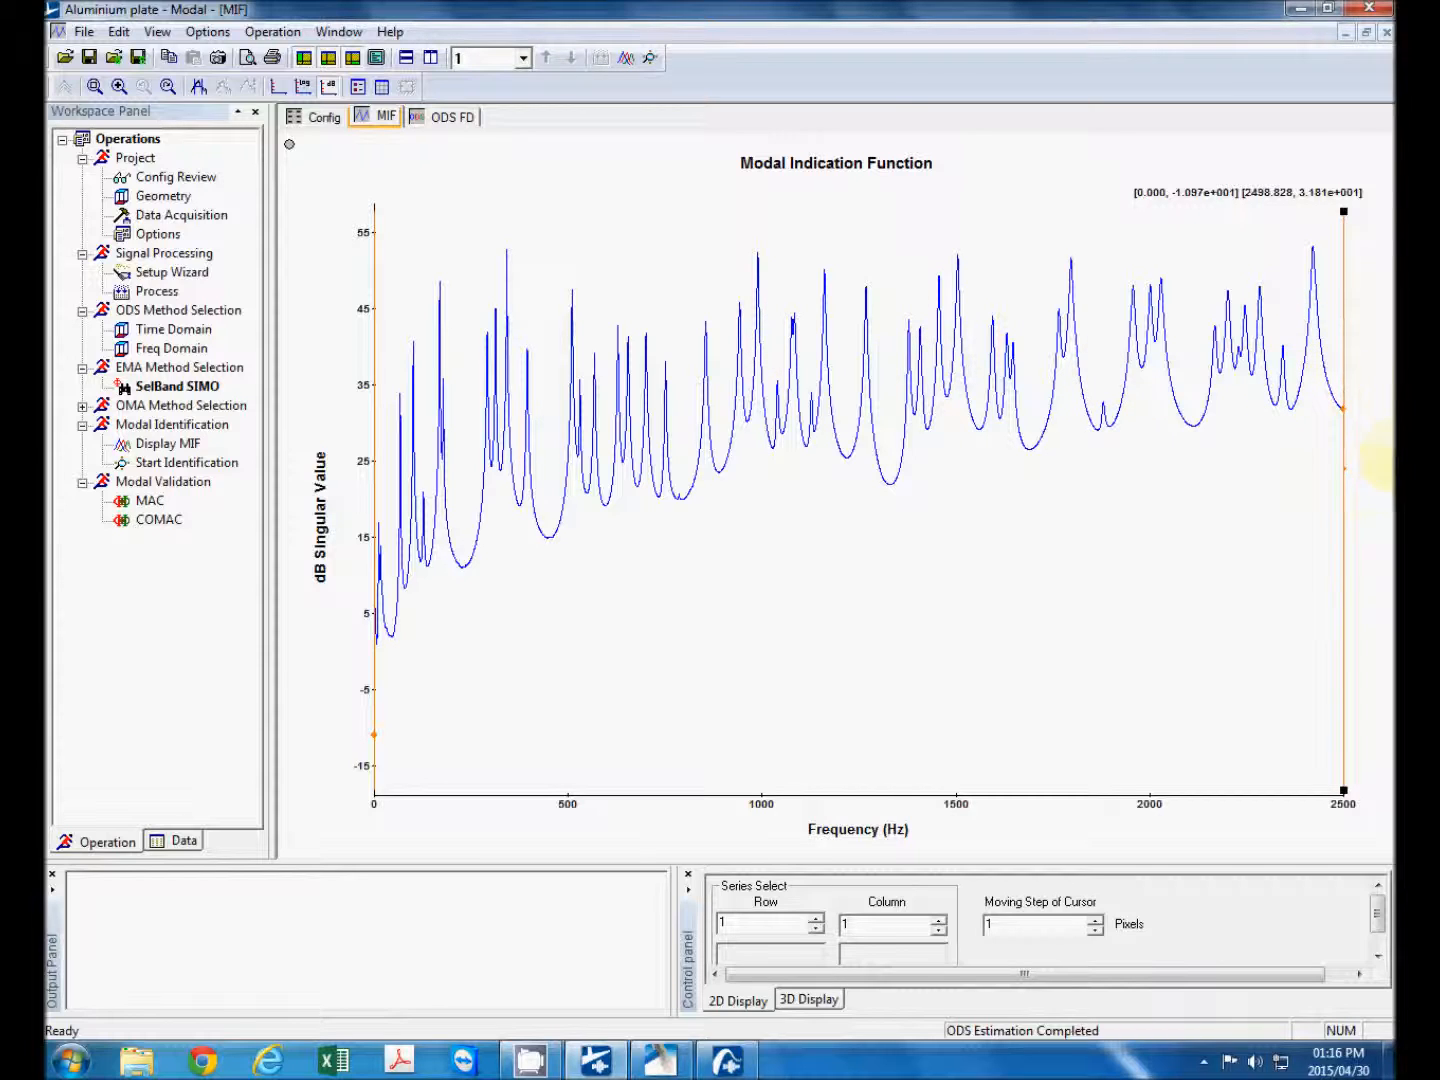
mouse_move(1344, 488)
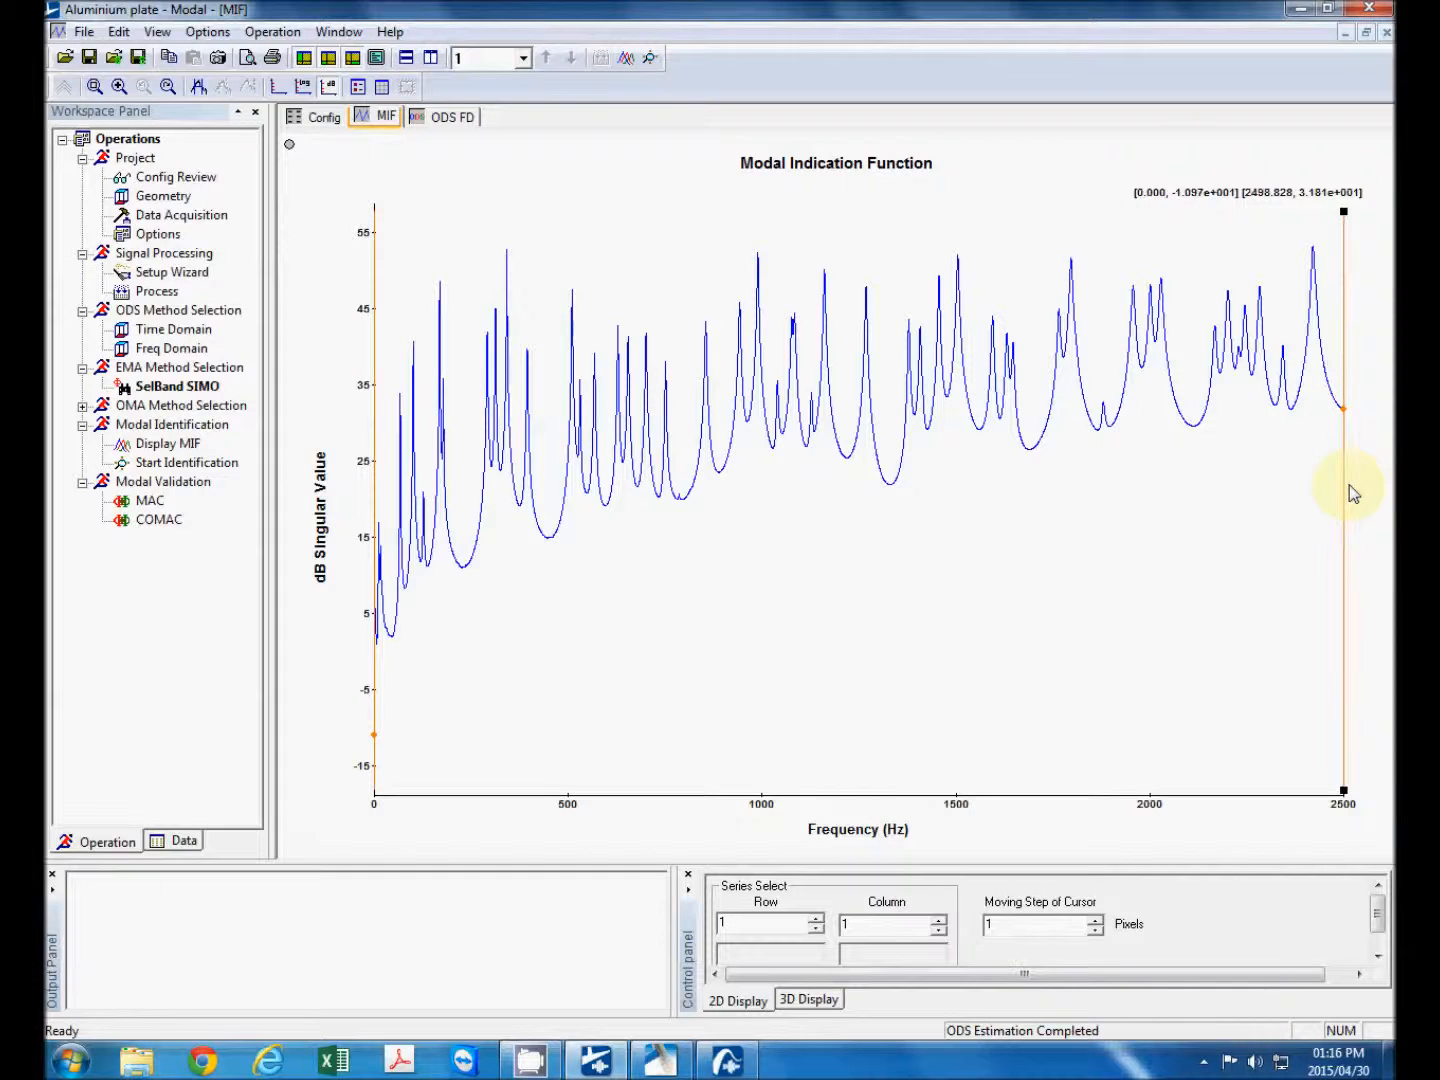
mouse_move(1232, 600)
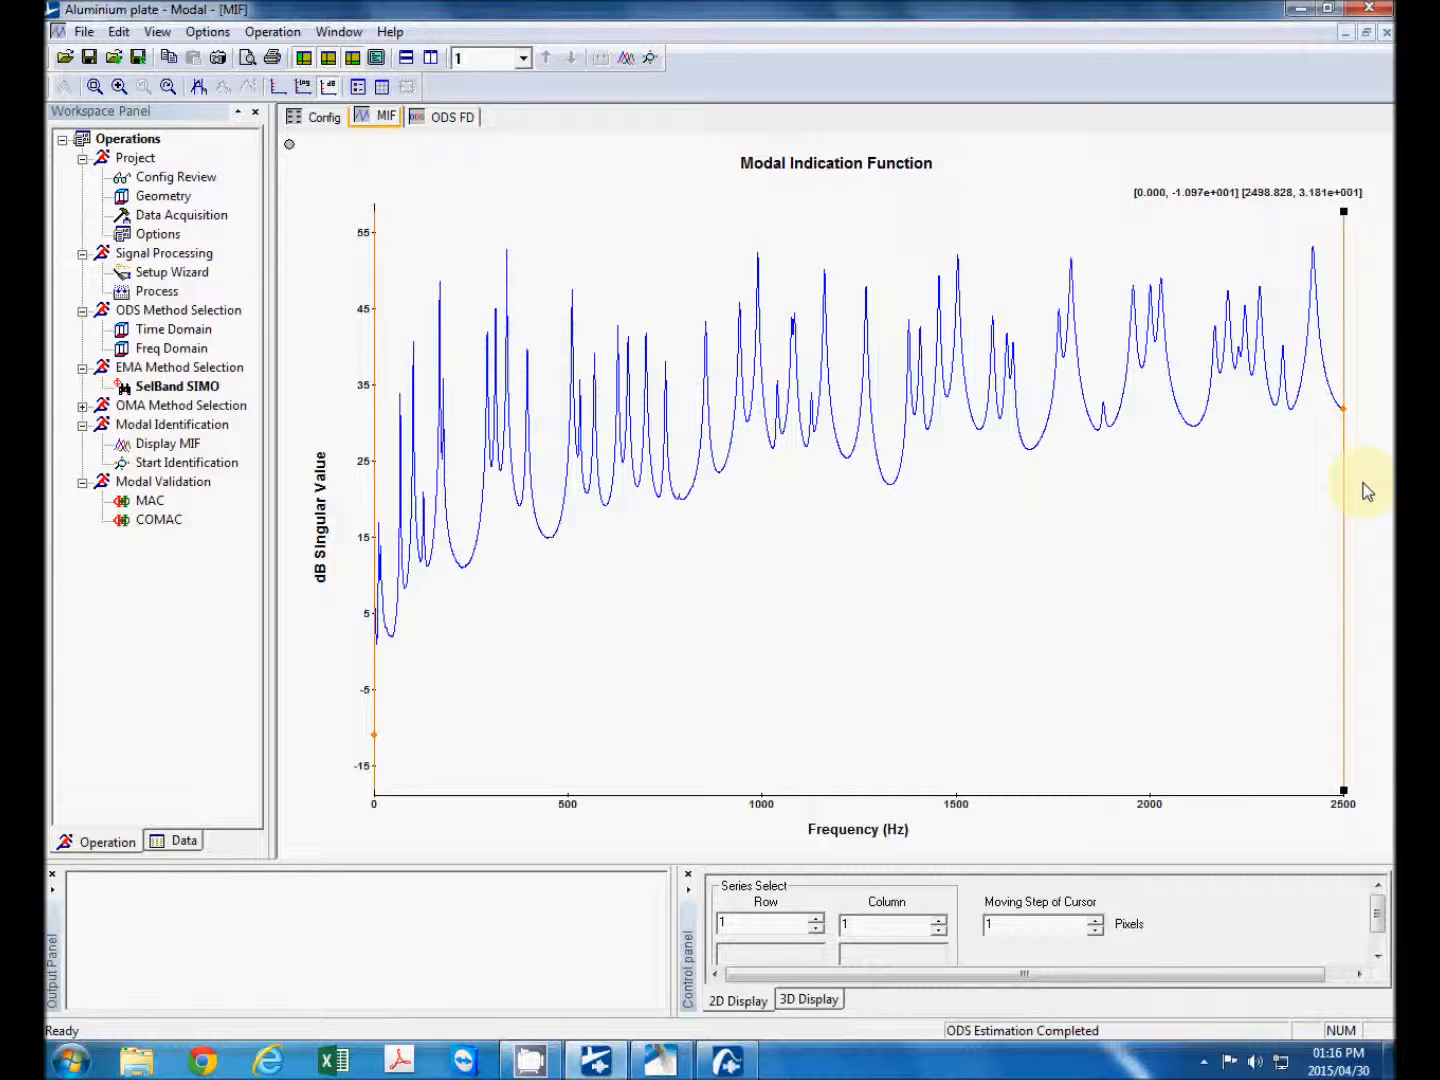
mouse_move(576, 544)
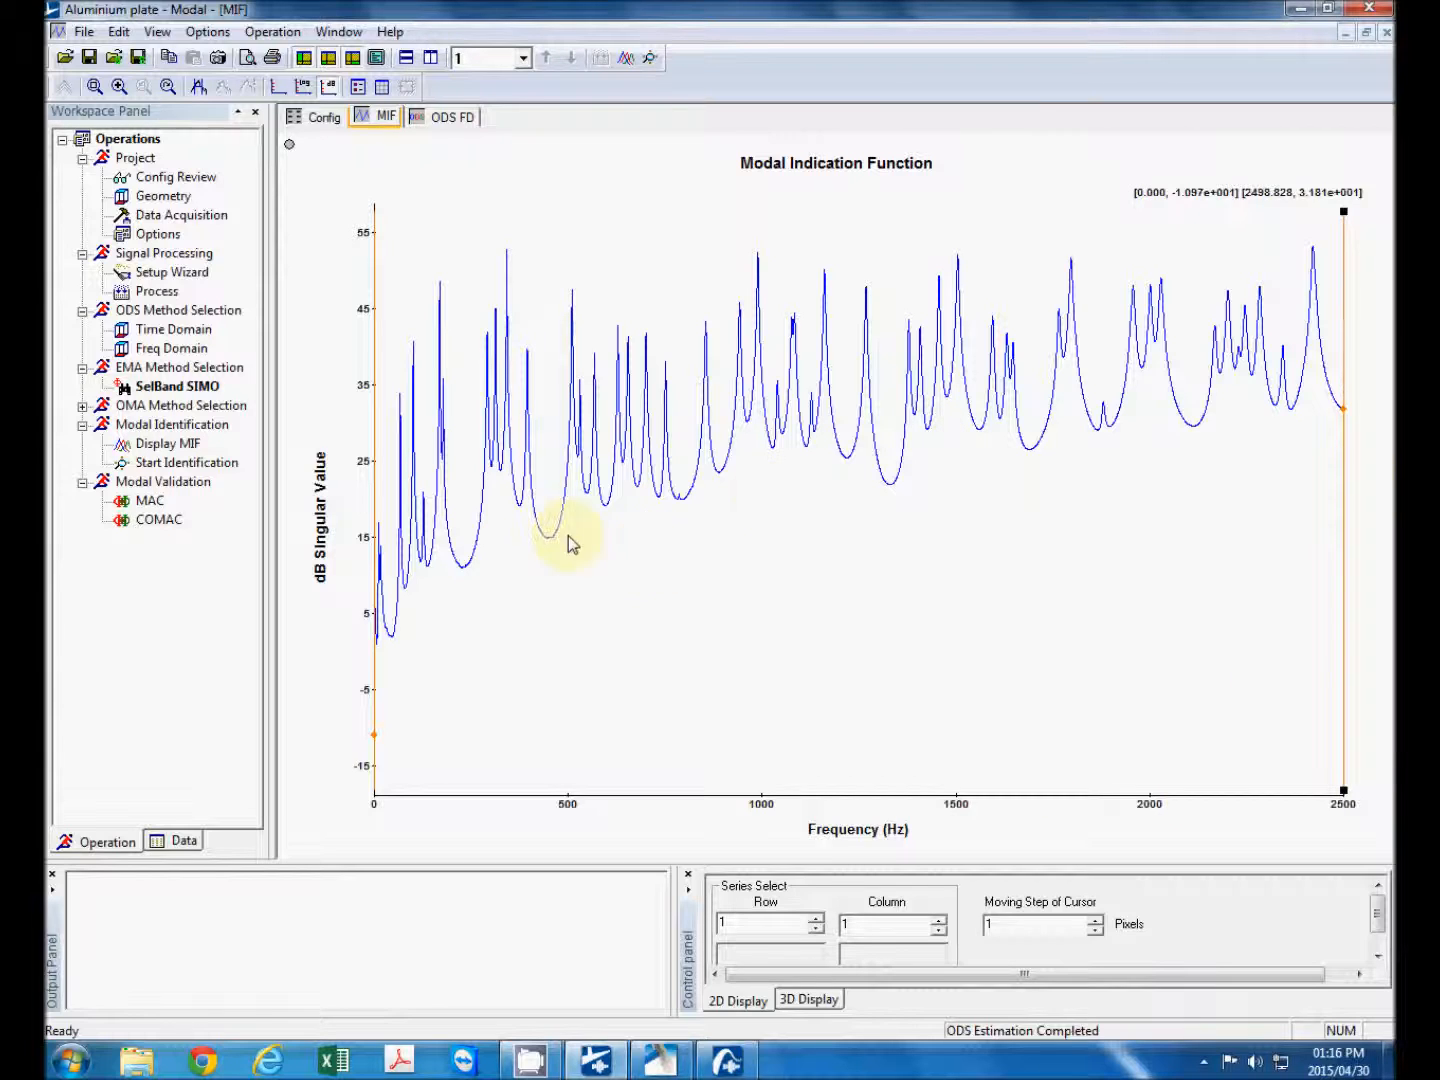
mouse_move(1316, 252)
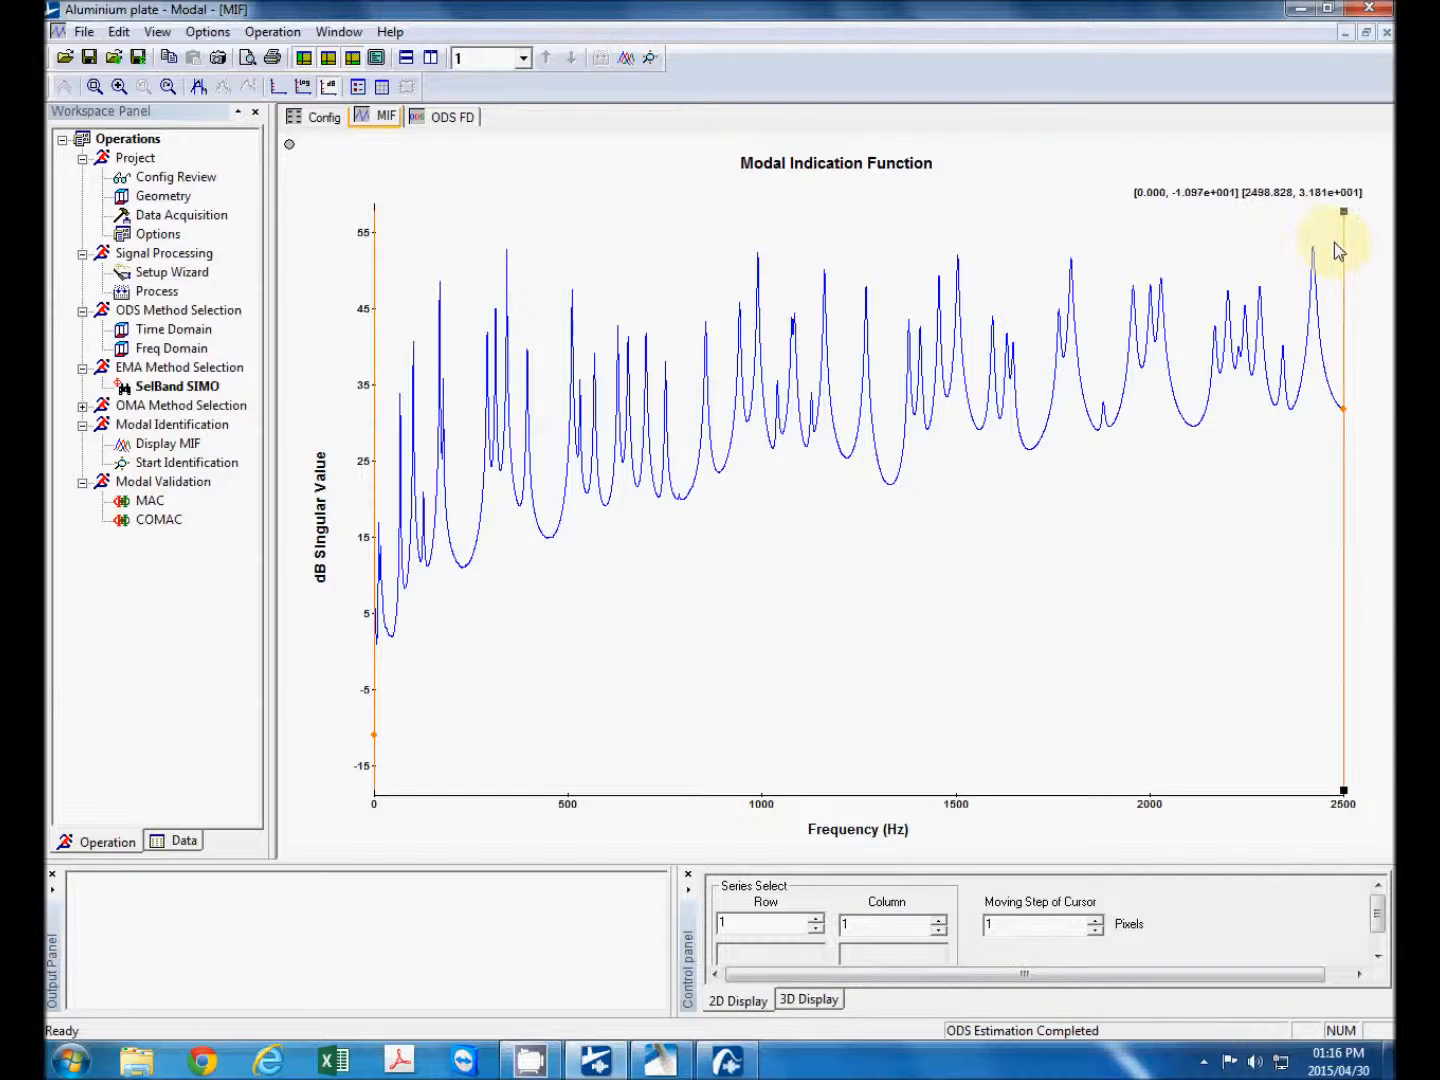
mouse_move(1334, 236)
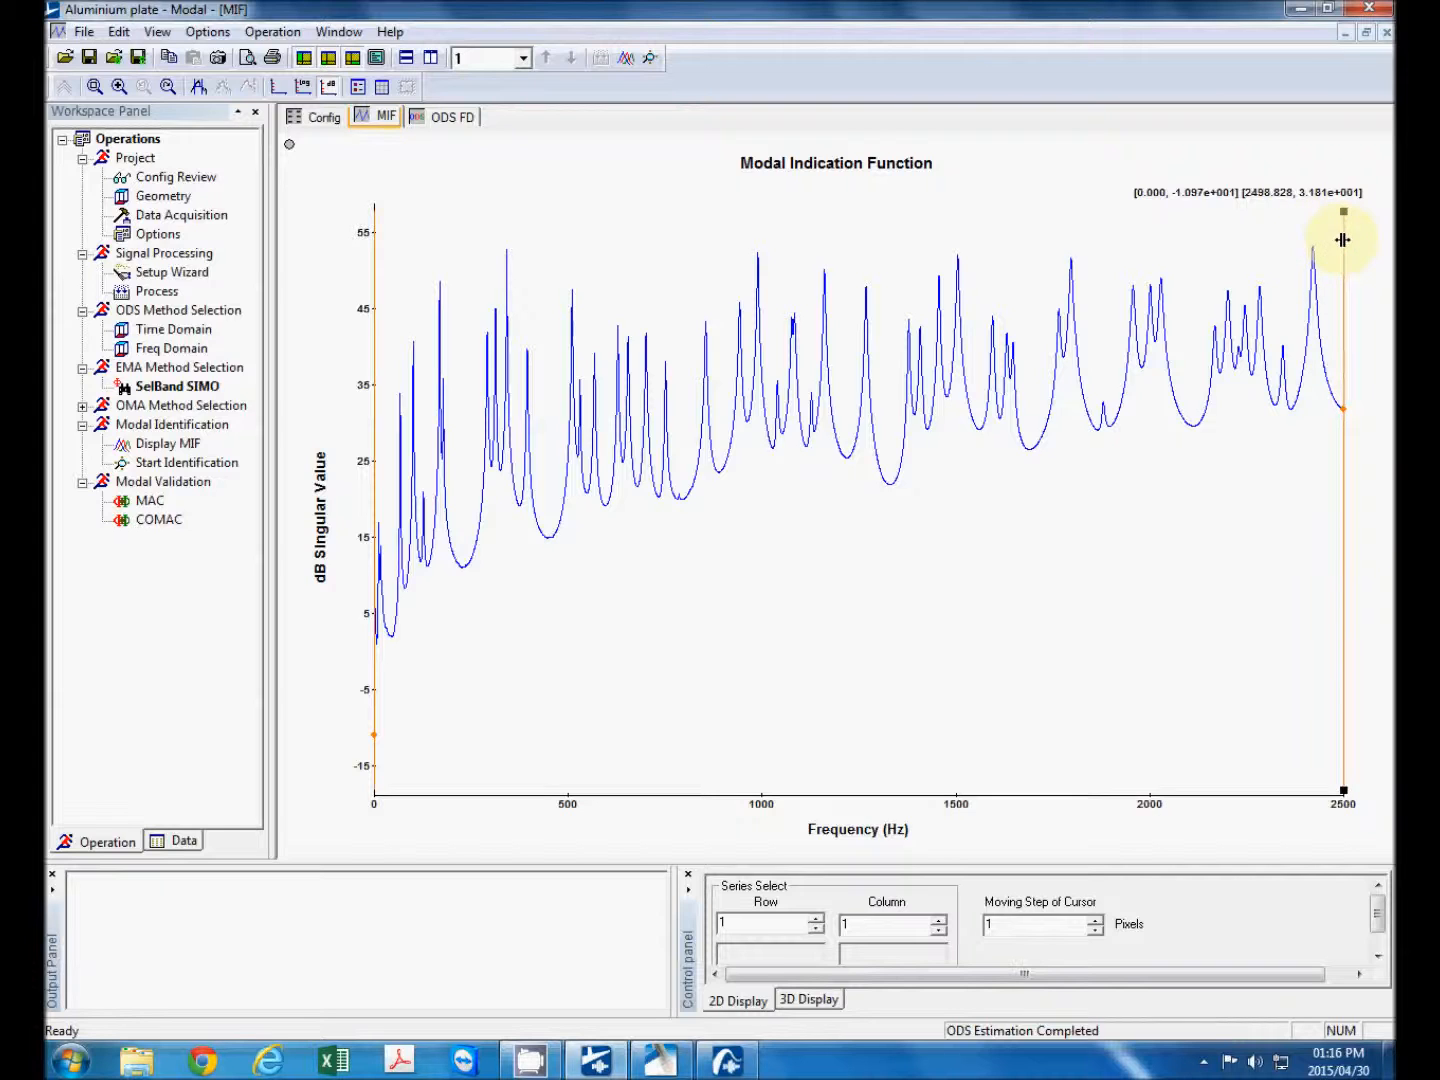
- Zoom the MIF plot into the roughly 45–245 Hz region of low-frequency peaks
drag(1344, 240, 466, 302)
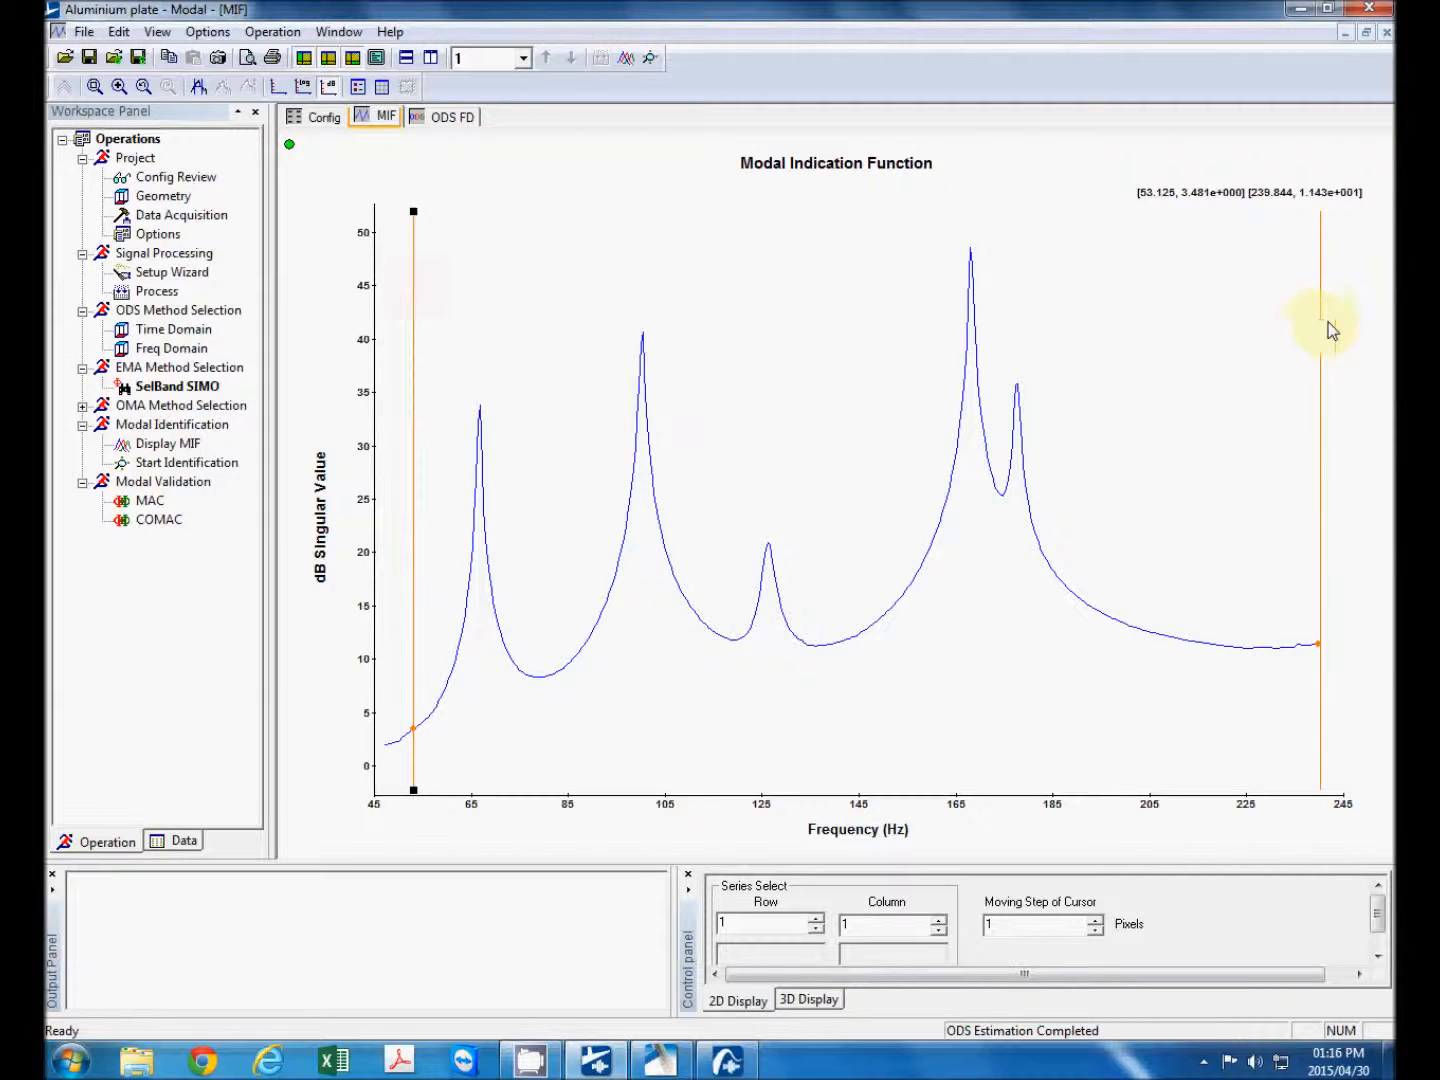
- Set the right band cursor near 80 Hz so the 53–80 Hz band encloses the first peak
drag(1320, 330, 544, 436)
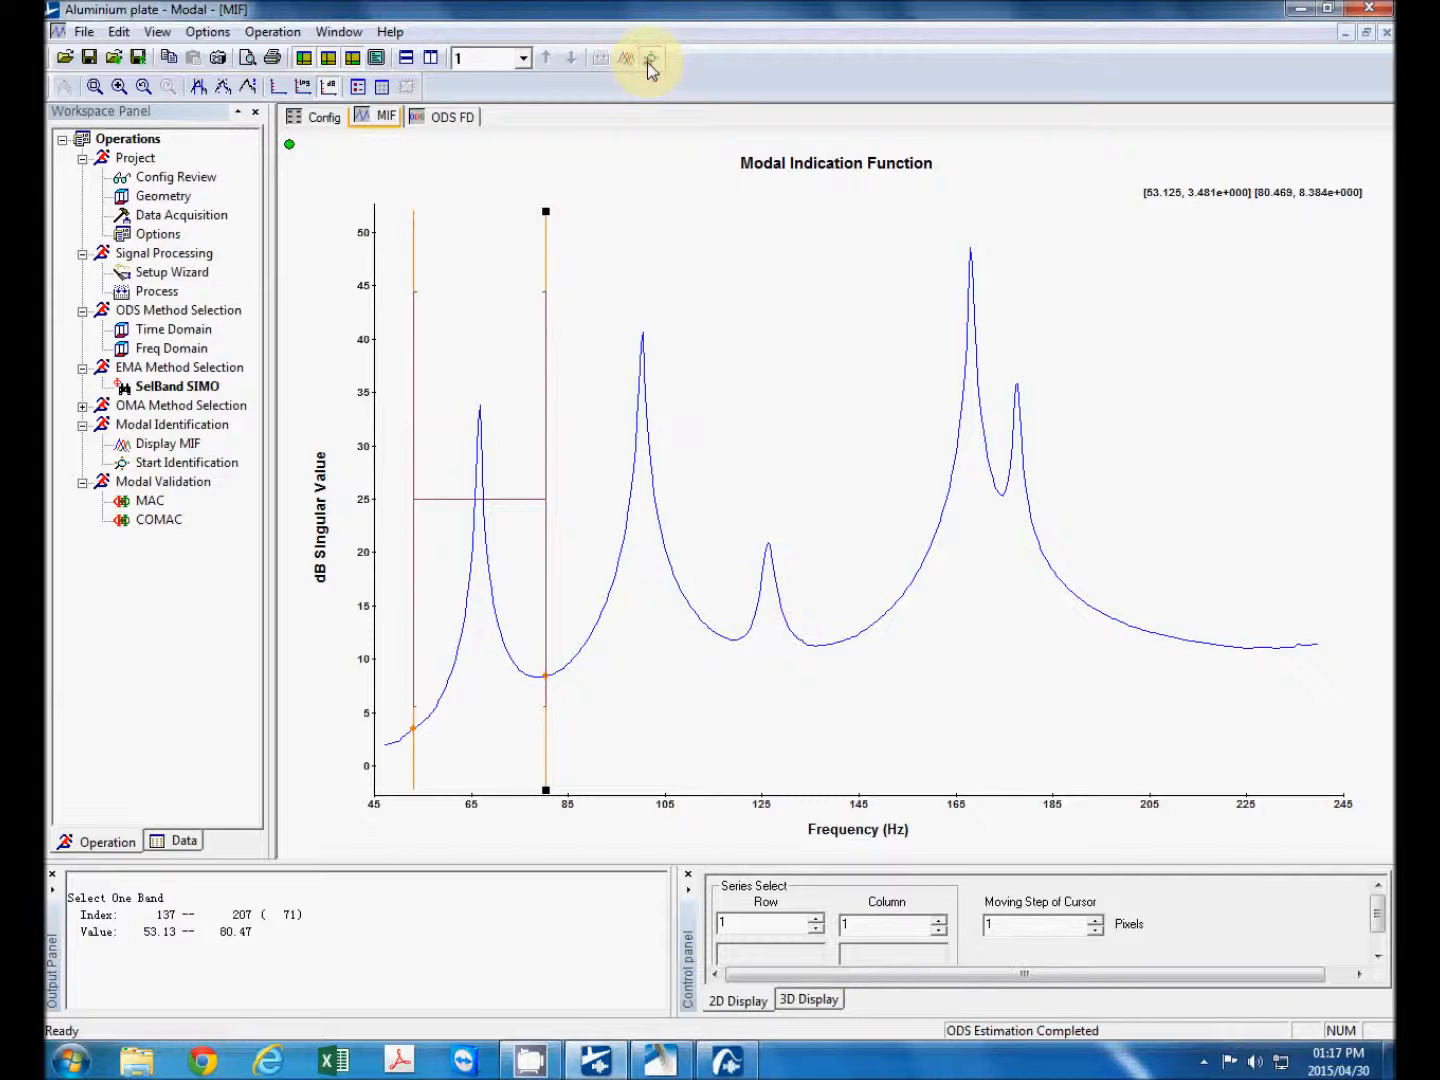
- Bring up RFOP Setting, move it aside and set denominator and numerator orders to 2
click(648, 58)
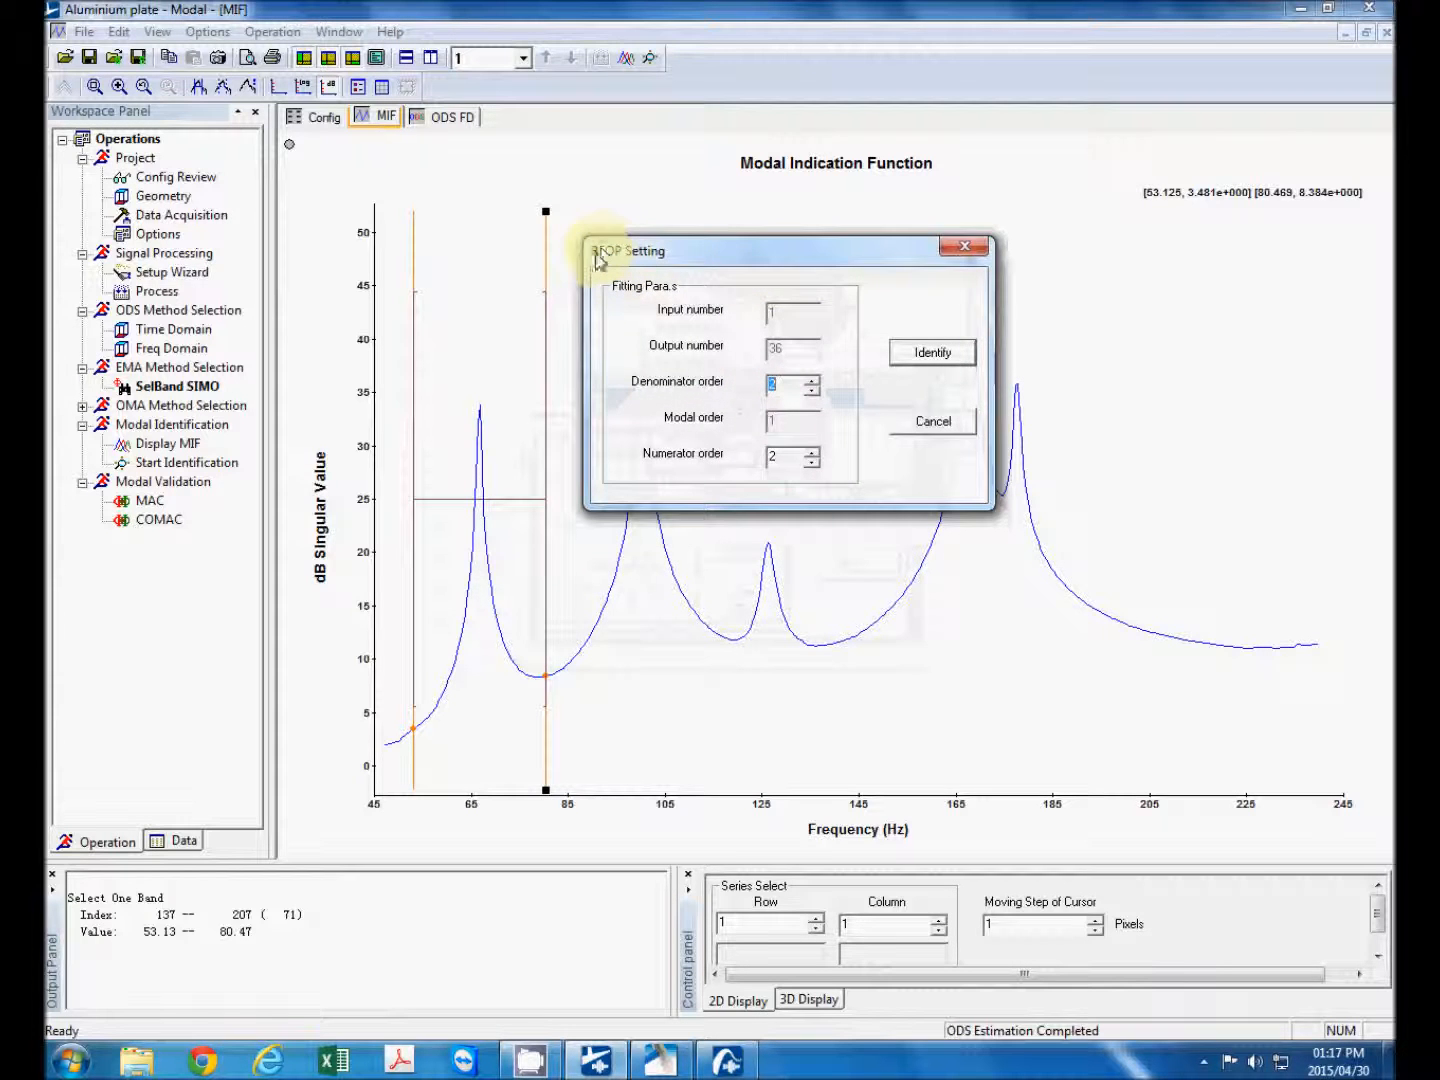
drag(624, 252, 518, 192)
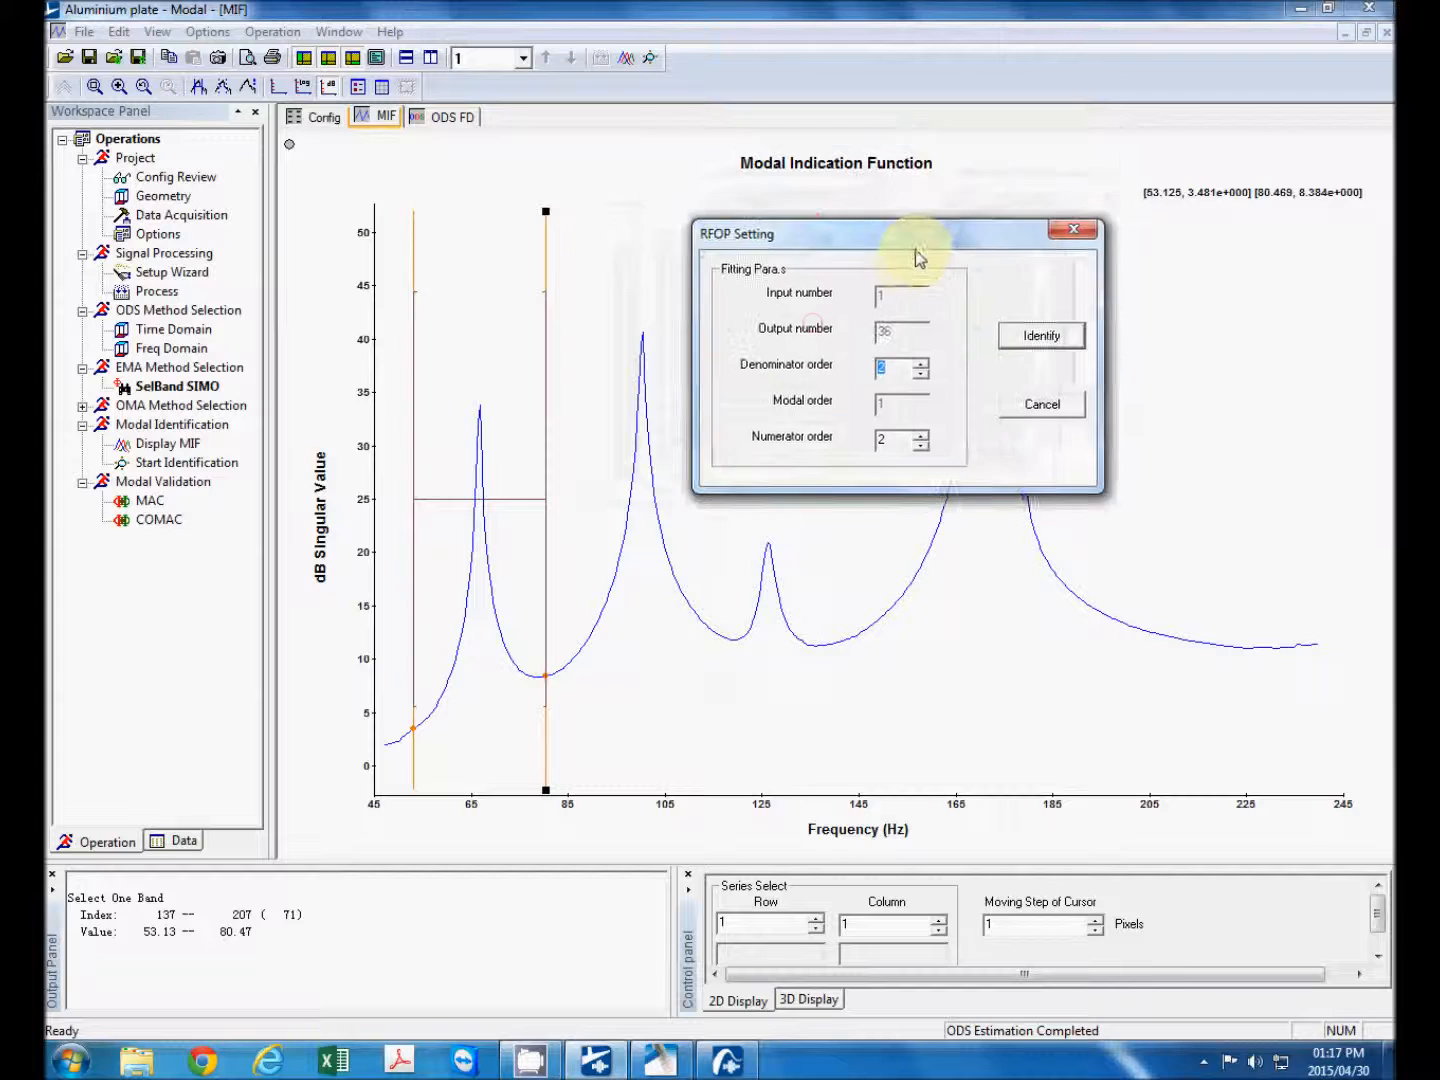
drag(918, 232, 898, 208)
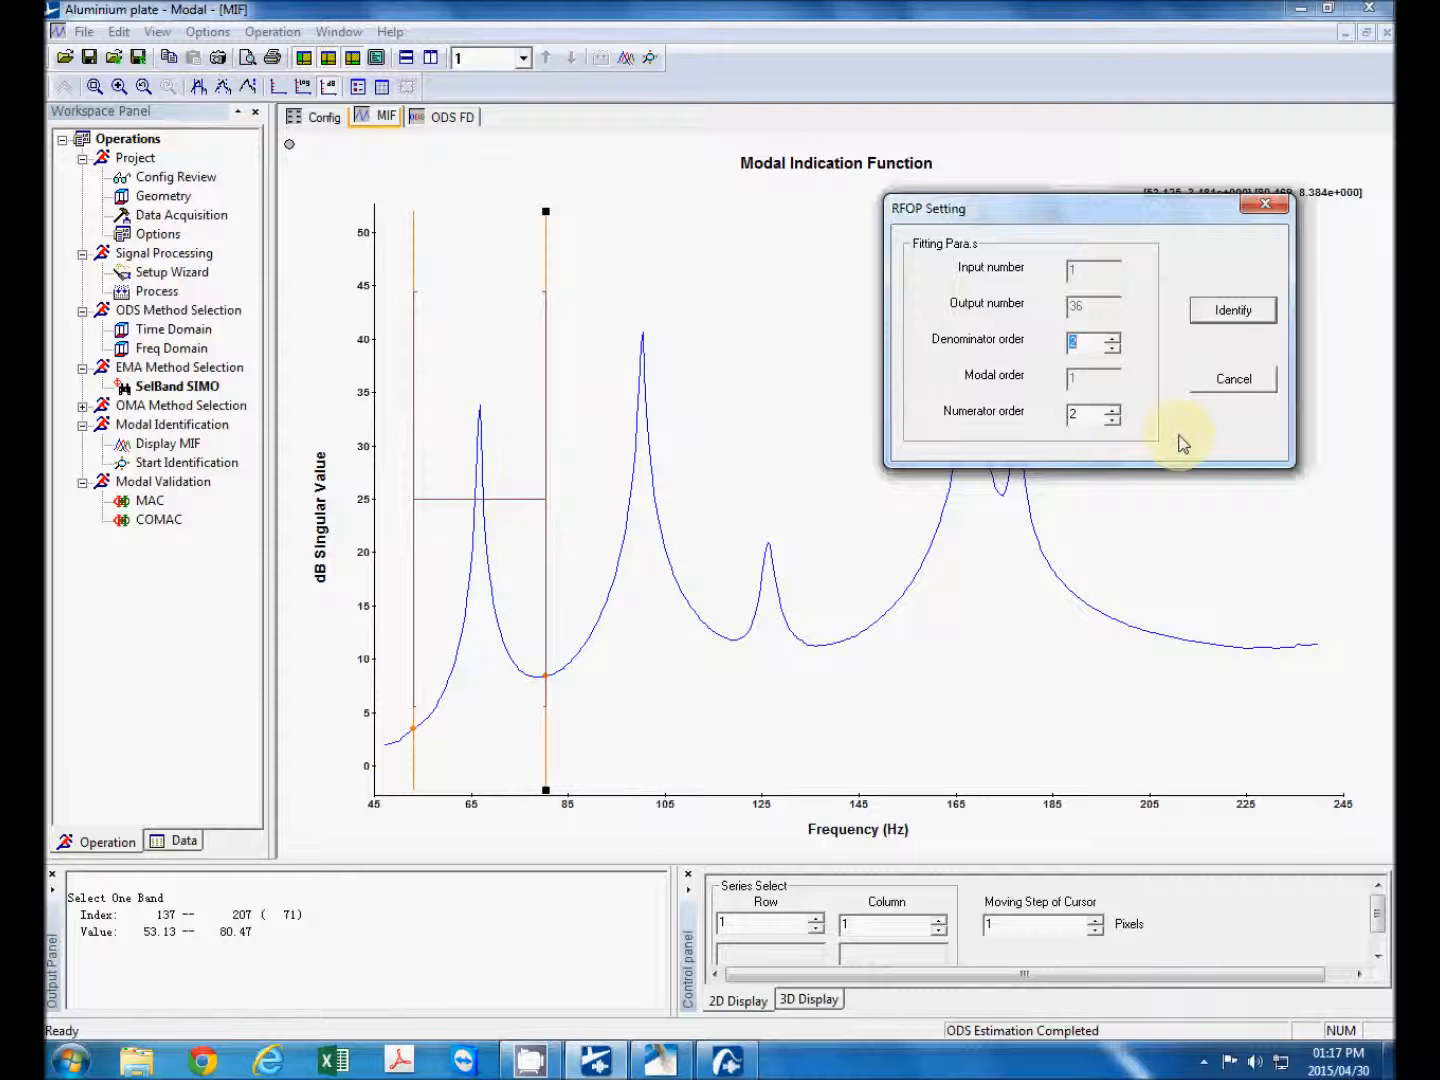
click(1232, 310)
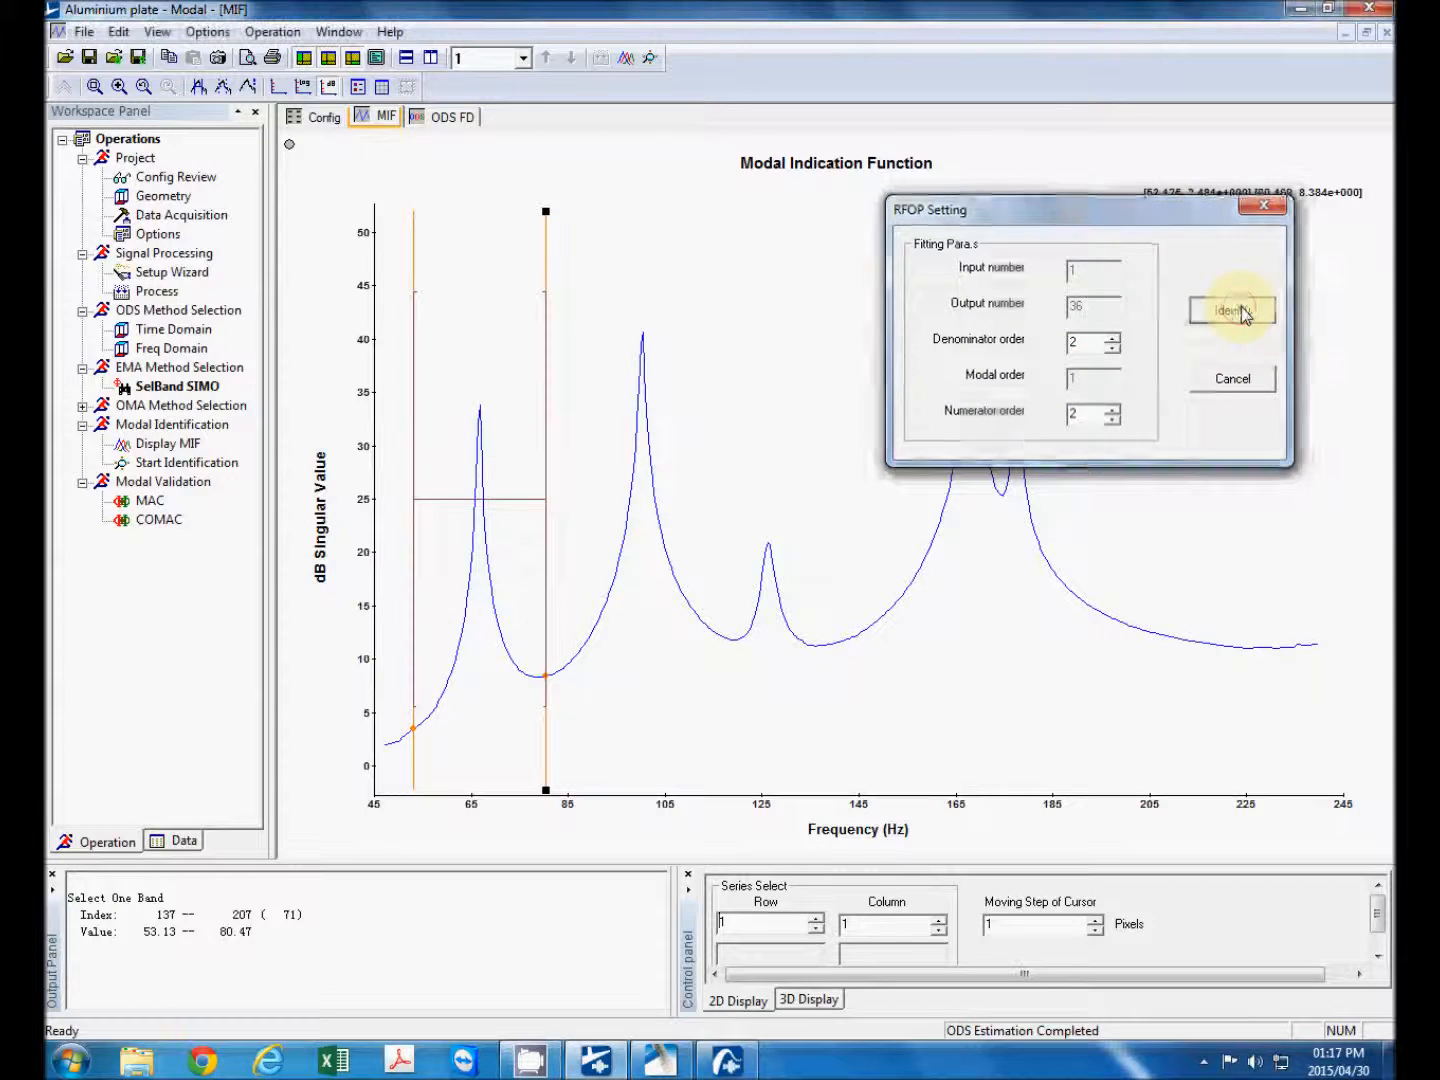
- Identify the 66.553 Hz mode (0.386 damping) and review its synthesized FRF over 22–200 Hz
click(1232, 310)
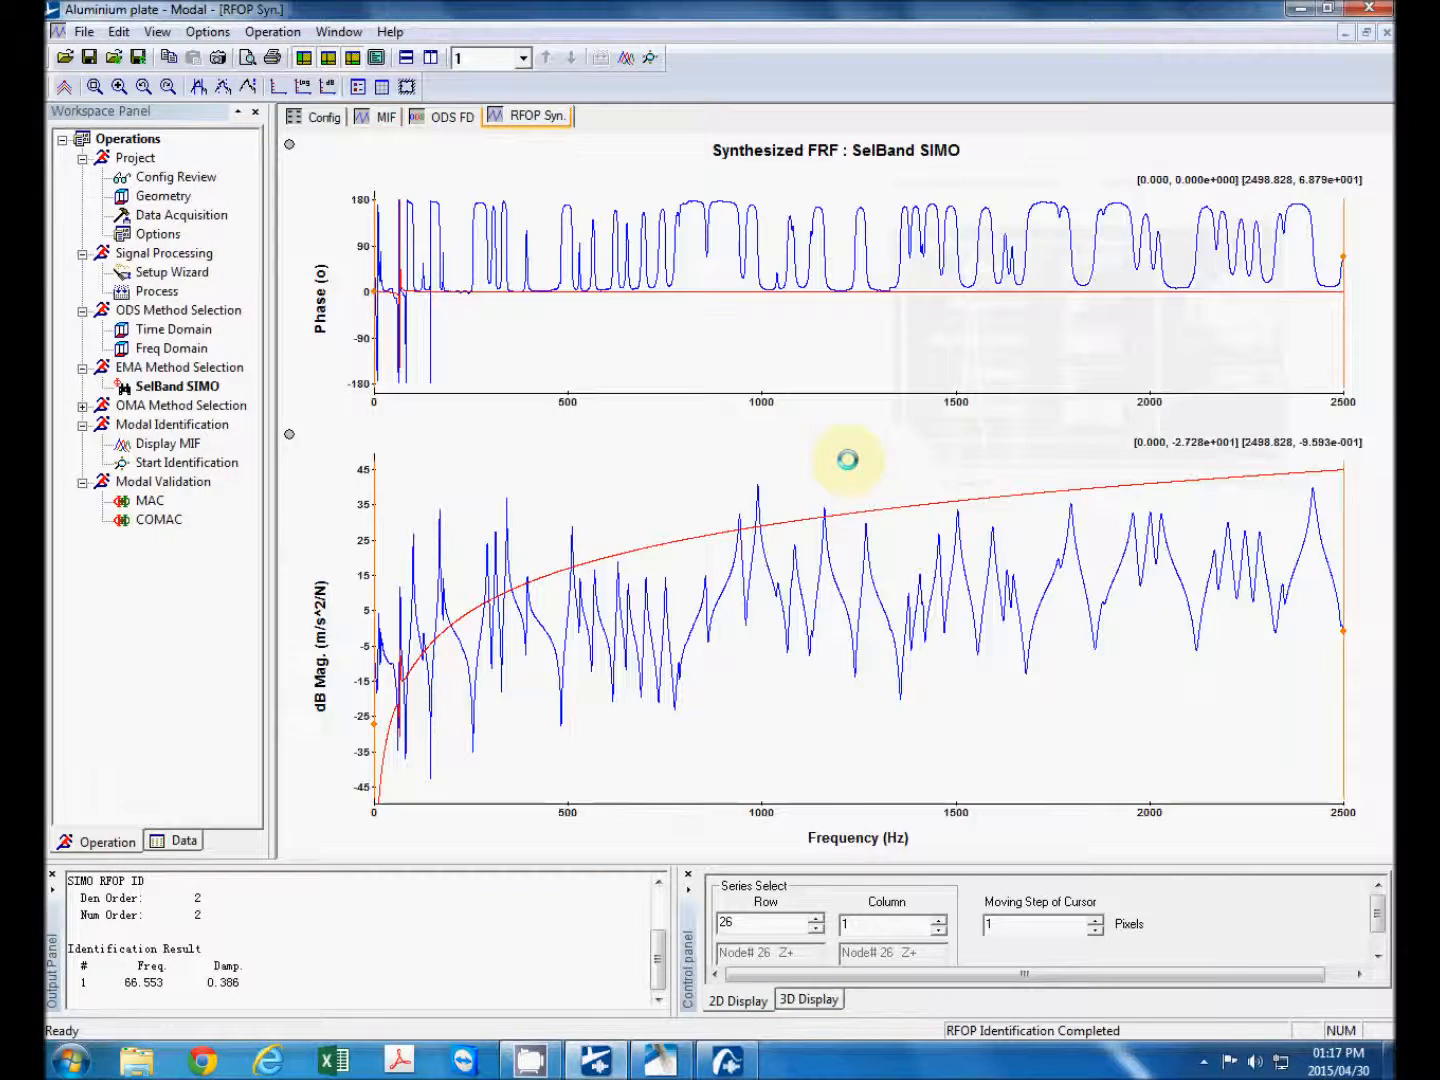
mouse_move(1324, 384)
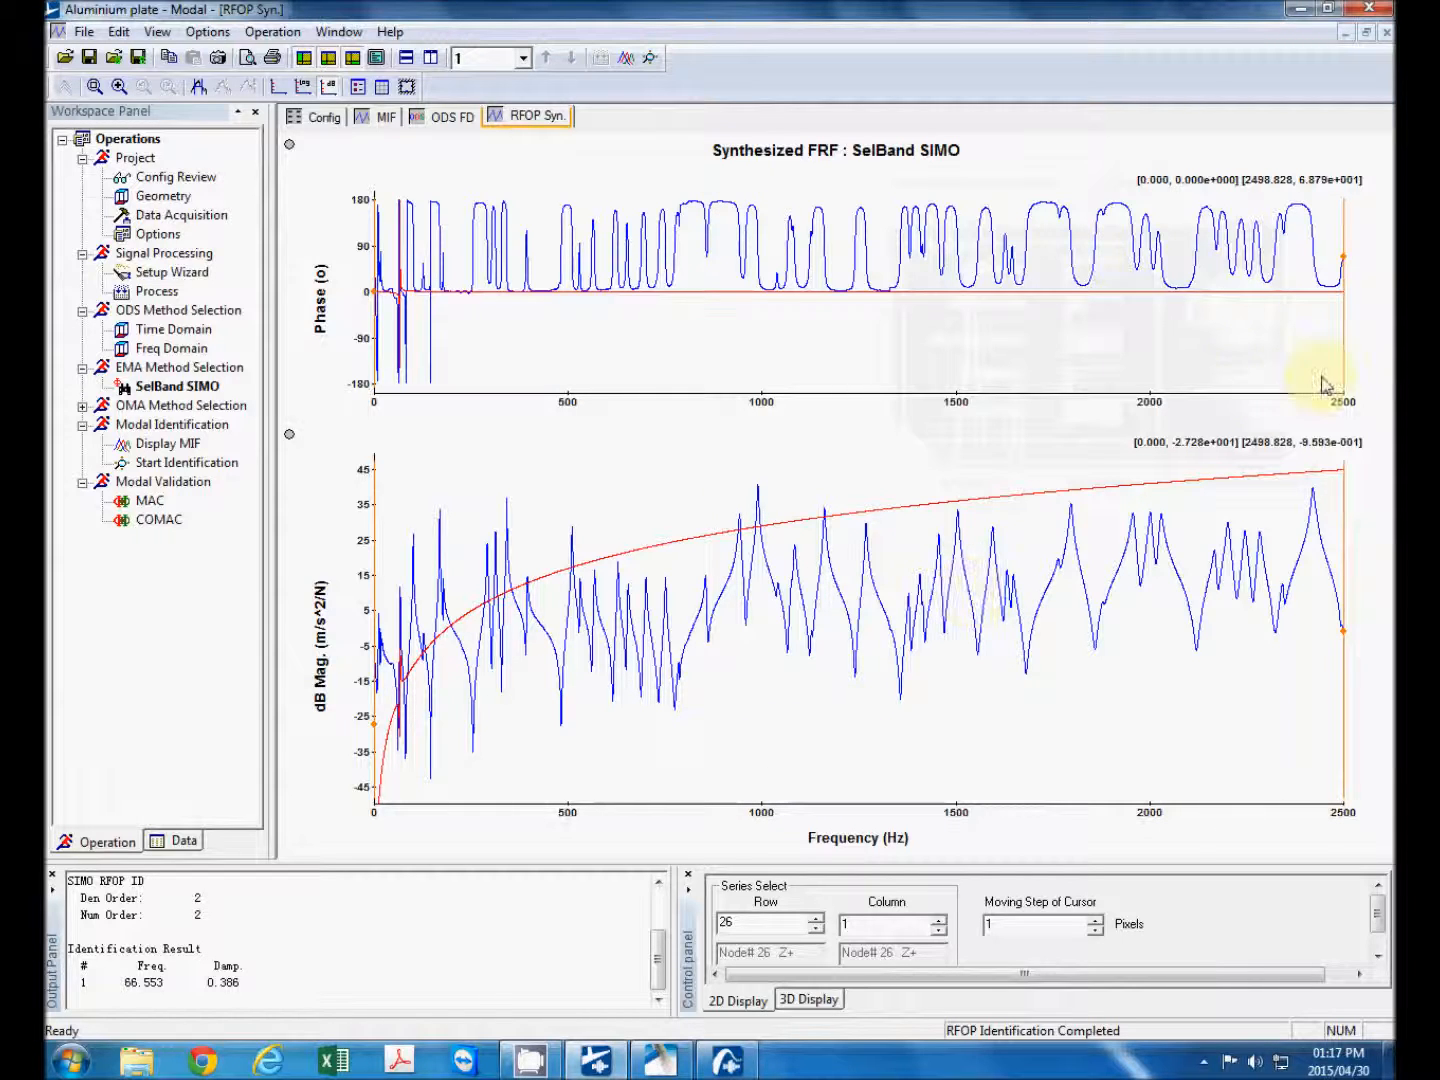
click(450, 544)
text(6)
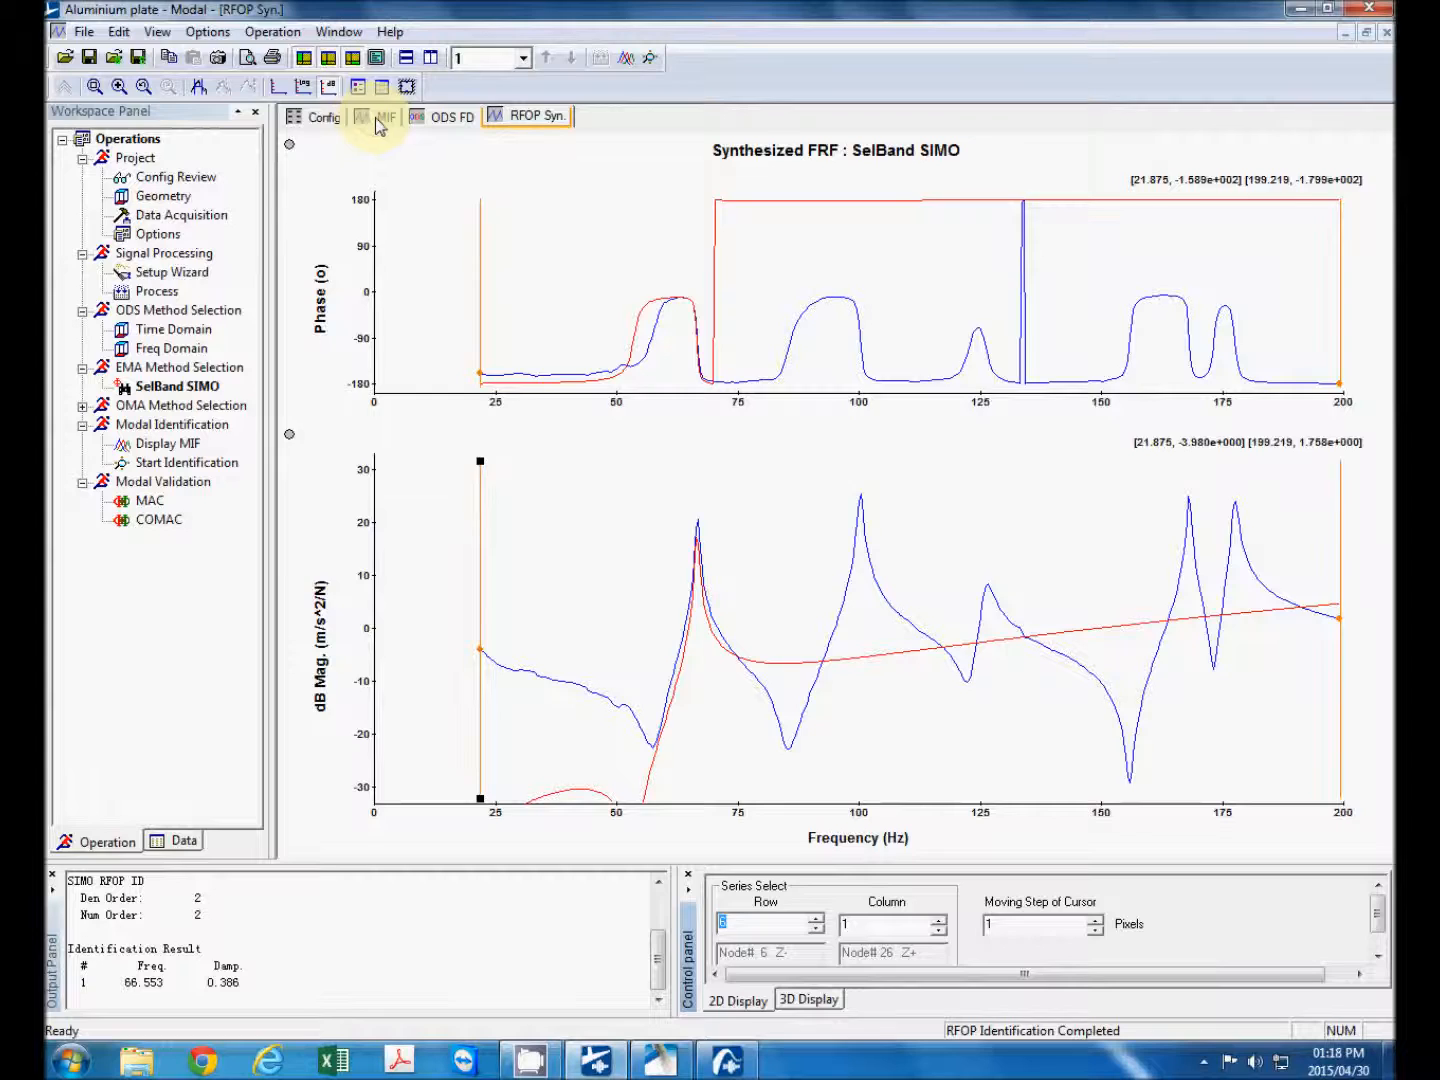
- Run RFOP on the 82–119 Hz band, obtaining a 100.176 Hz mode with 0.387 damping
click(384, 116)
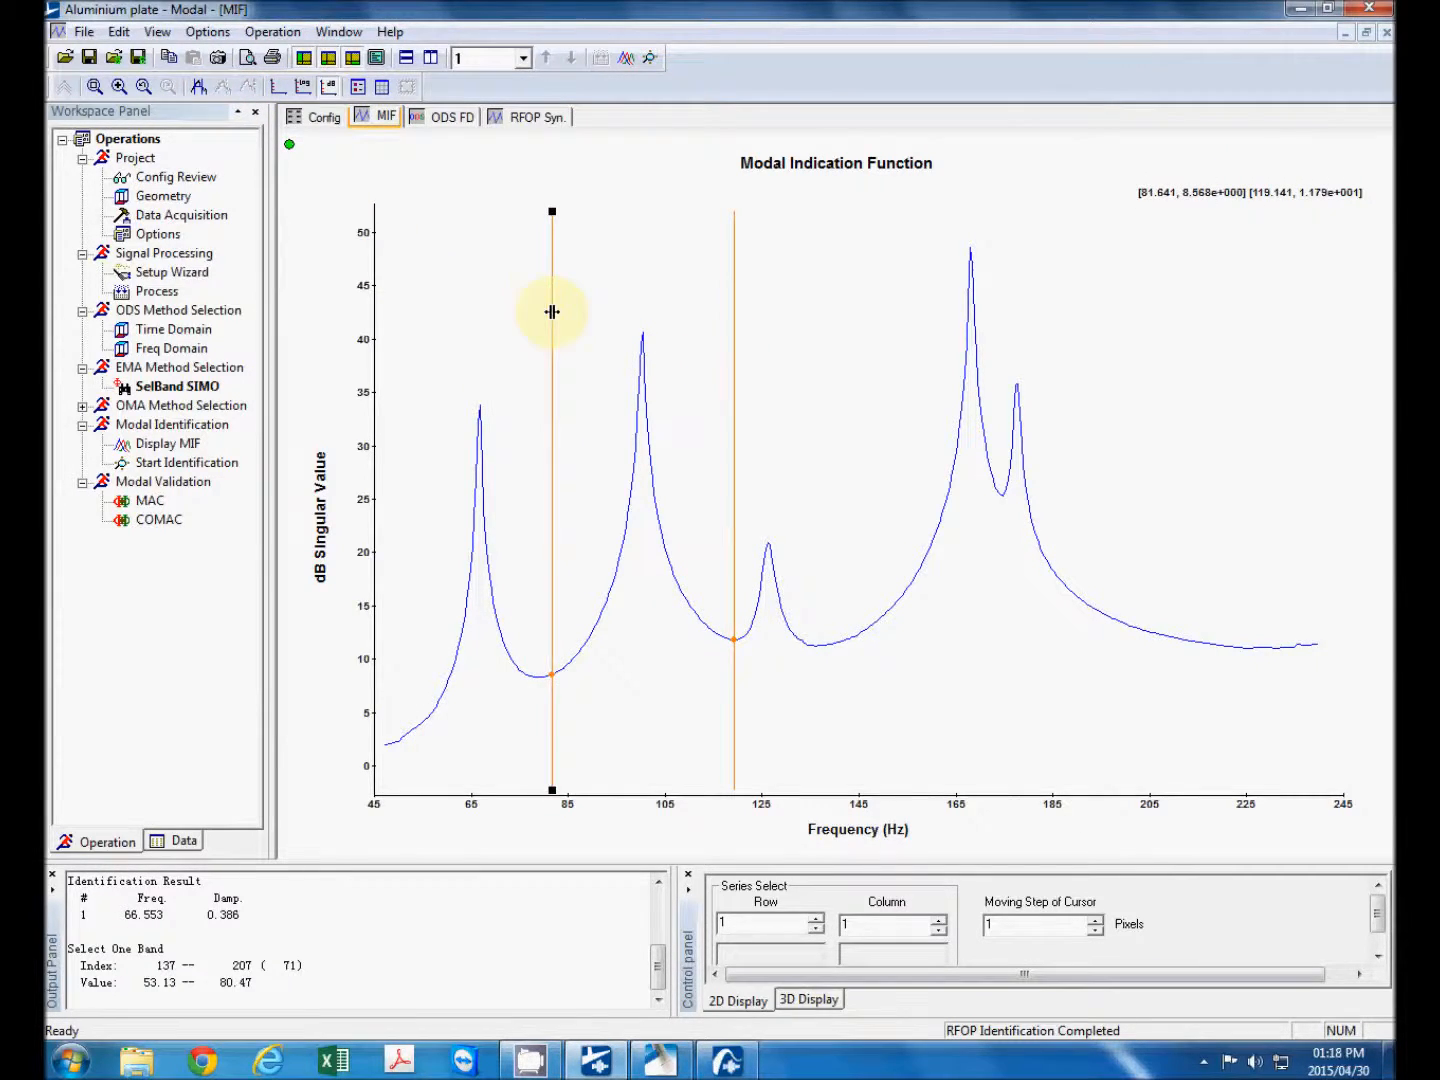
click(648, 56)
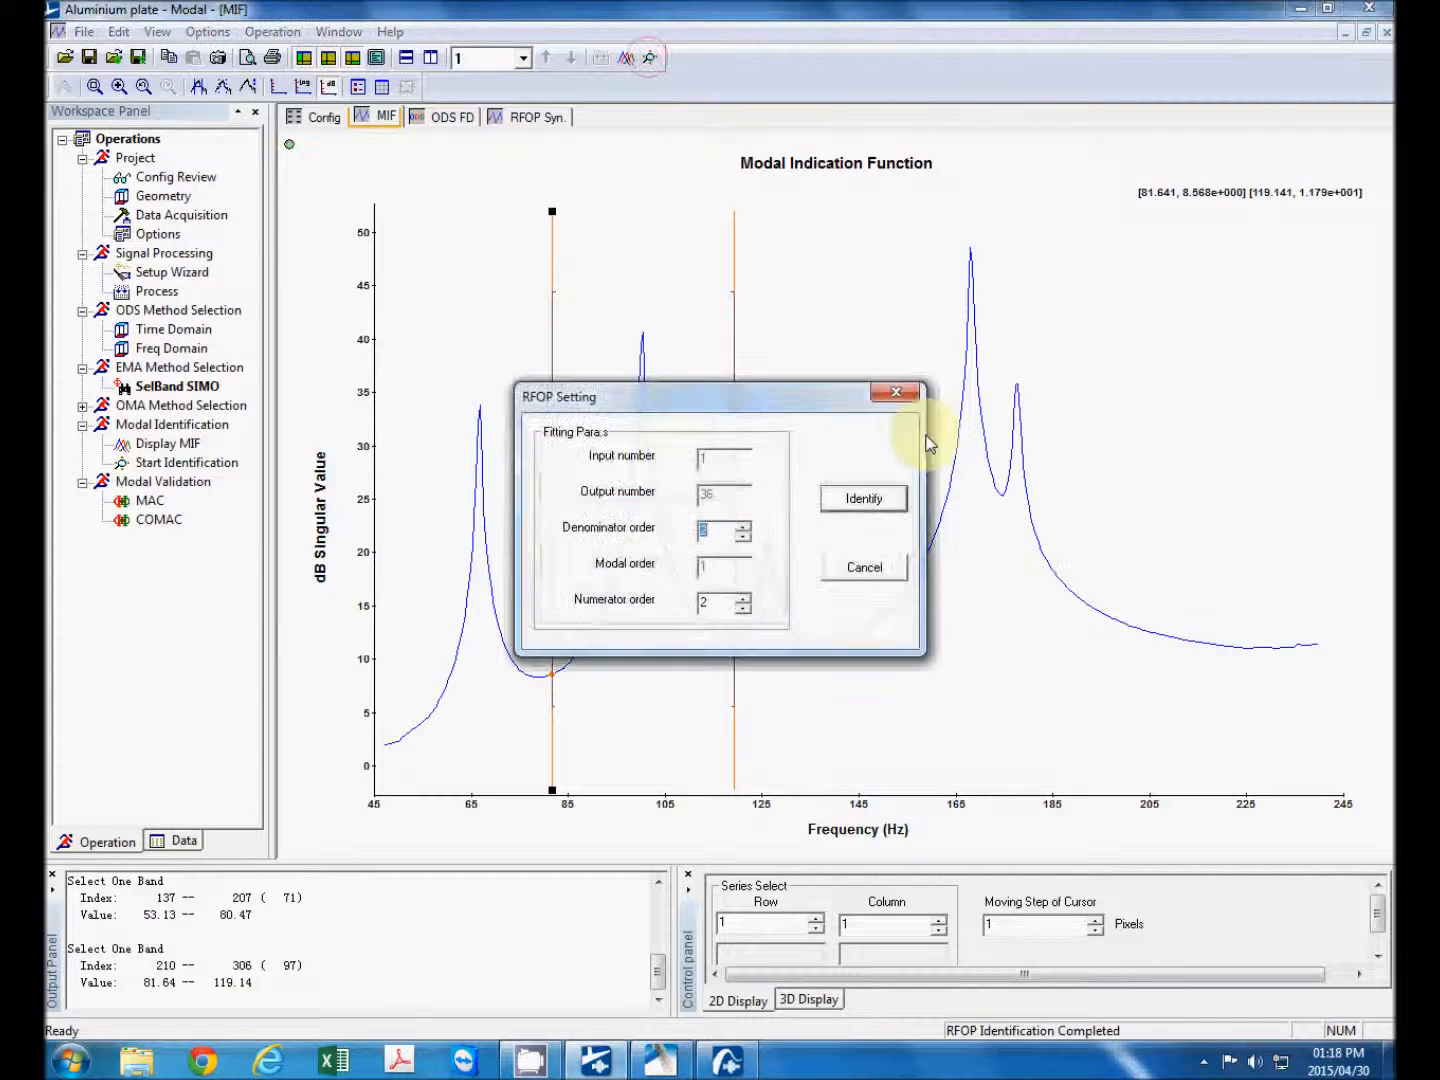
click(862, 498)
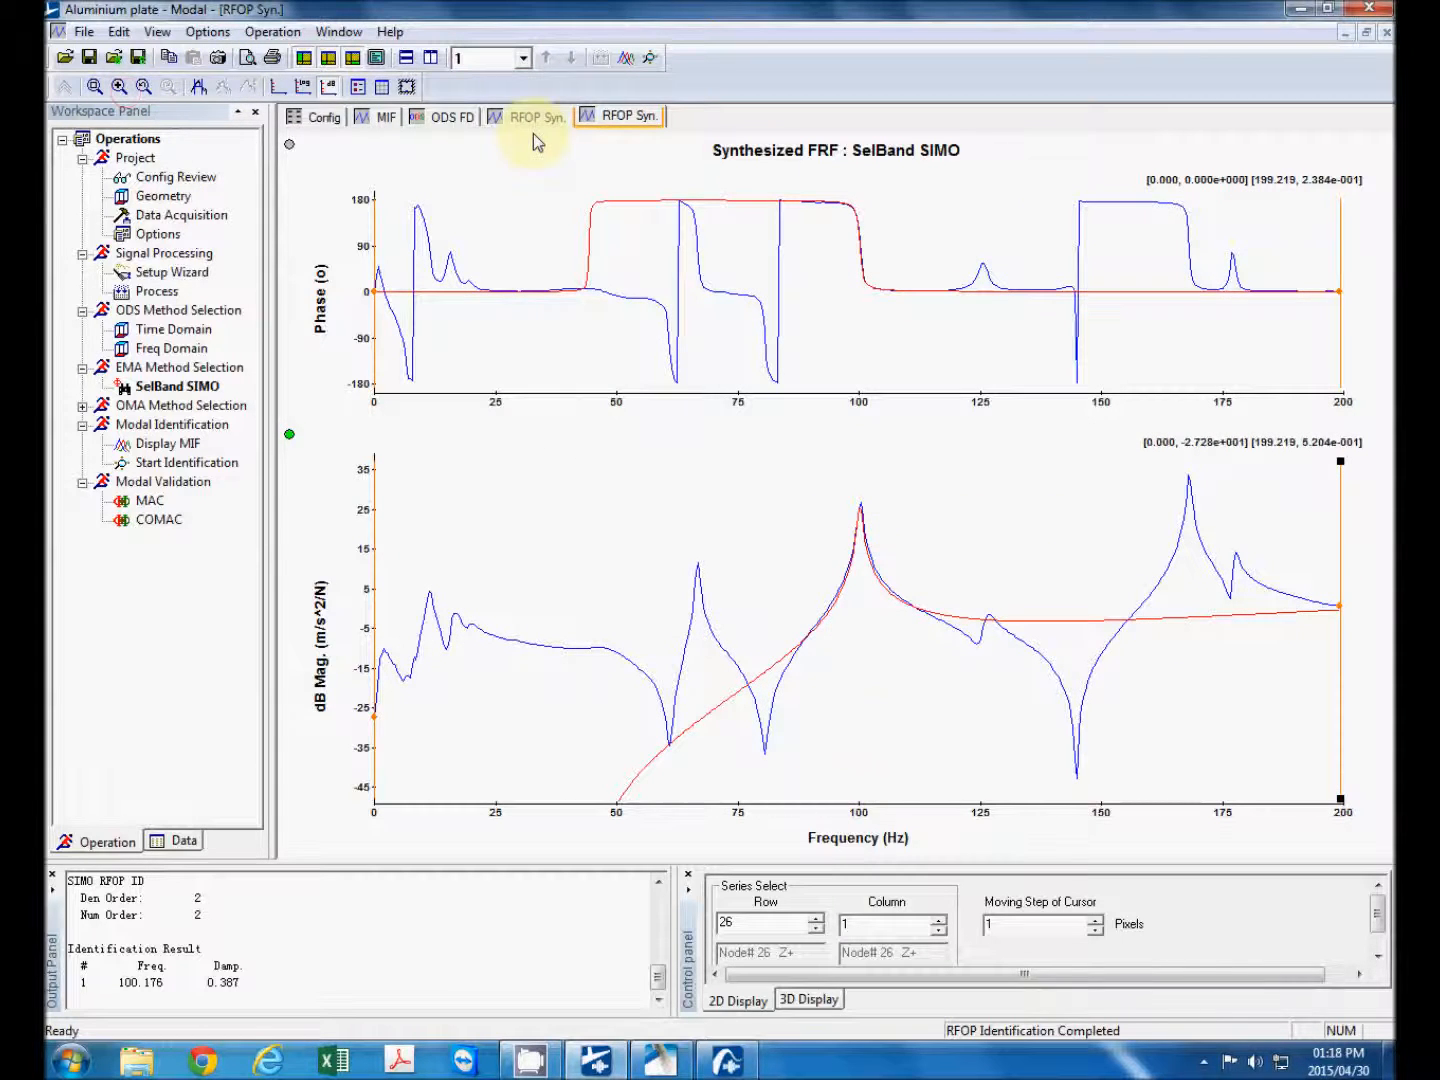
click(384, 116)
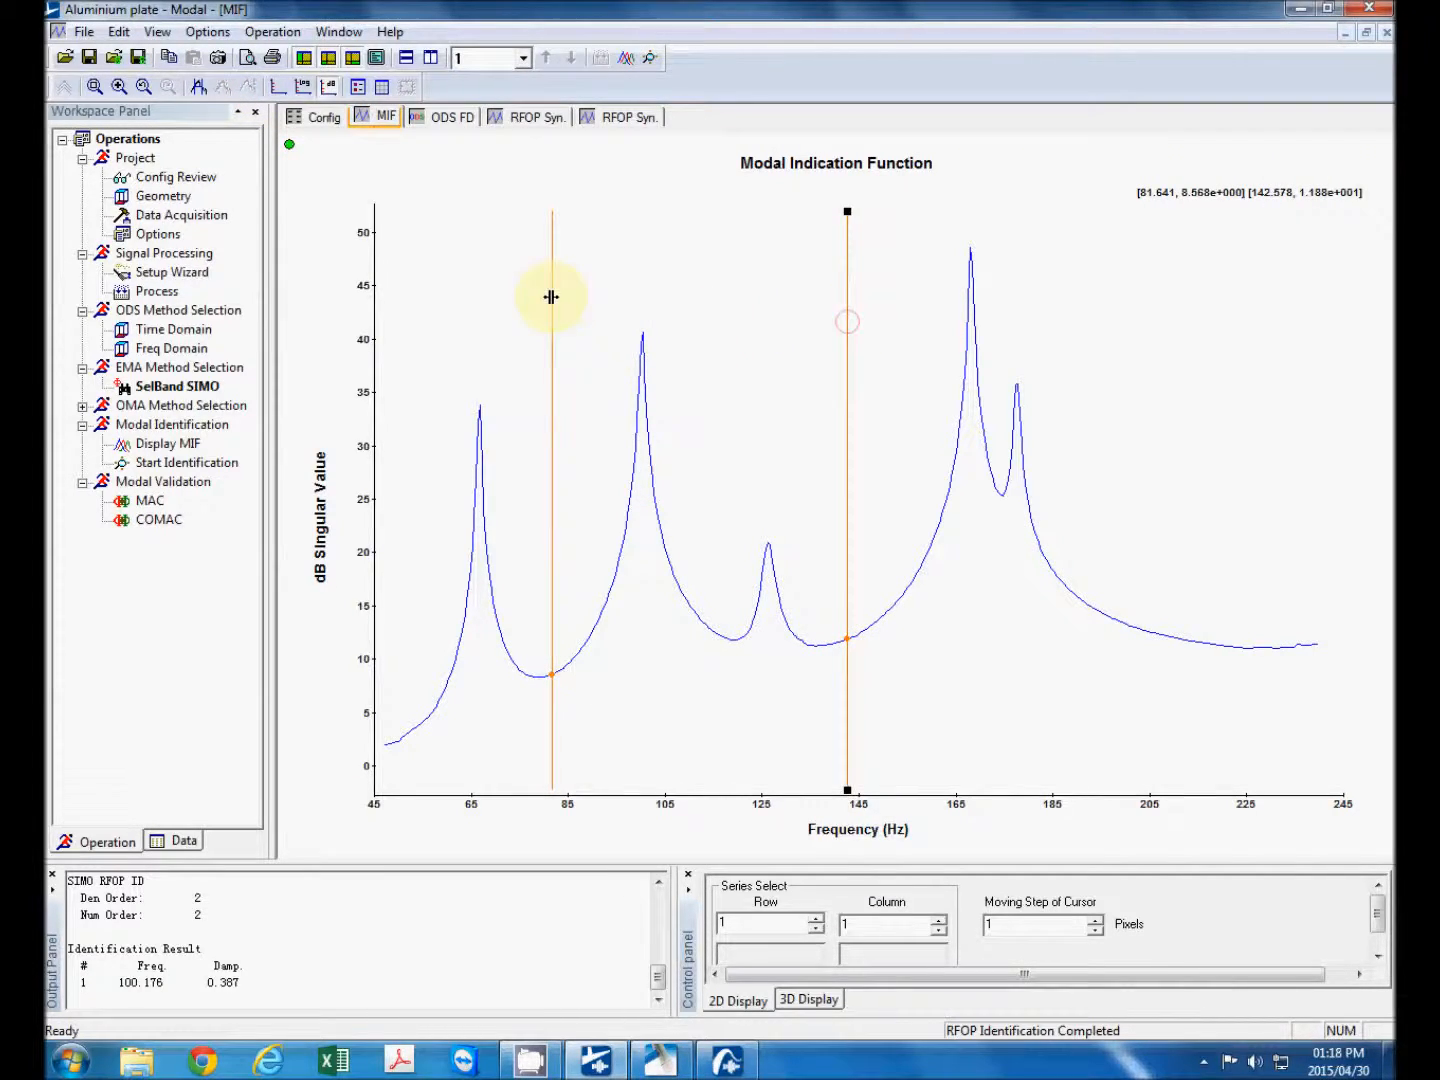
- Fit the 116–143 Hz band, obtaining a 126.28 Hz mode (0.841 damping), and check its synthesized FRF
drag(550, 300, 718, 320)
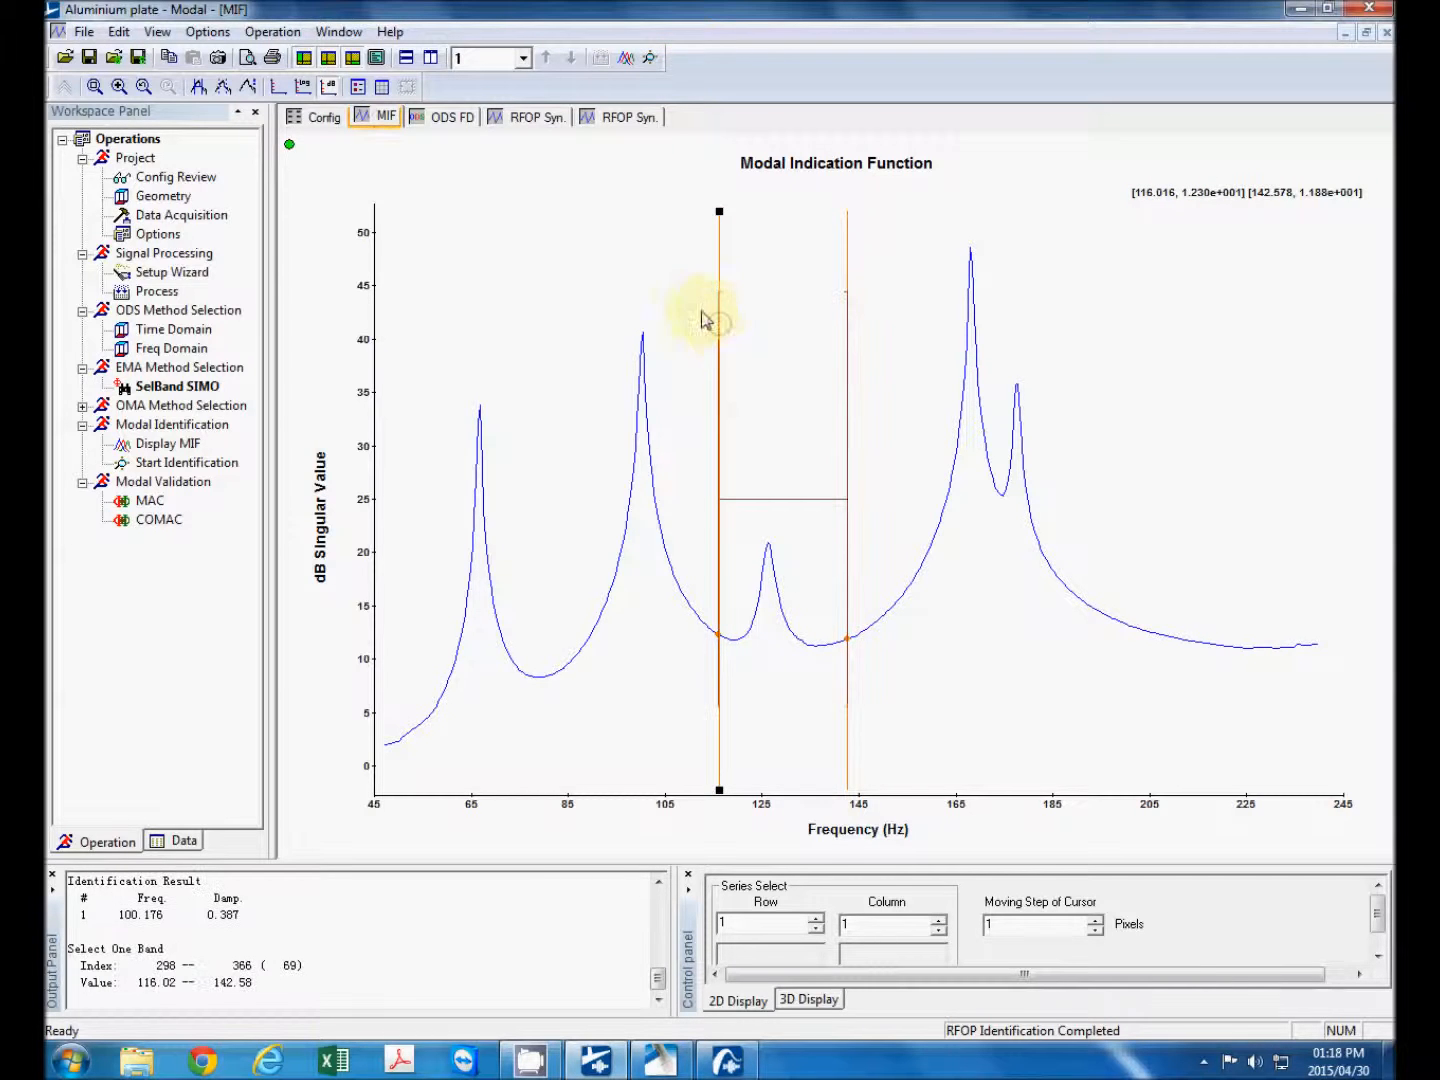
mouse_move(752, 332)
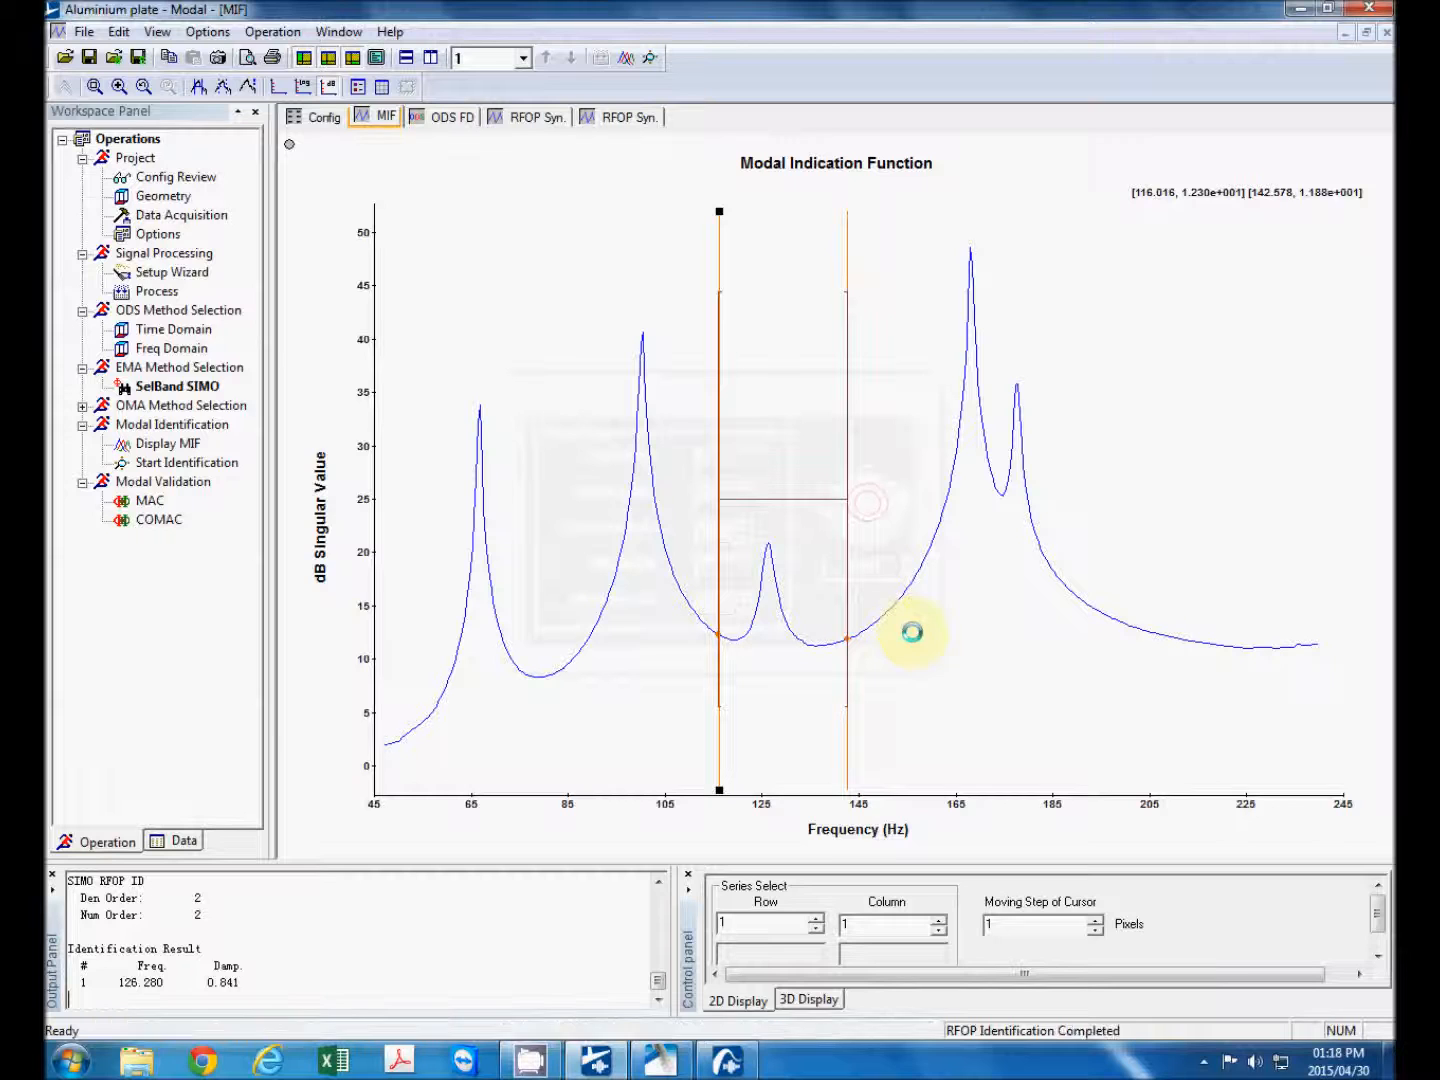
click(712, 116)
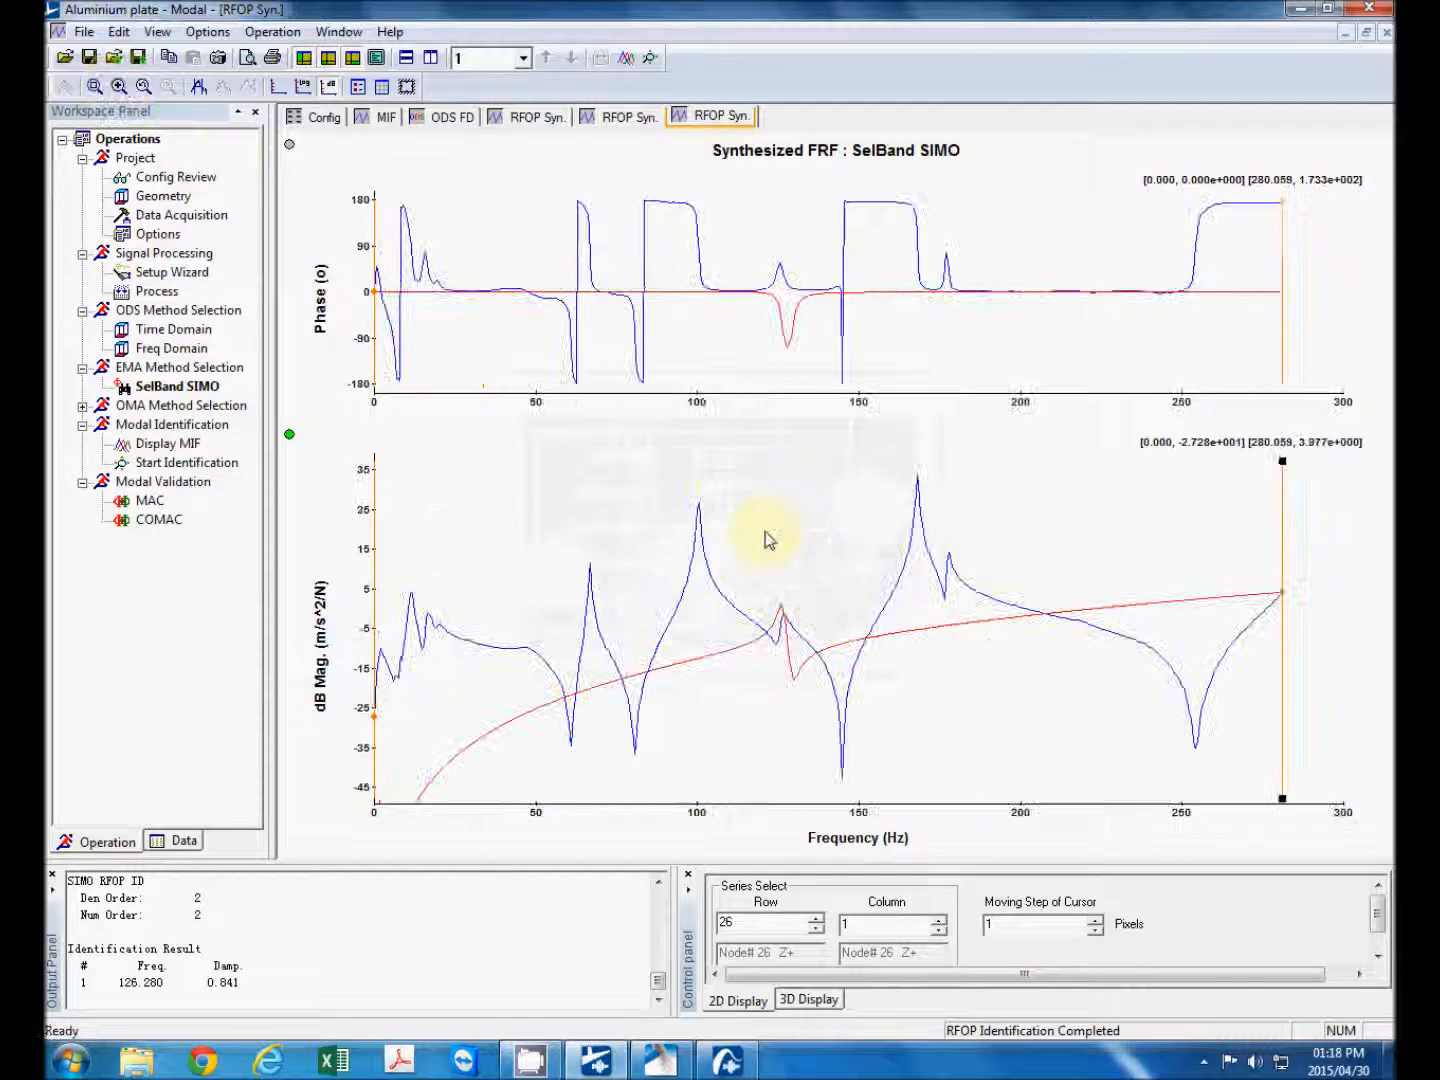
click(812, 920)
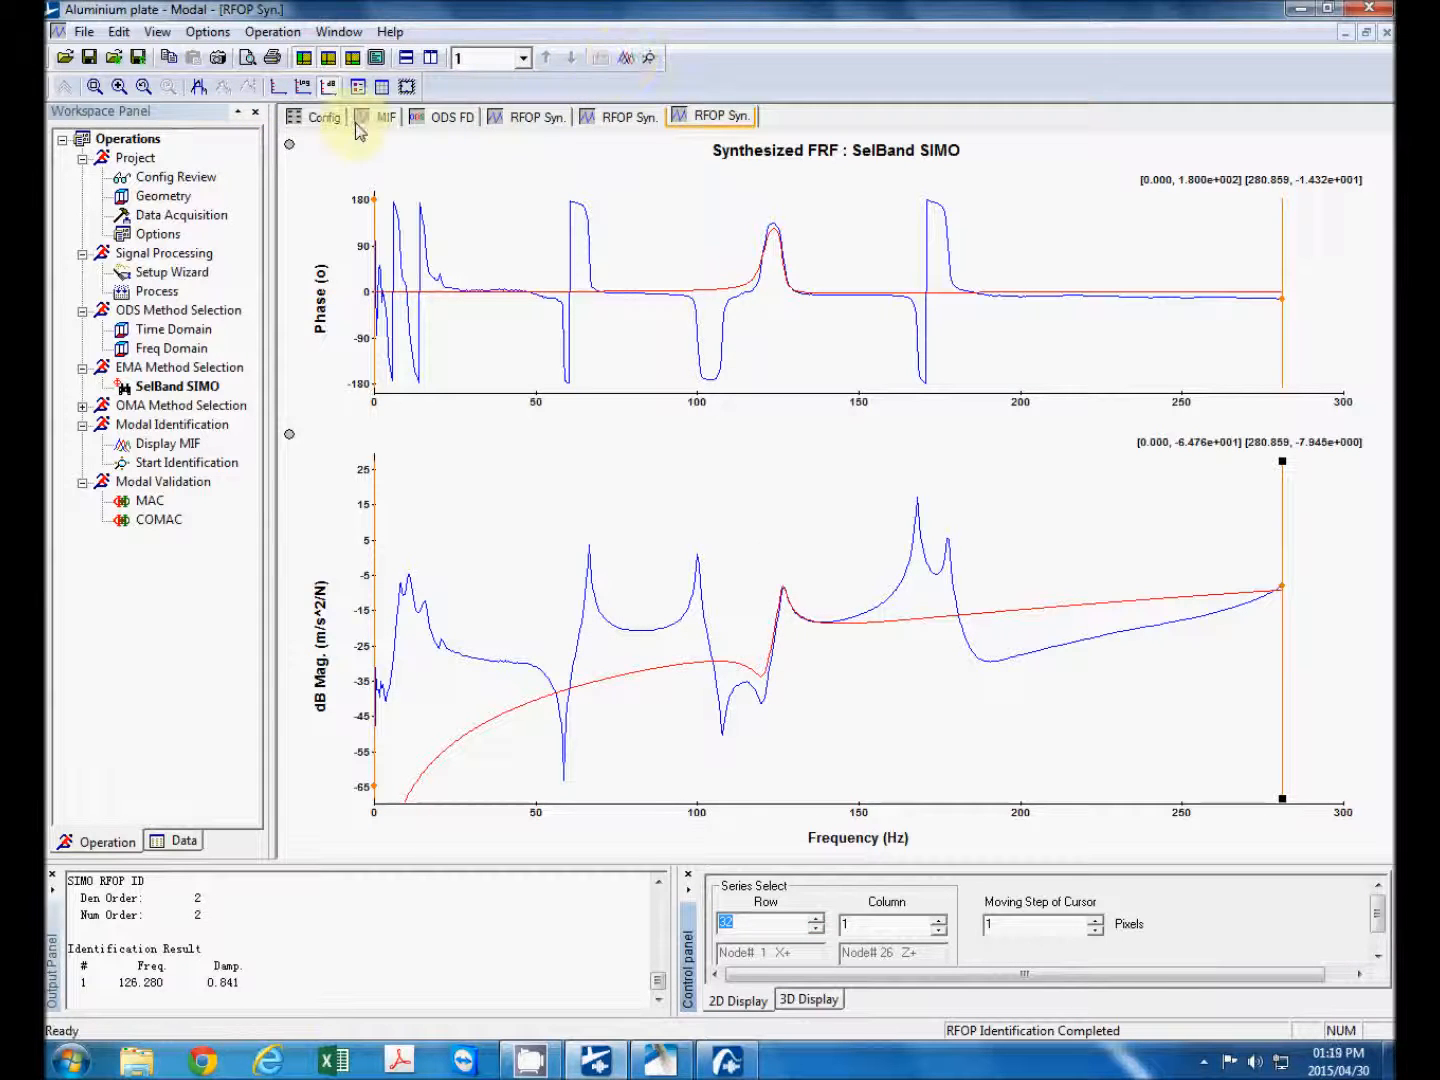
click(384, 116)
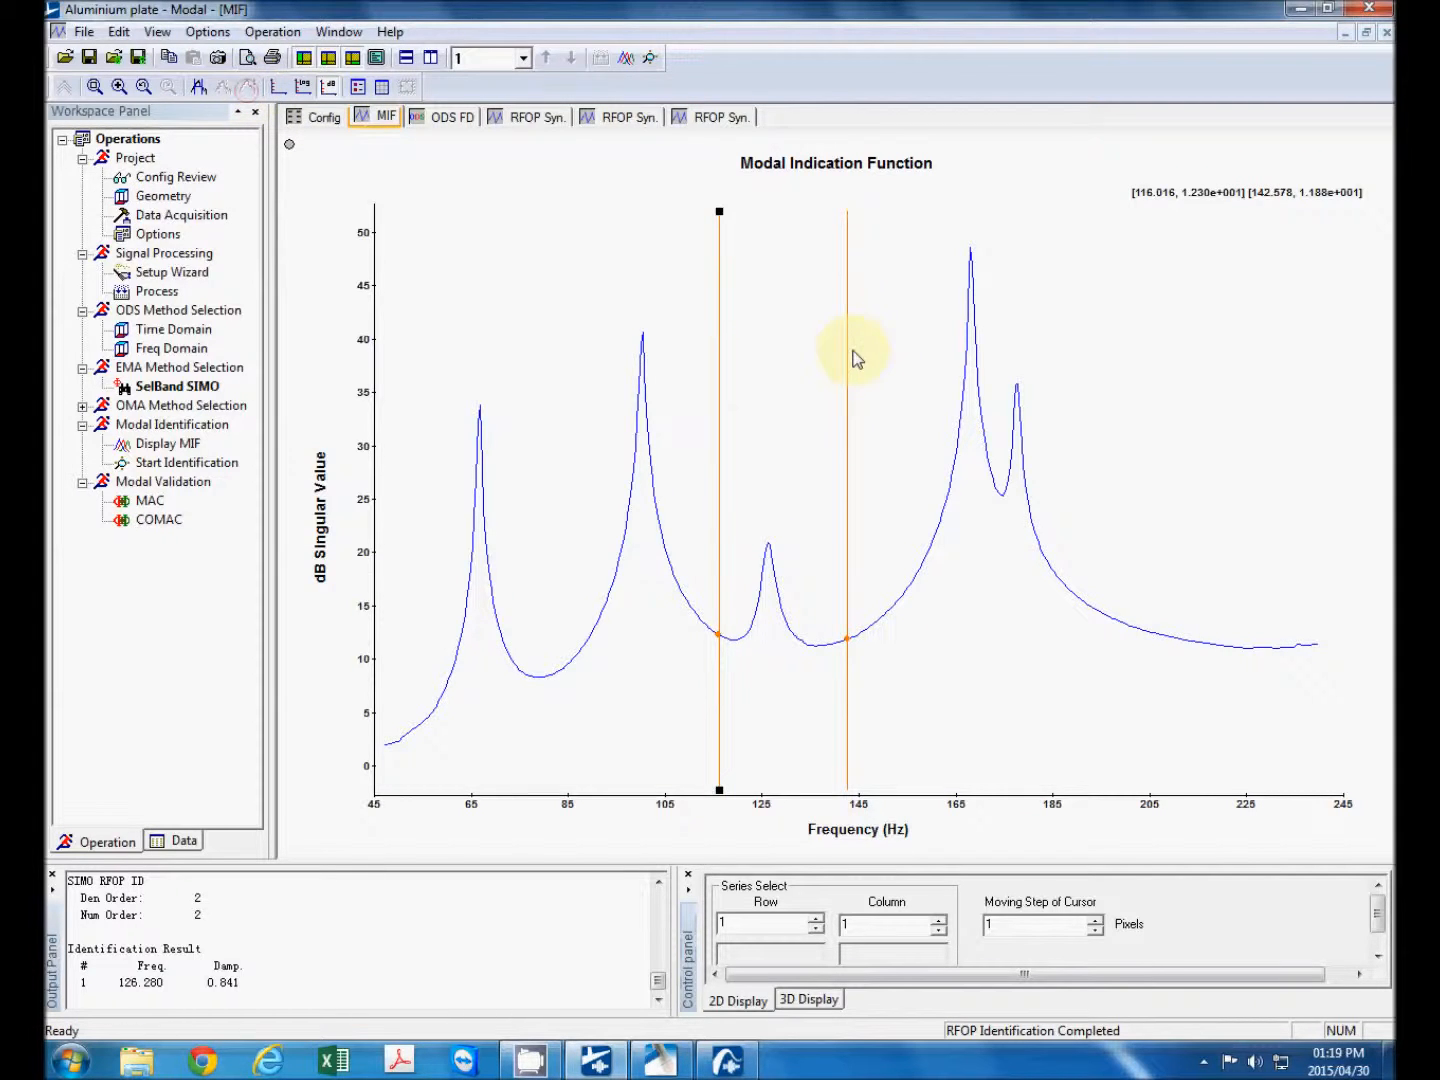
- Mark the 155–189 Hz band over the twin peaks and run an order-2 RFOP fit, giving 169.74 Hz
drag(848, 364, 1132, 364)
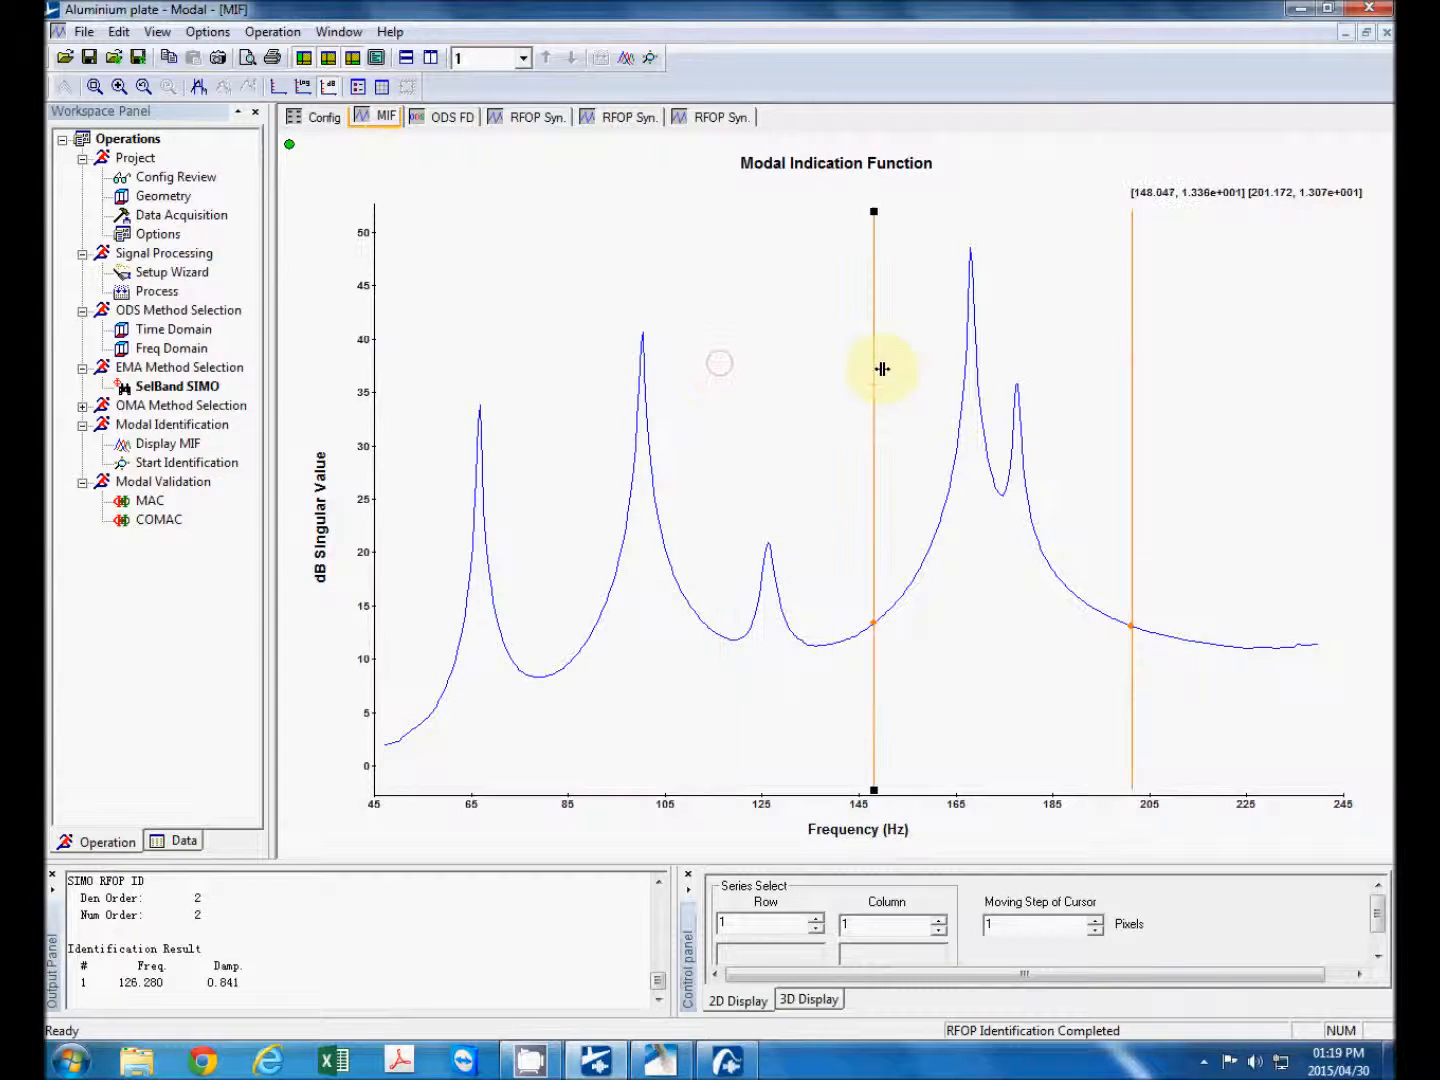
drag(872, 210, 984, 210)
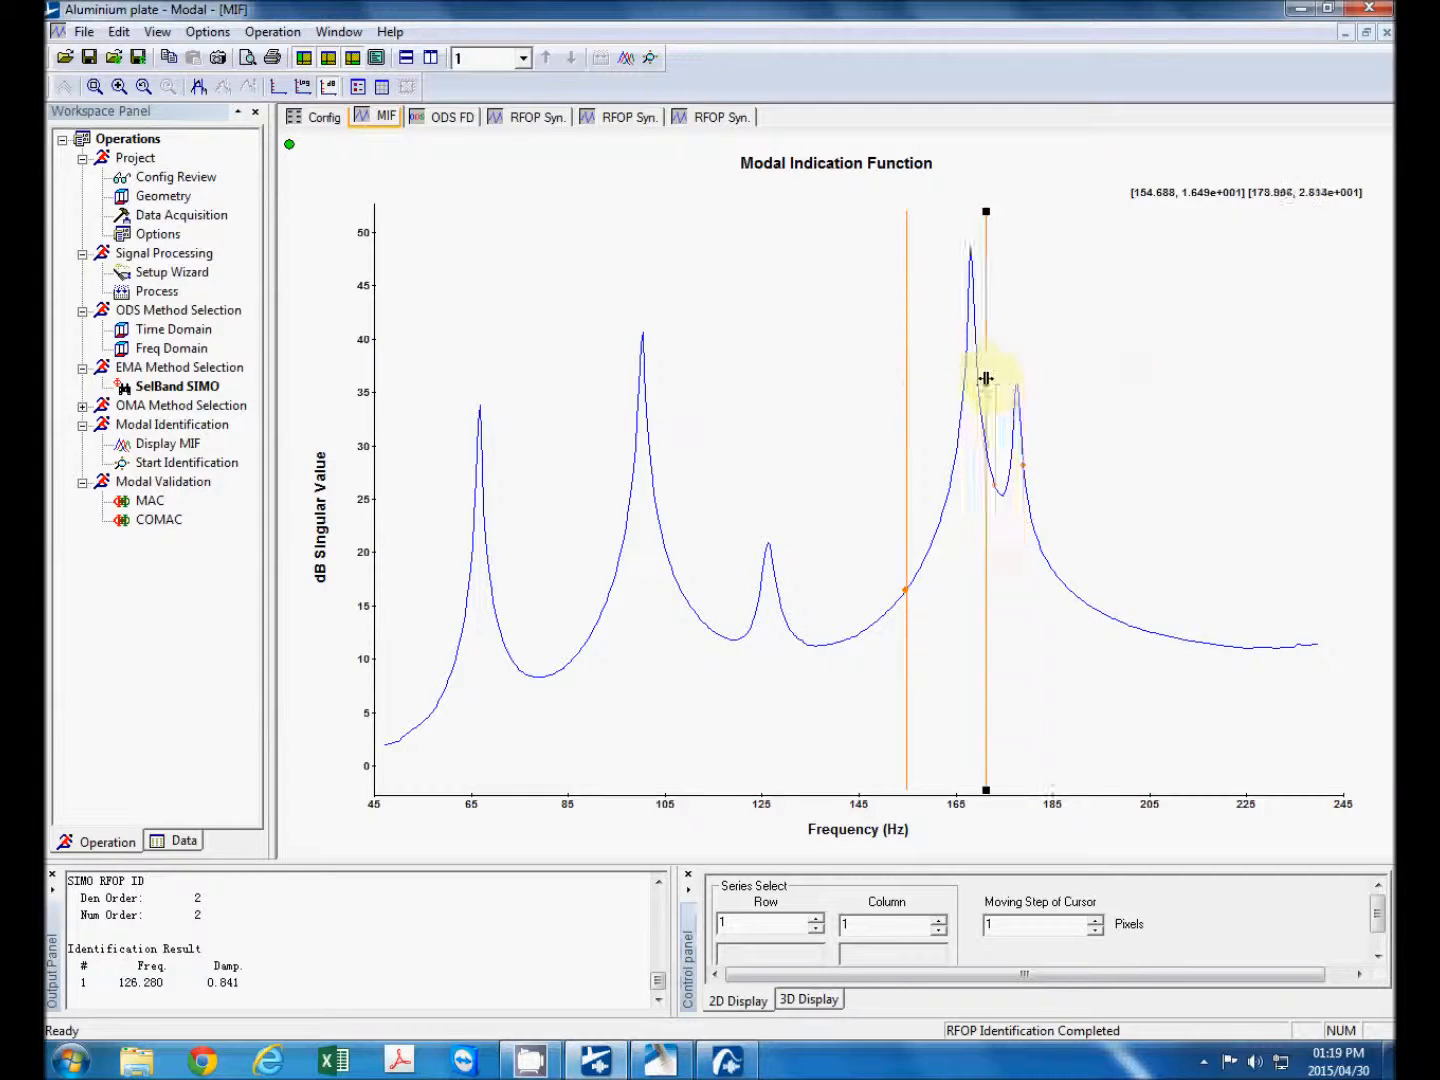
drag(984, 378, 1088, 368)
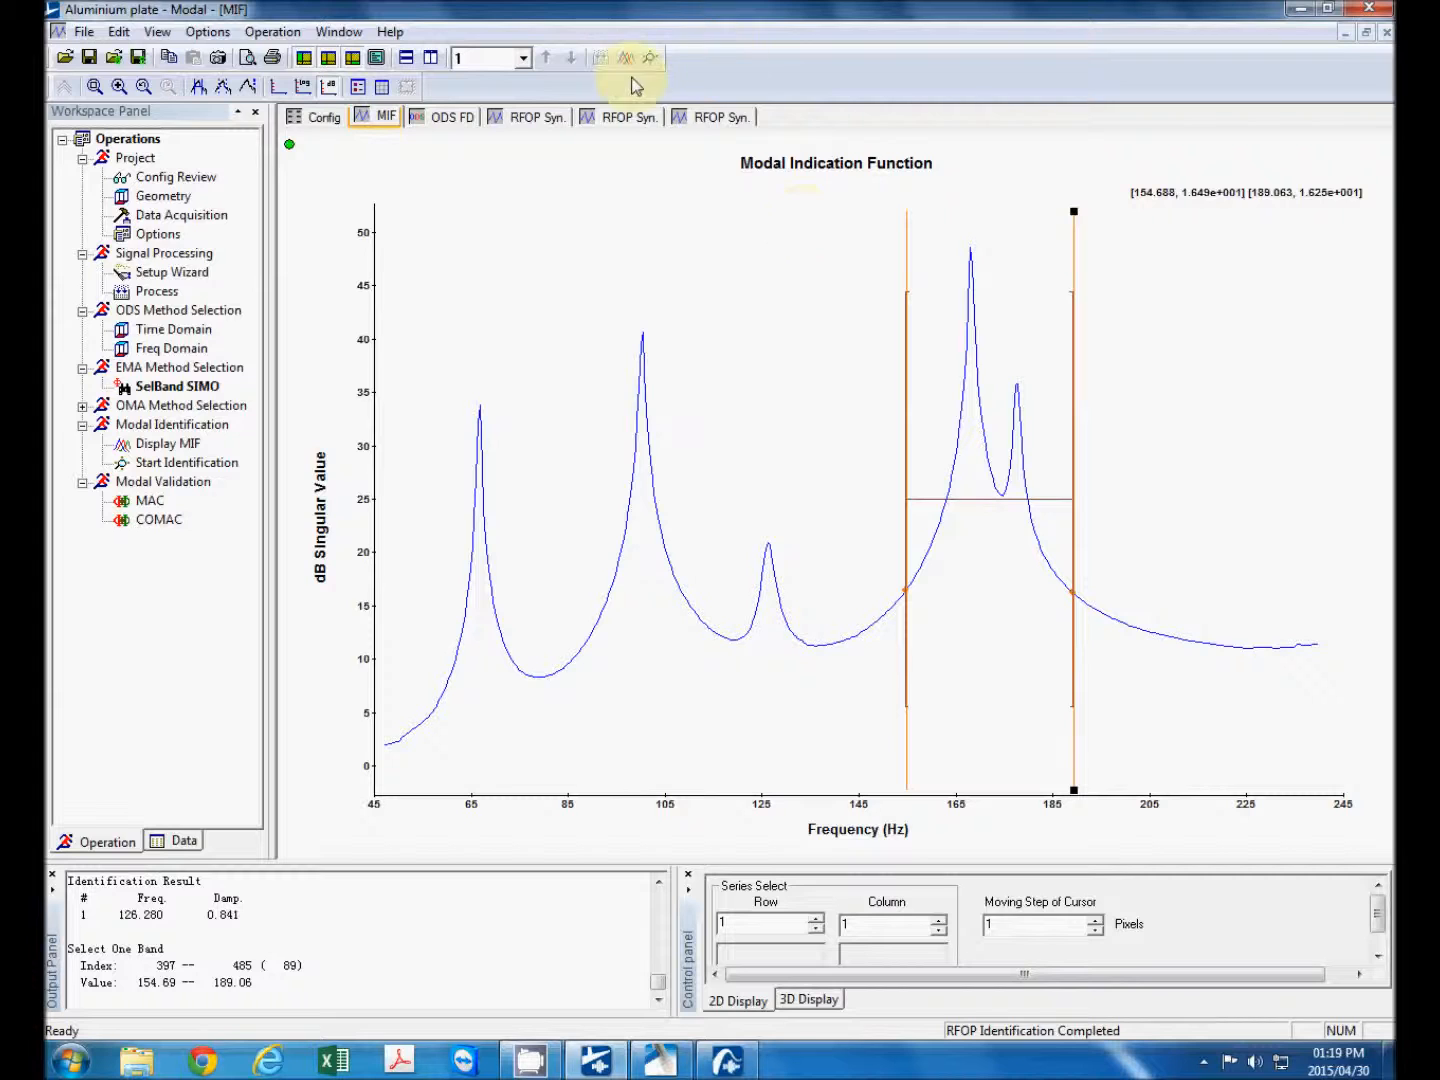
click(648, 56)
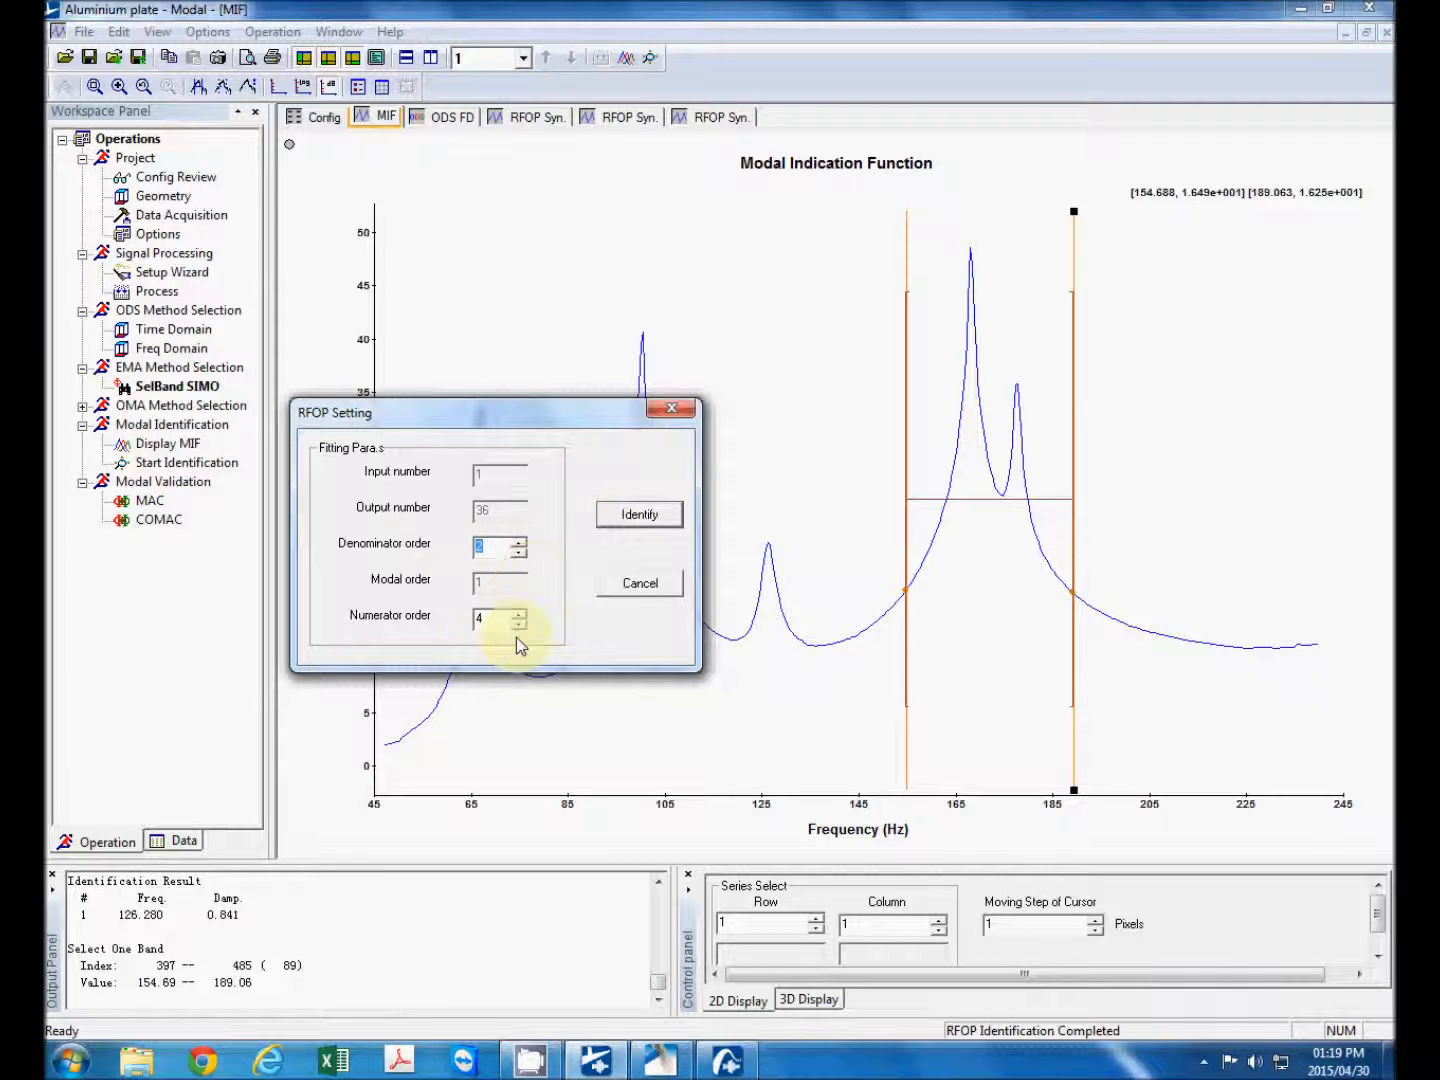
click(638, 512)
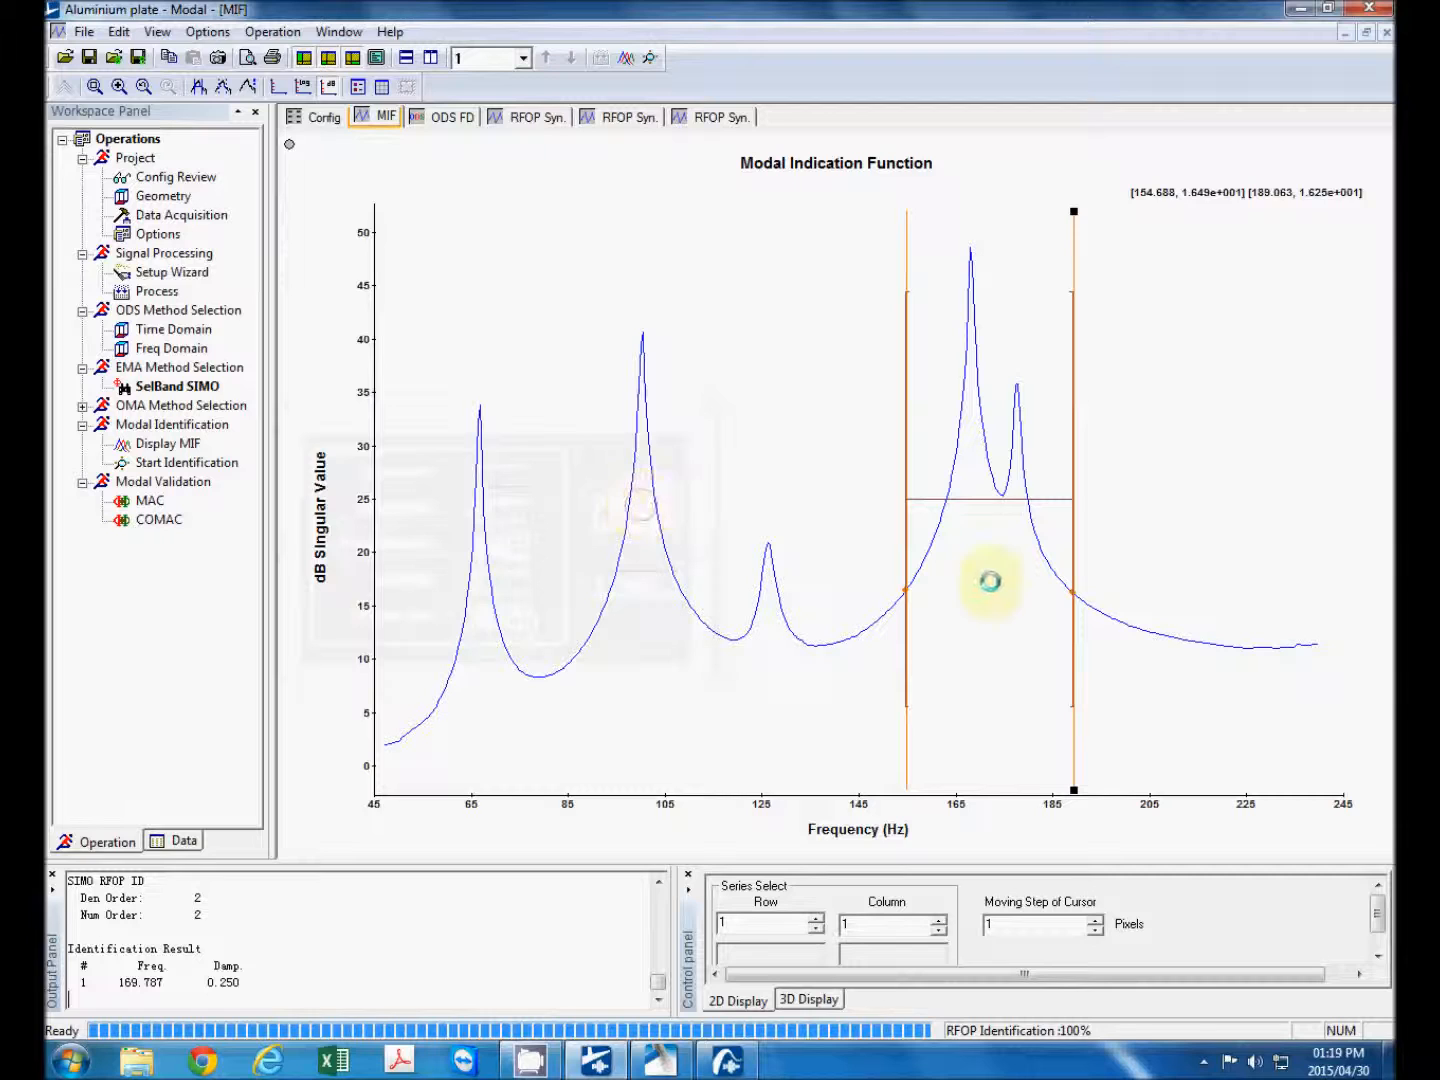
- Accept the 169.79 Hz mode and compare its synthesized FRF with the measured curve over 123–203 Hz
click(814, 116)
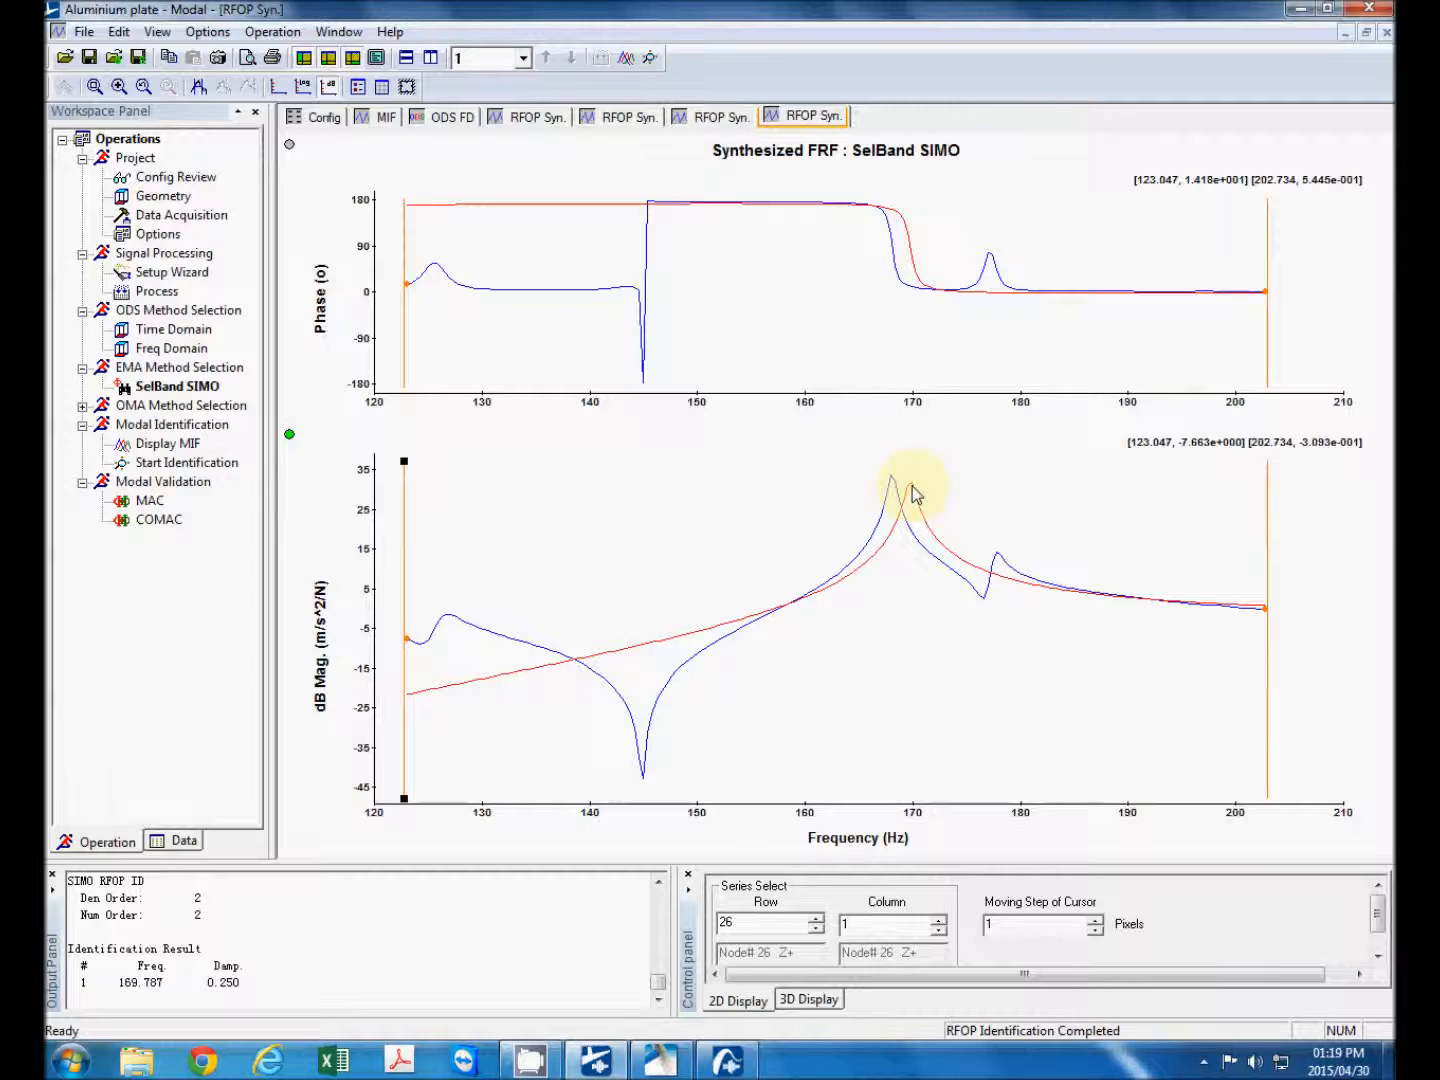
mouse_move(920, 488)
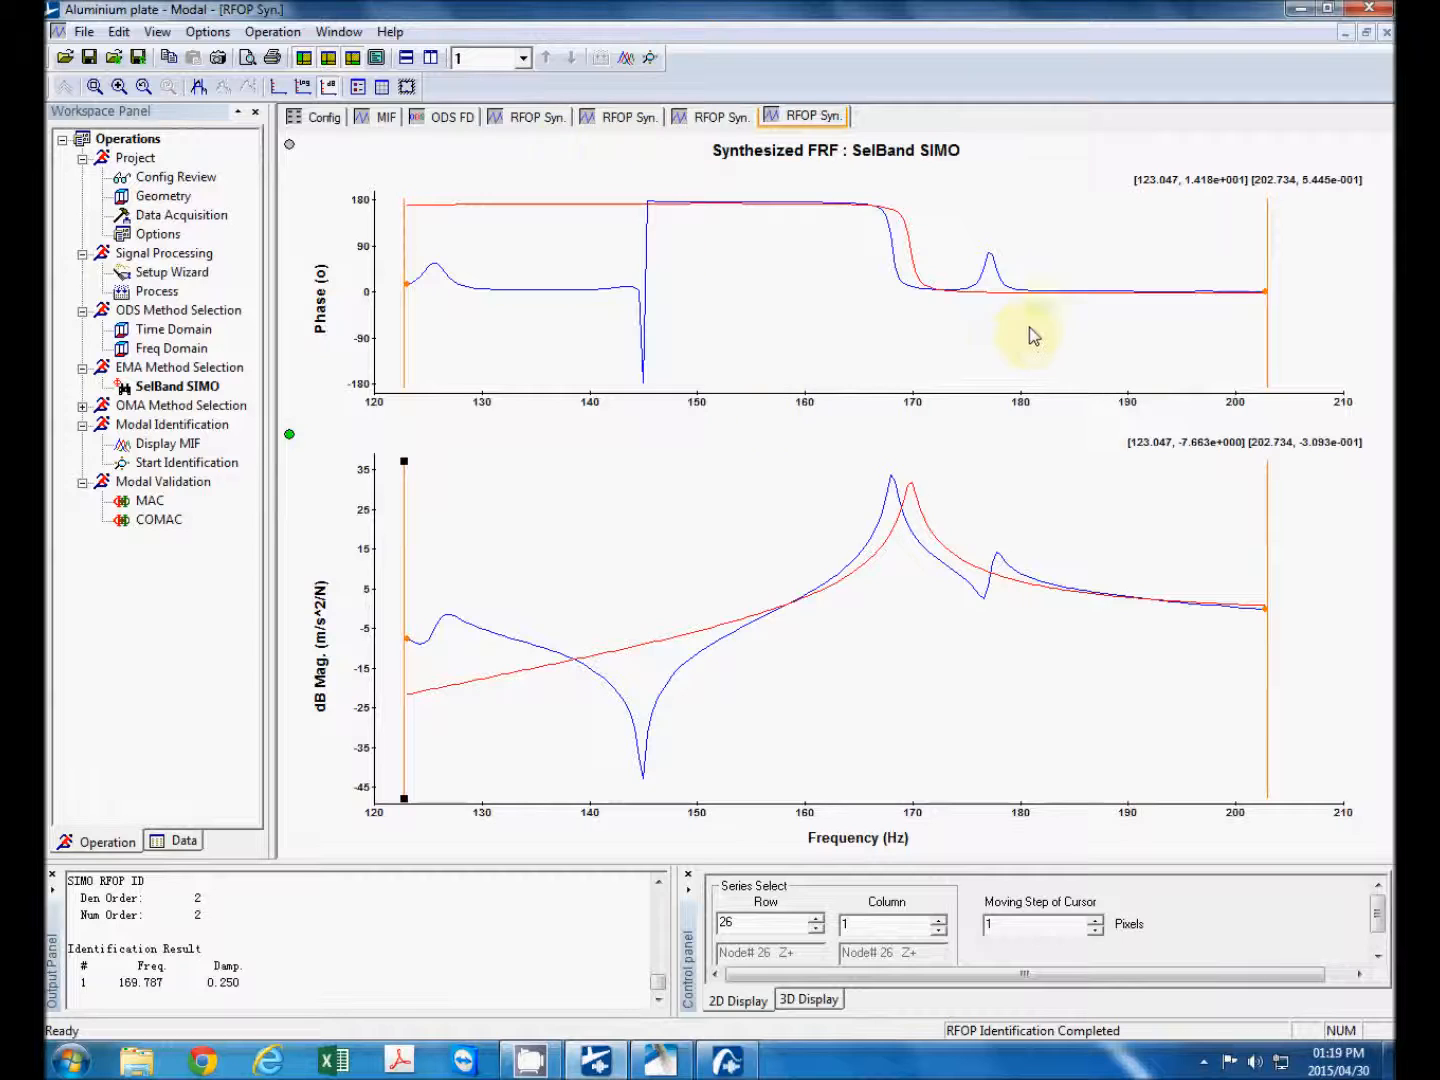
mouse_move(544, 200)
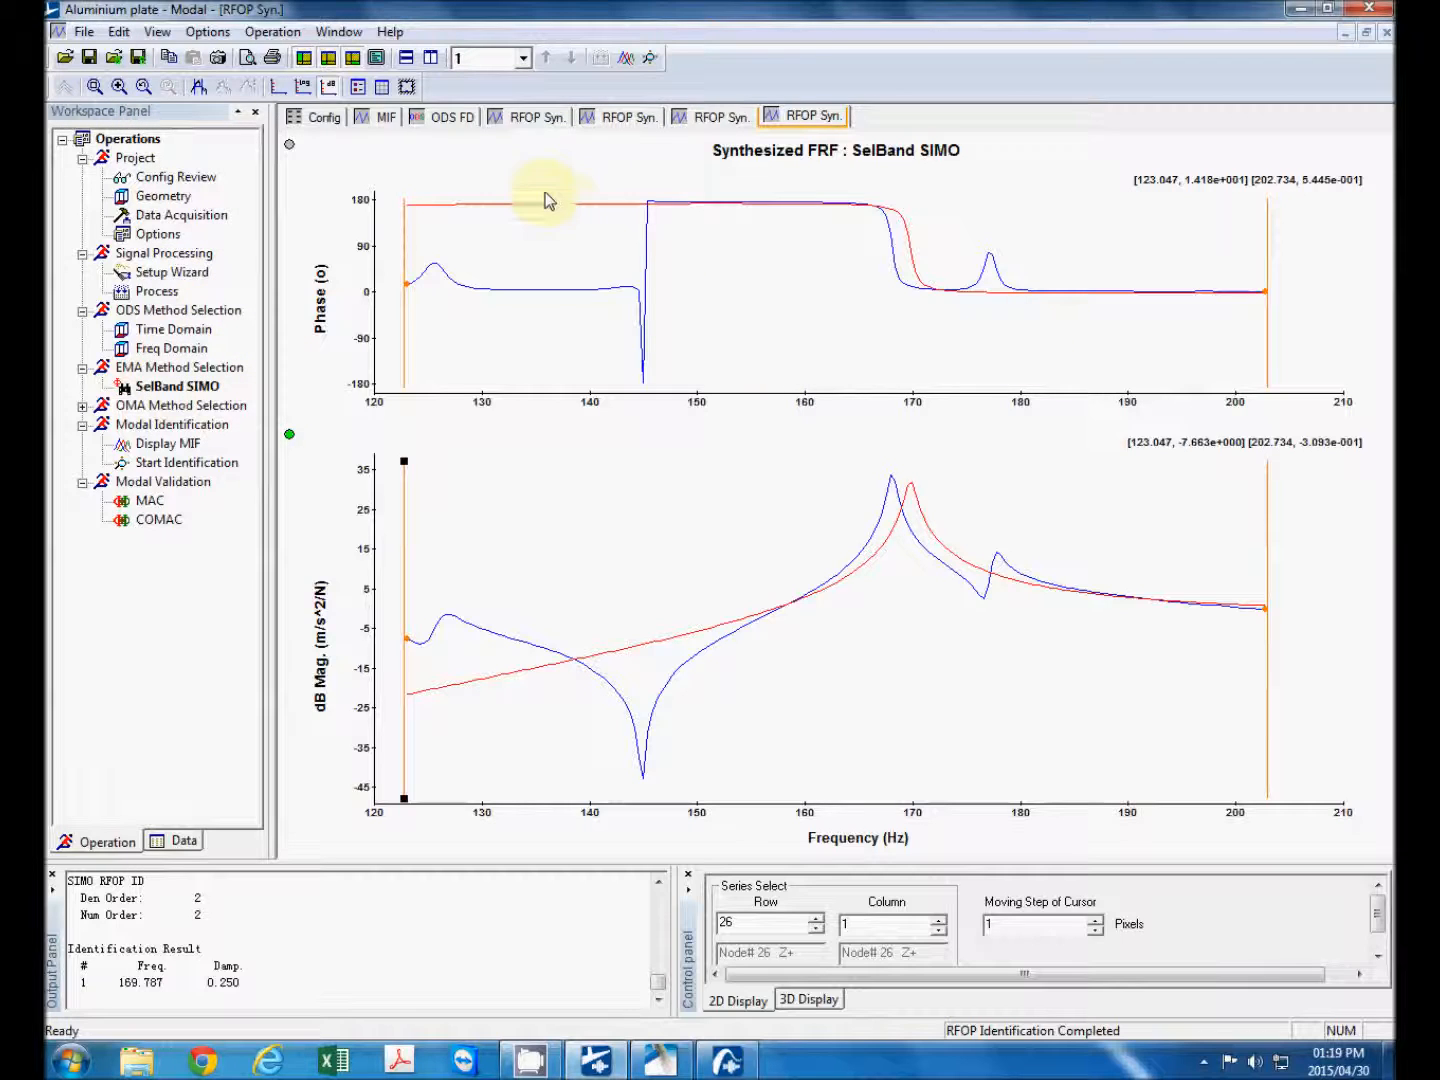
mouse_move(258, 316)
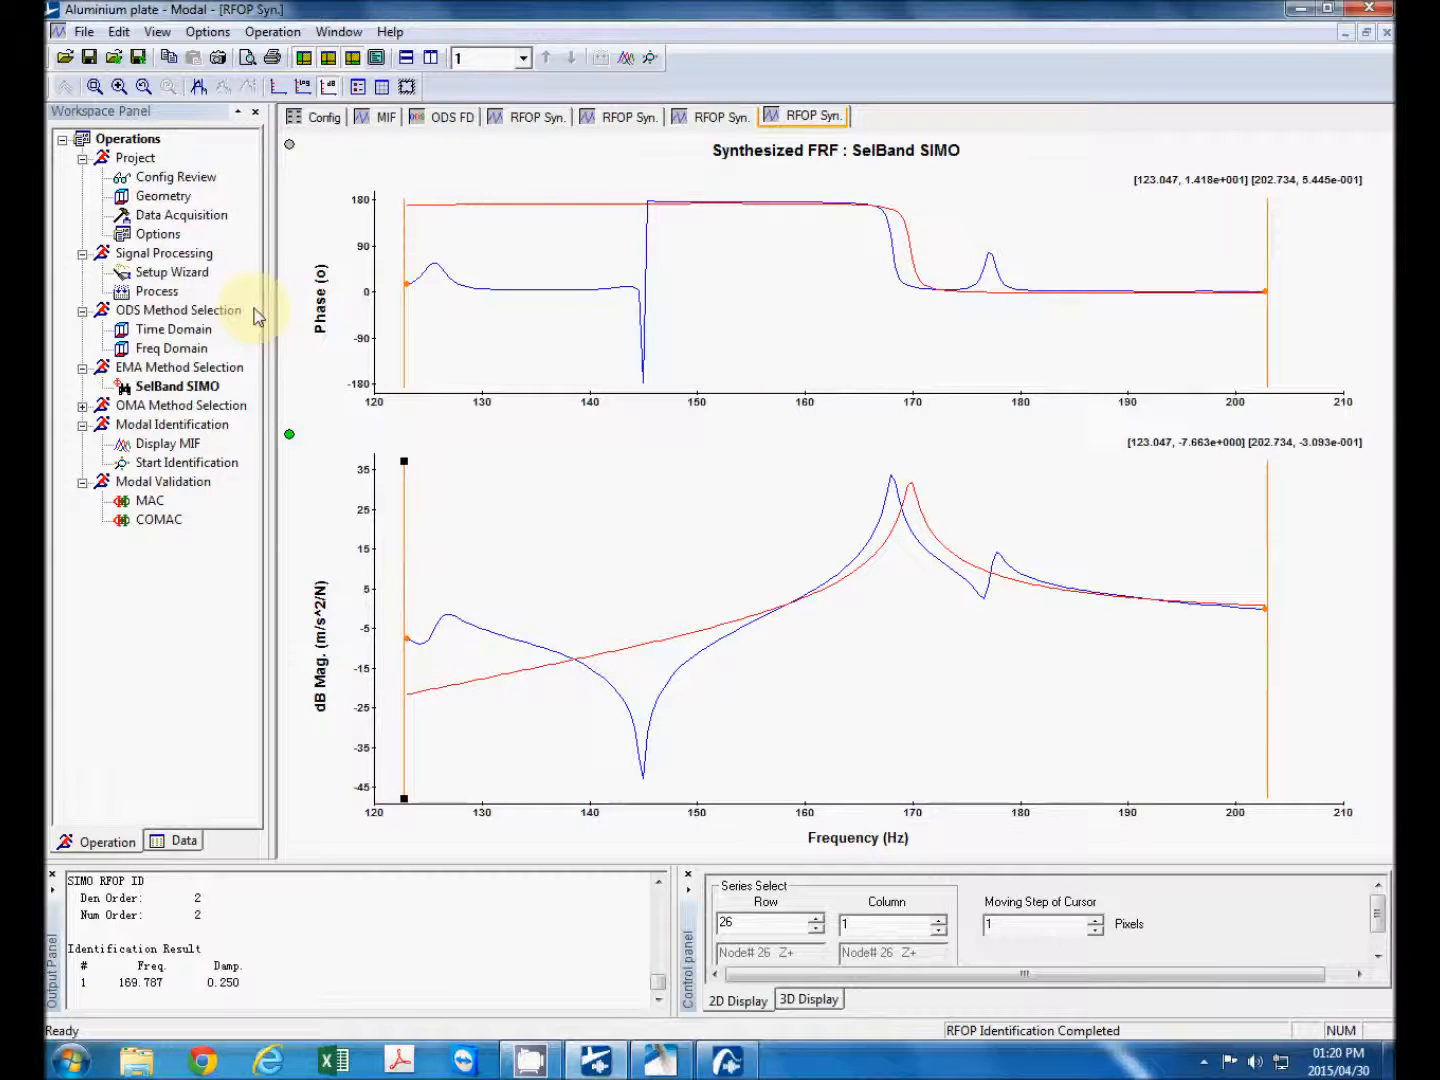
mouse_move(340, 822)
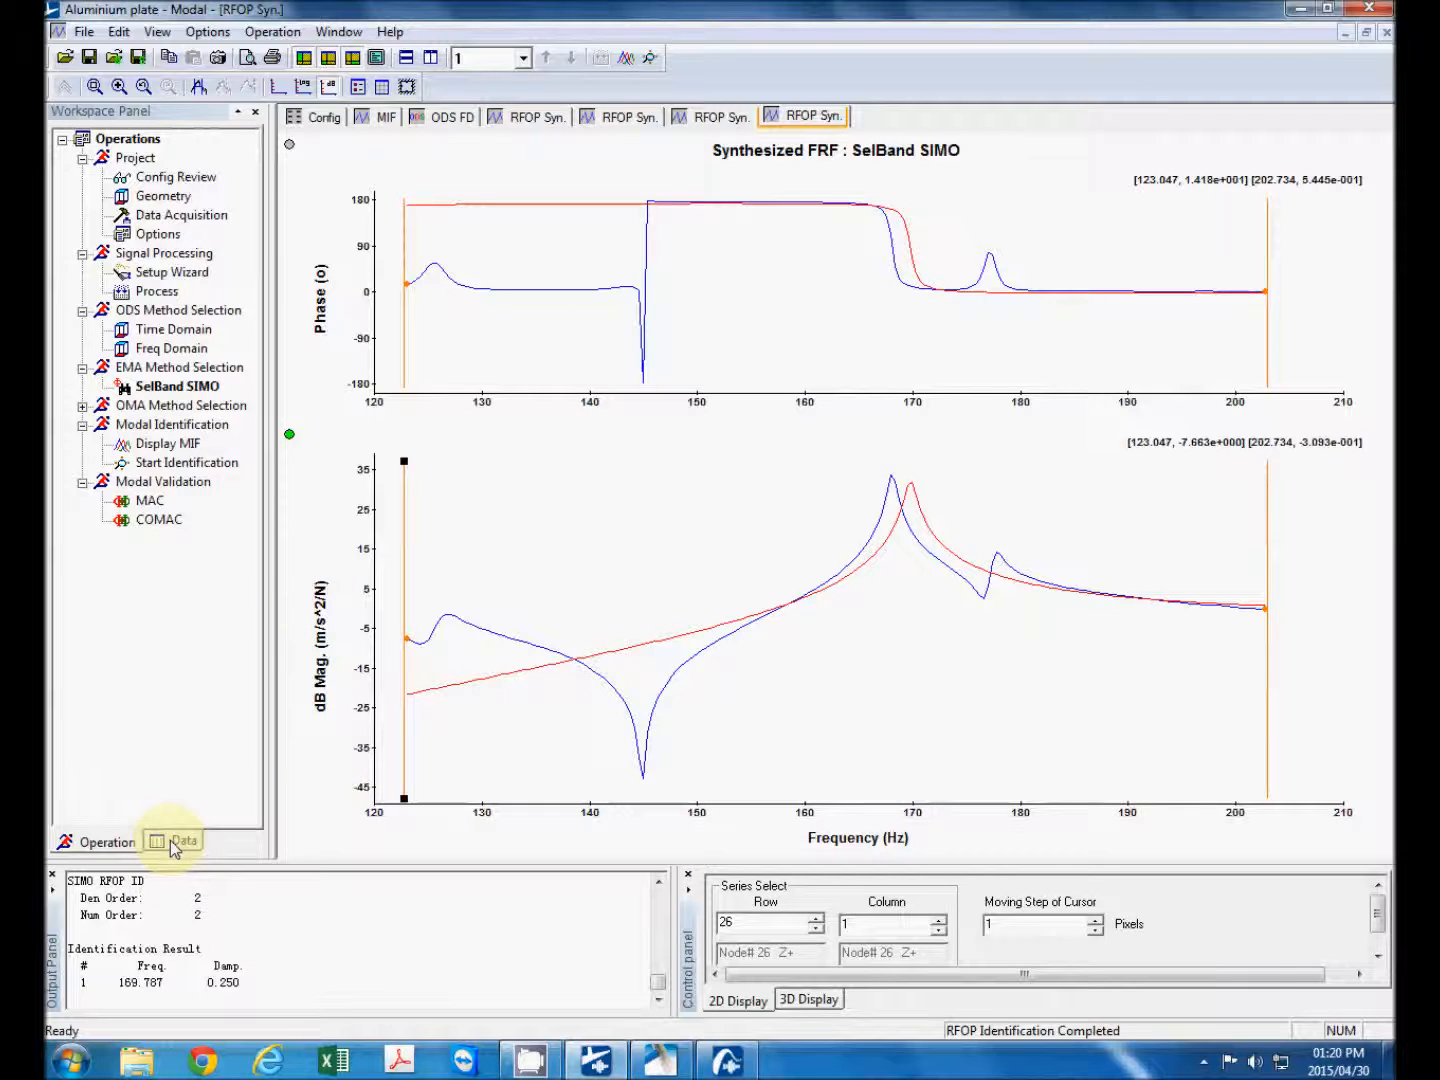
- Delete the poorly fitted 169.79 Hz Mode 4 from the EMA: SelBand SIMO mode list
click(180, 840)
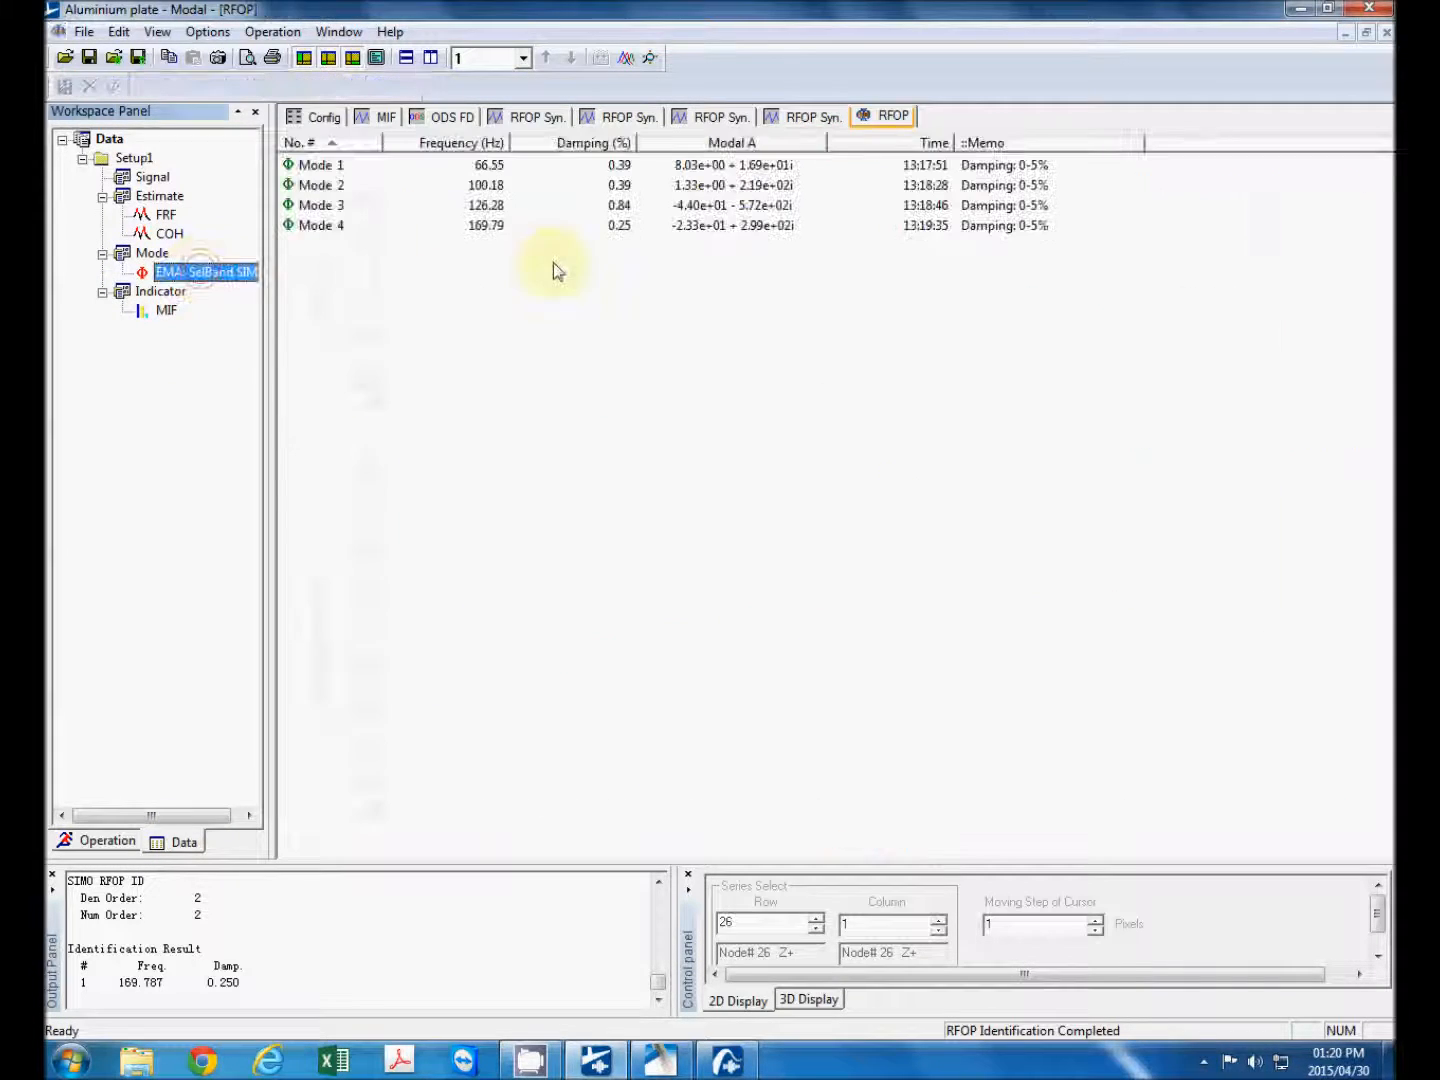
click(430, 224)
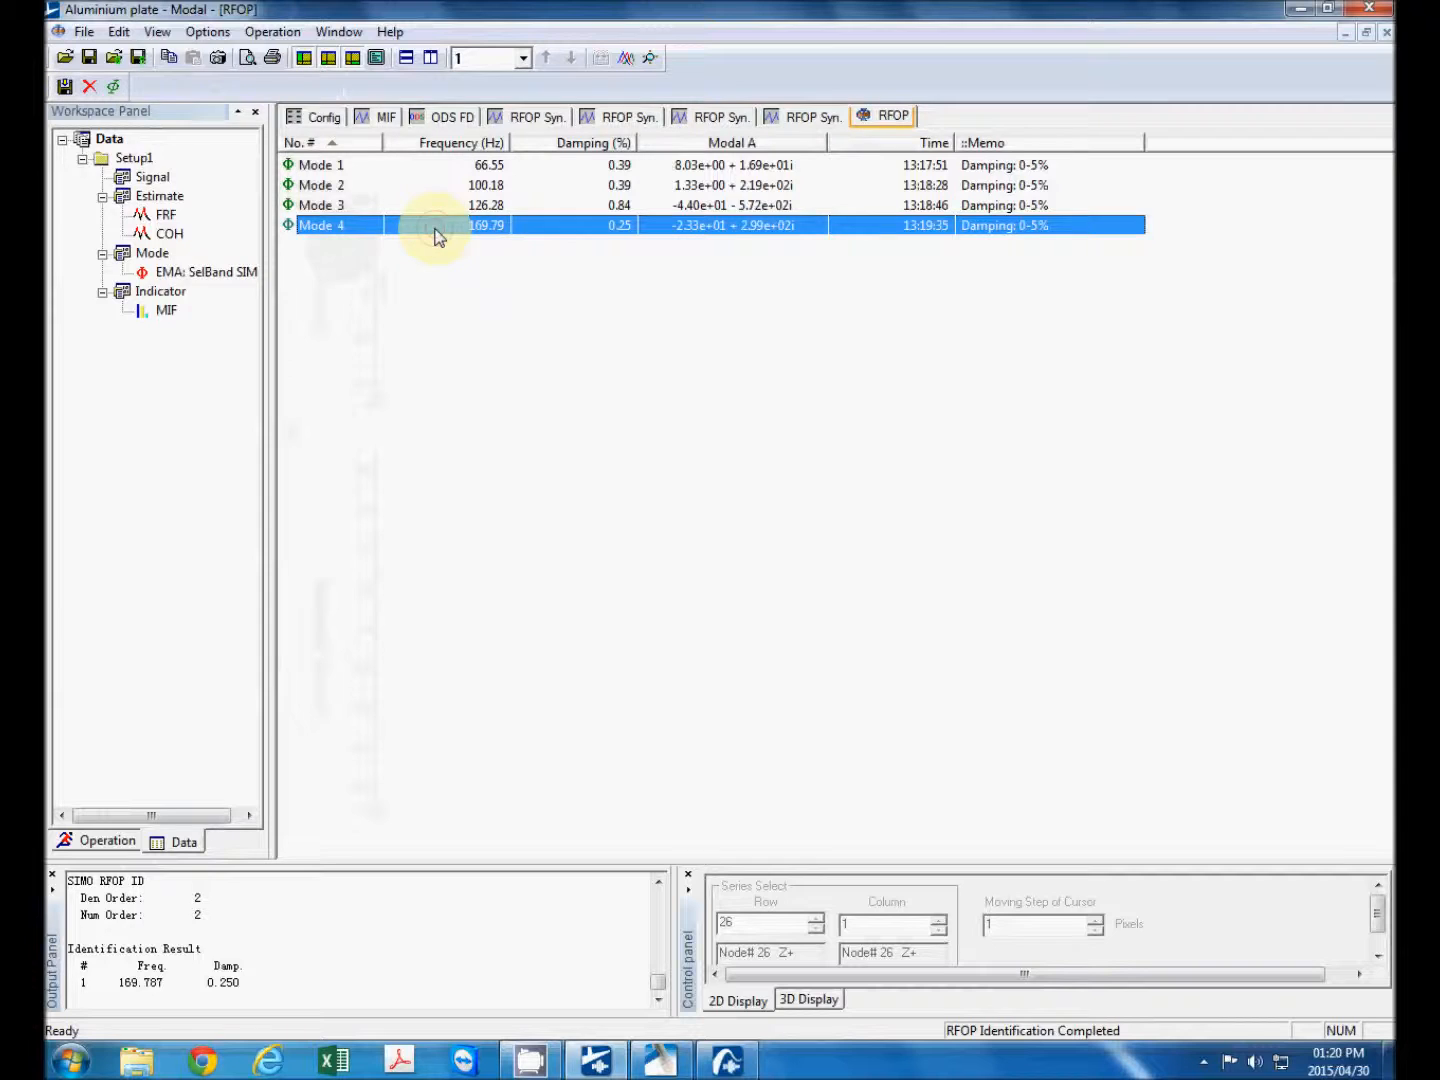
click(320, 164)
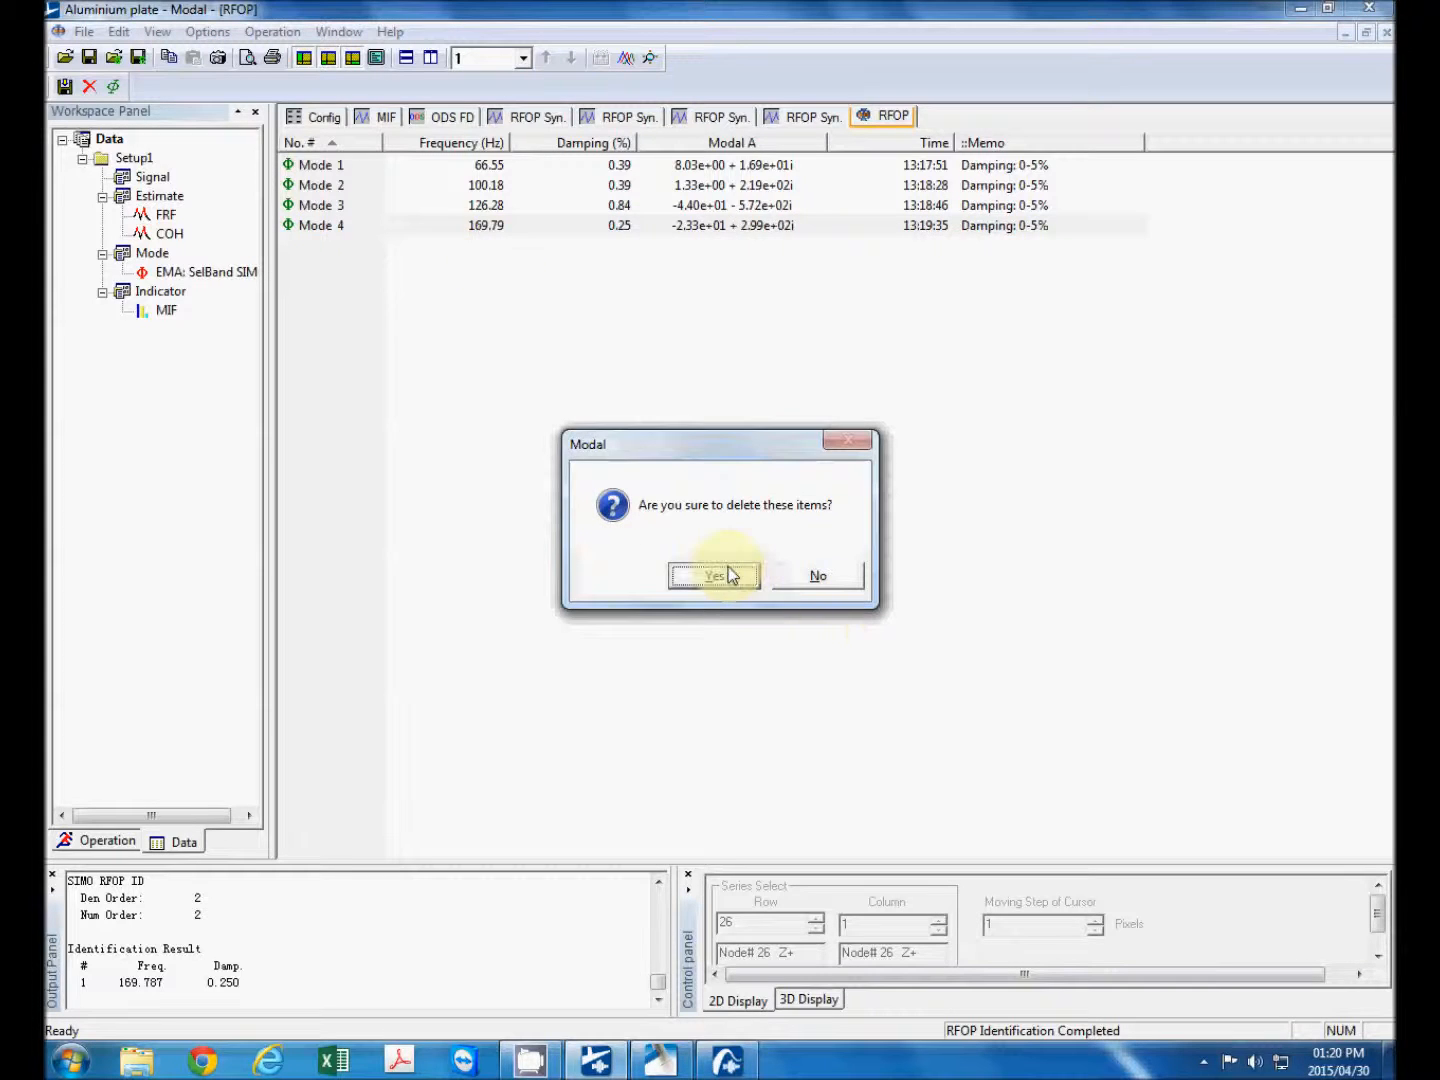
click(712, 576)
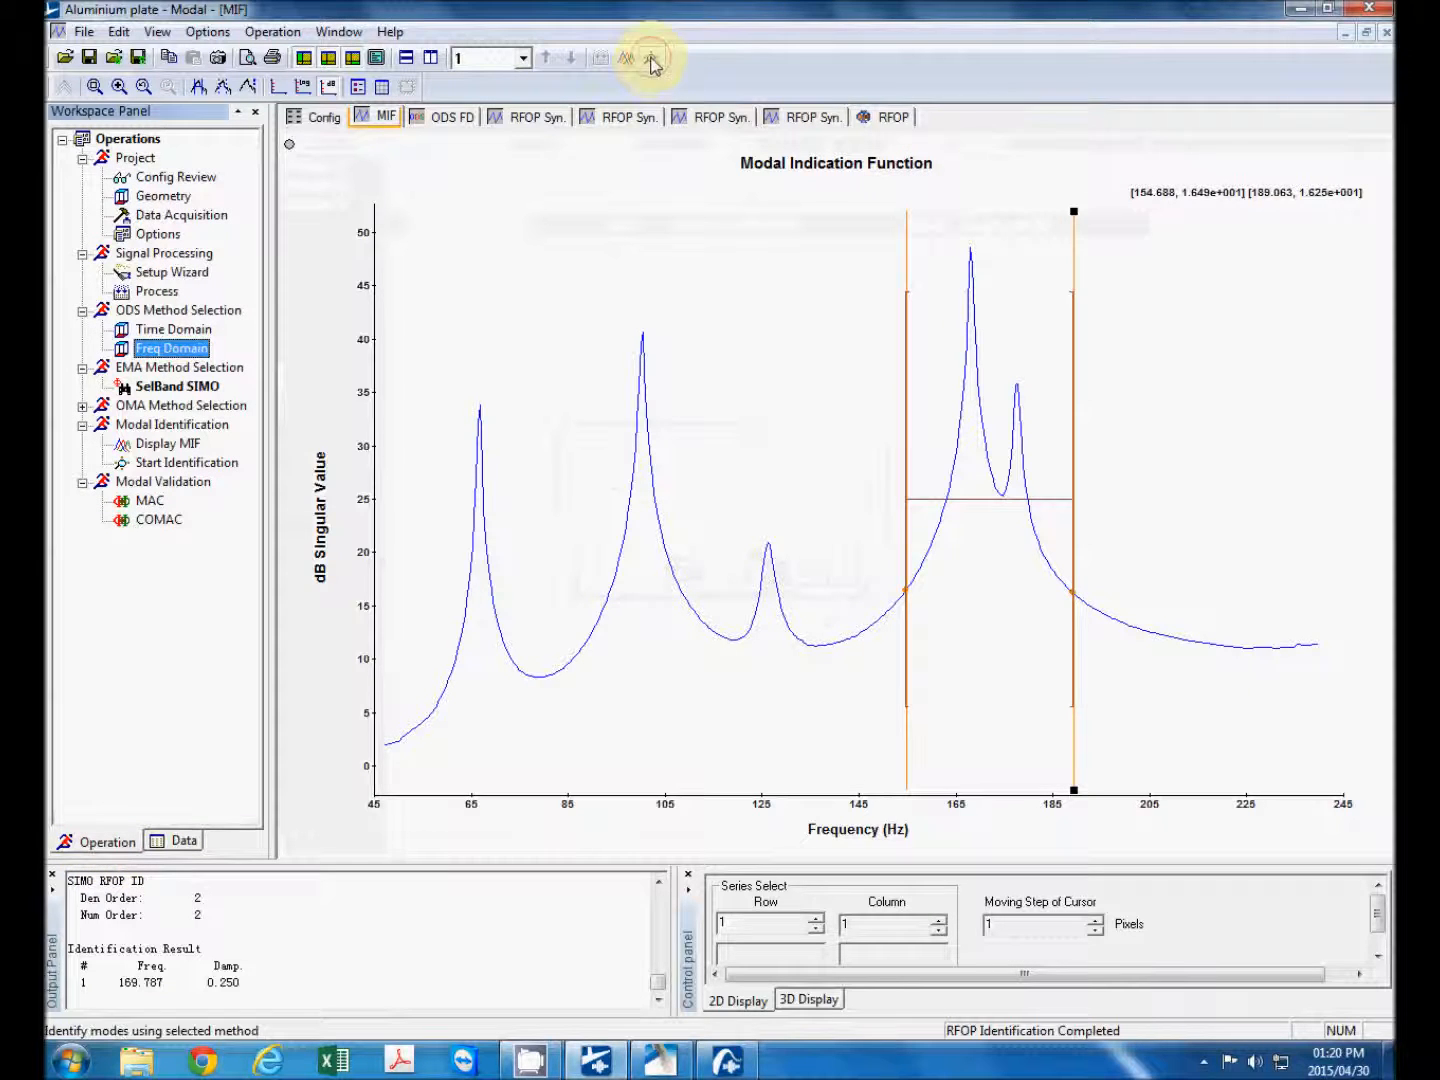
- Refit the band with denominator and numerator order 4, accepting modes at 168.06 and 177.56 Hz
click(648, 56)
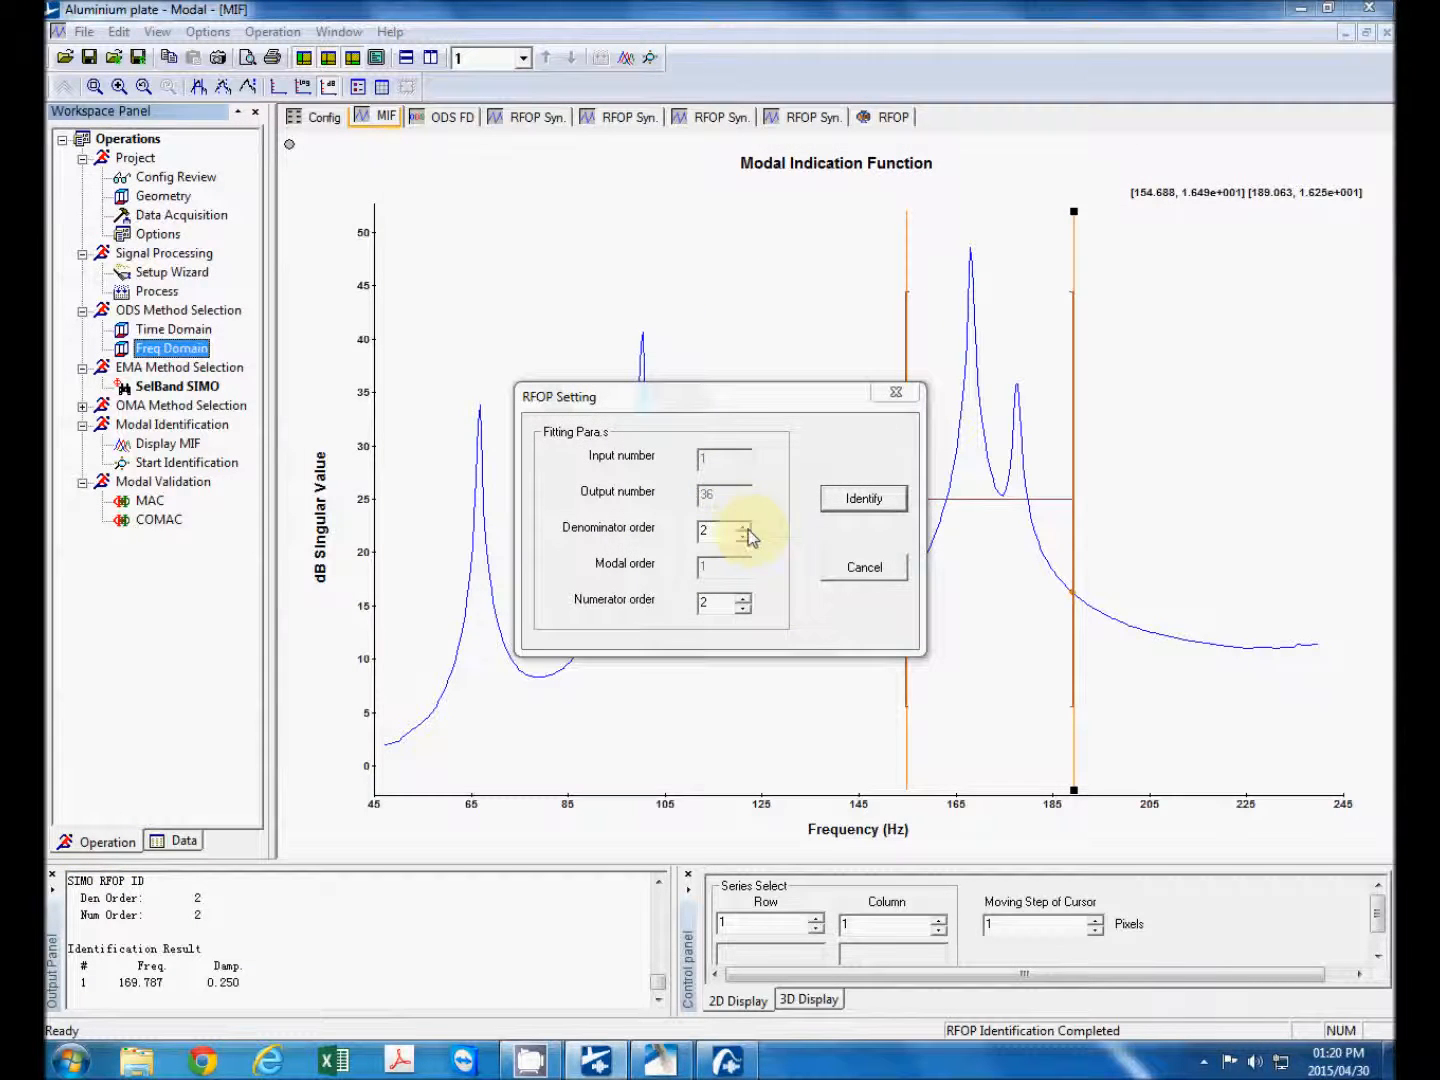
click(738, 524)
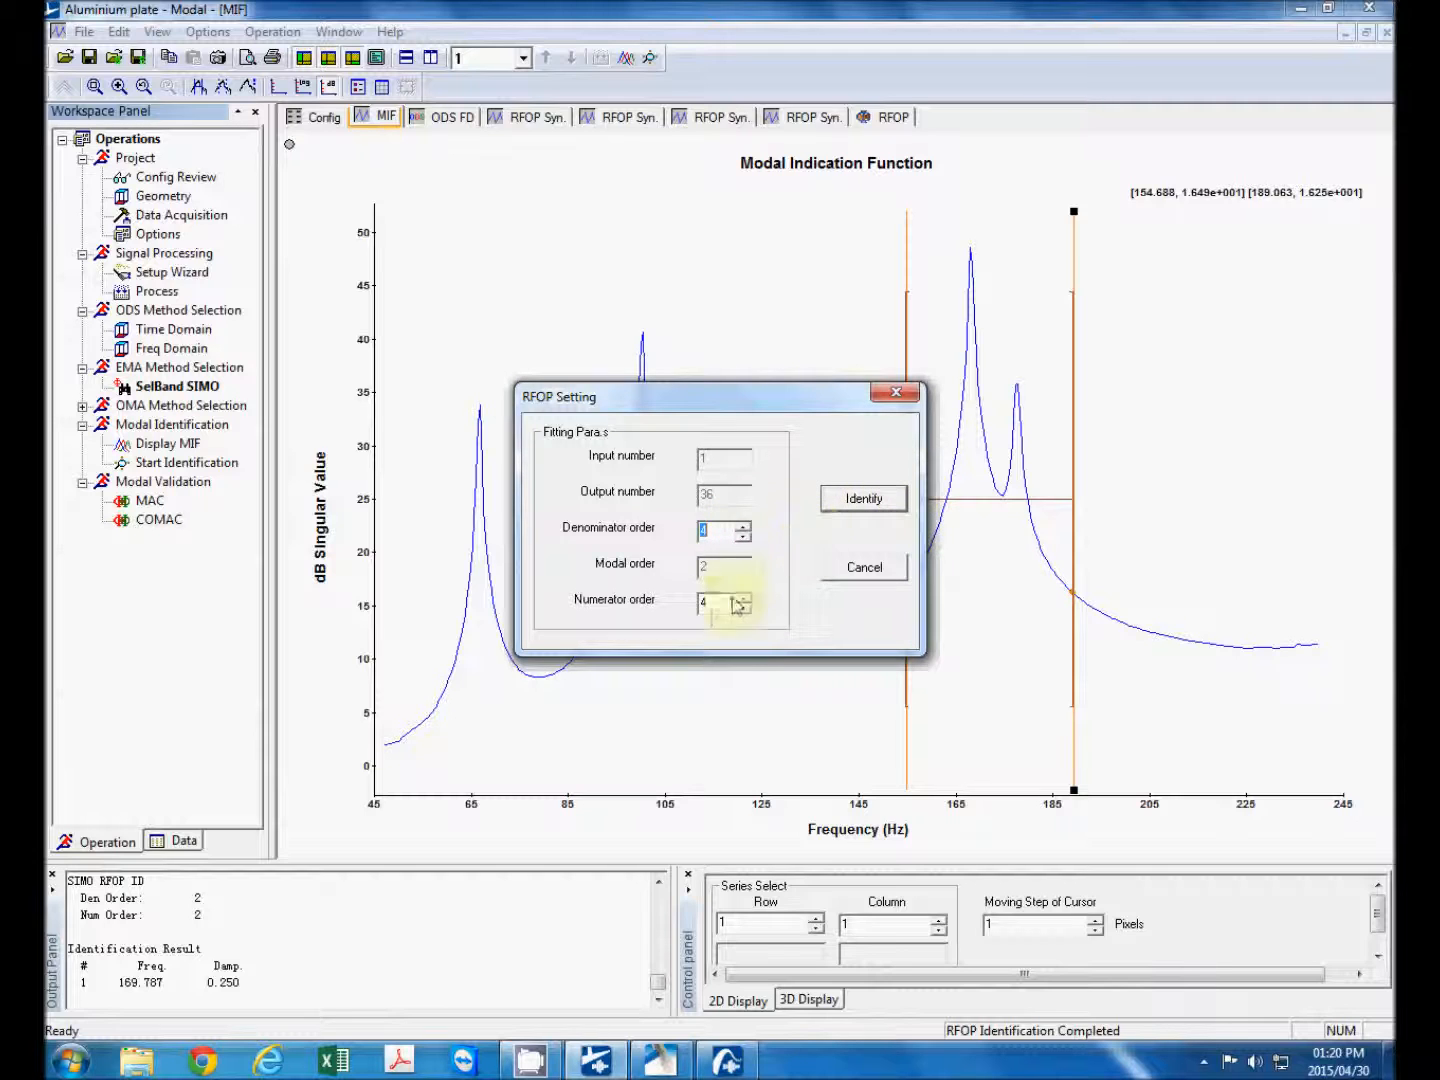
click(862, 498)
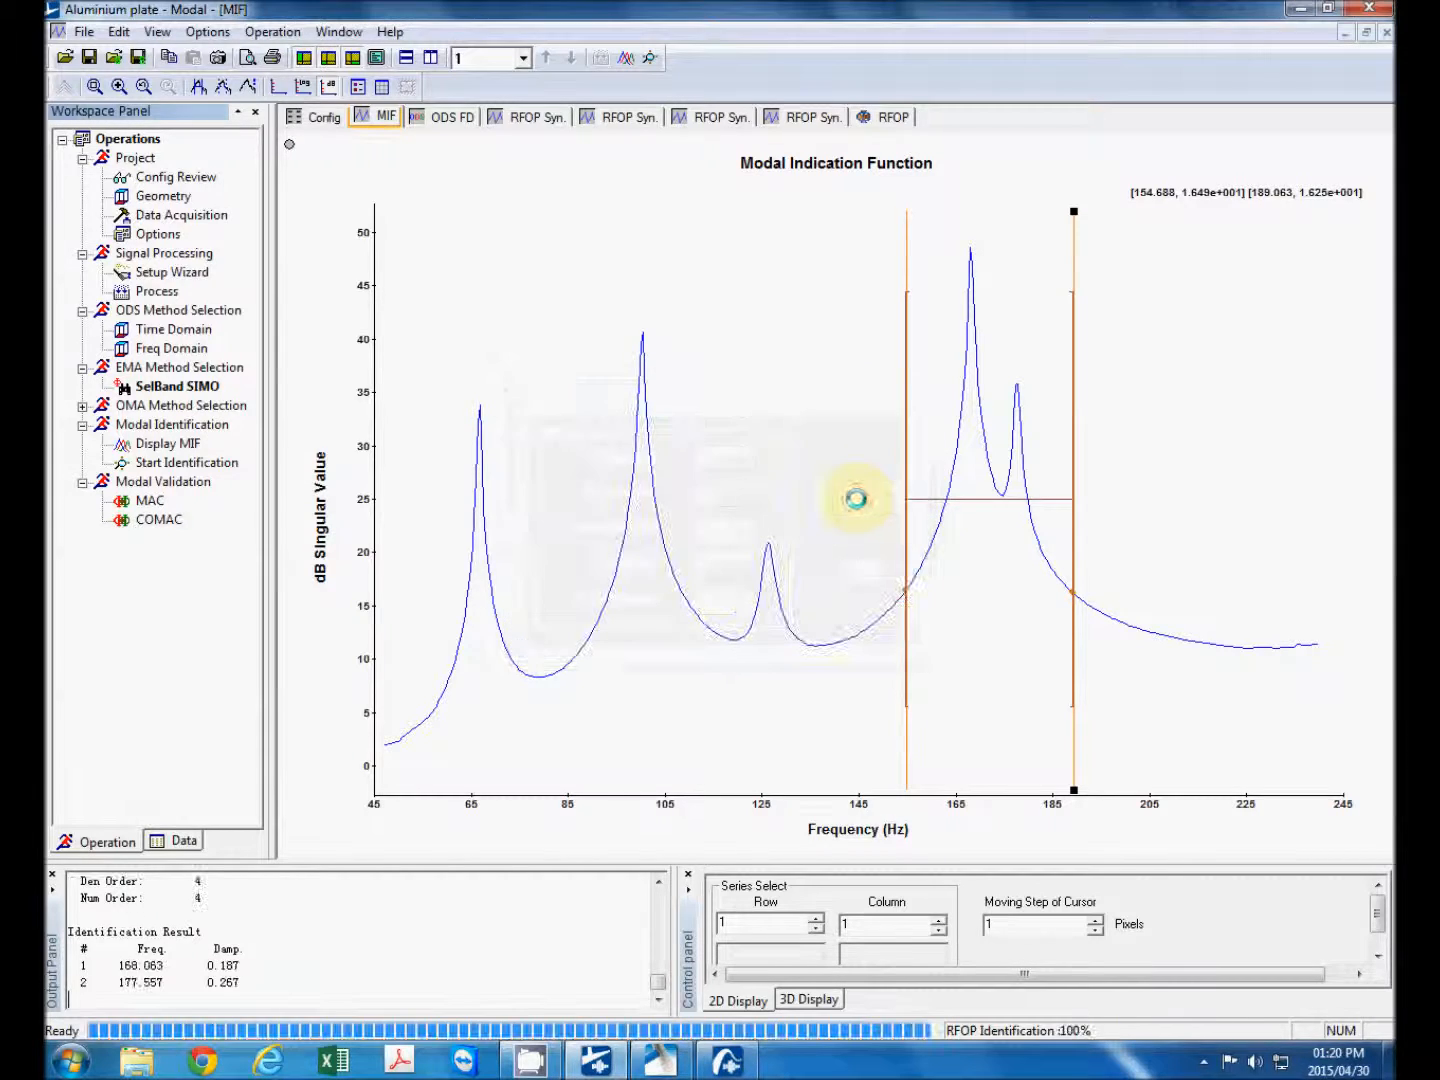
click(962, 116)
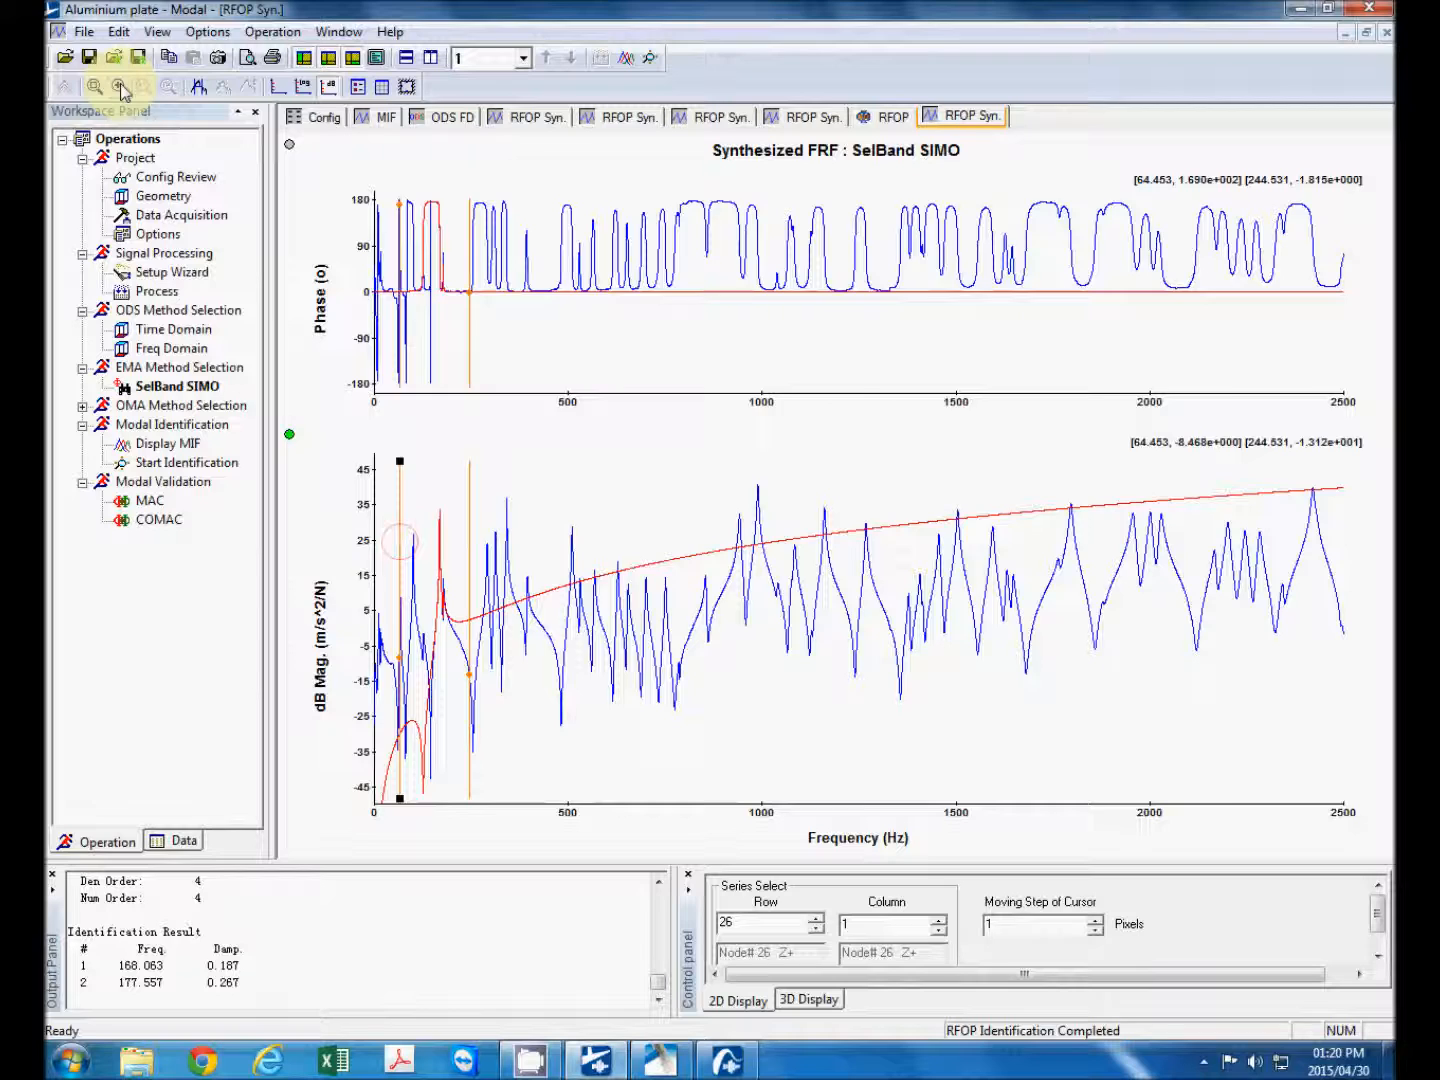
- Zoom the synthesized FRF to 65–245 Hz, then bring up the five-mode EMA: SelBand SIMO list
click(120, 86)
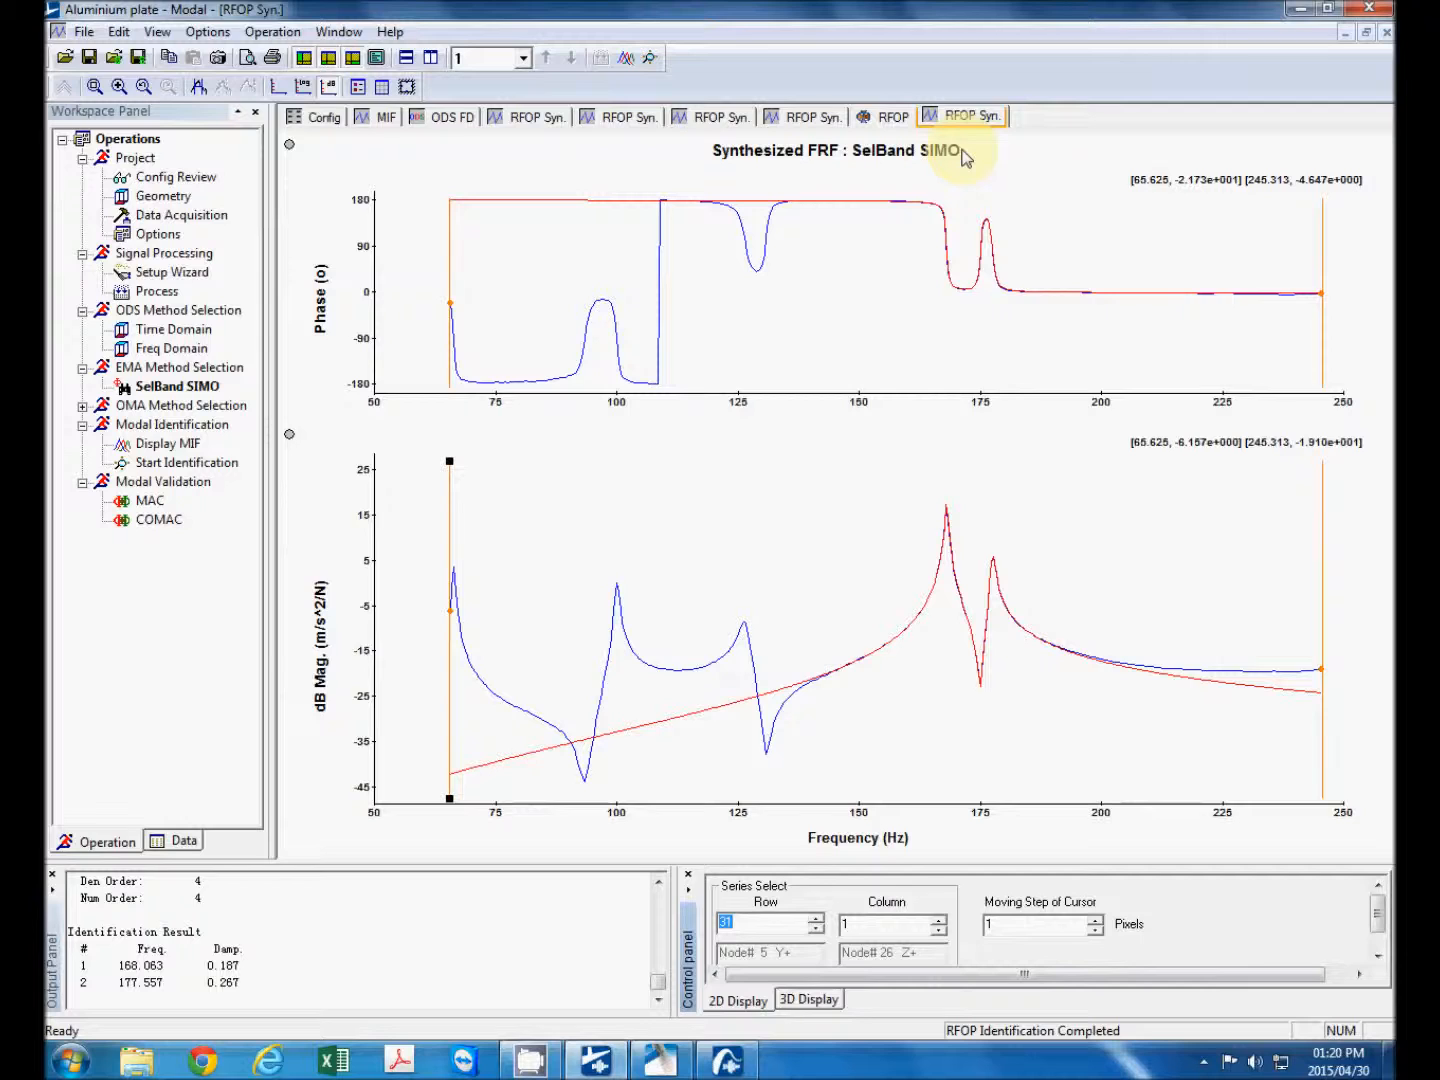
mouse_move(488, 308)
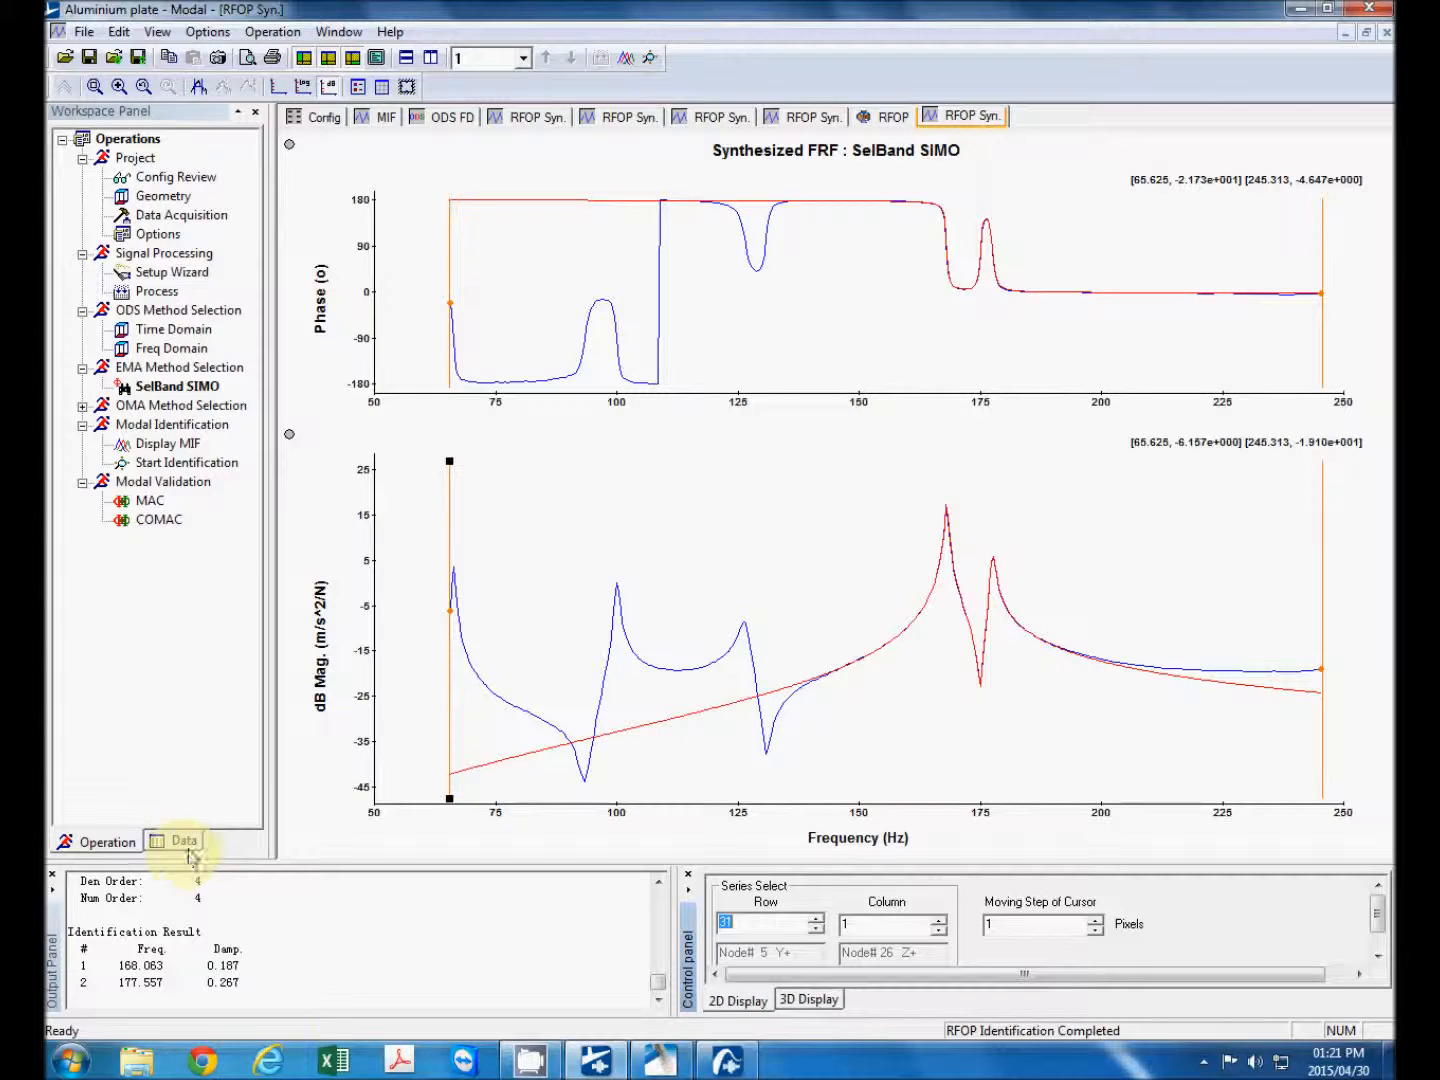
click(184, 840)
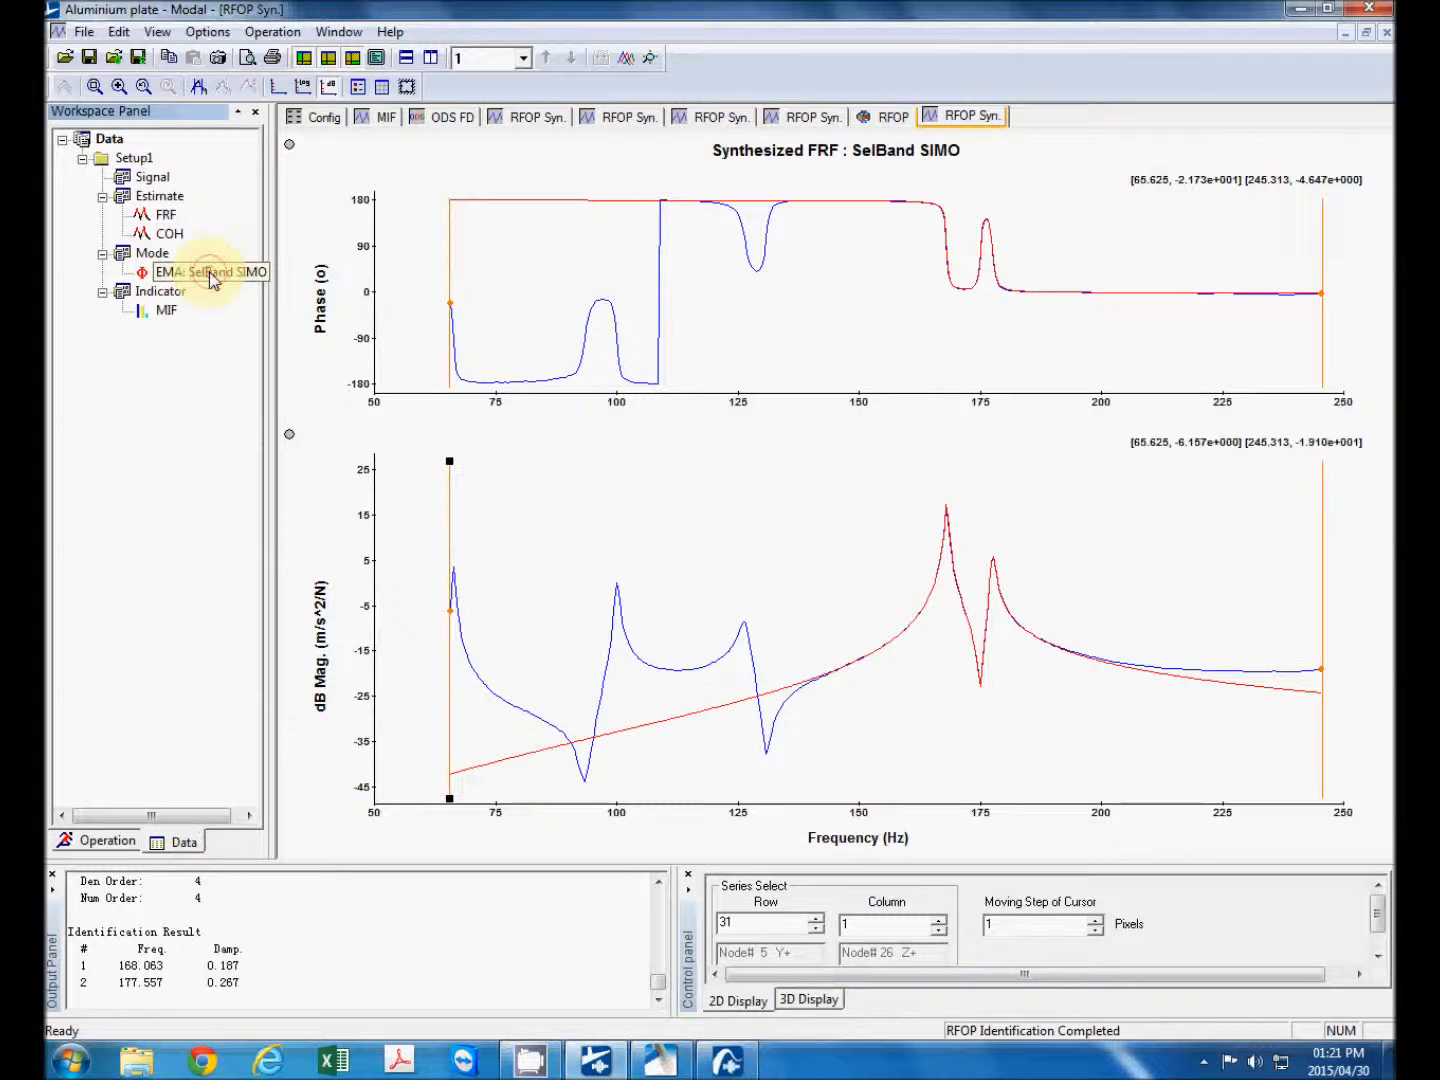
click(892, 116)
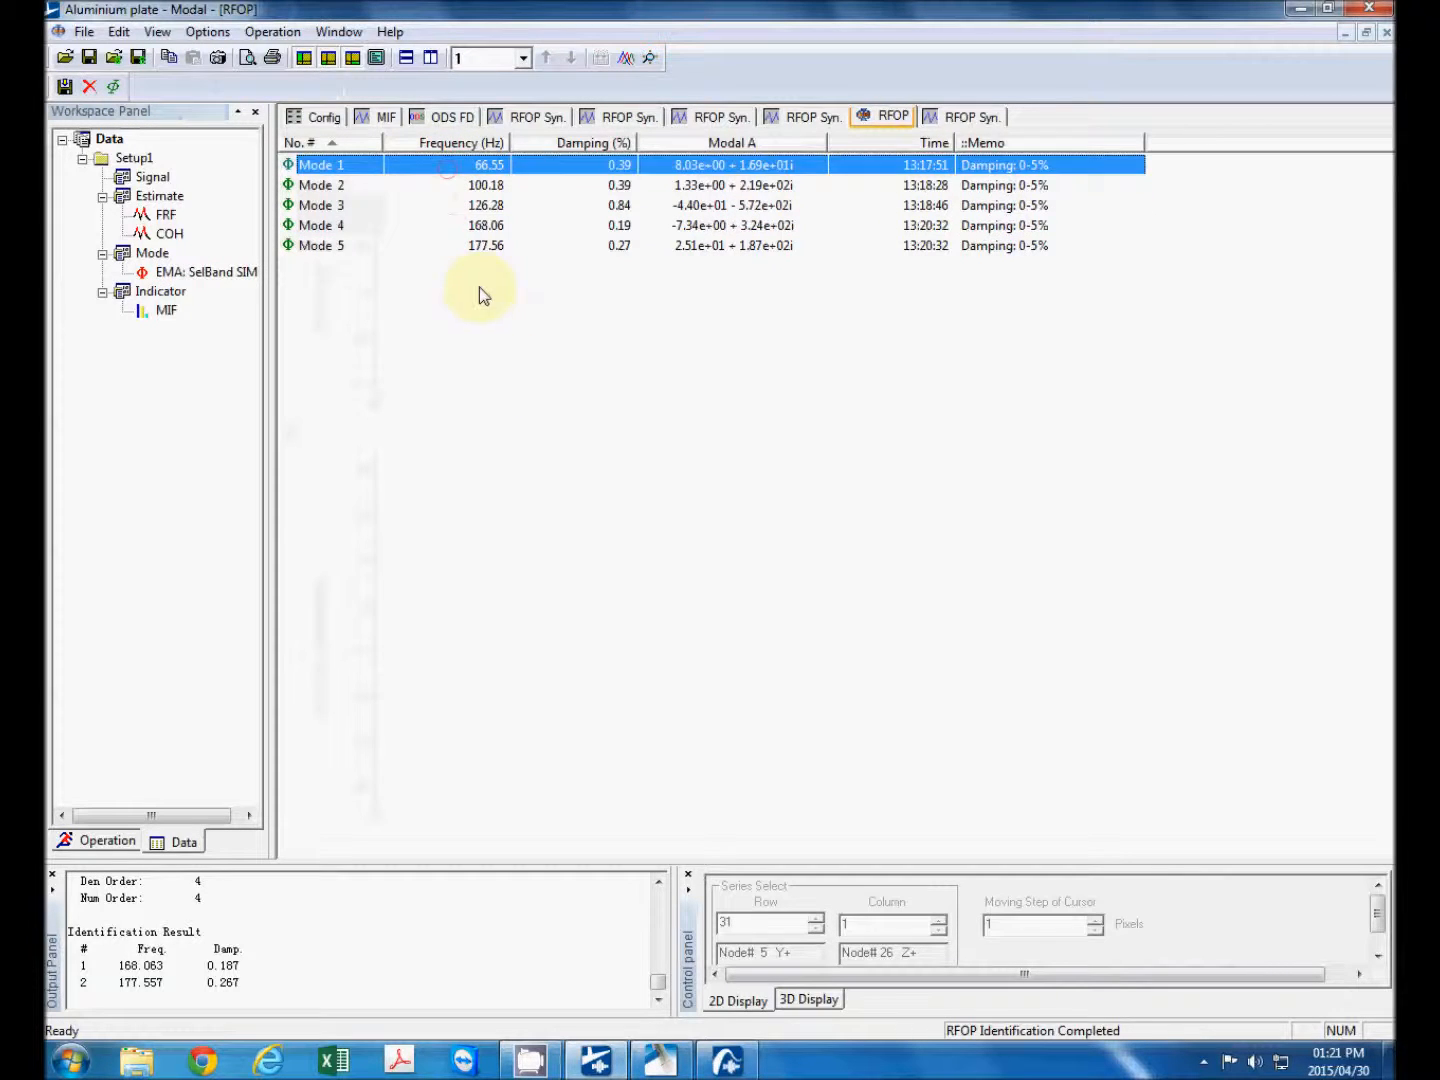
right_click(480, 292)
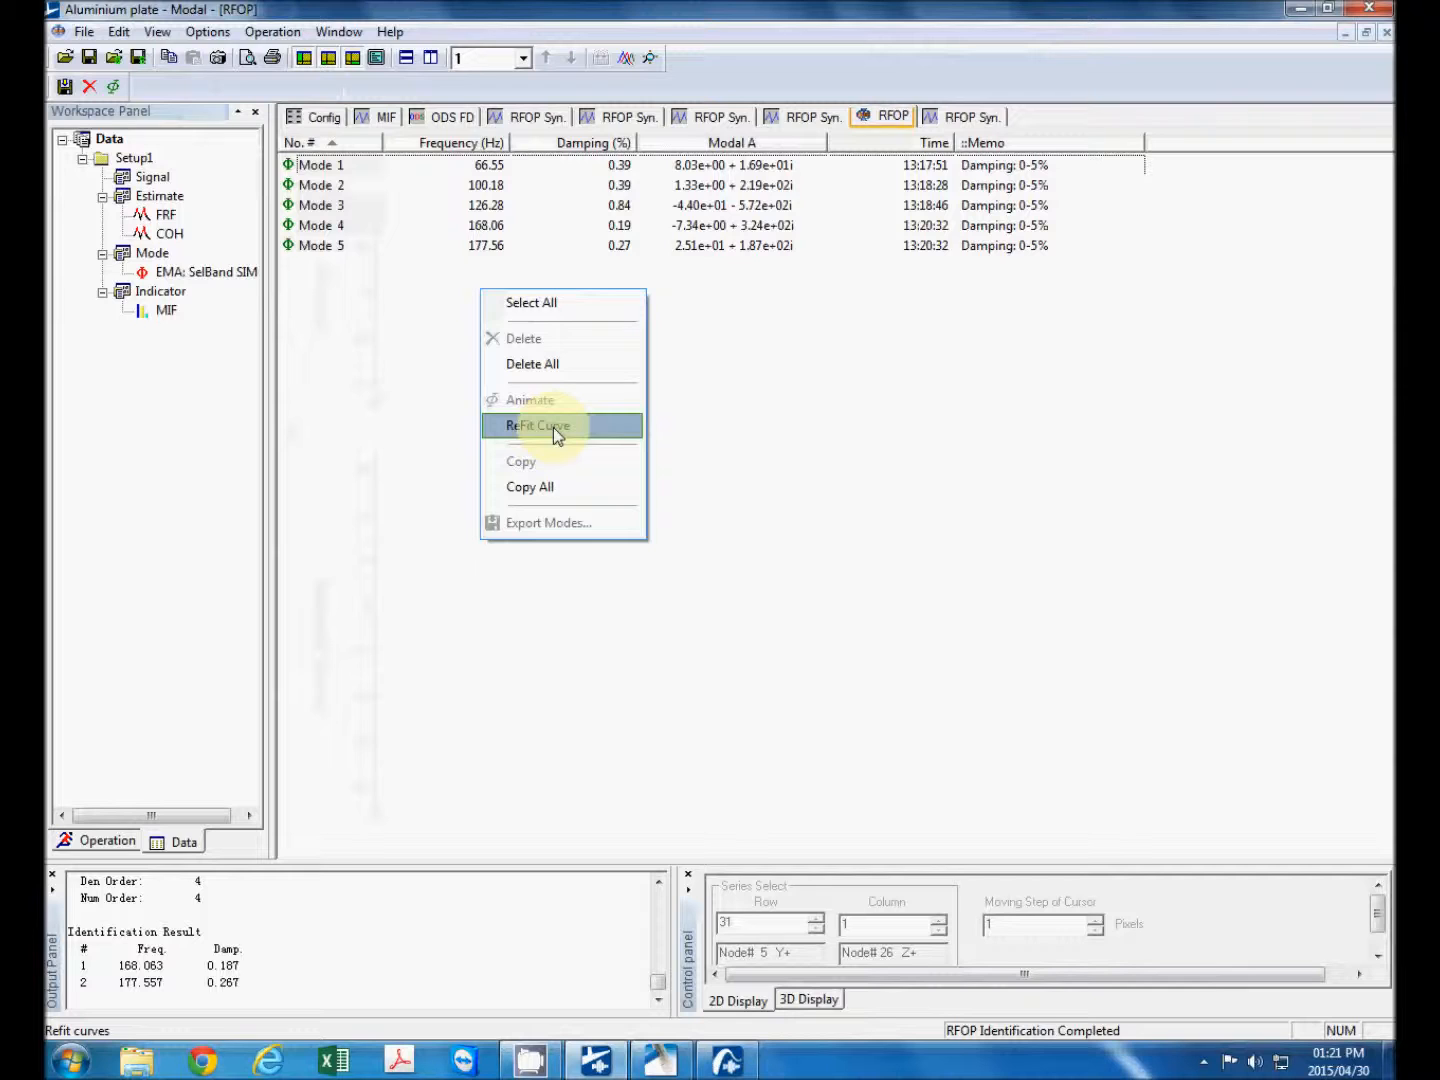
- Refit curves from all five modes and zoom the synthesized FRF comparison to 30–300 Hz
click(536, 426)
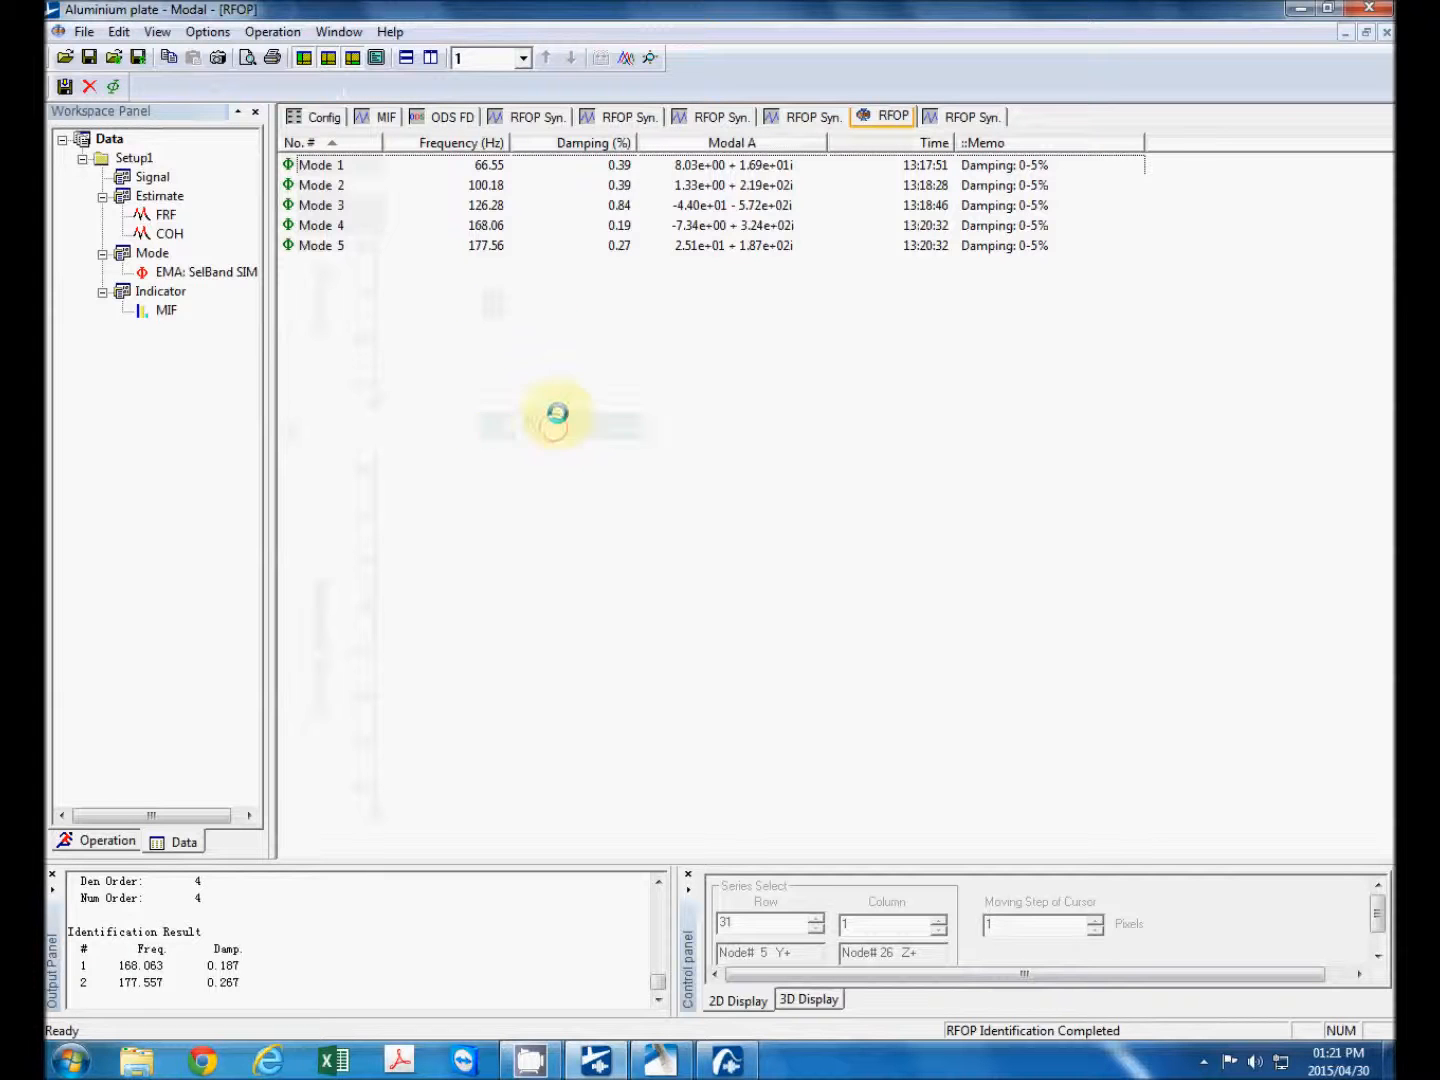
click(1052, 116)
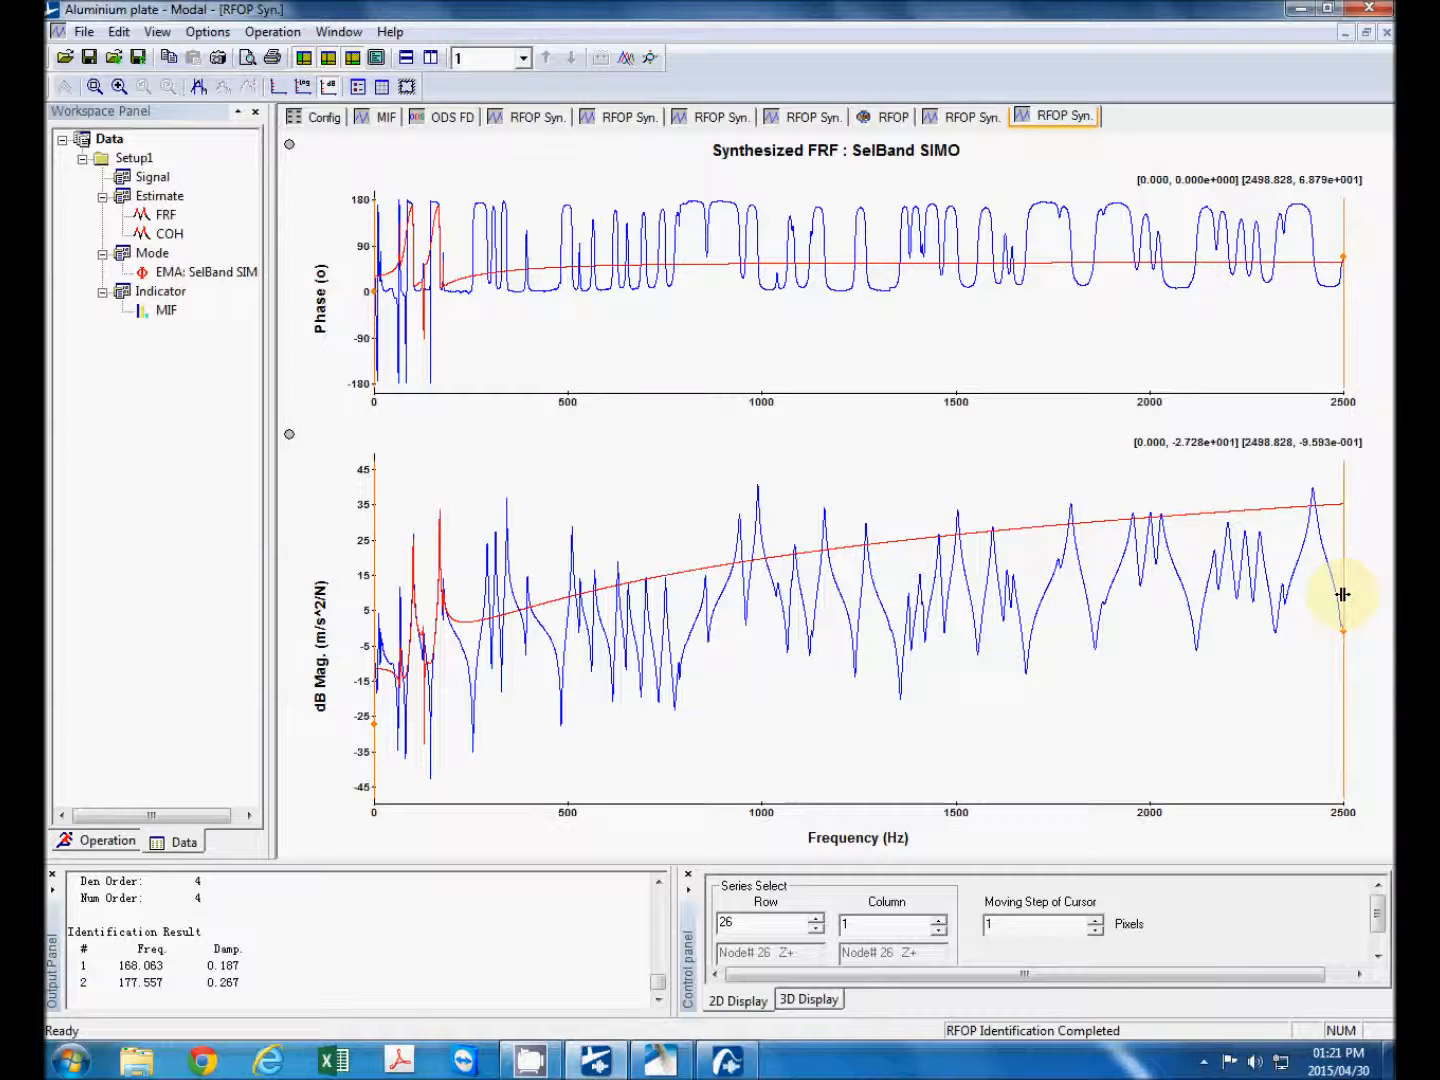
drag(1344, 592, 390, 560)
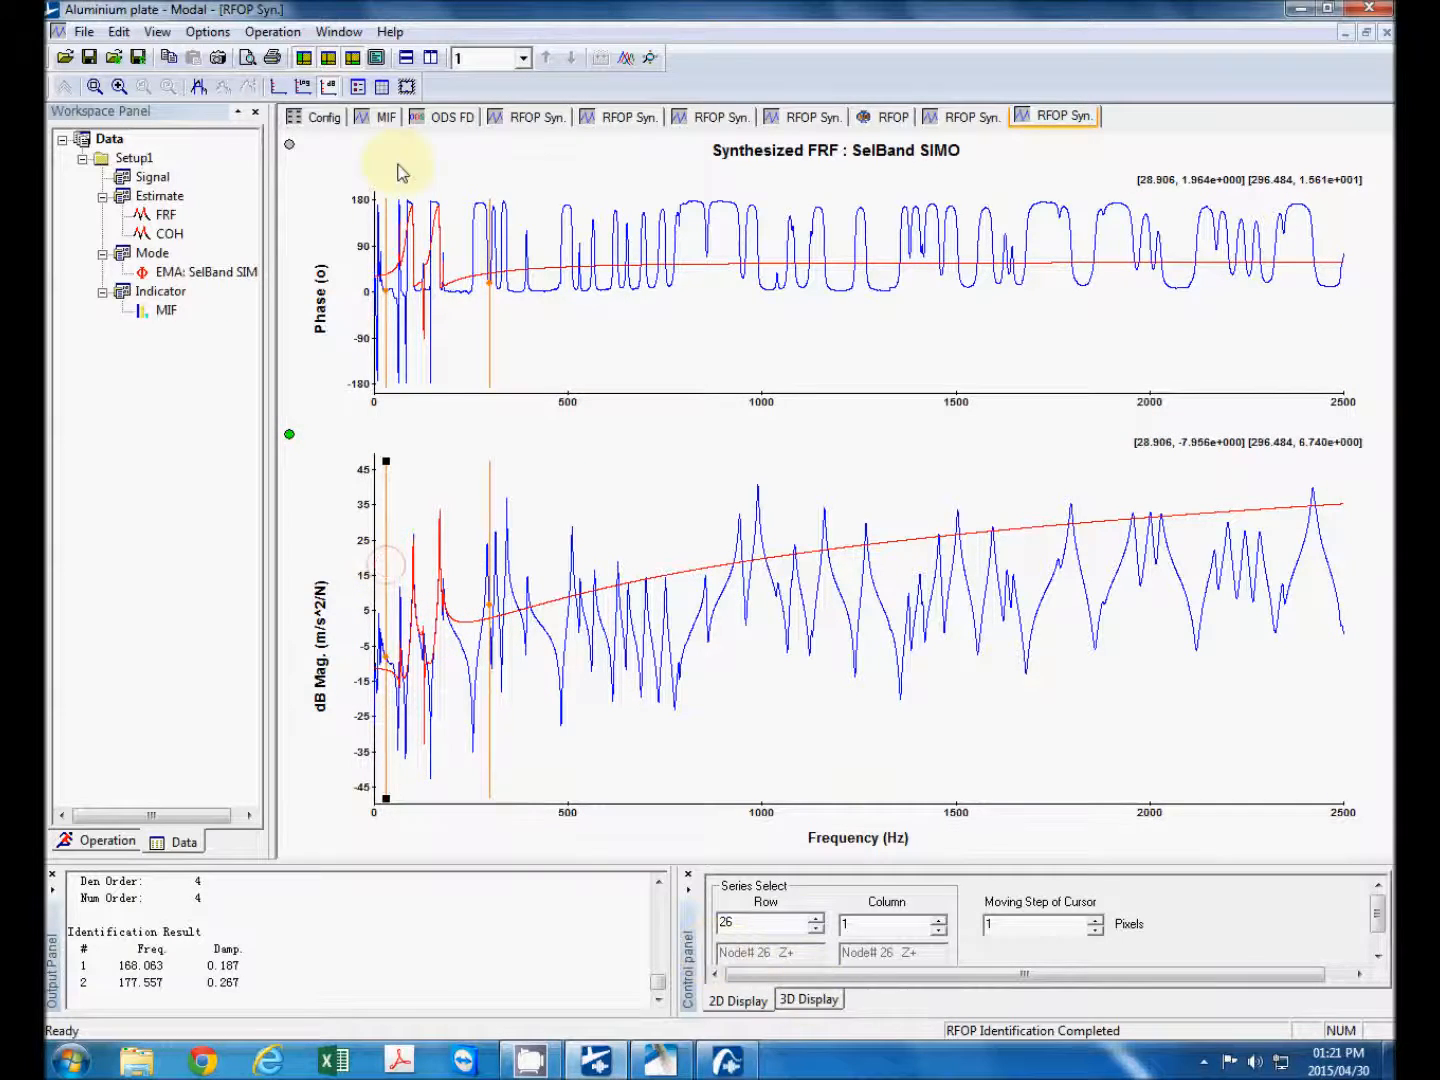
click(120, 86)
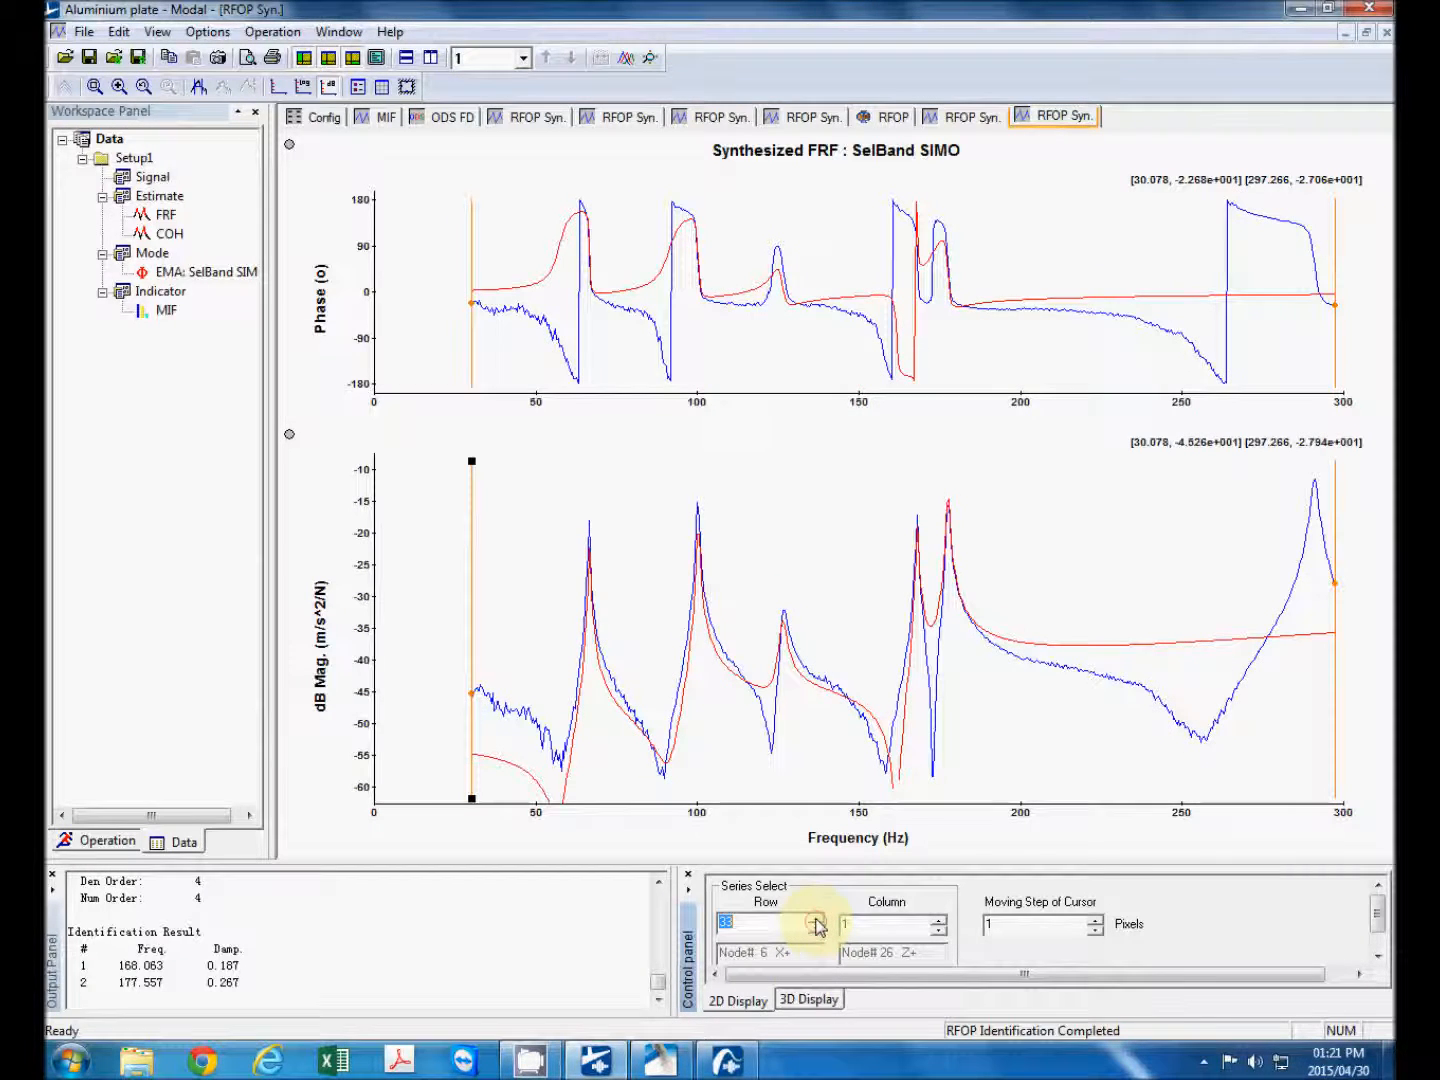
- Step the Row node through several measurement points to compare synthesized and measured FRFs
click(816, 916)
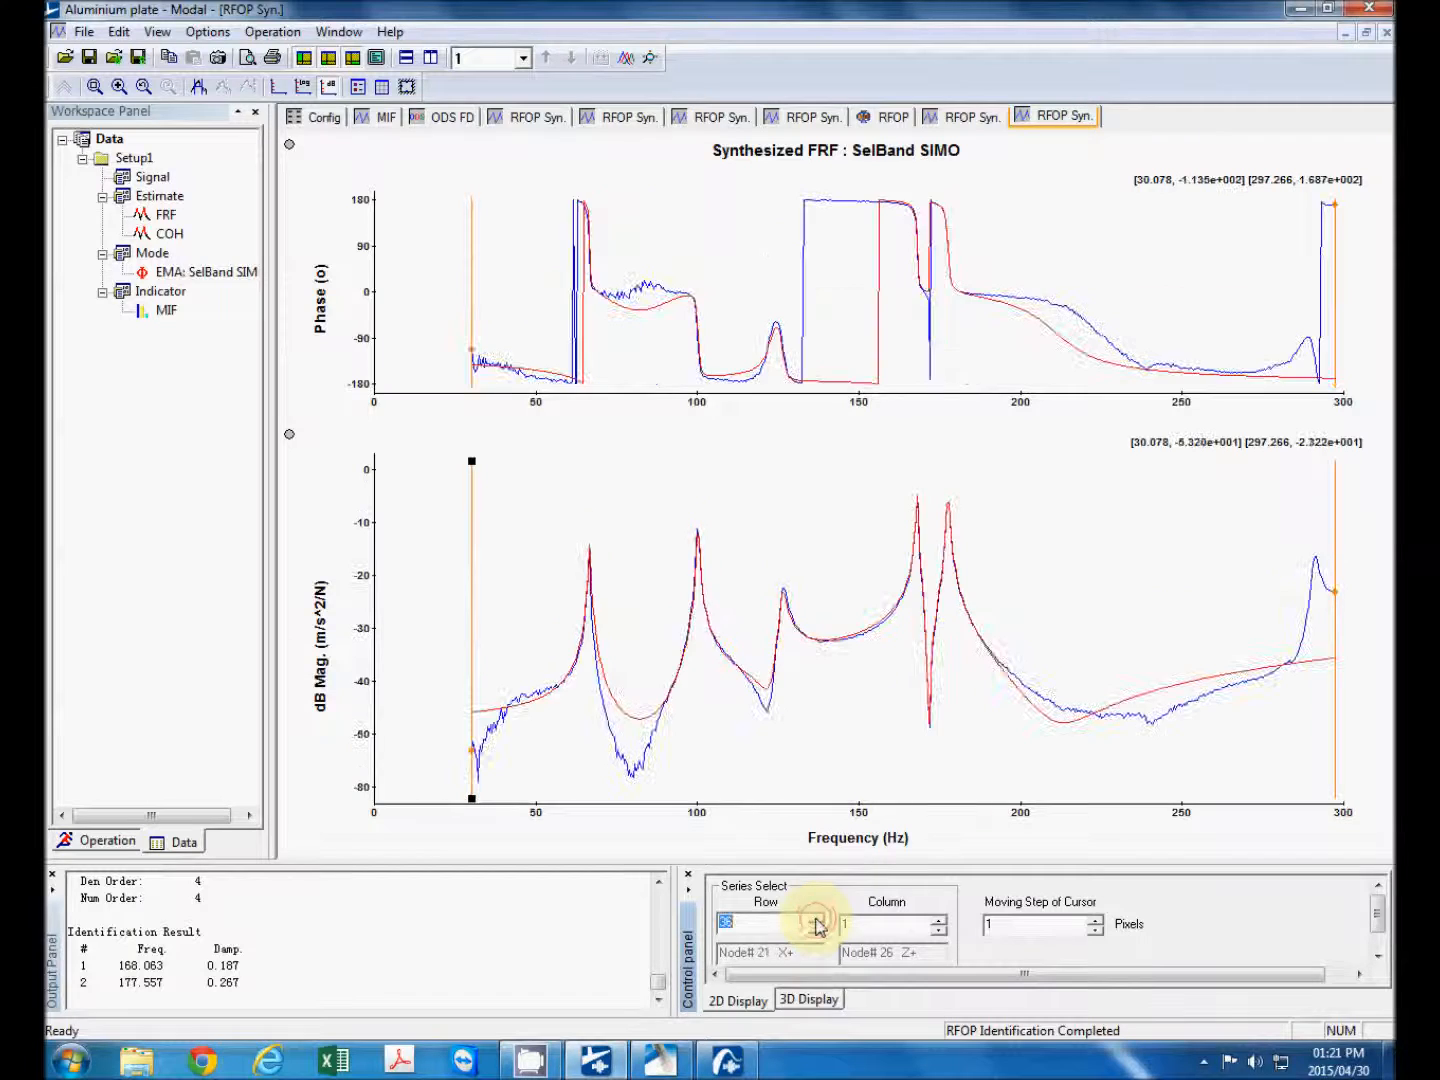
click(814, 916)
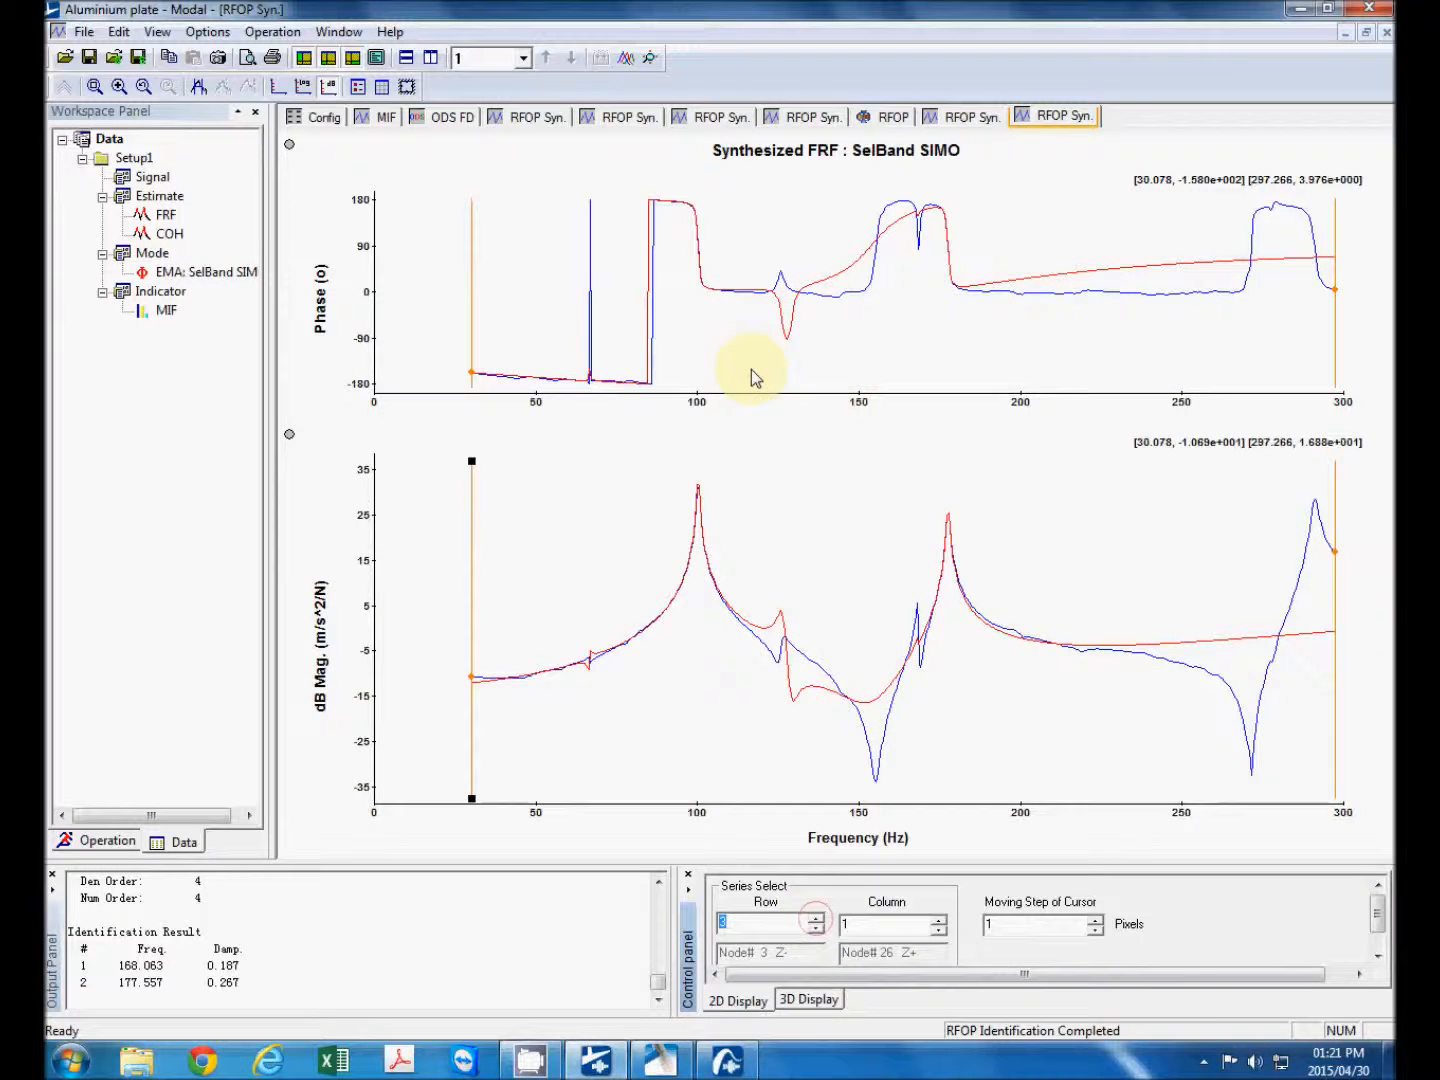
click(892, 116)
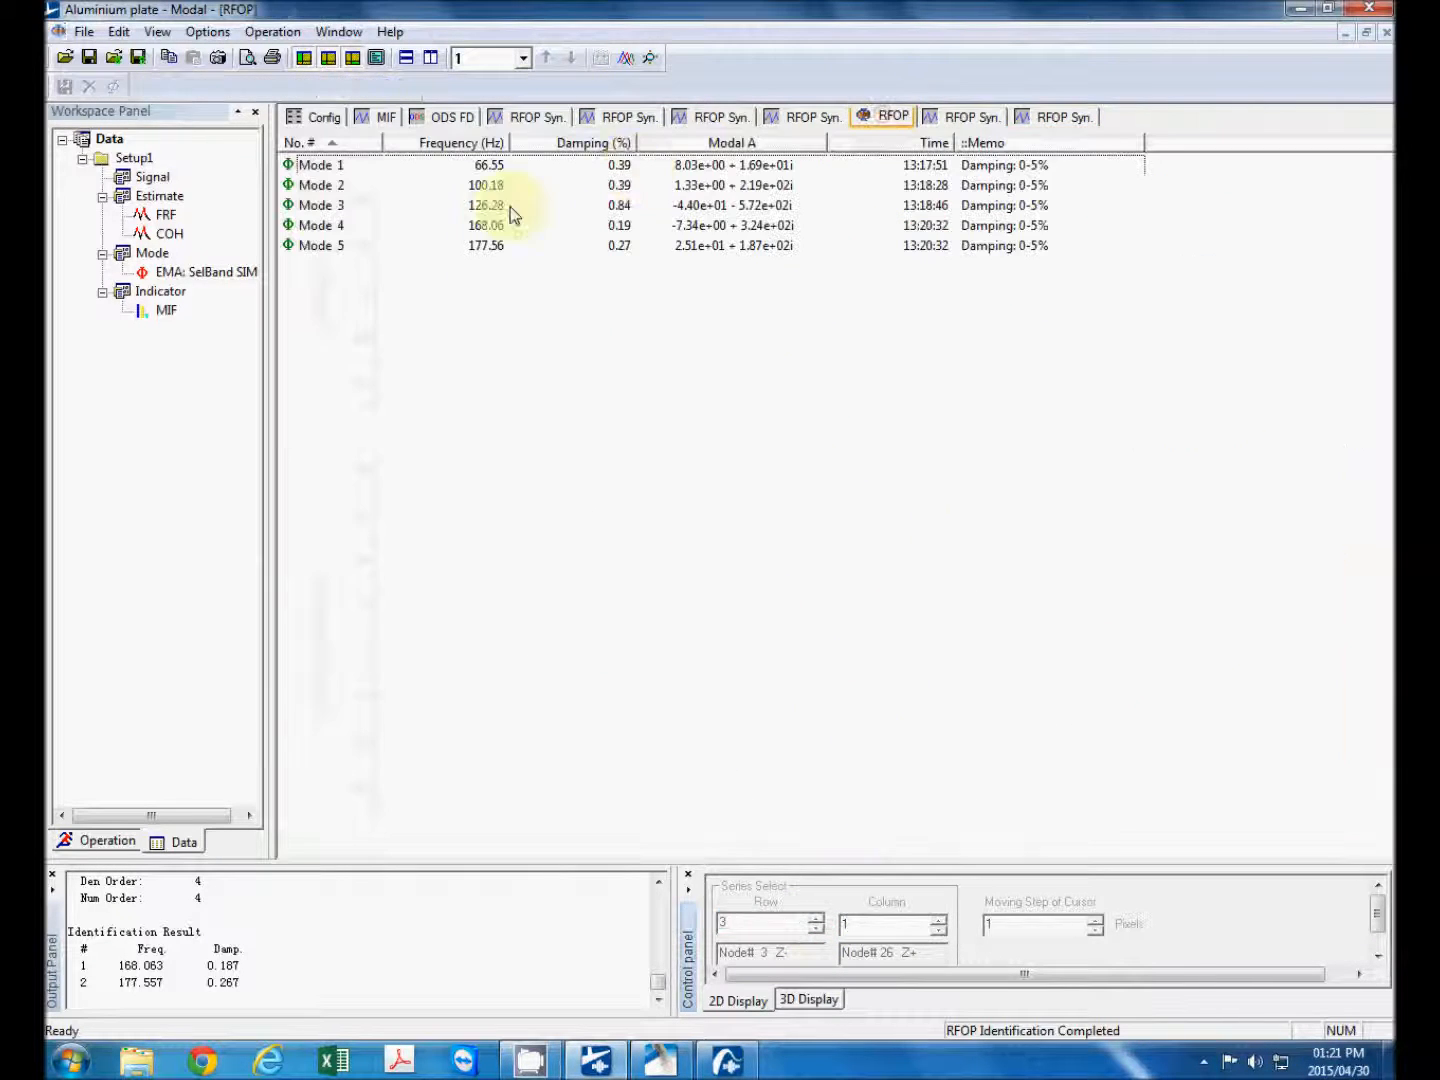
- Animate Mode 1's shape at 66.55 Hz on the plate geometry via the mode list's Animate action
right_click(320, 164)
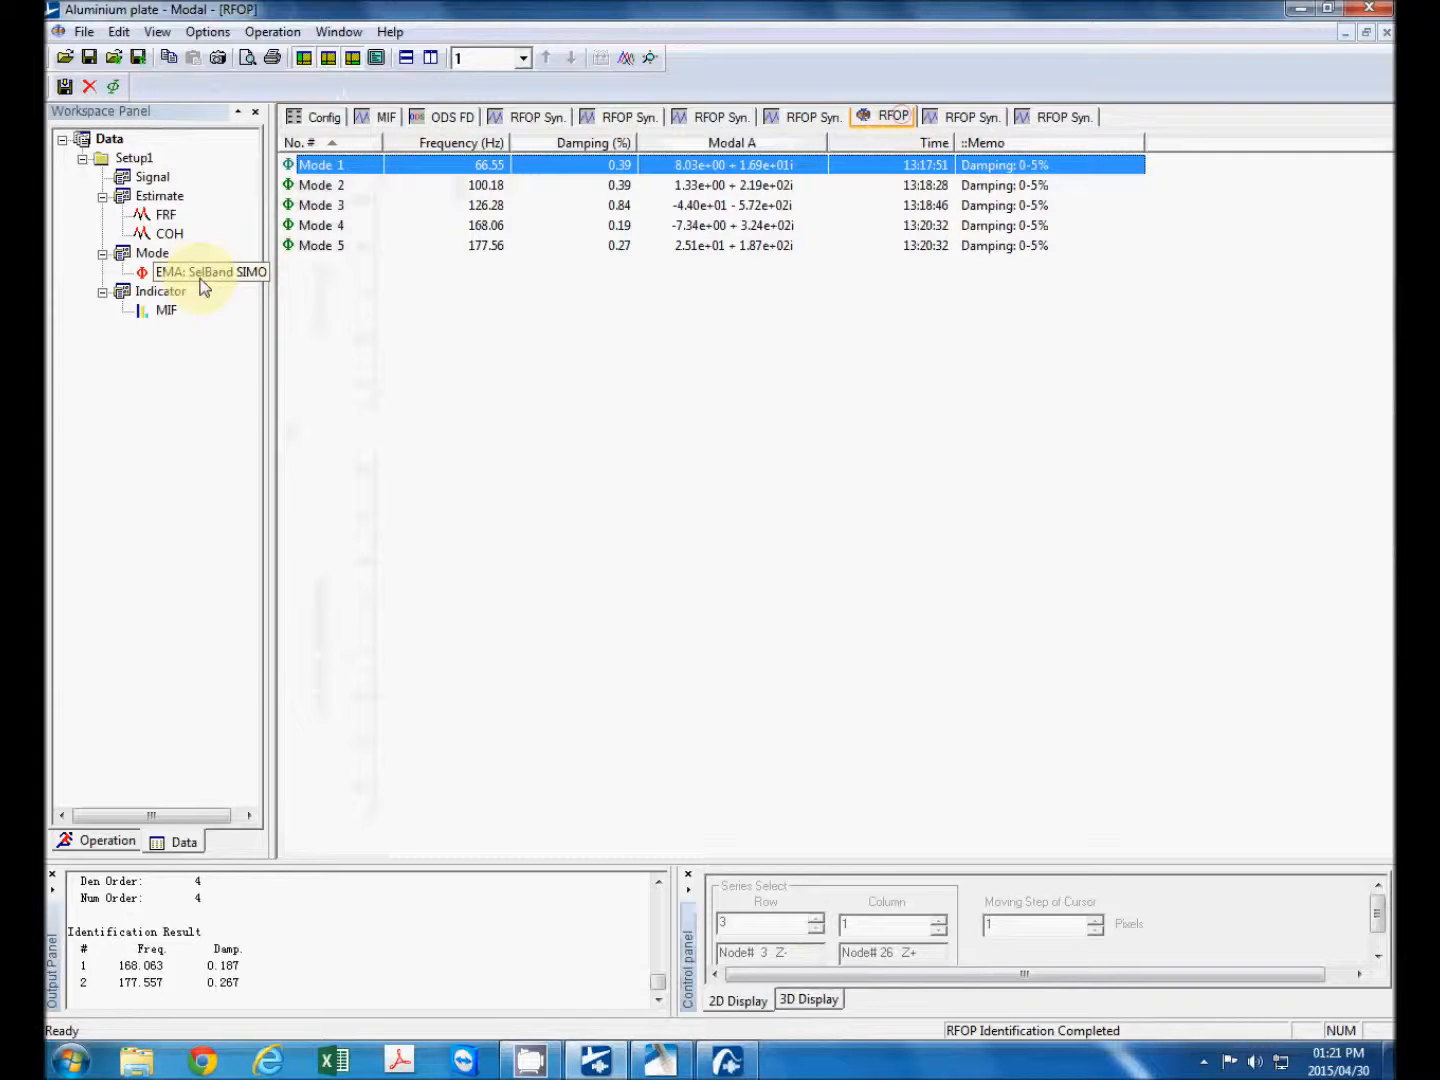
click(204, 272)
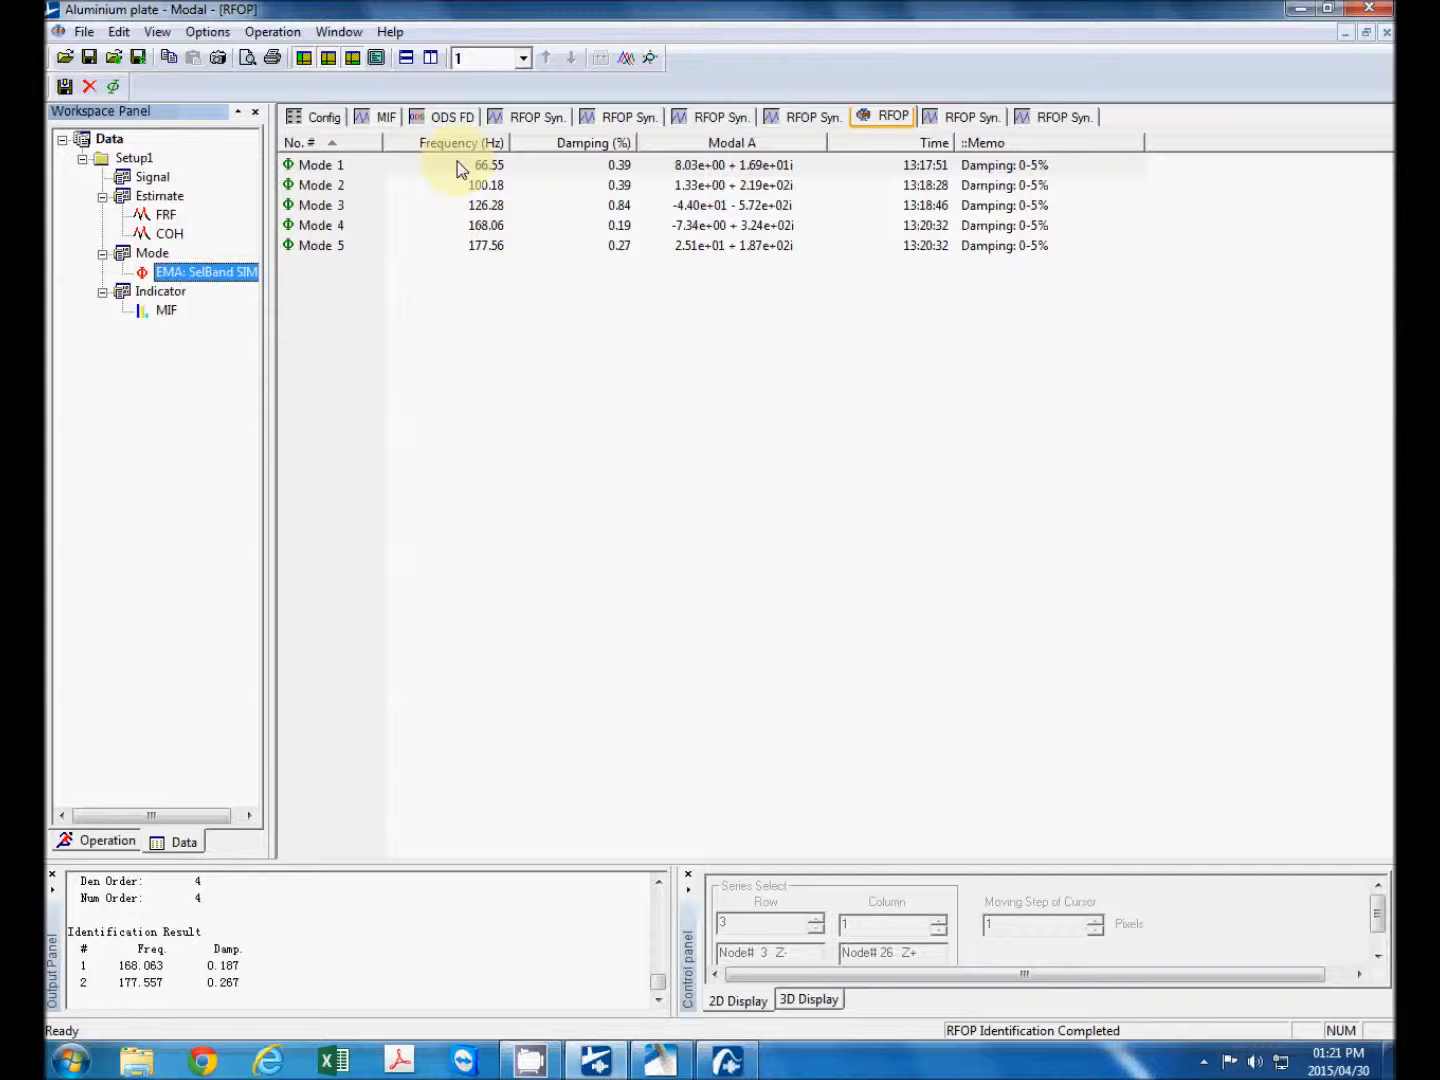
right_click(420, 164)
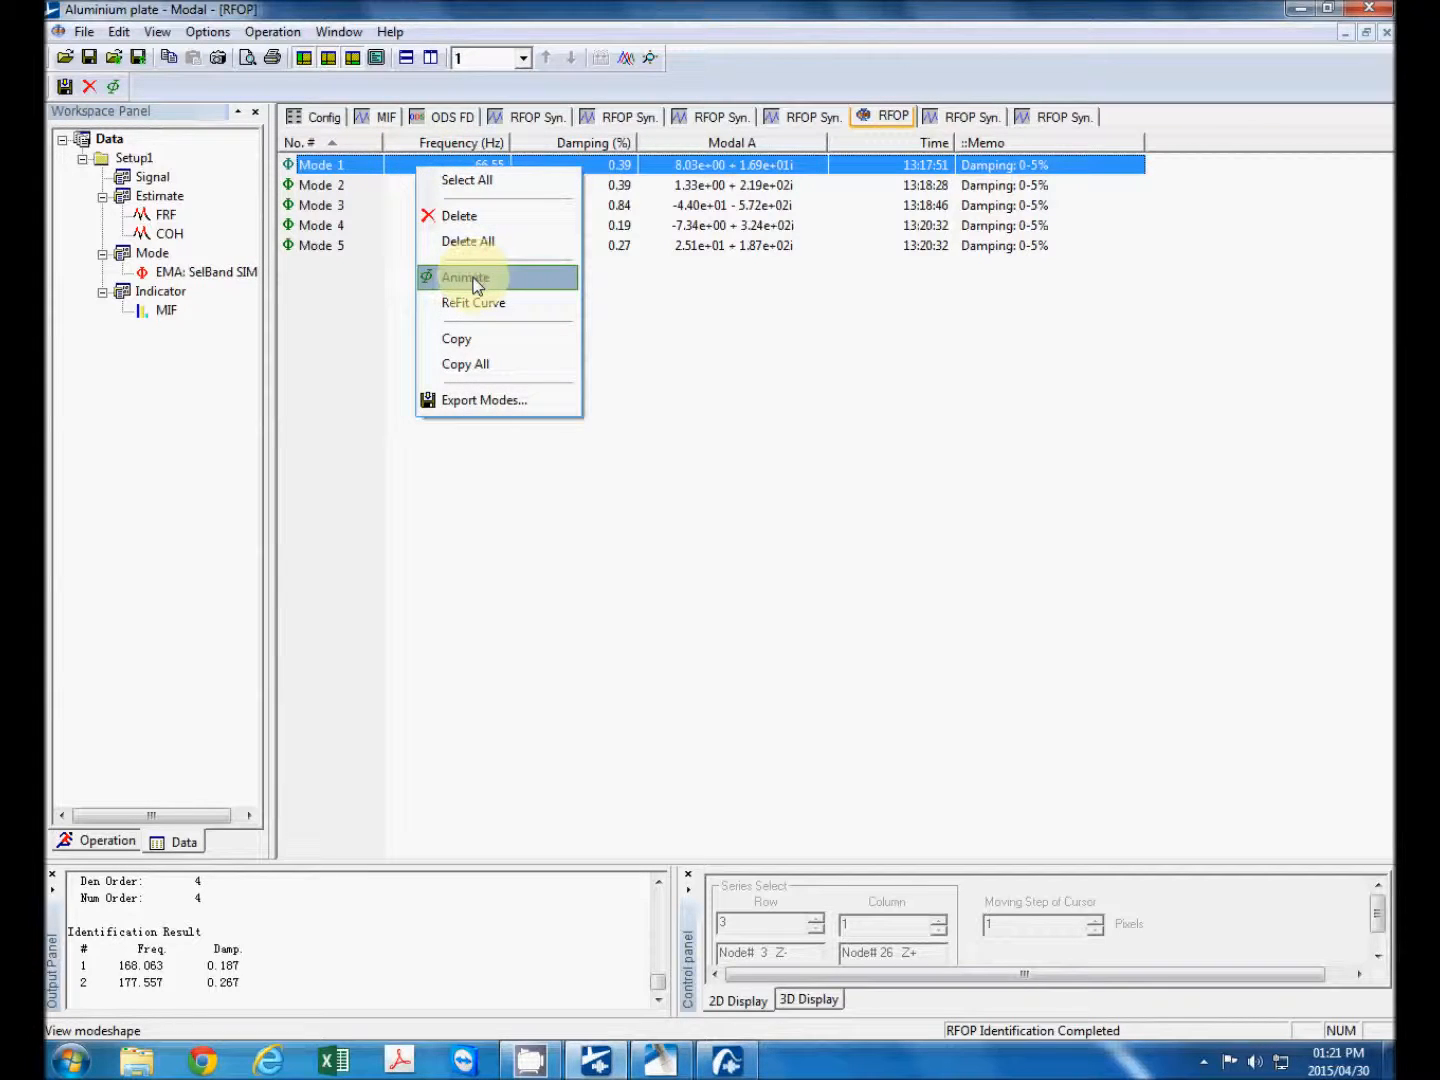
click(464, 276)
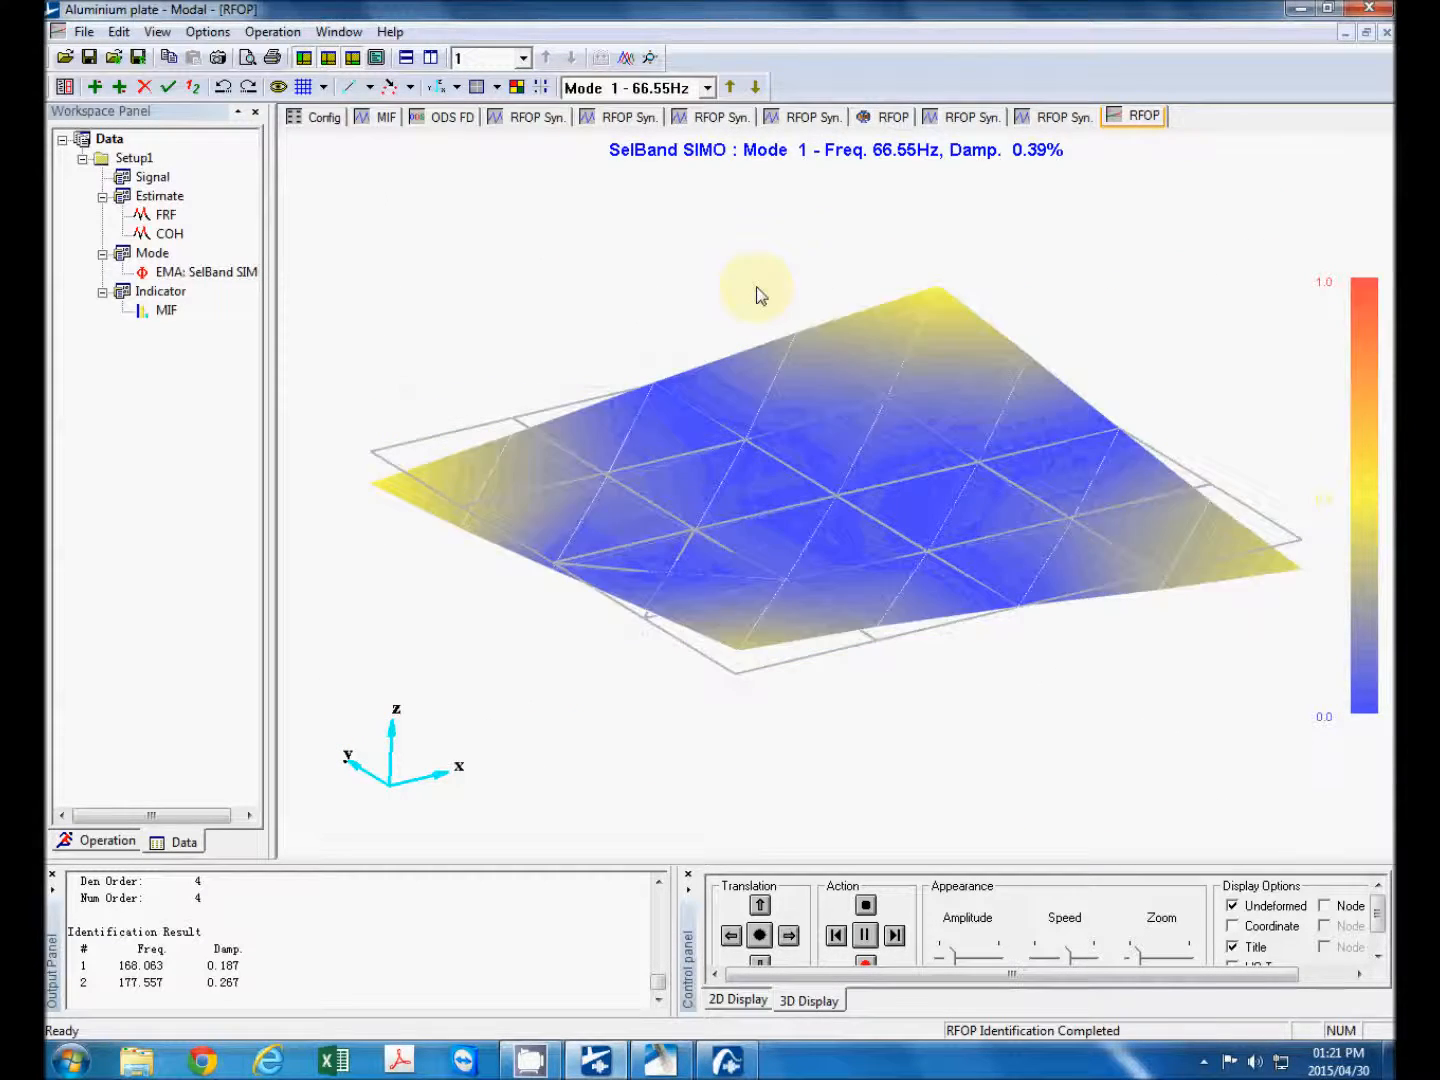
- Compare Mode 1 with the frequency-domain ODS, then advance the animation through Modes 2, 3 and 4
click(448, 116)
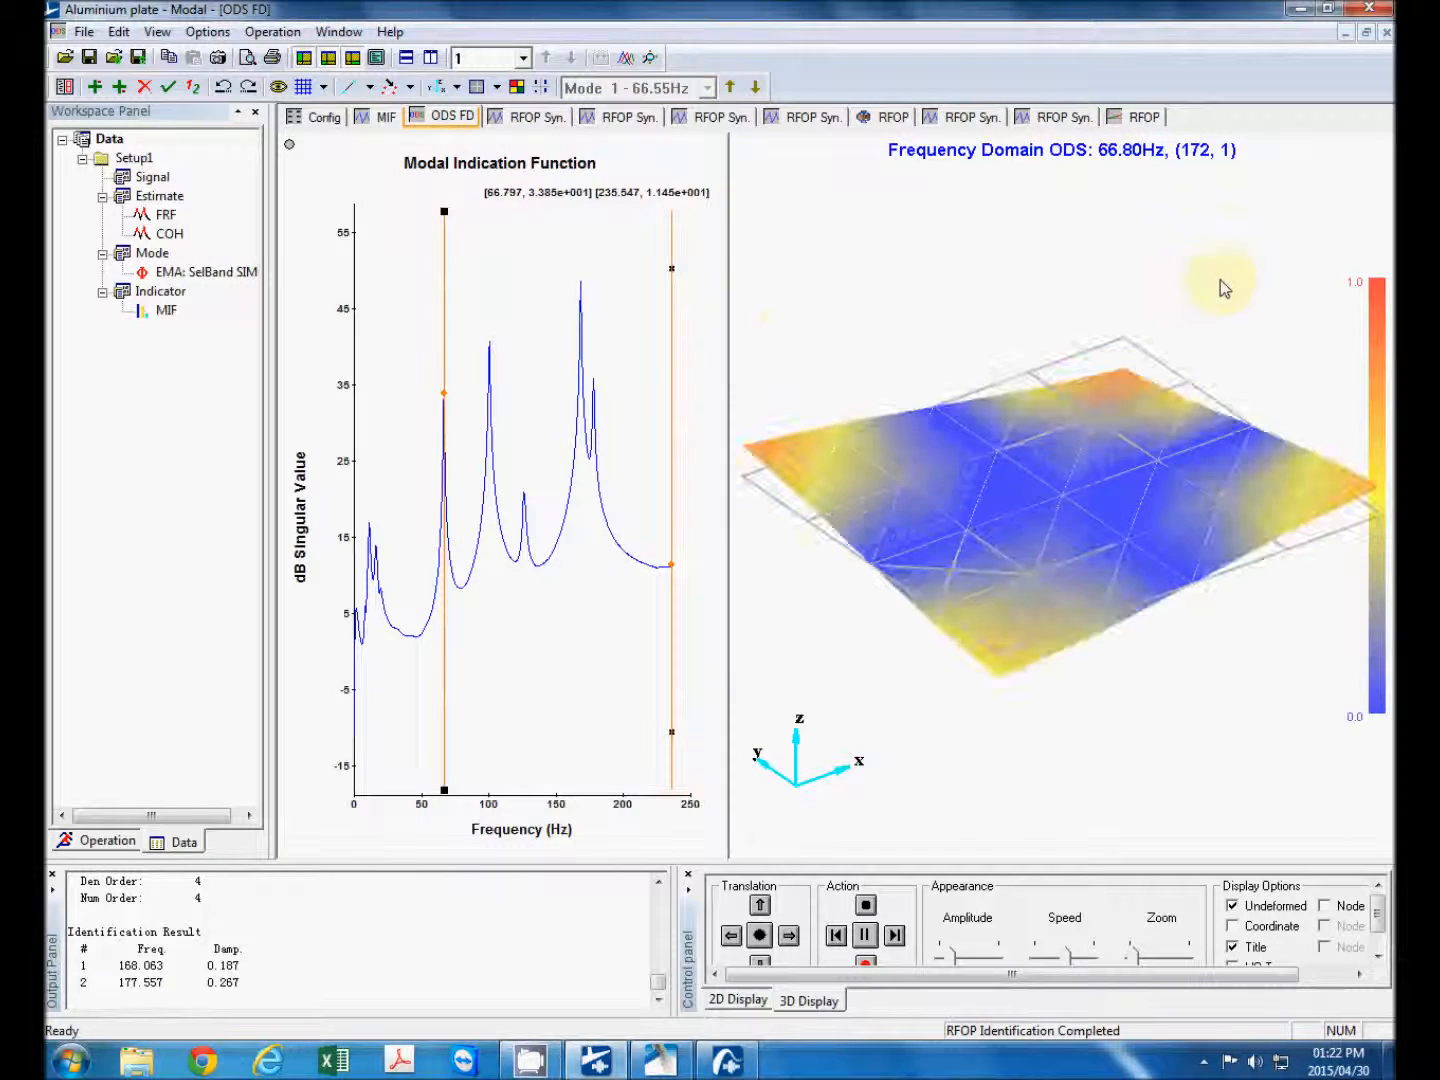
click(1140, 116)
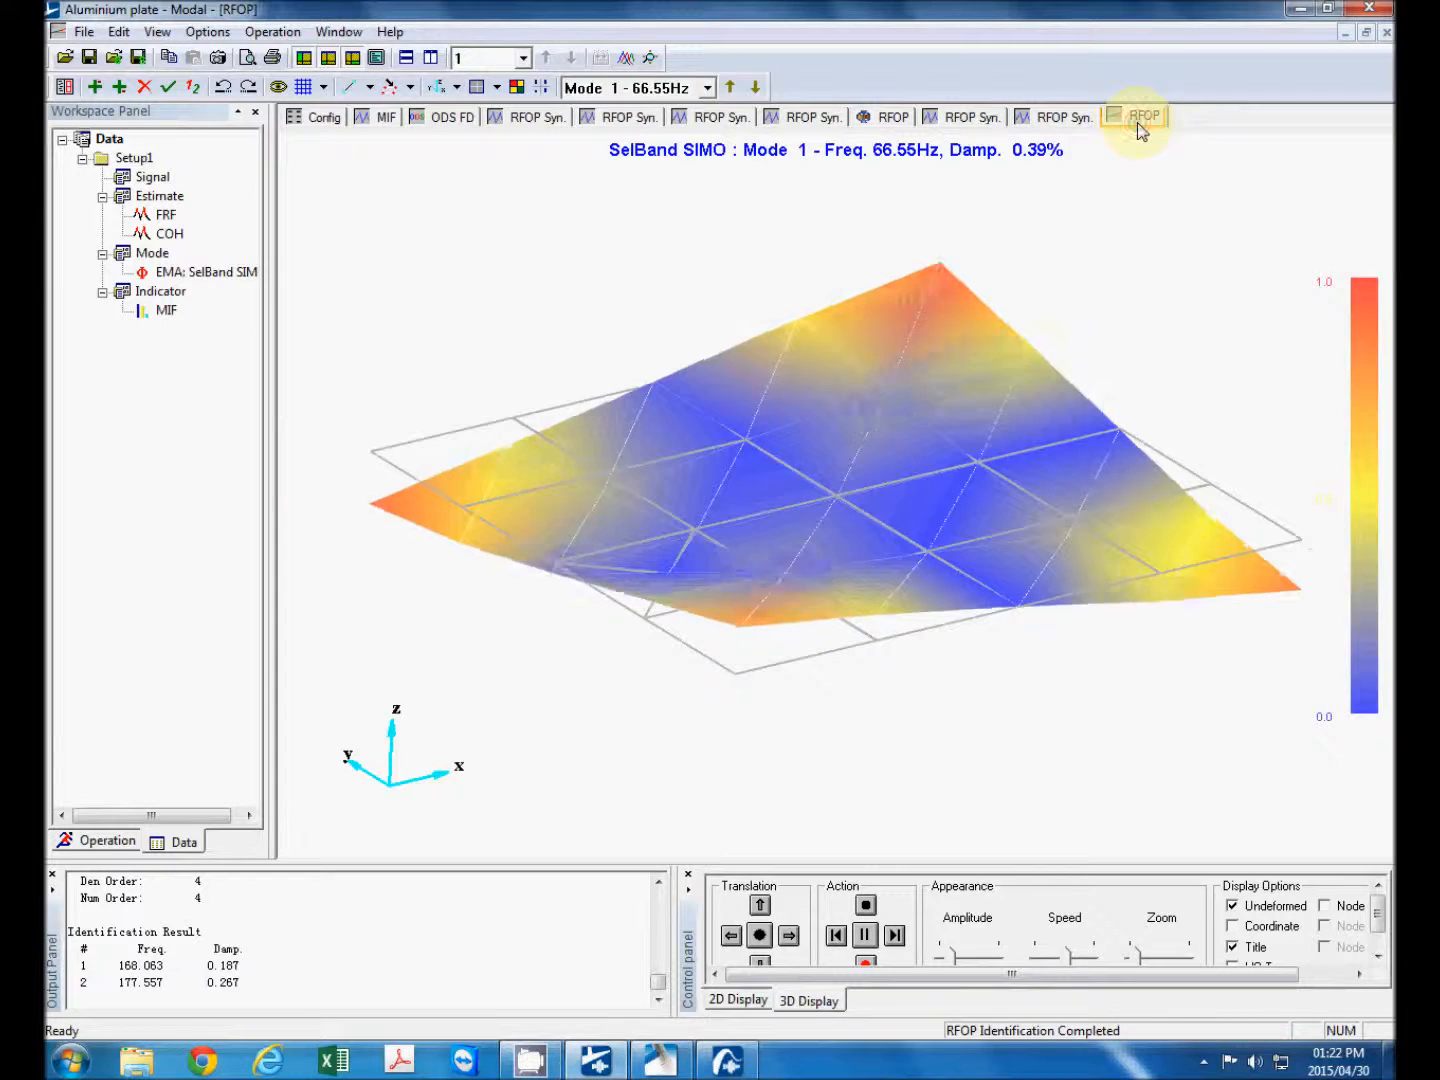
click(1144, 116)
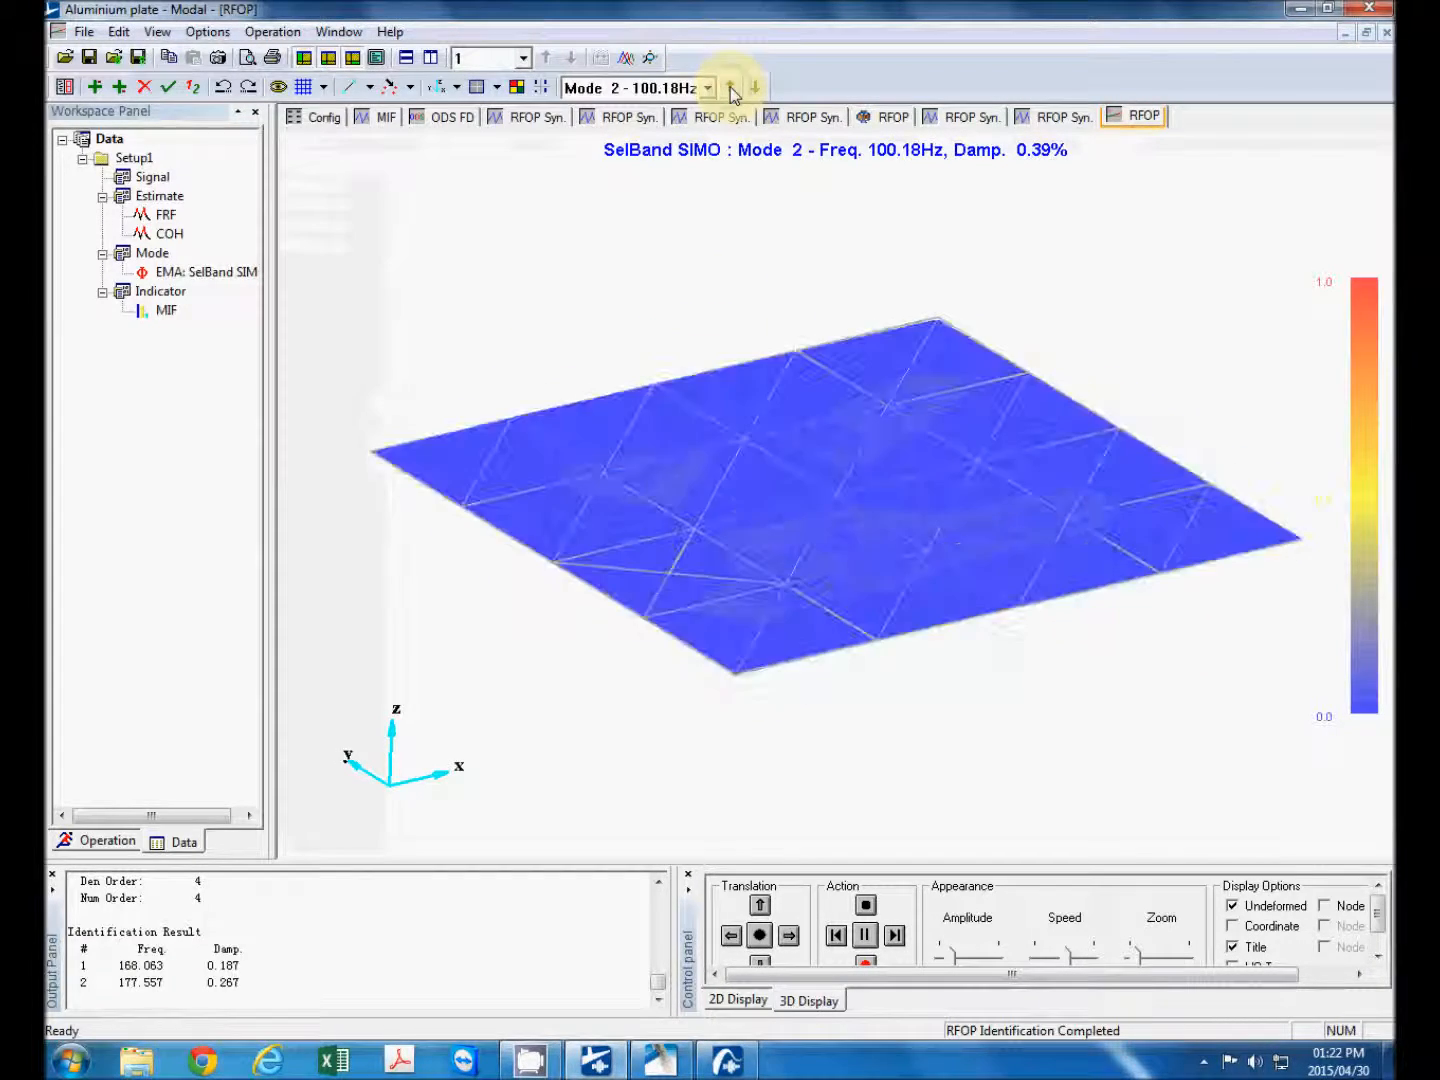
click(732, 88)
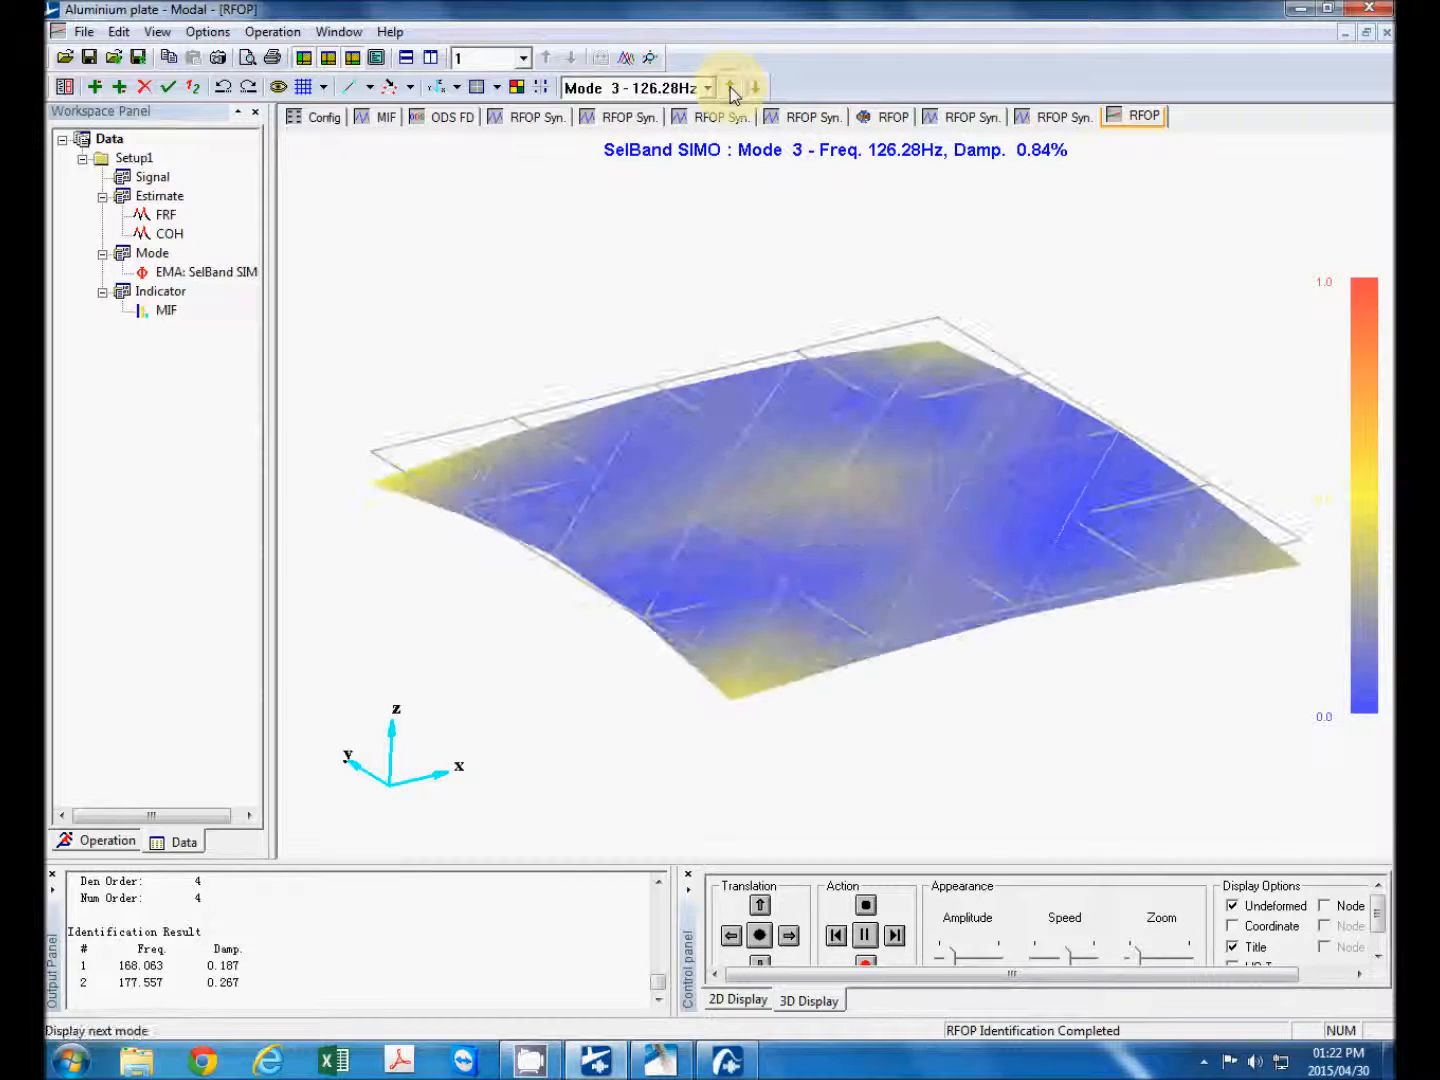
click(730, 80)
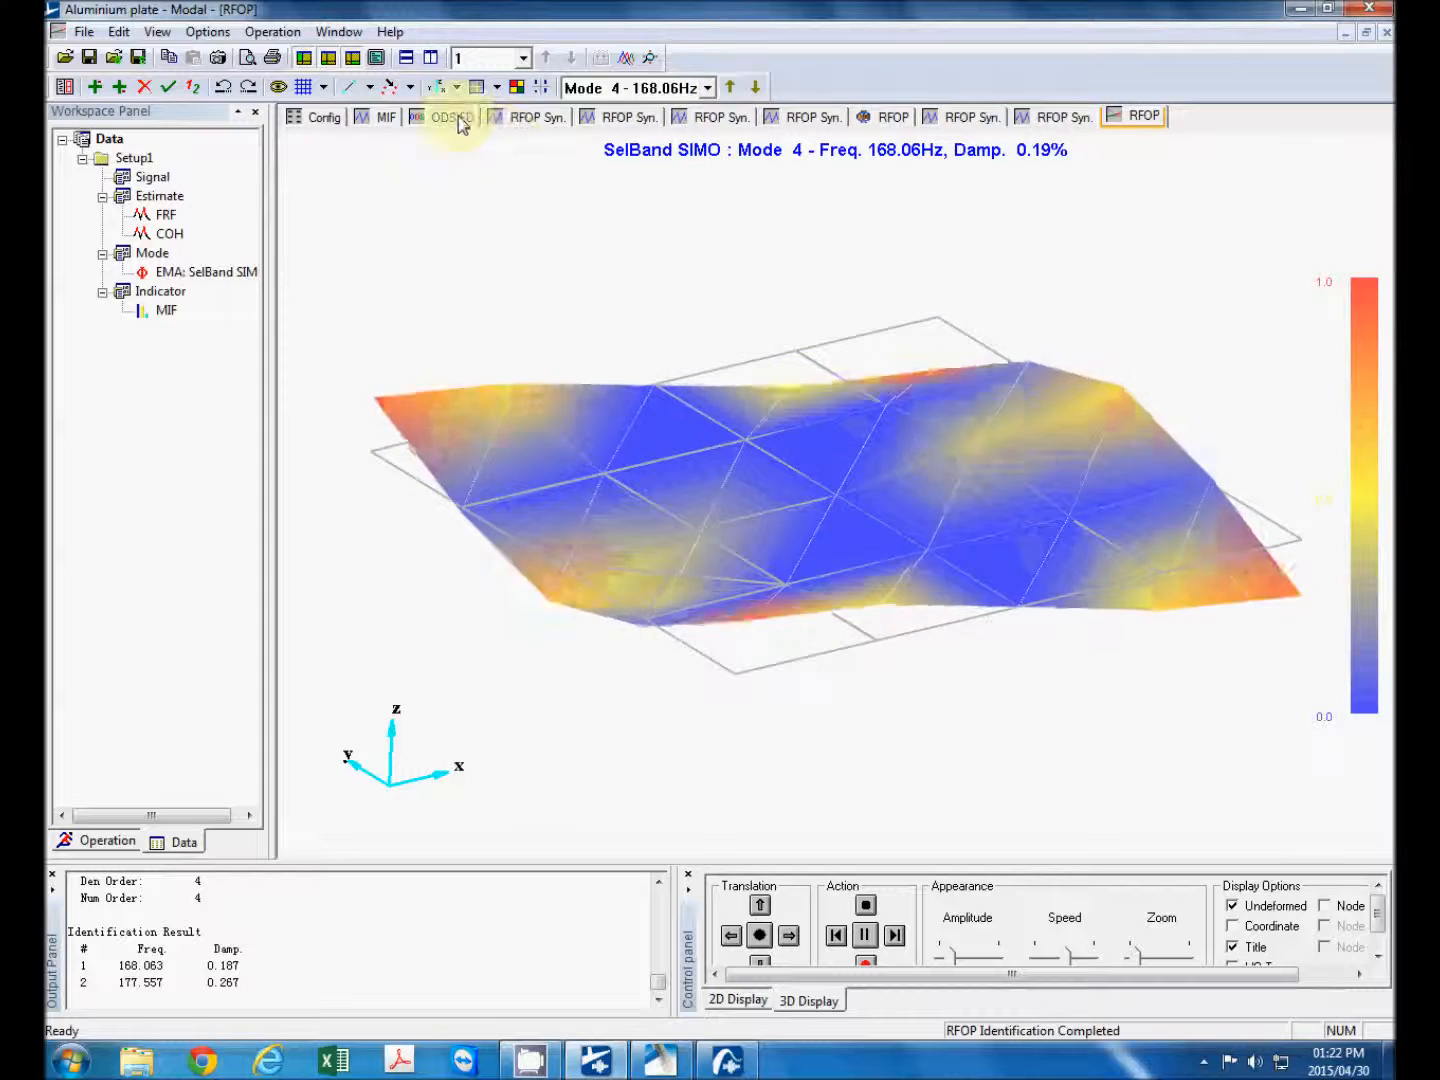
- Check Mode 5 at 177.56 Hz against the ODS FD view and show the Operation list
click(442, 116)
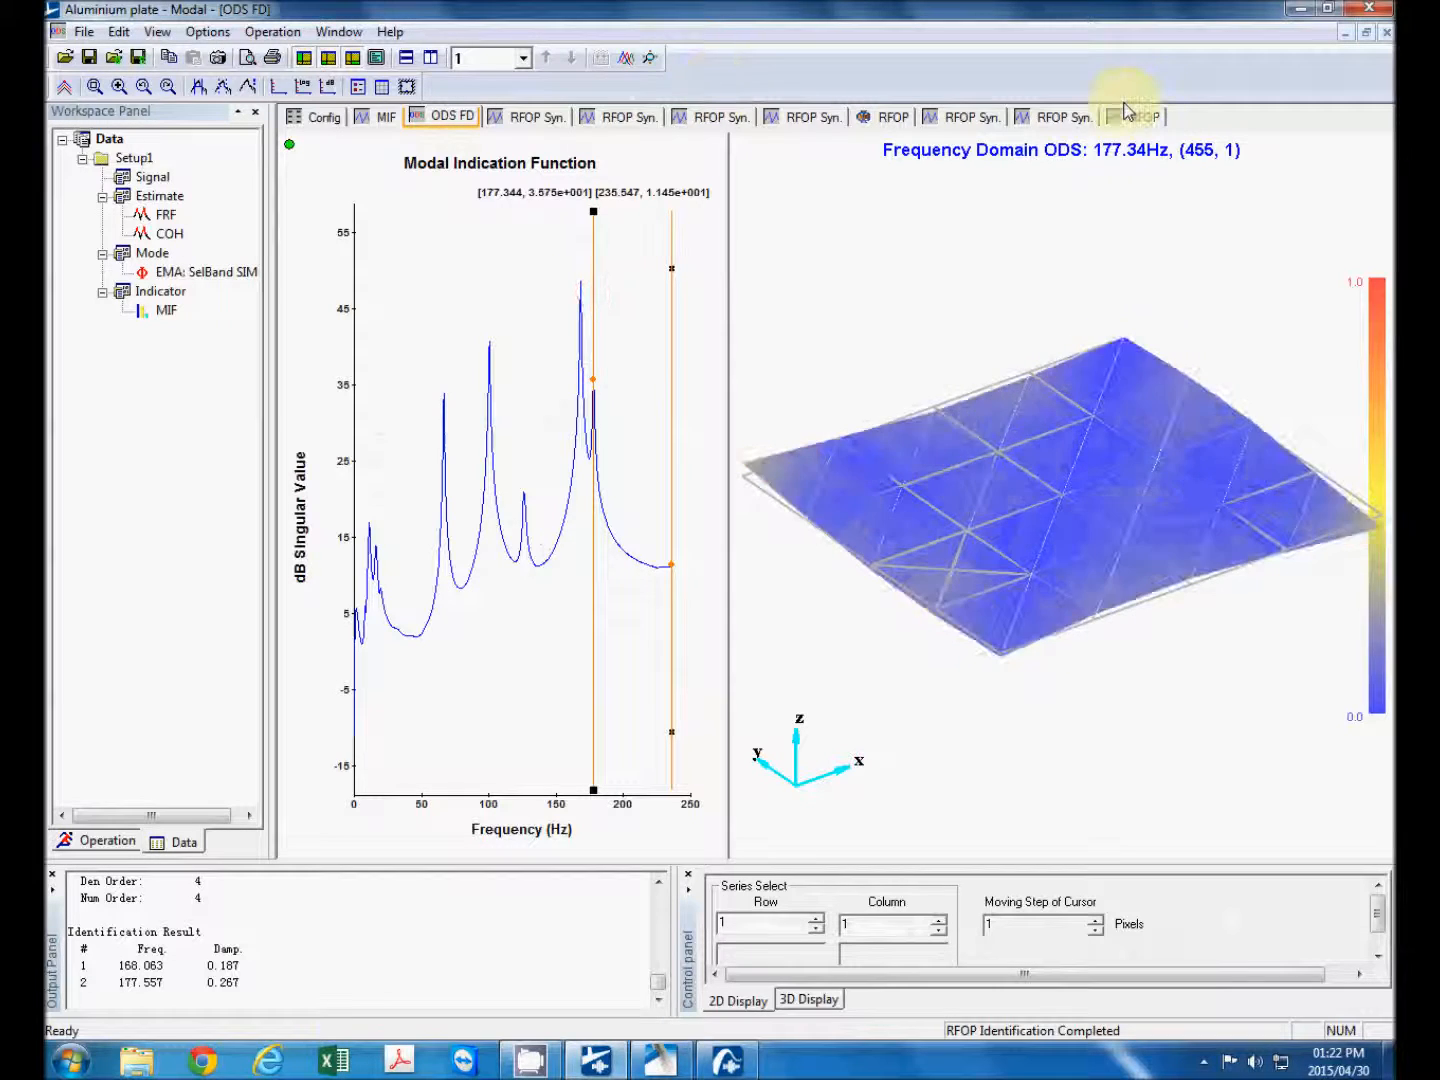
click(1140, 116)
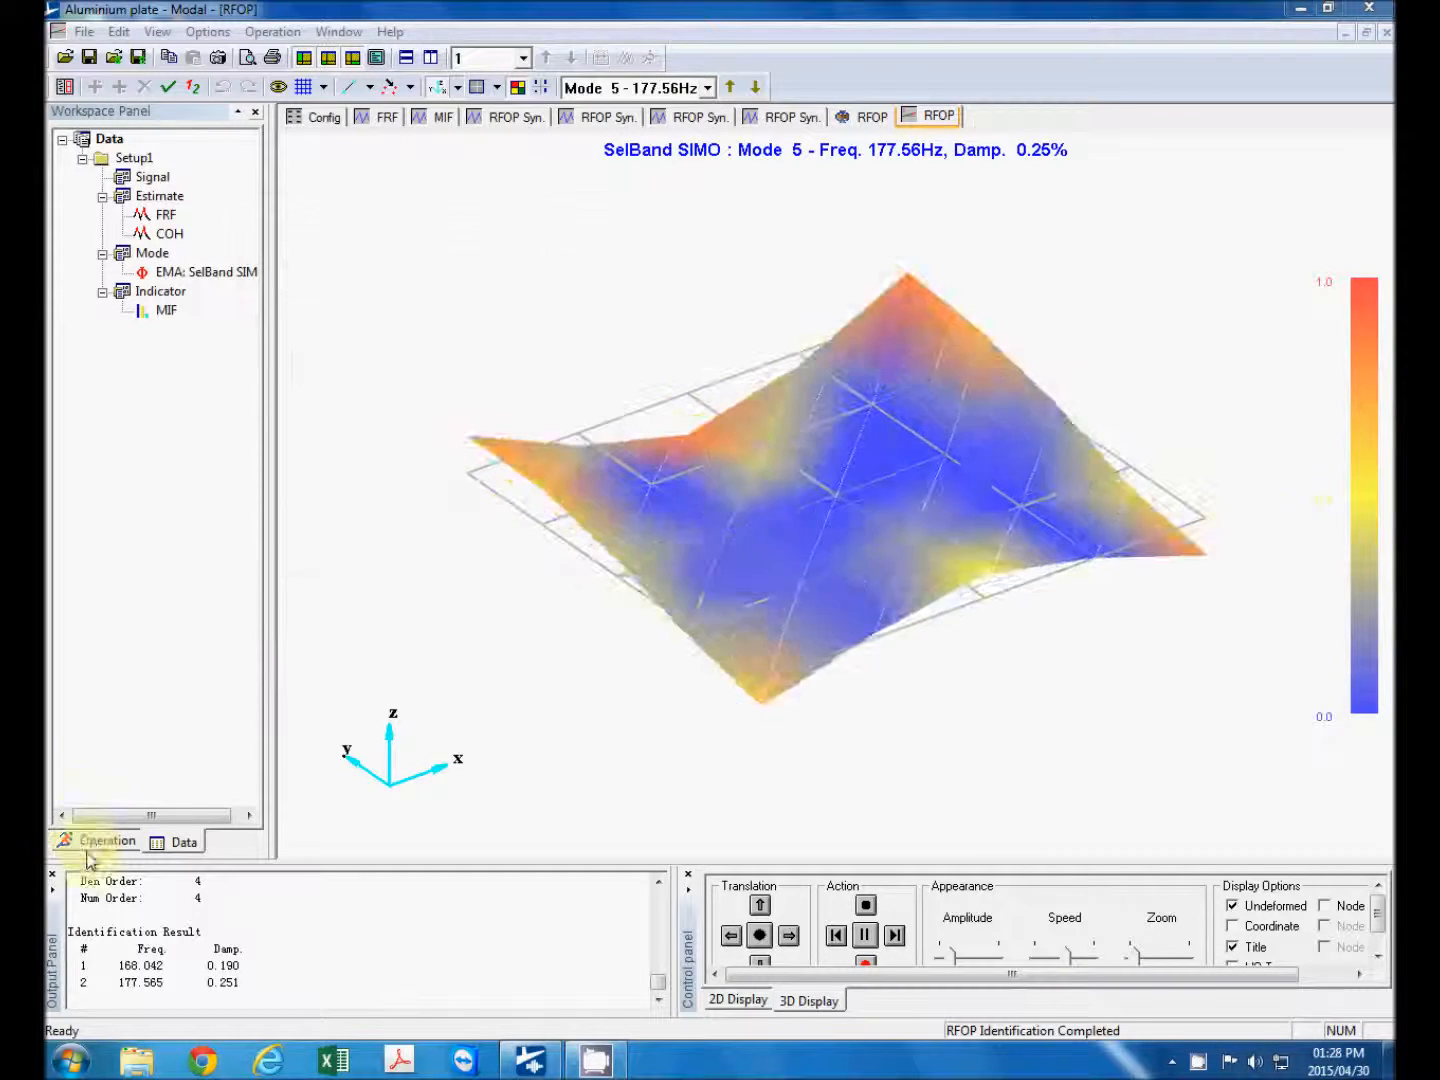
click(106, 840)
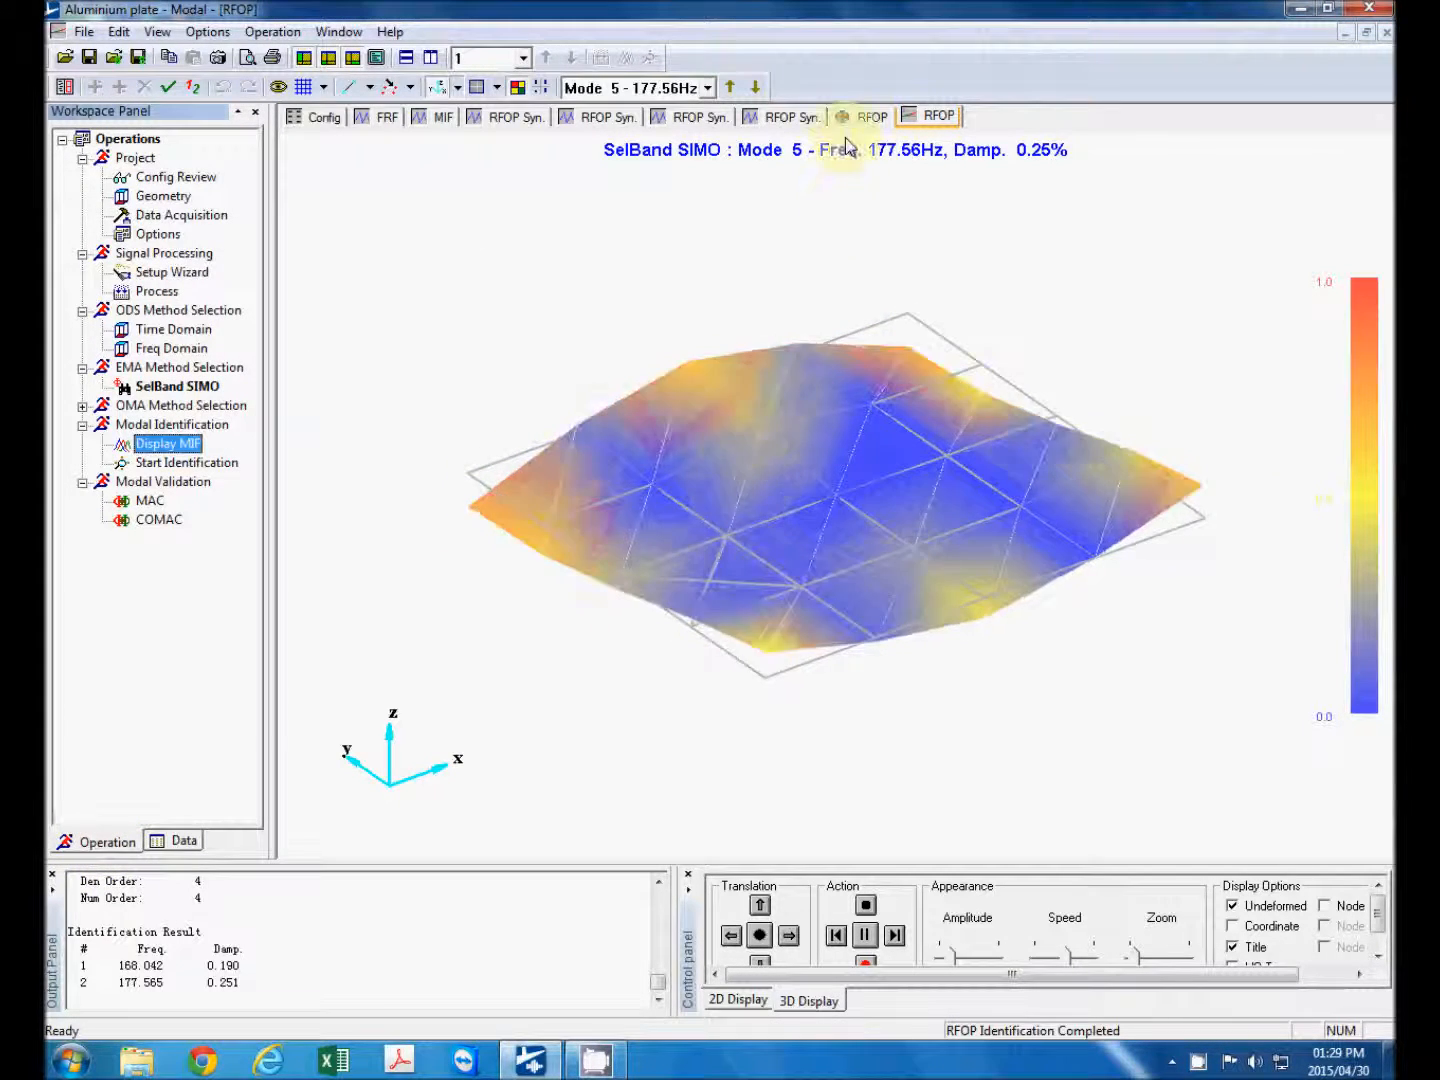
- Close the RFOP, MIF, ODS and FRF result windows, leaving only the Config summary
click(784, 116)
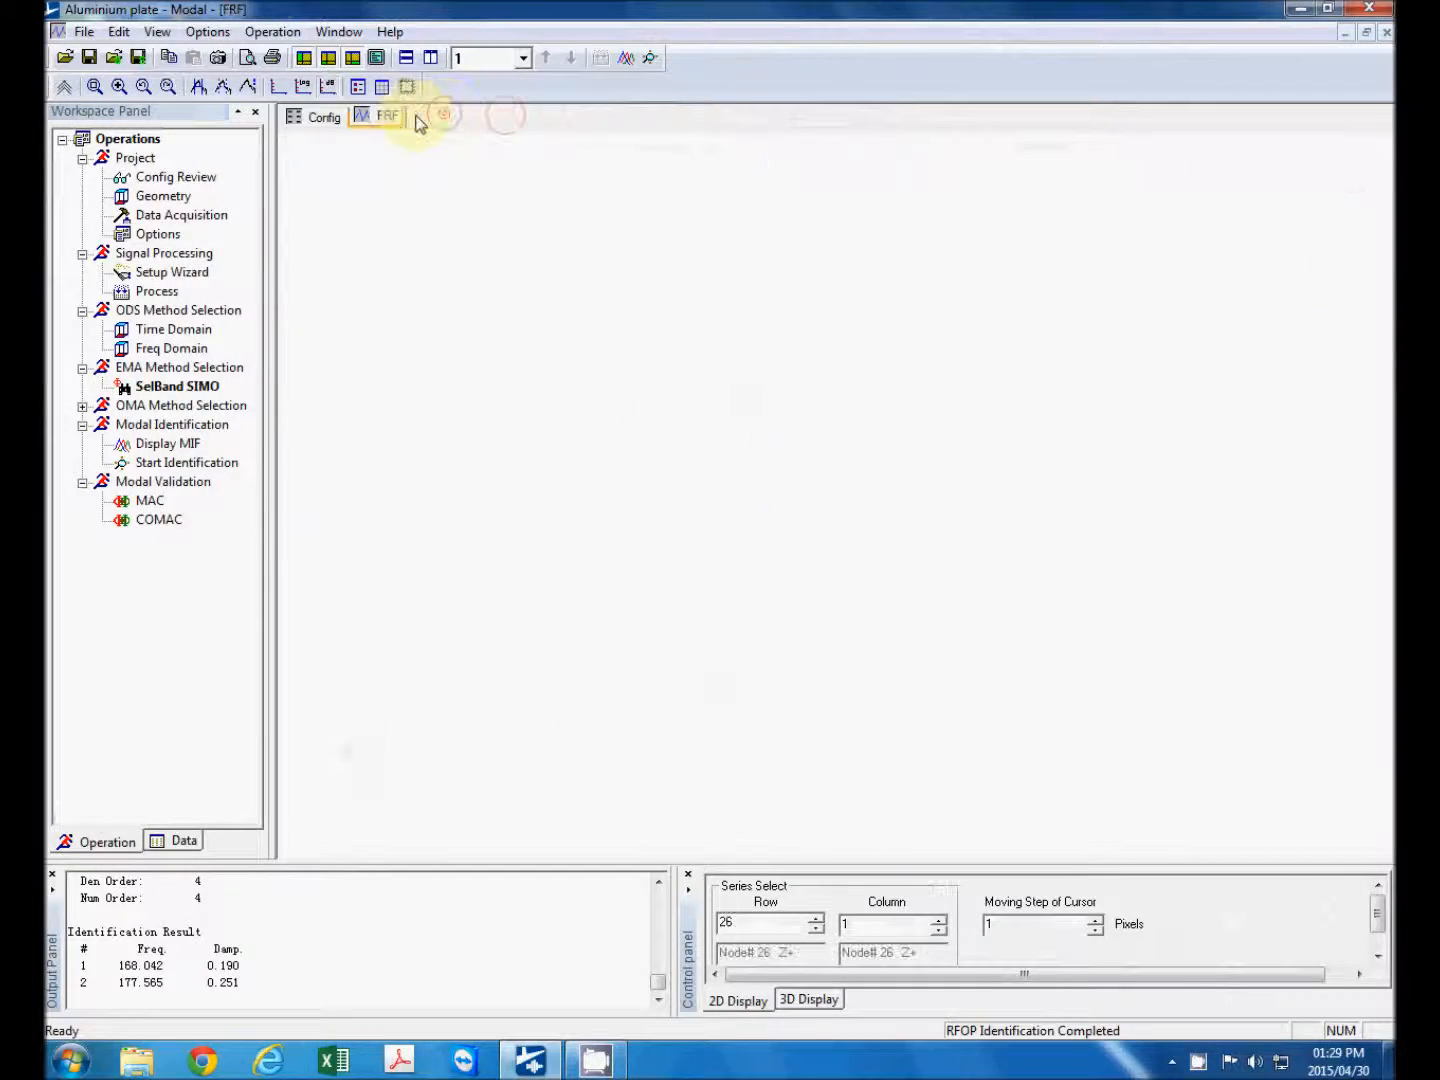
click(322, 116)
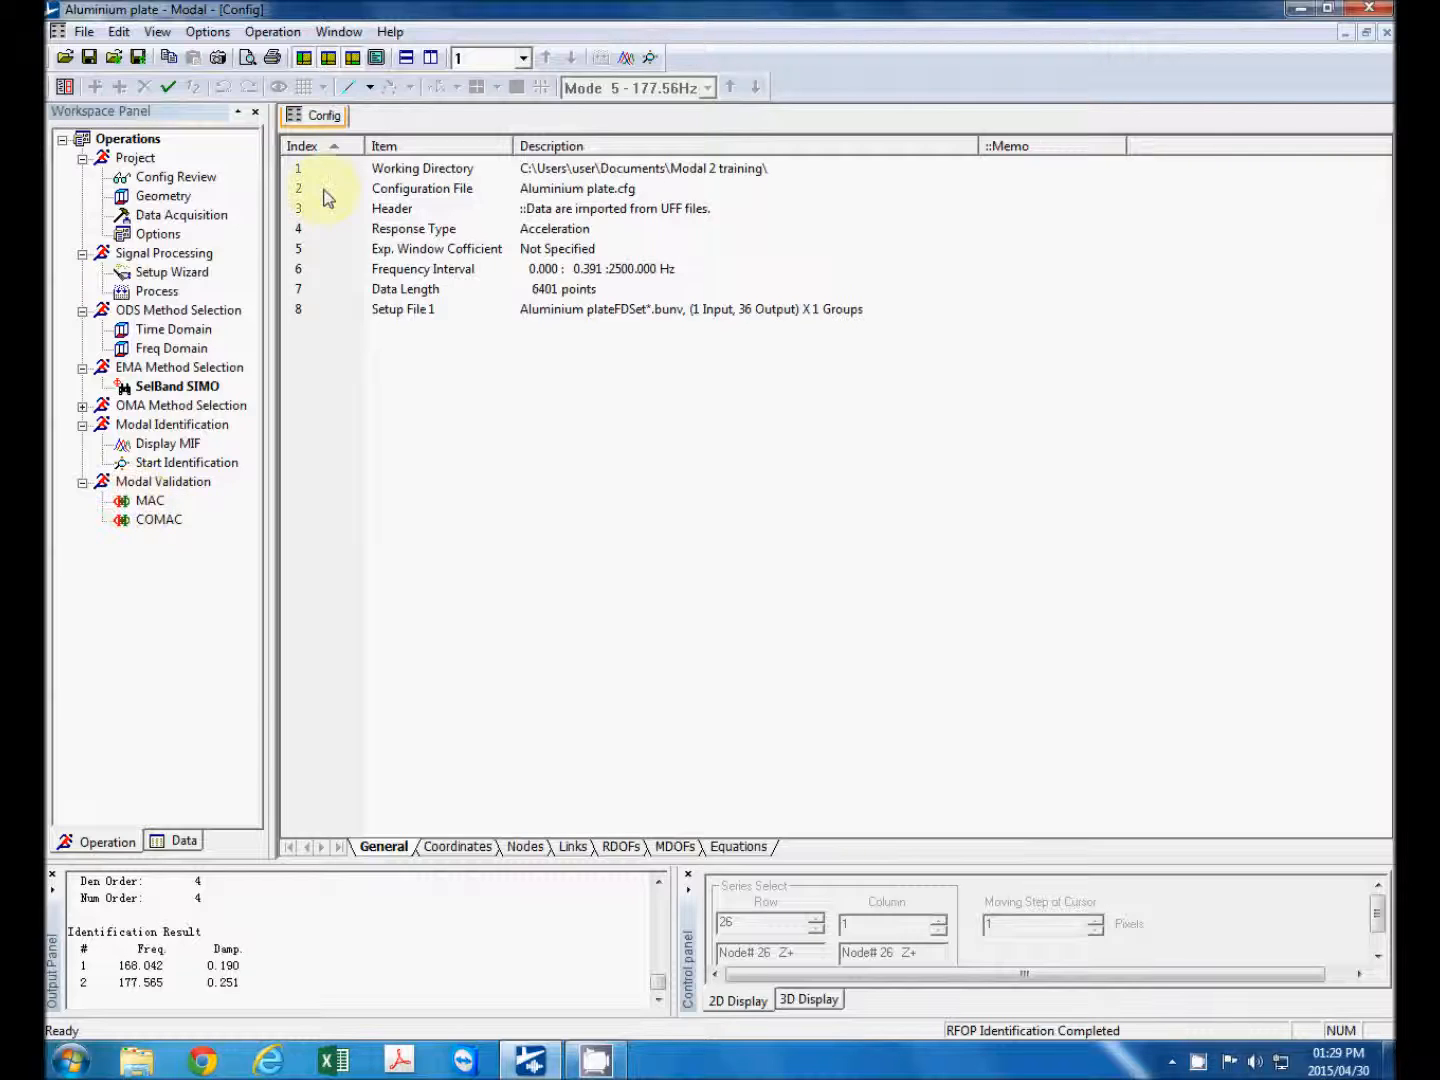
mouse_move(500, 510)
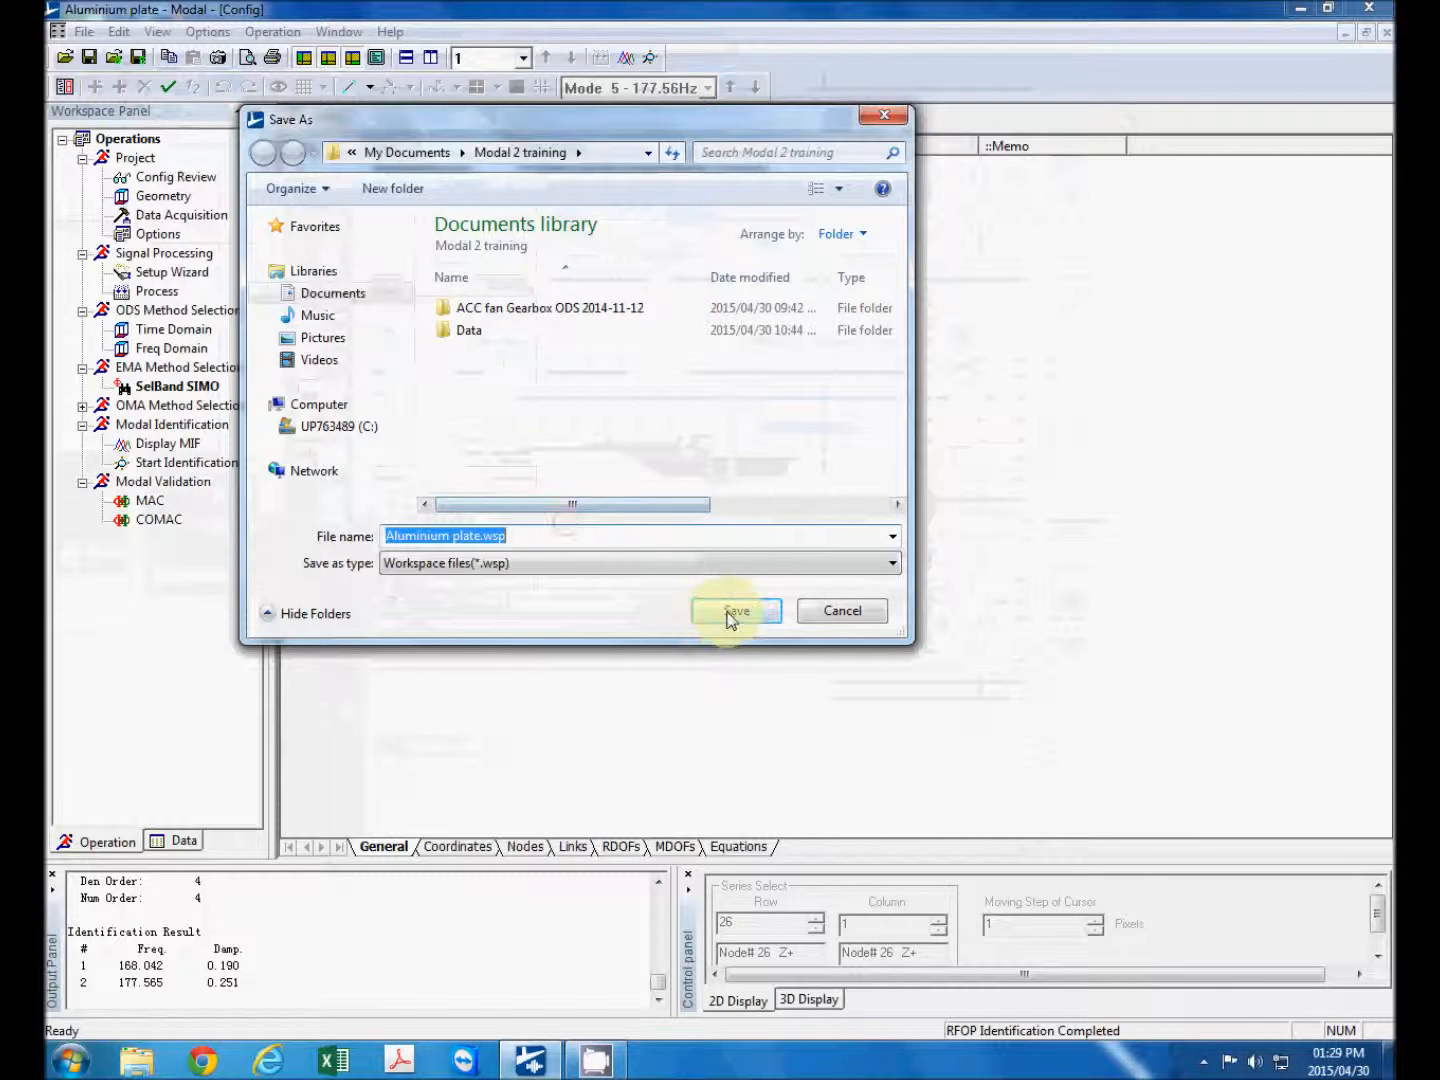
- Save the workspace as Aluminium plate.wsp and start a MAC comparison under Modal Validation
click(736, 612)
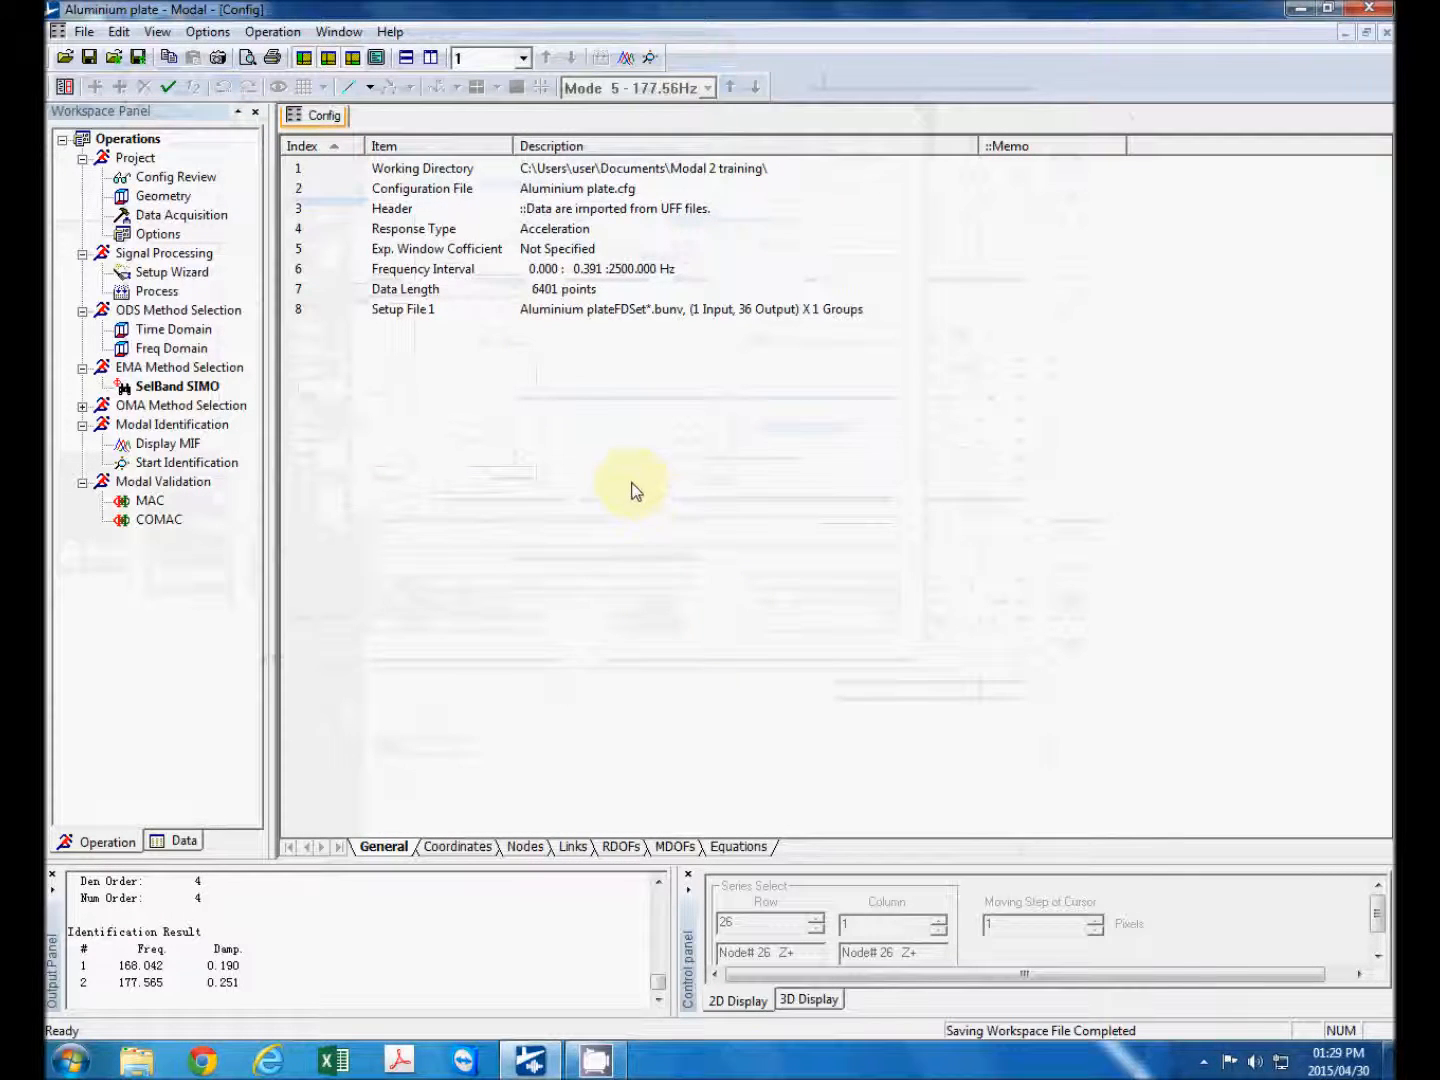
mouse_move(616, 372)
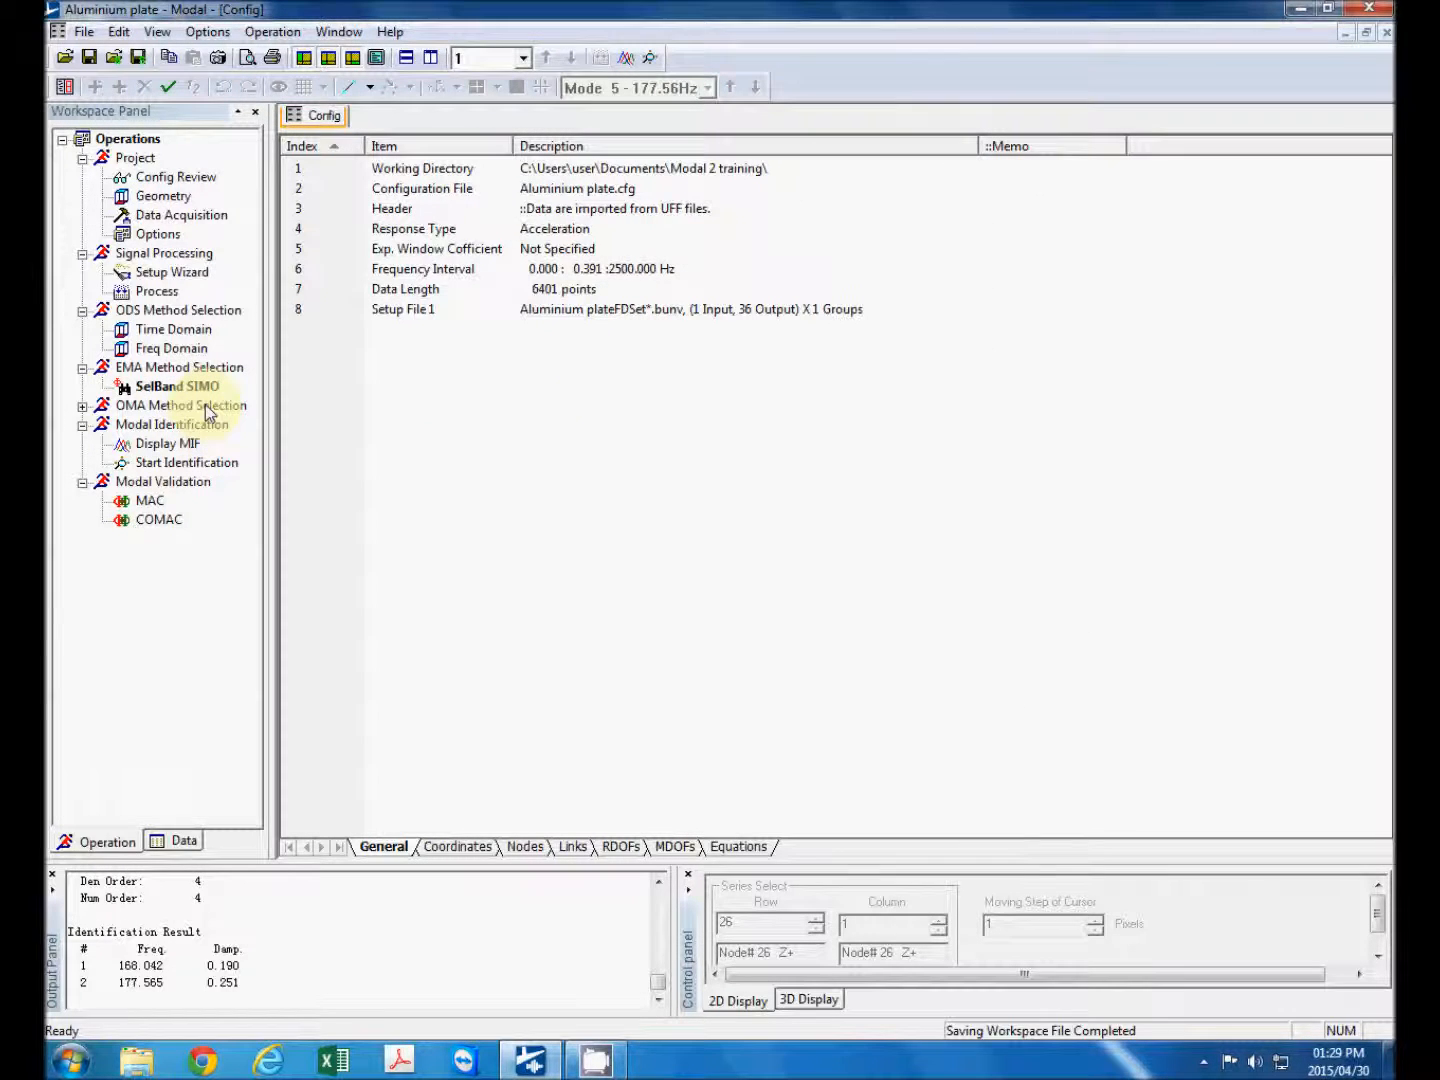
click(168, 444)
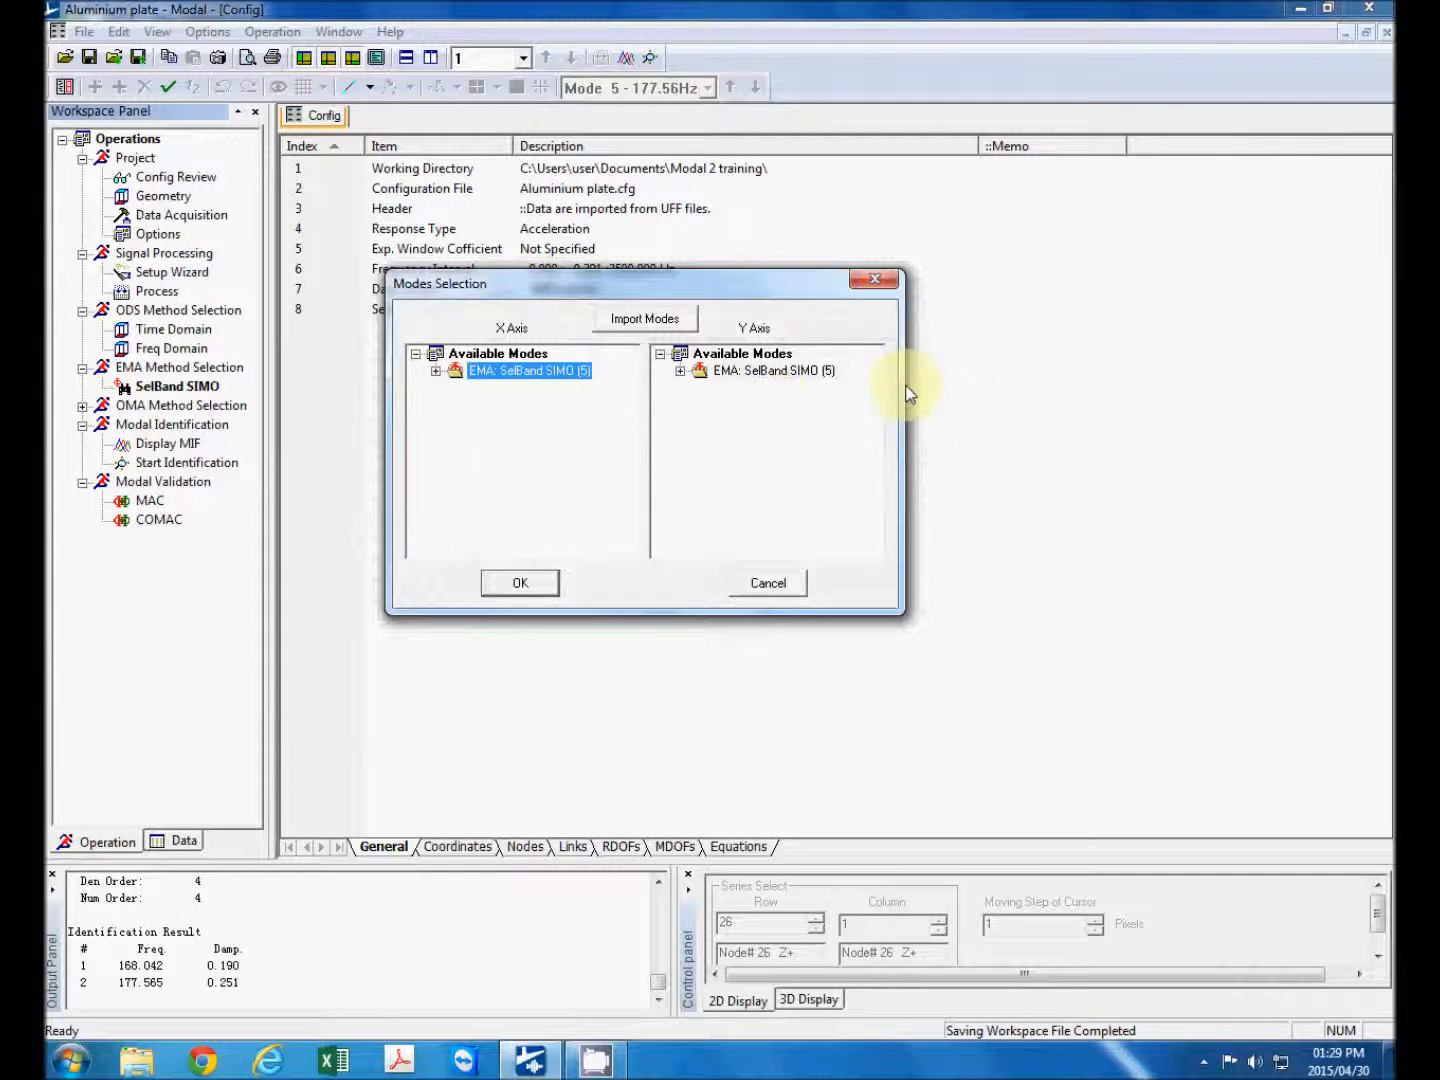
mouse_move(776, 364)
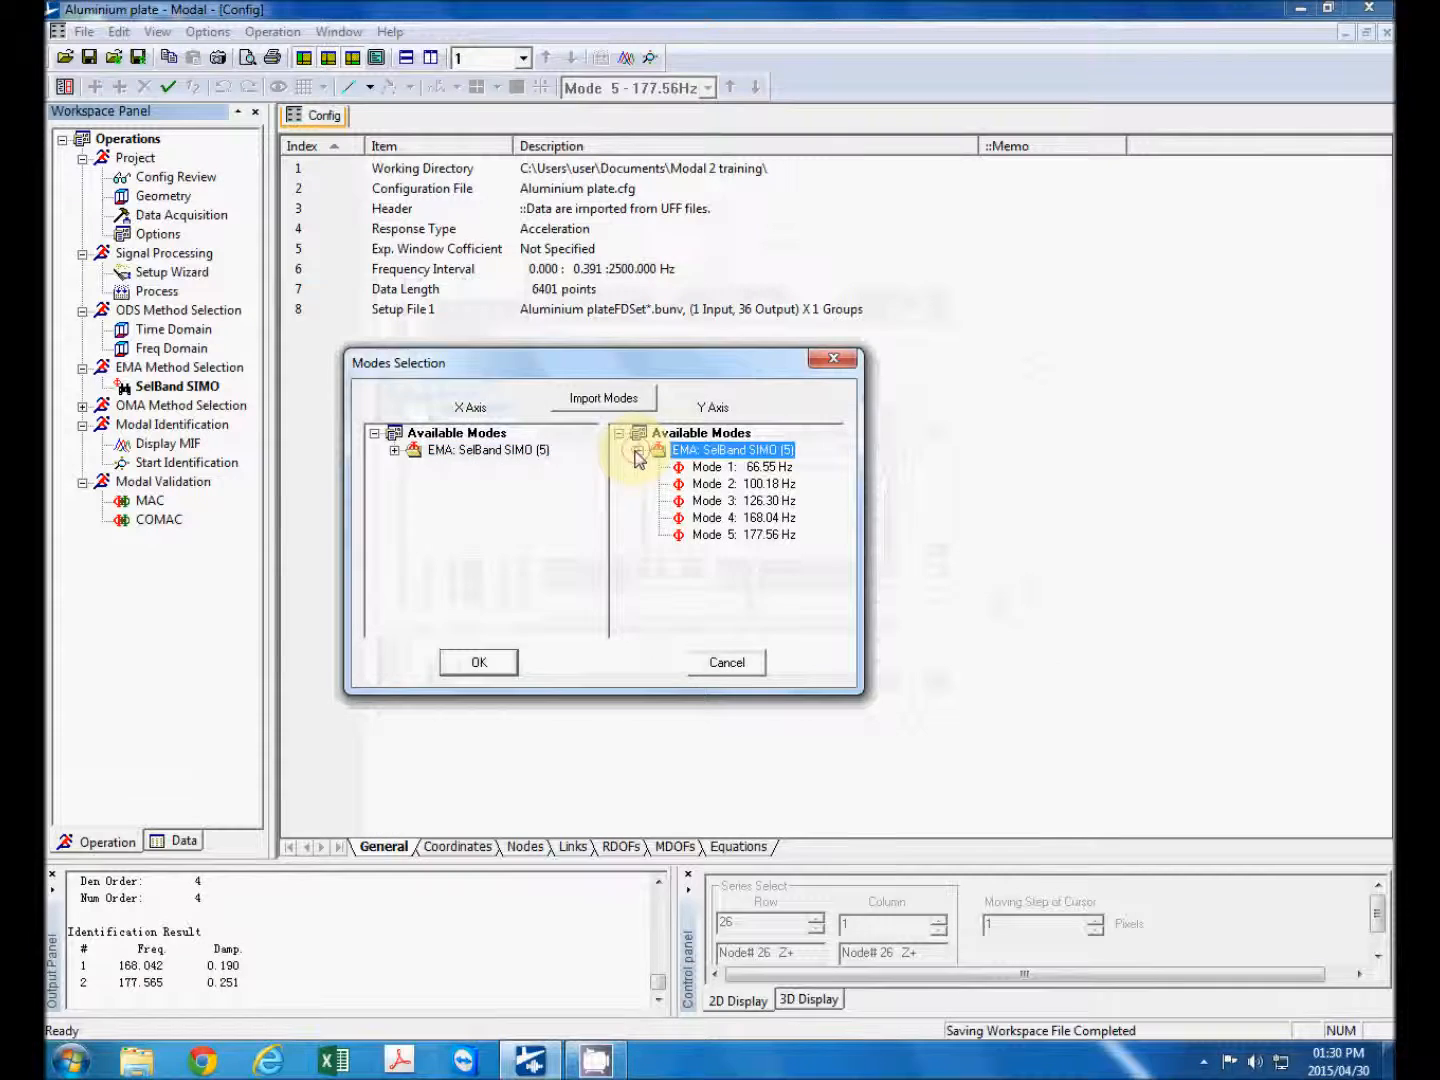
- Select EMA: SelBand SIMO modes for both X and Y axes and display the MAC matrix
click(604, 398)
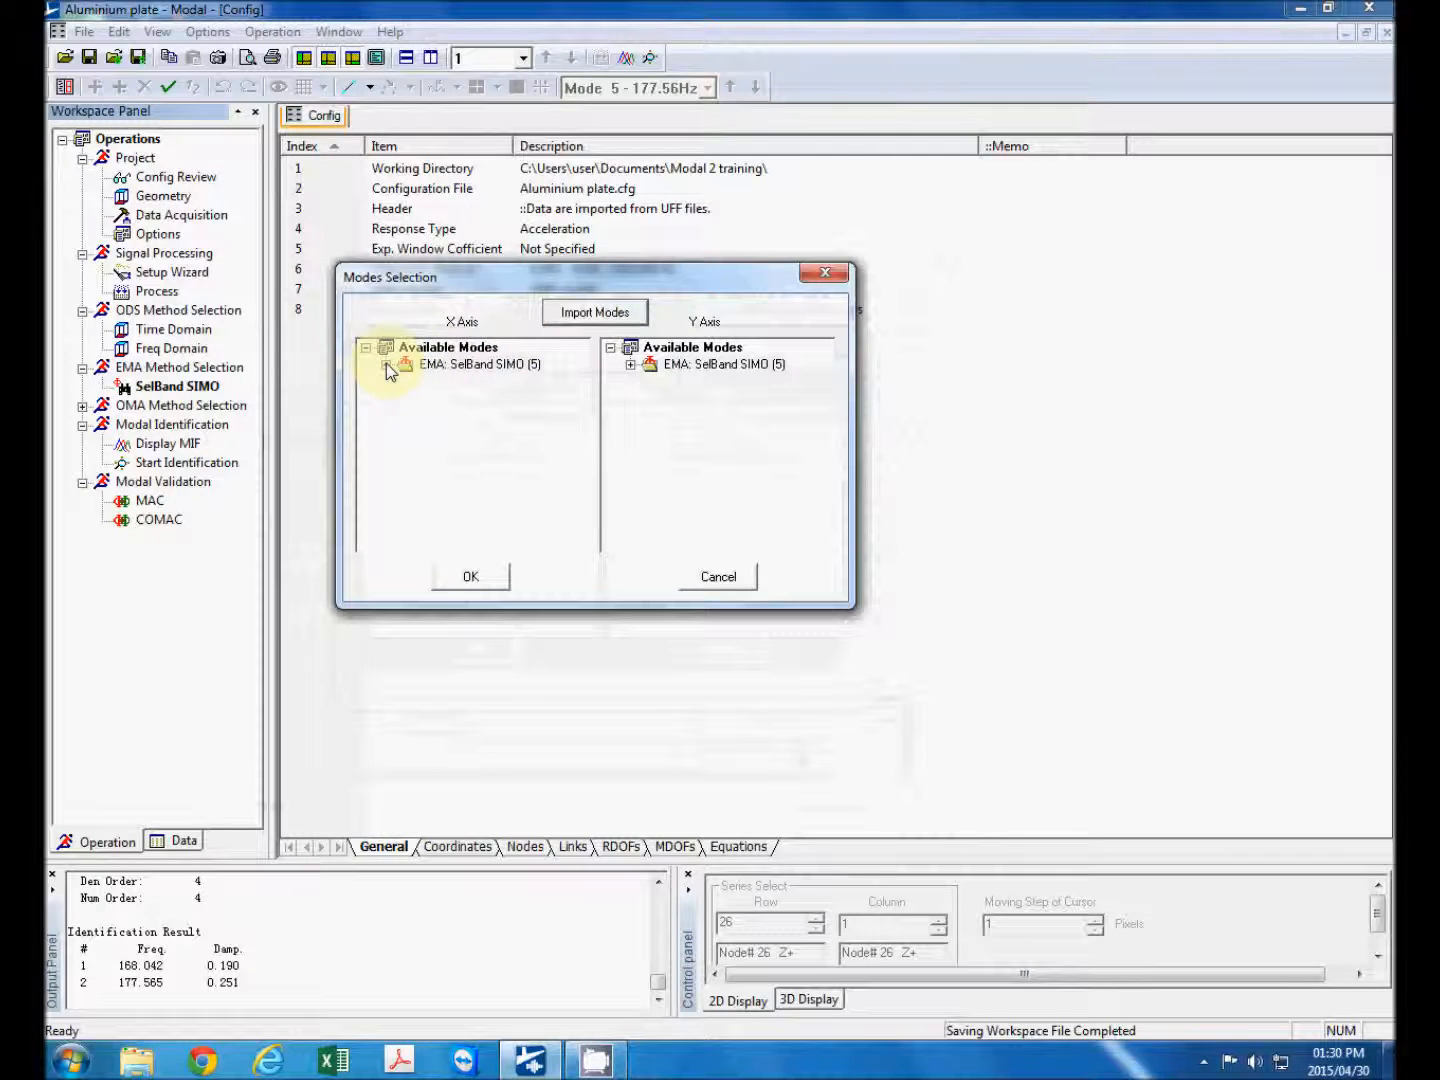
click(388, 364)
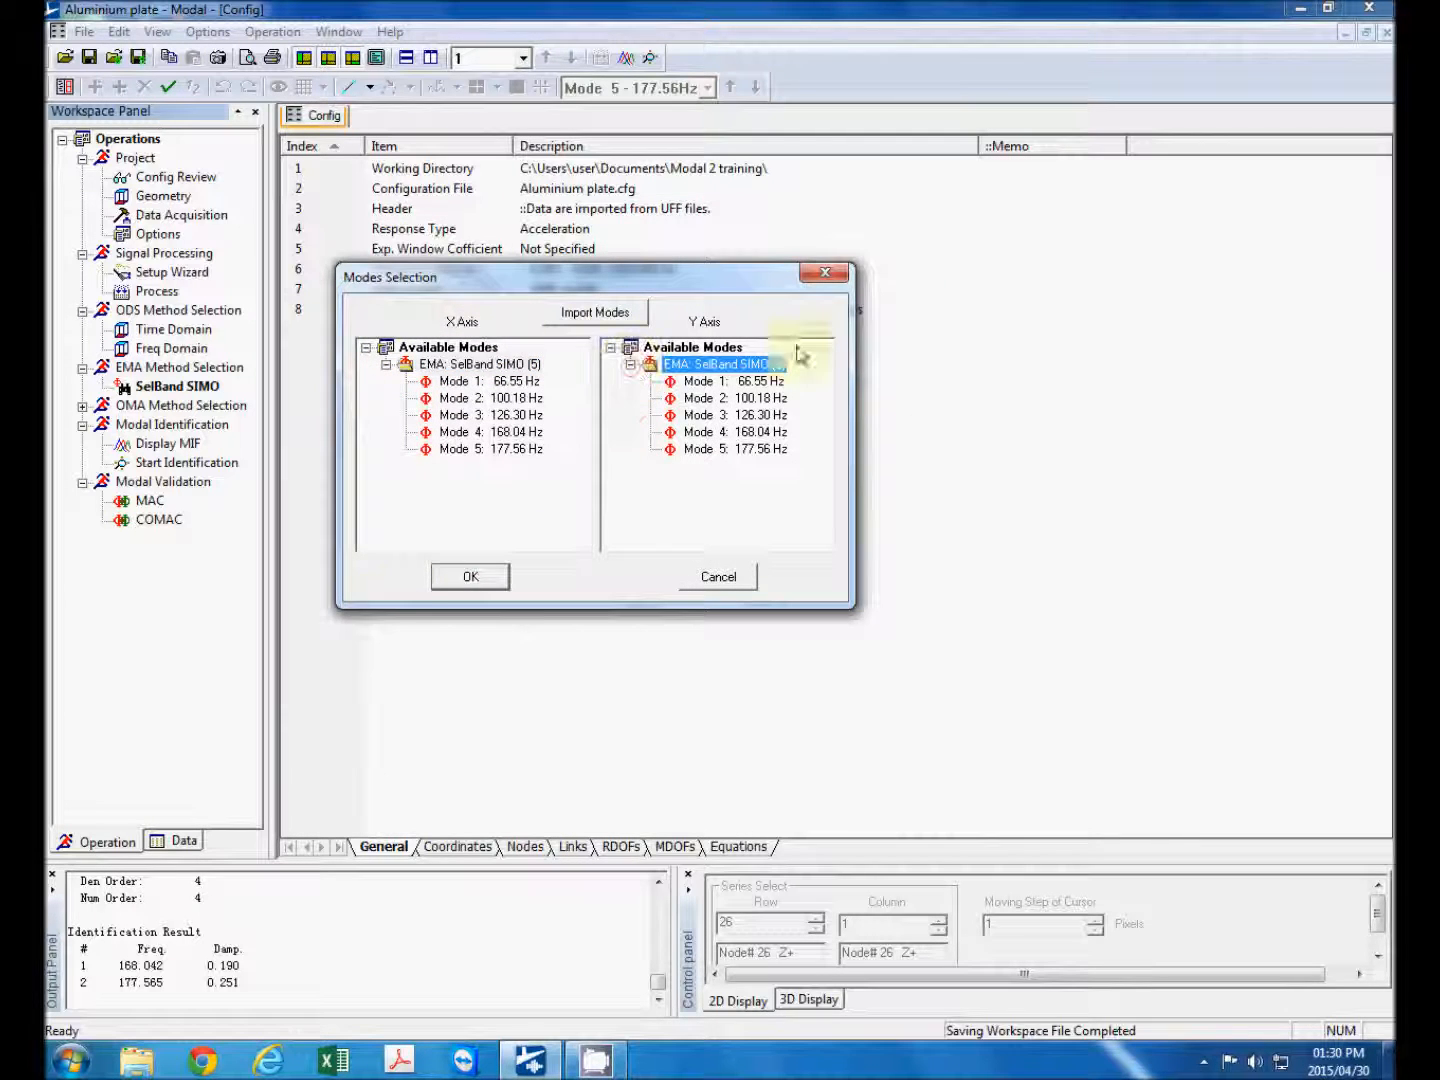
click(468, 576)
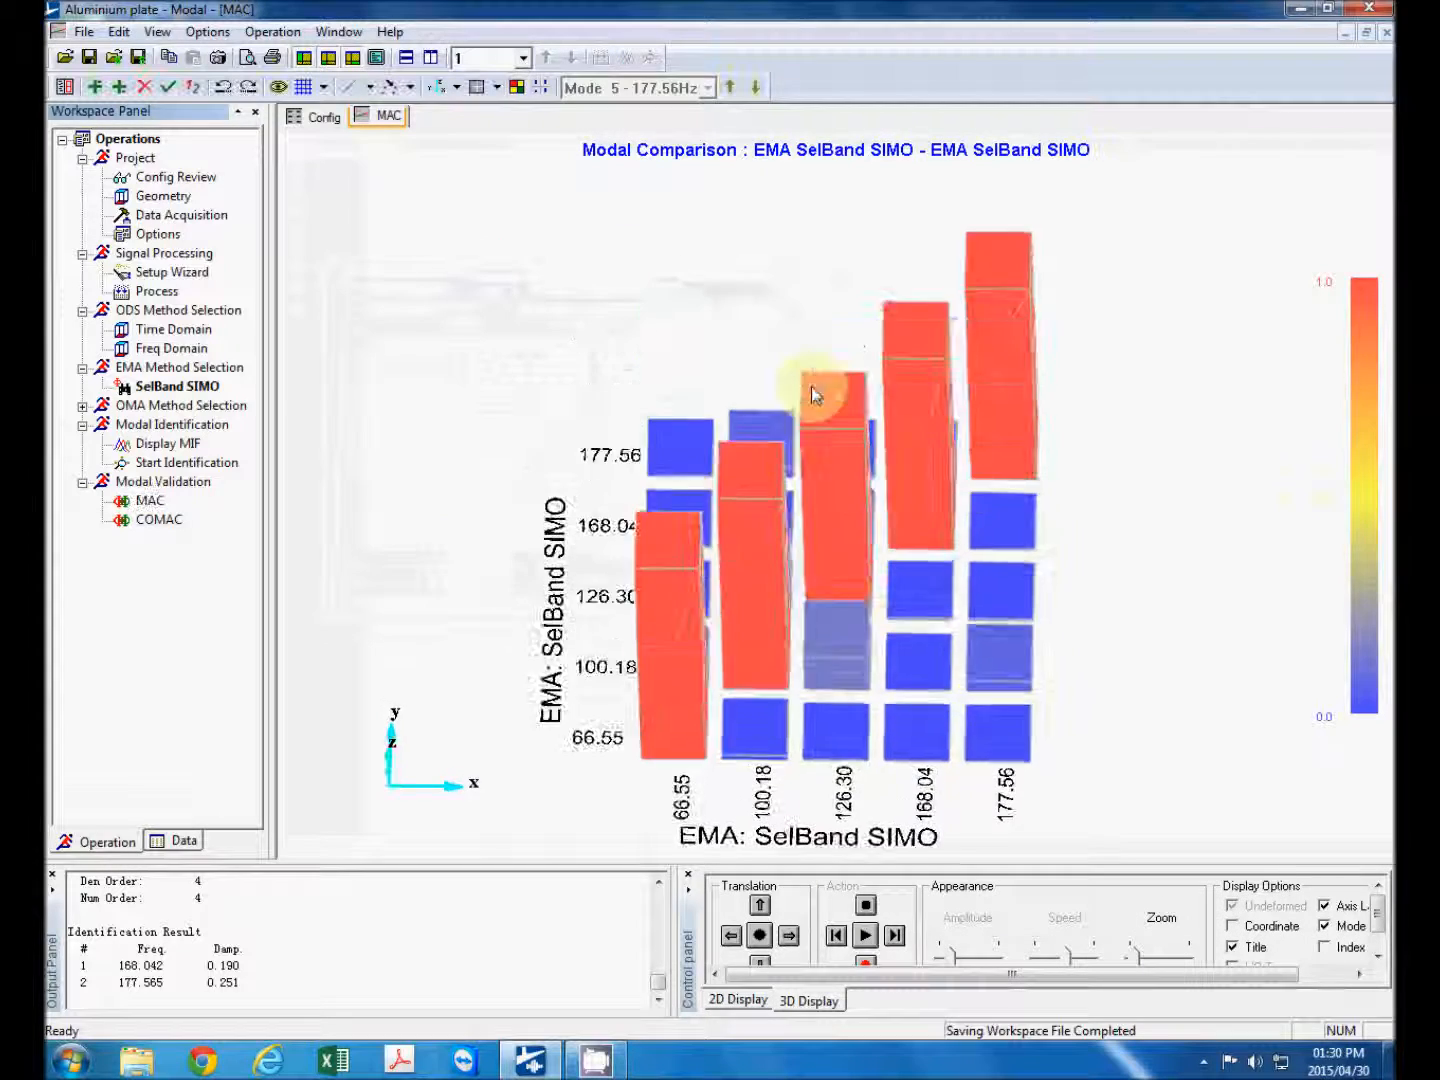
- Rotate the 3D MAC bar chart from several angles to confirm the tall bars lie on the diagonal
drag(816, 396, 540, 390)
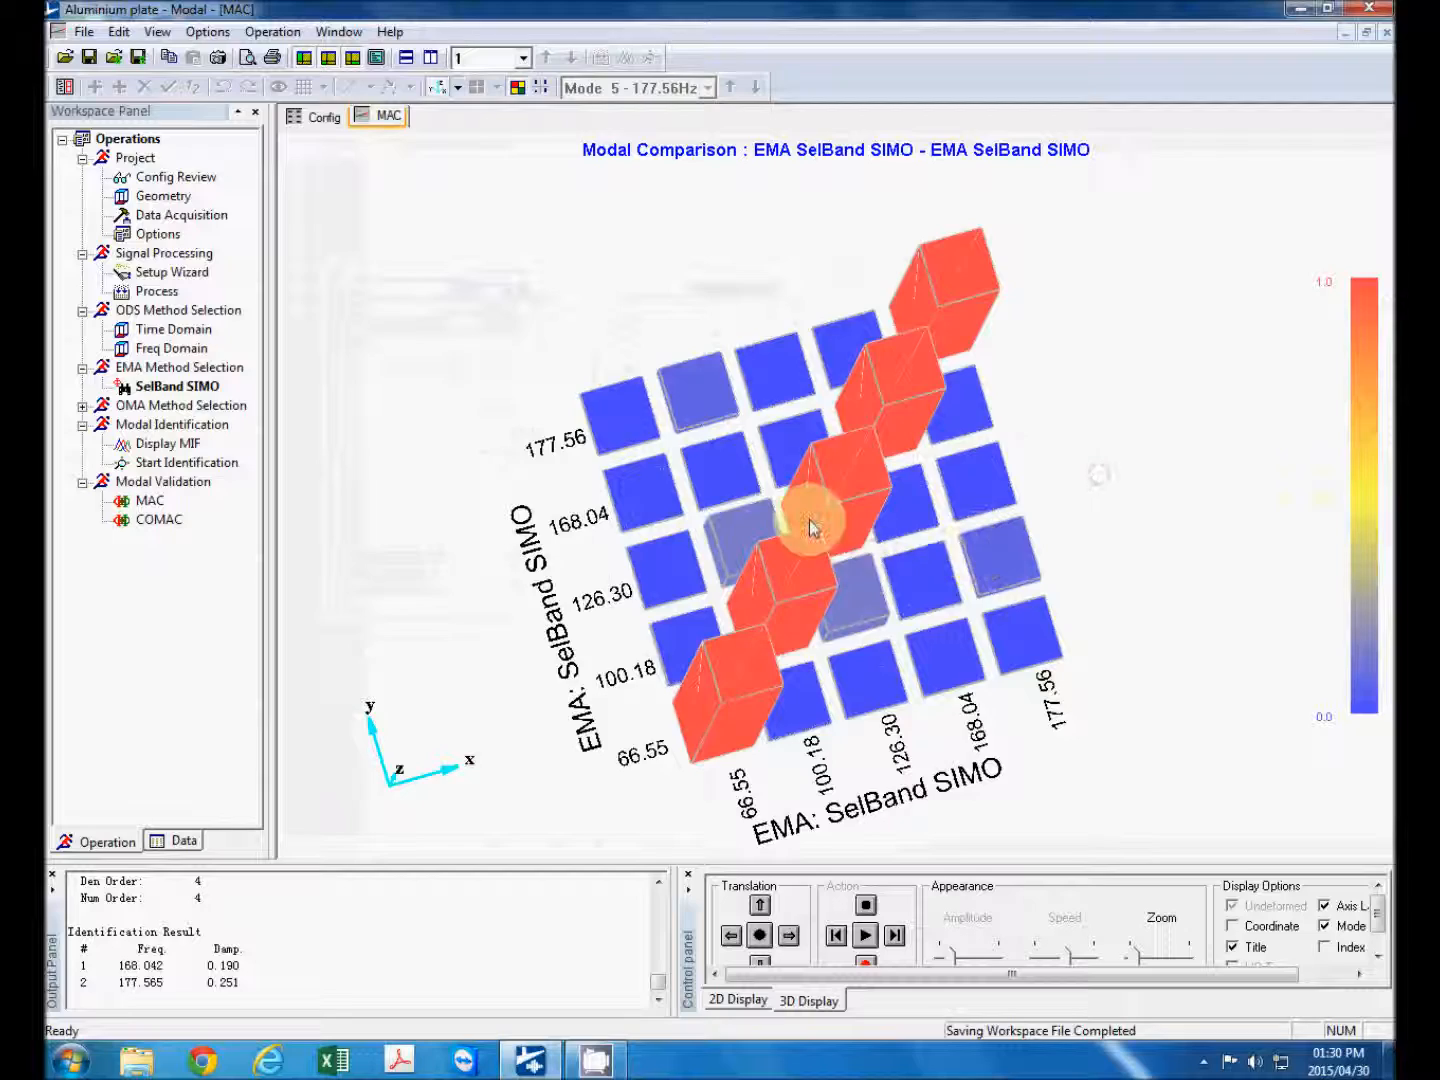
drag(810, 528, 1064, 460)
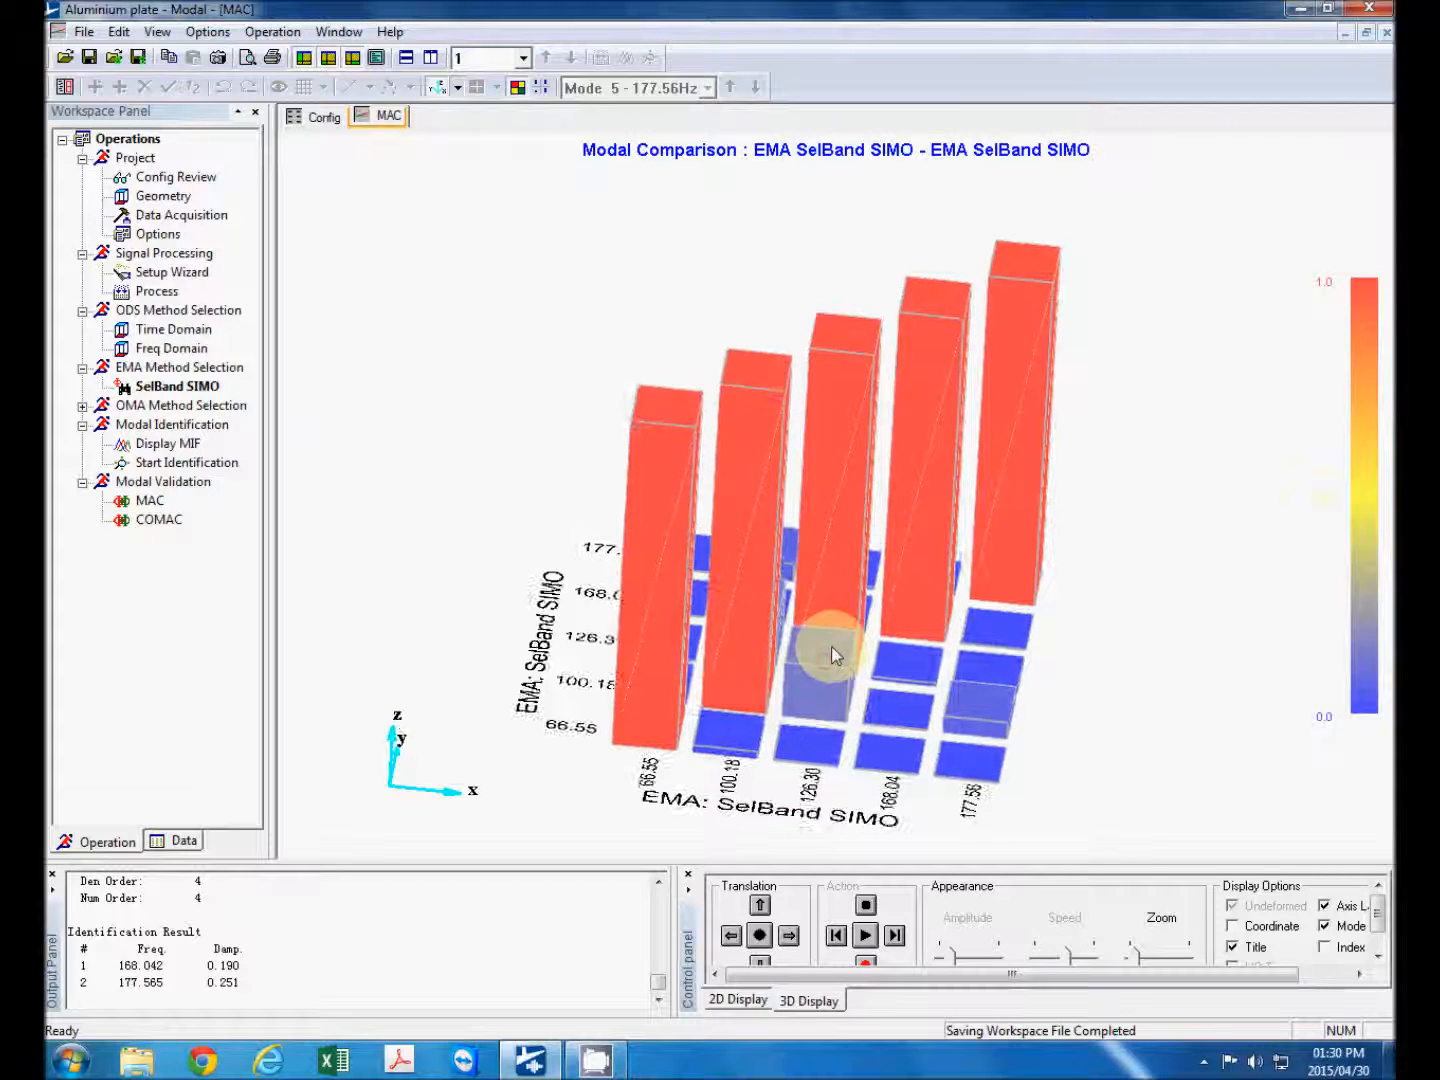
drag(836, 656, 746, 680)
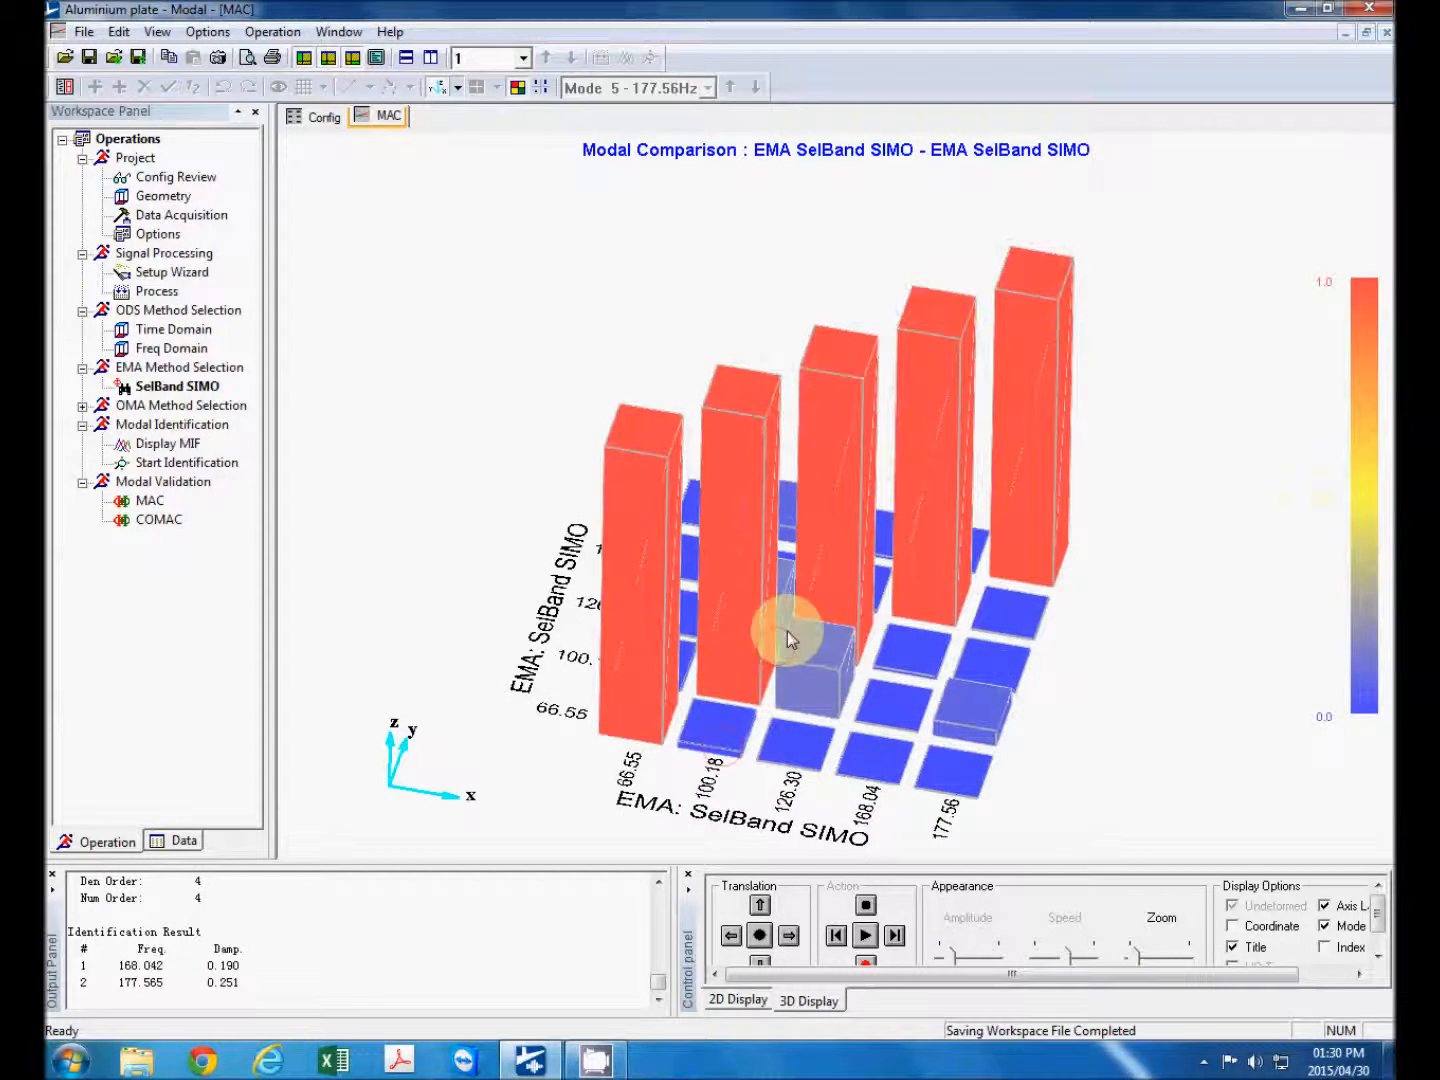
drag(790, 640, 896, 450)
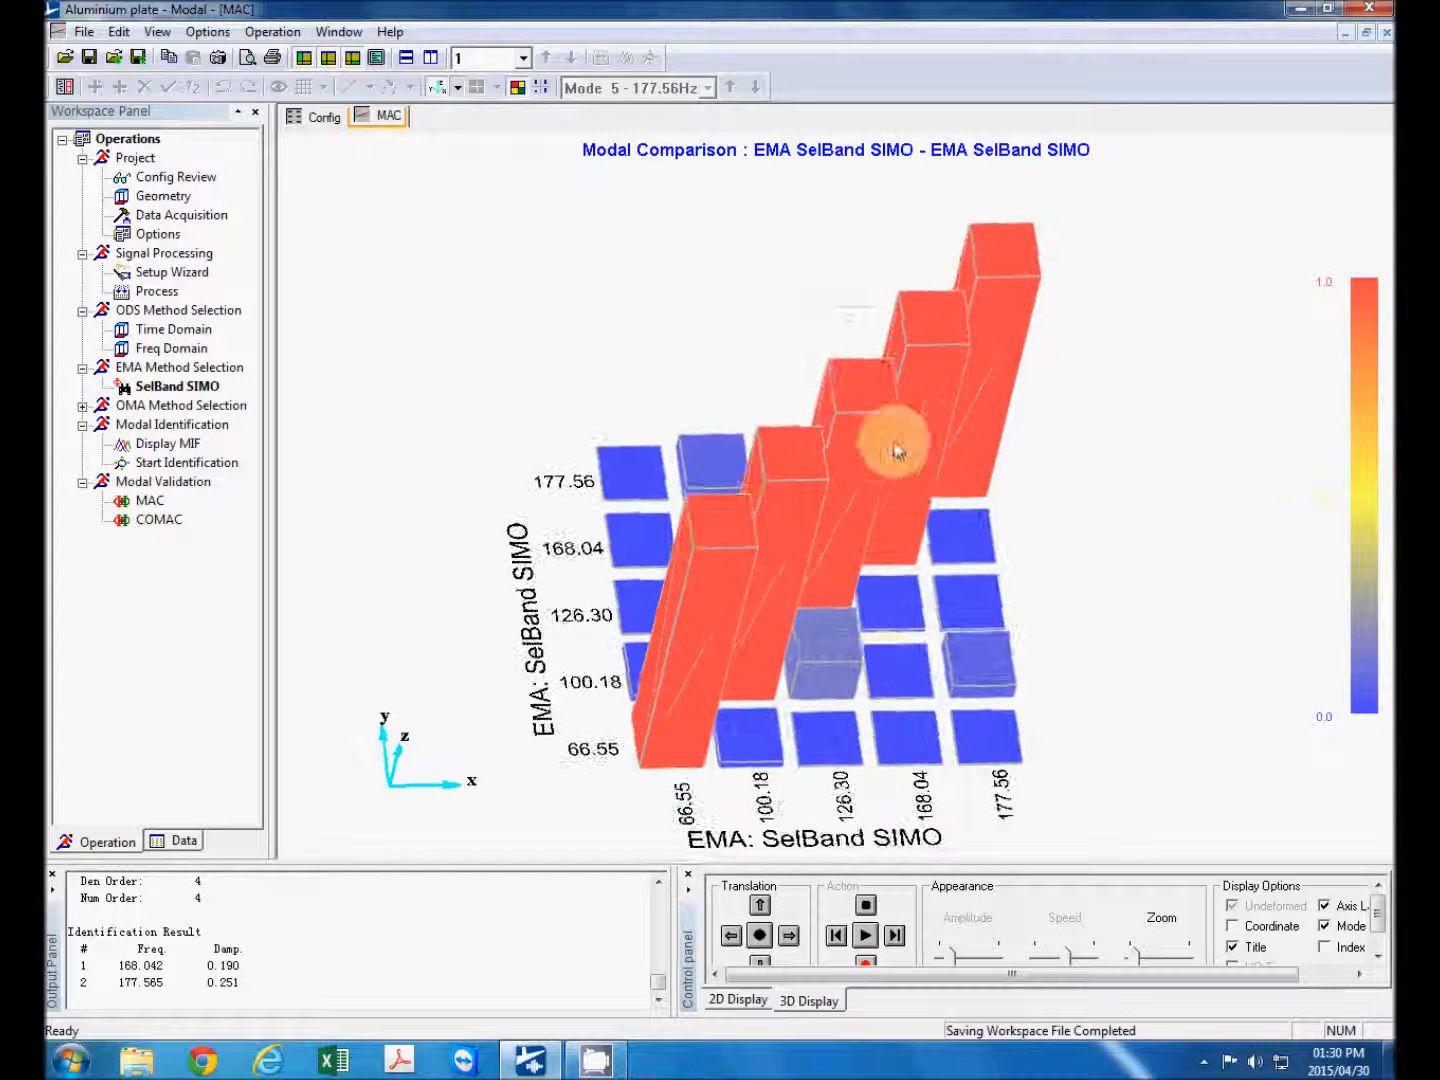